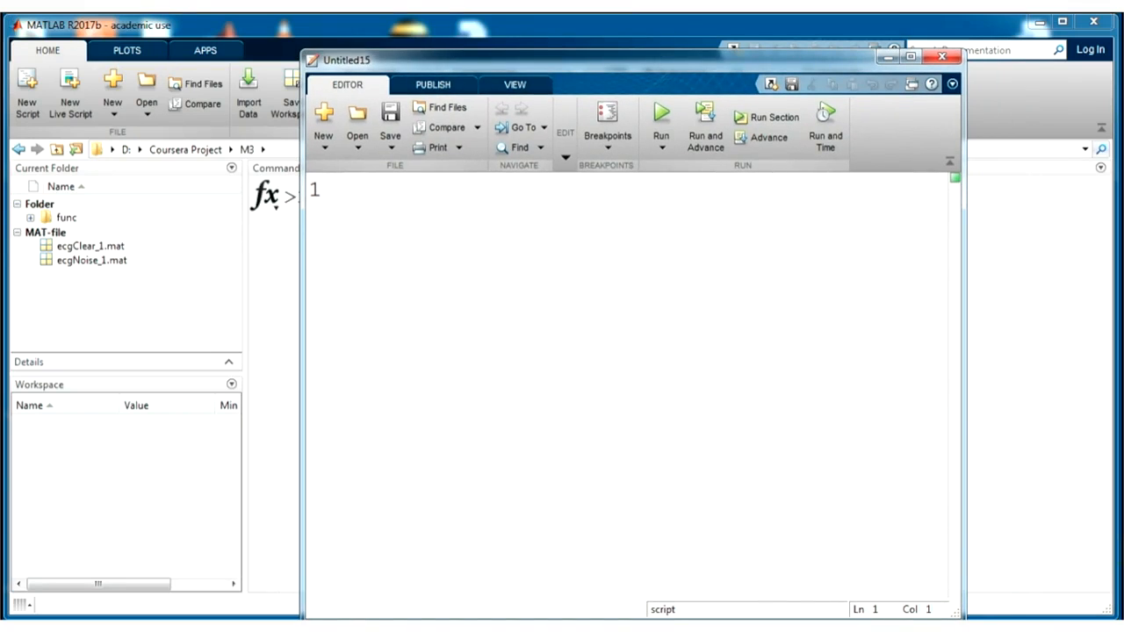
Define the three frequencies F1=5, F2=10, F3=15.
text(F1=5;)
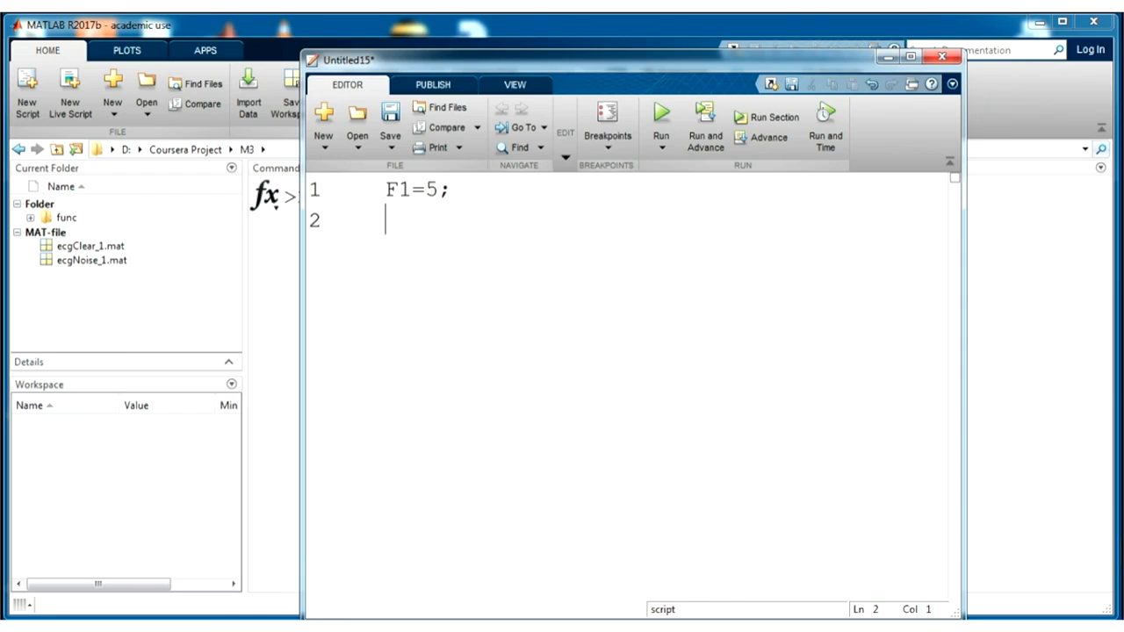
text(F2=)
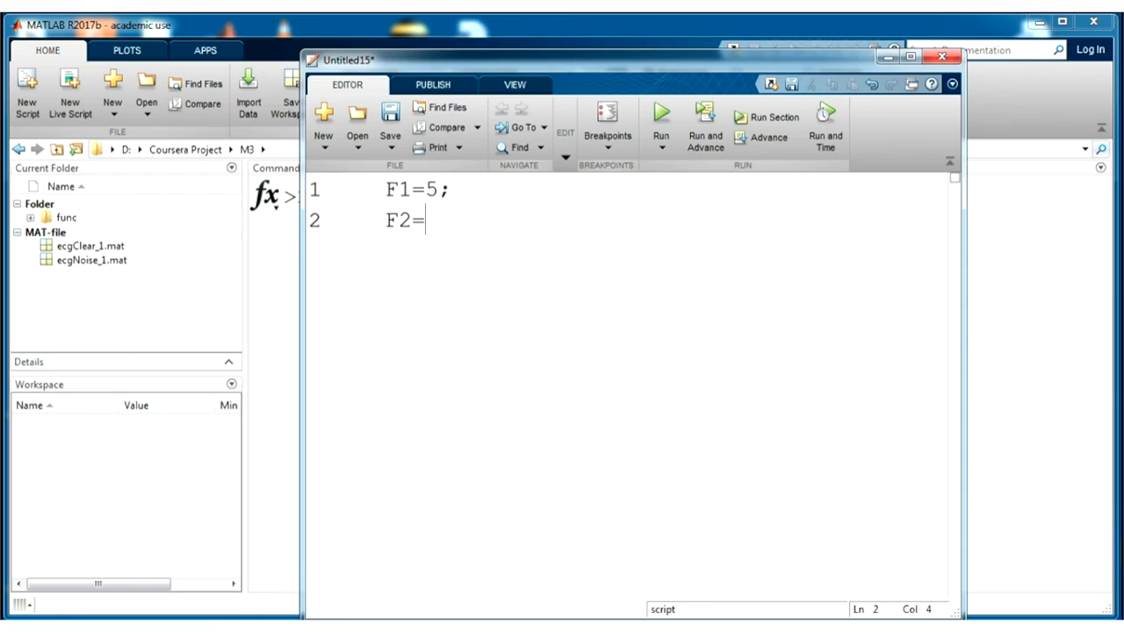
text(10;)
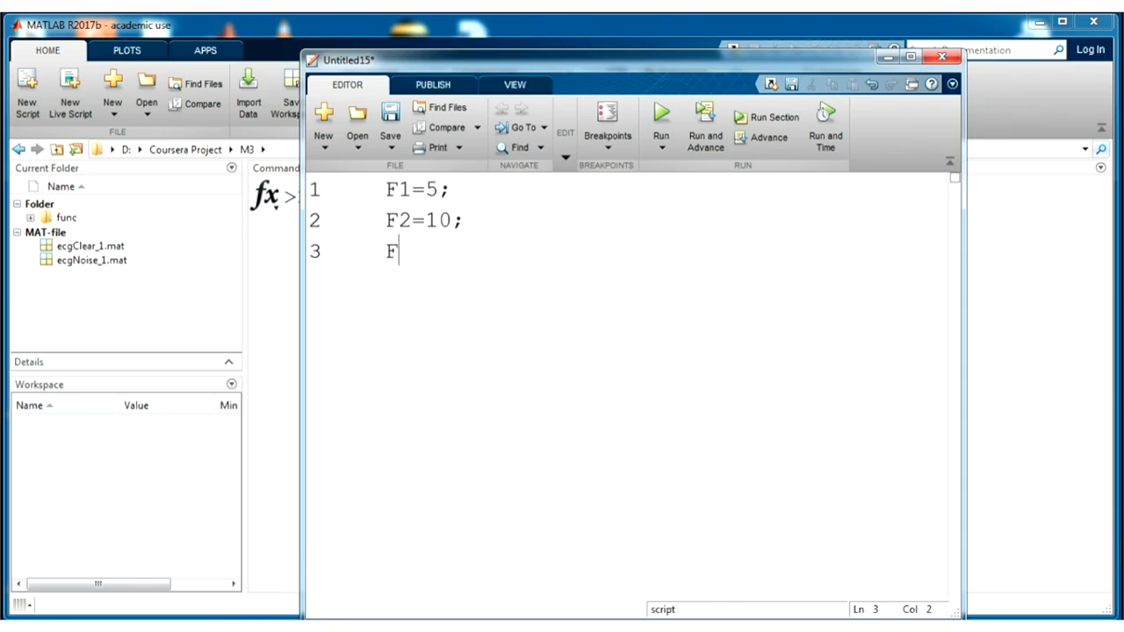
text(3=15;)
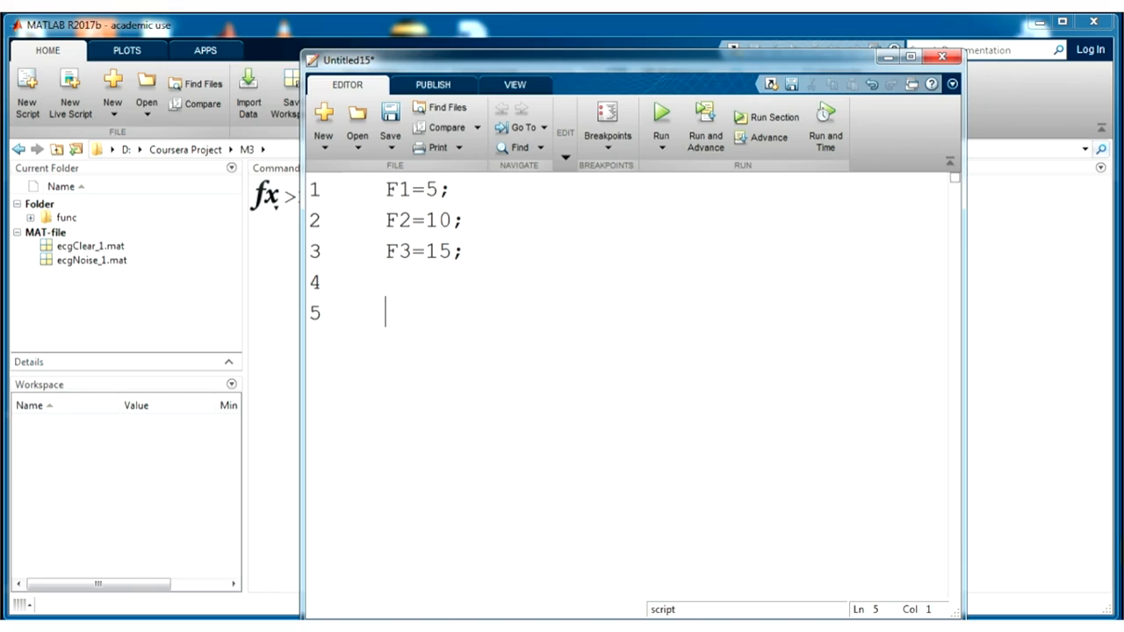
Define the three amplitudes A1=3, A2=1.2, A3=0.2.
text(A1=)
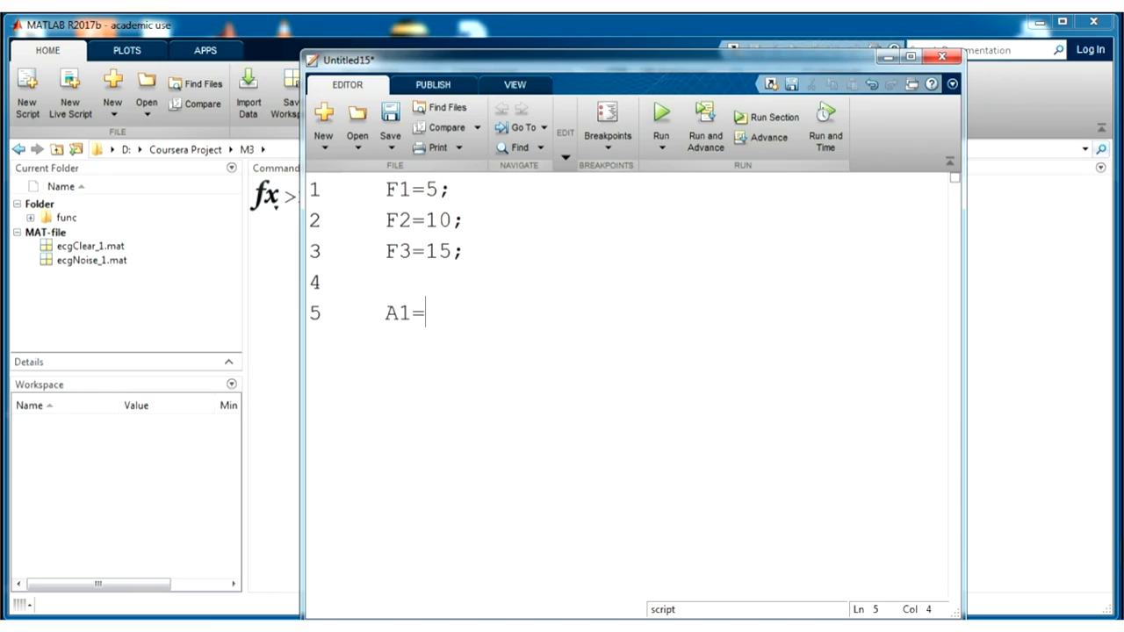
text(3;)
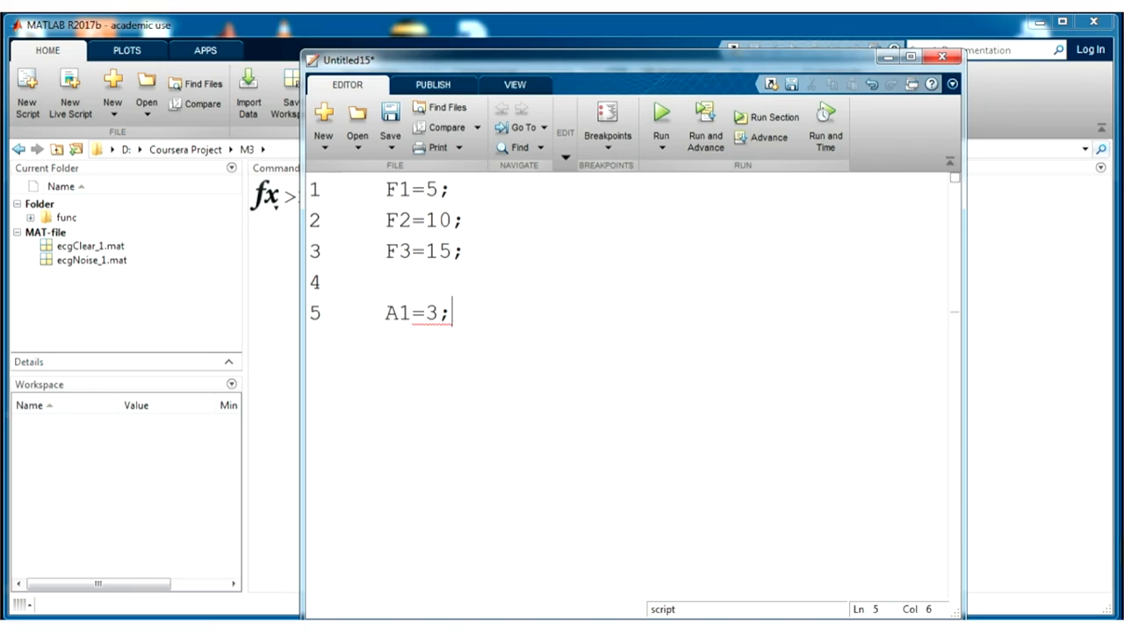
text(A2)
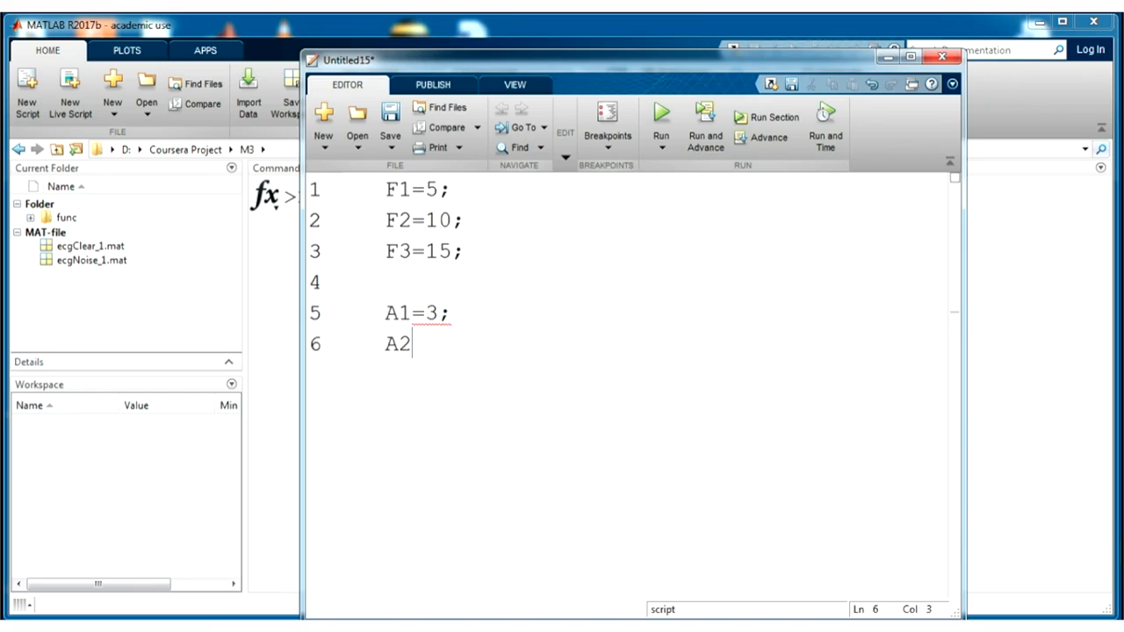
text(=1.2;)
text(A3=)
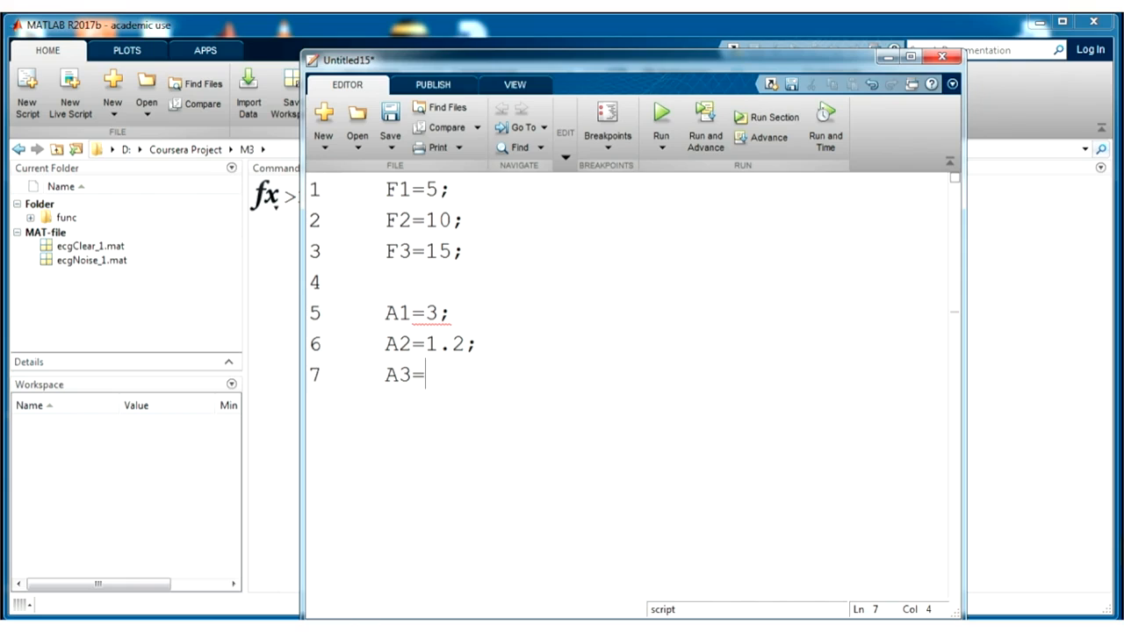
text(0.)
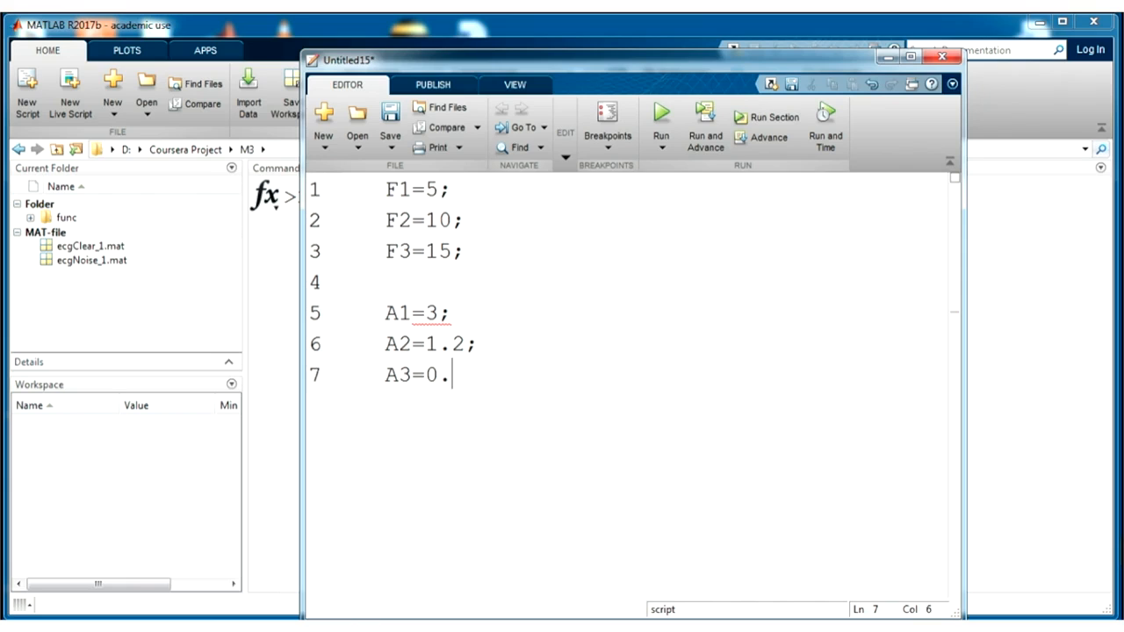
text(2;)
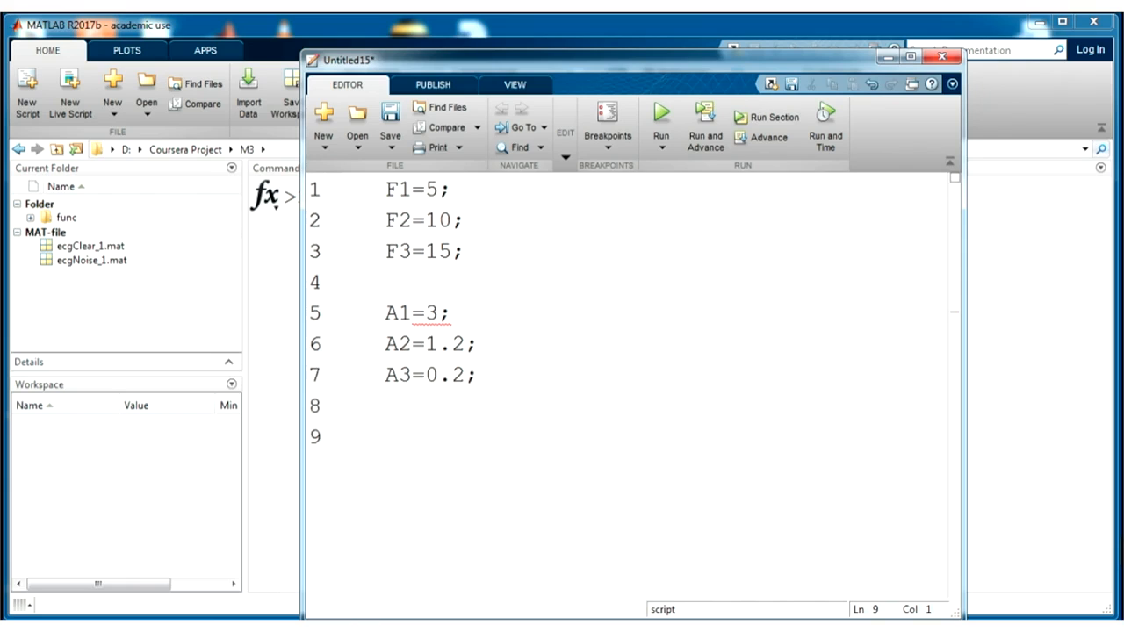
Define the three phases p1=0, p2=pi/2, p3=pi/6.
text(p1=)
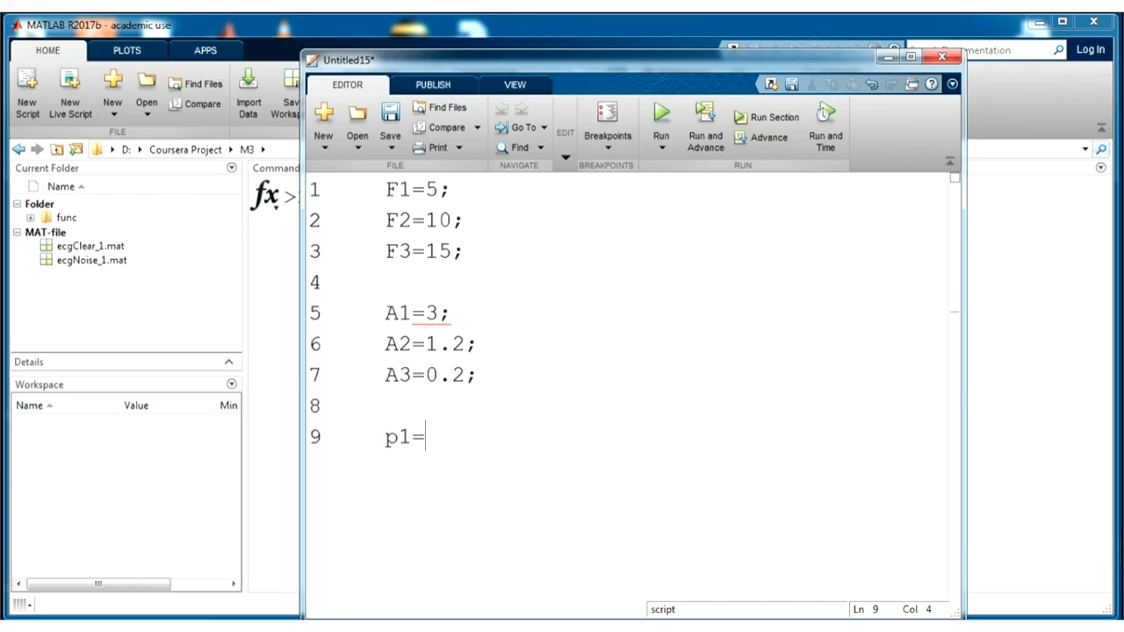
text(0;)
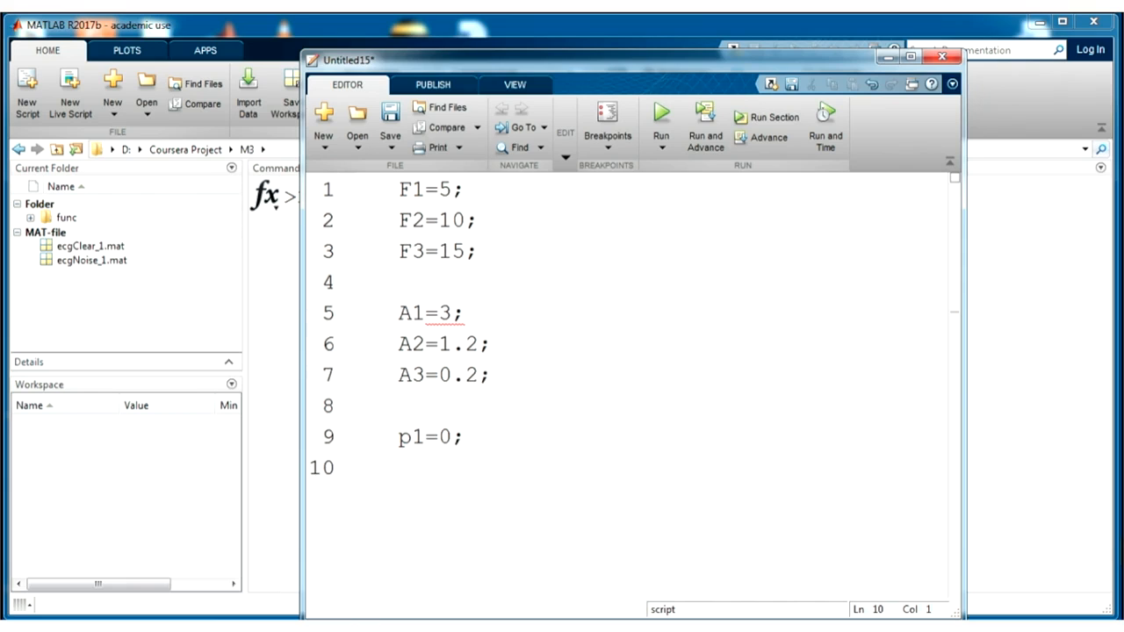
text(p2=)
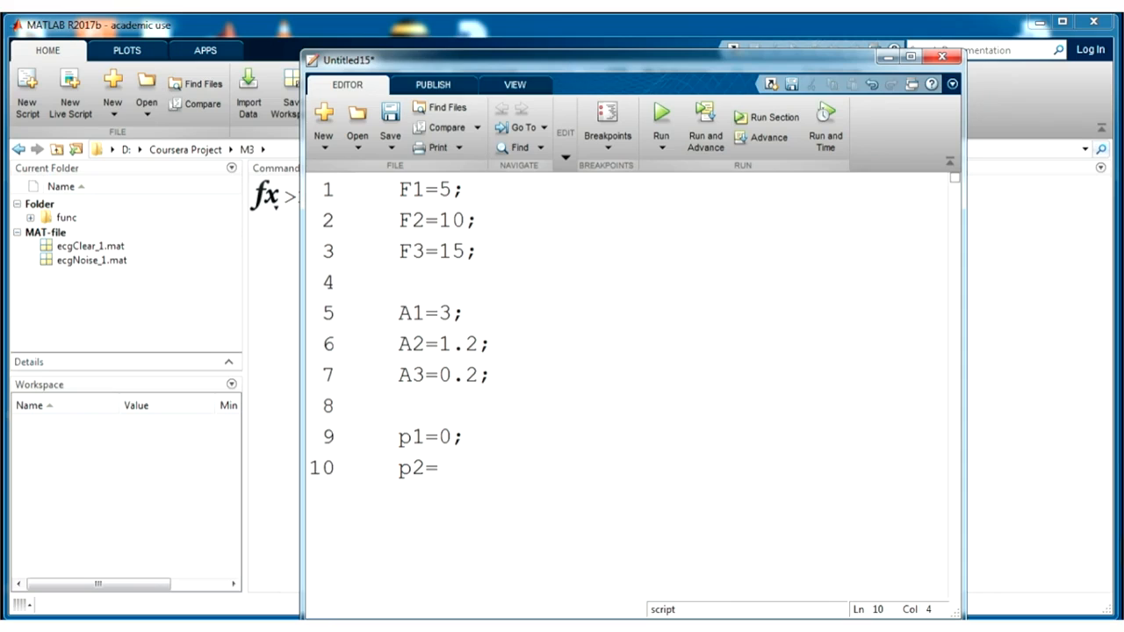
text(pi/2;)
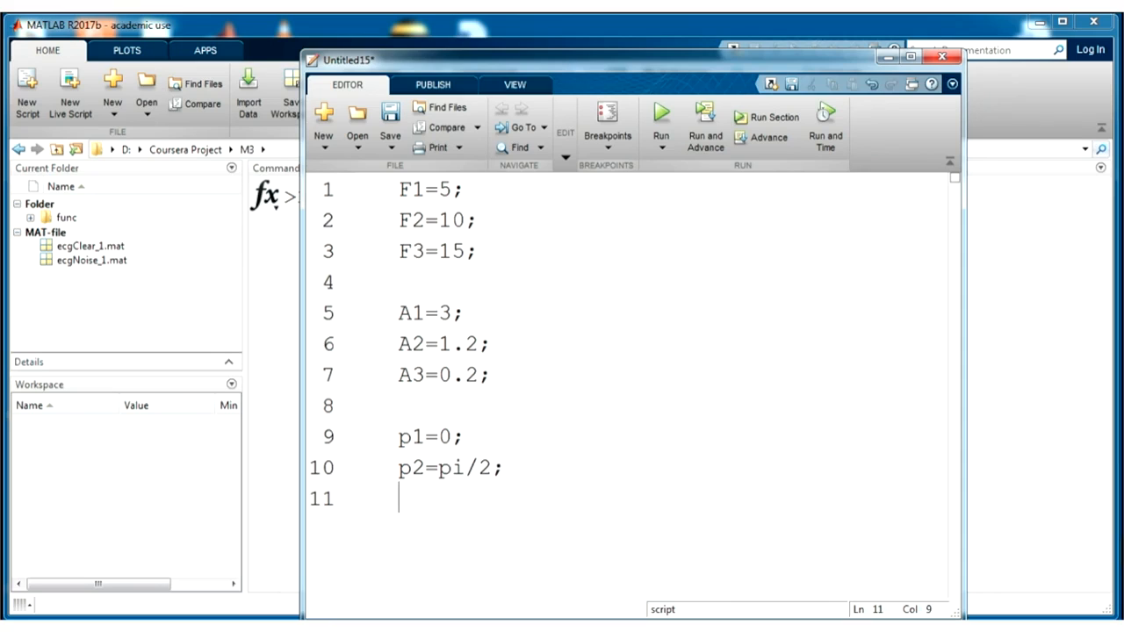
text(p3=)
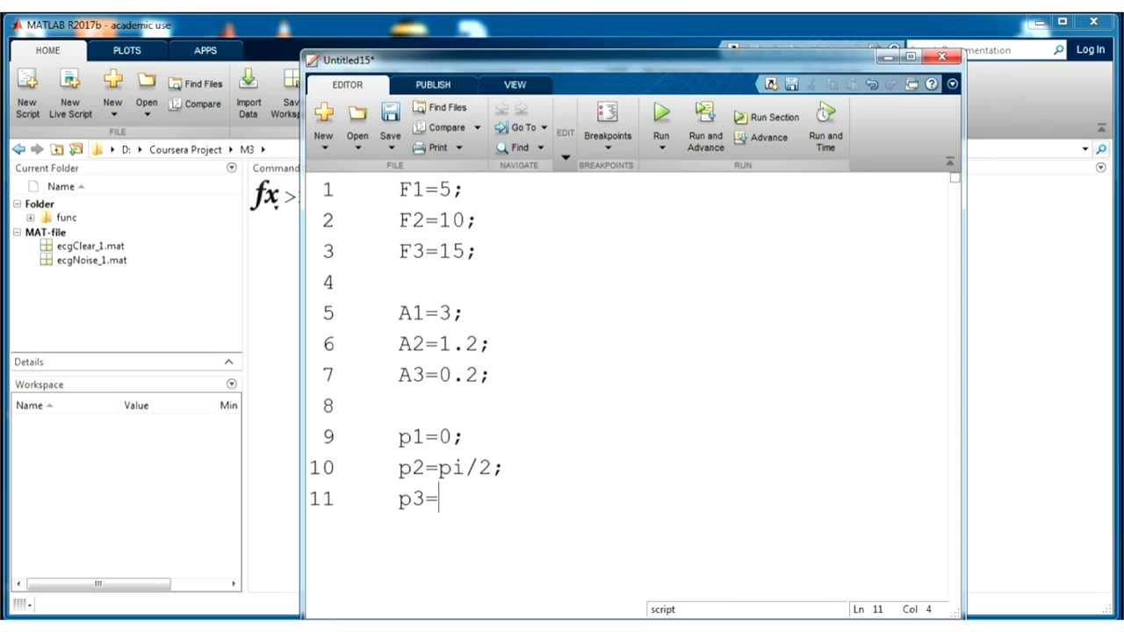
text(pi)
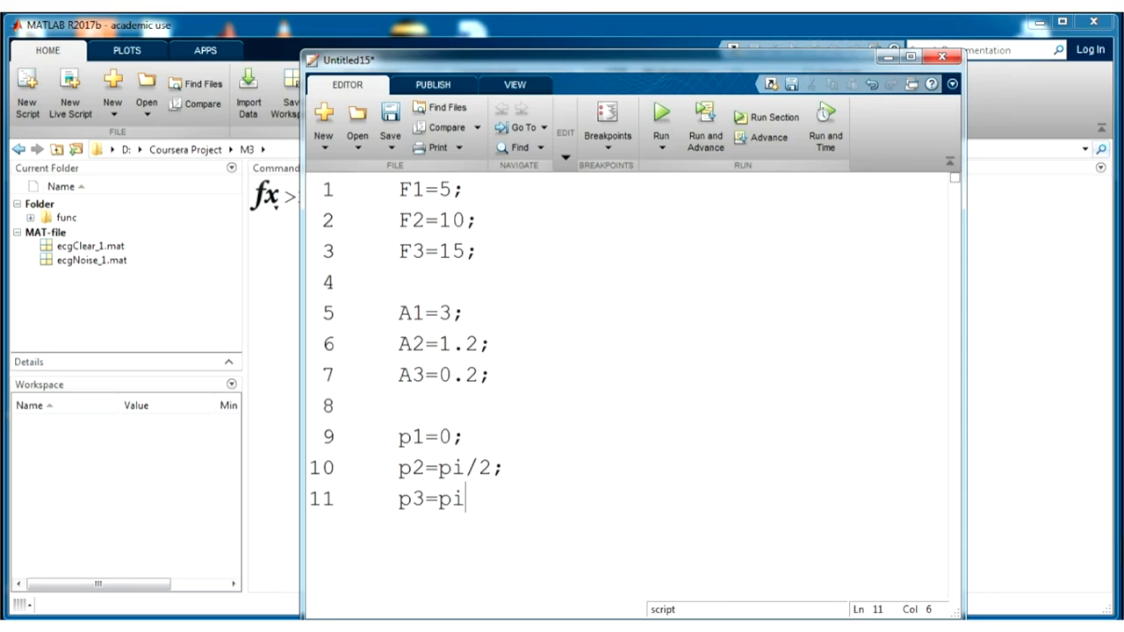
text(/)
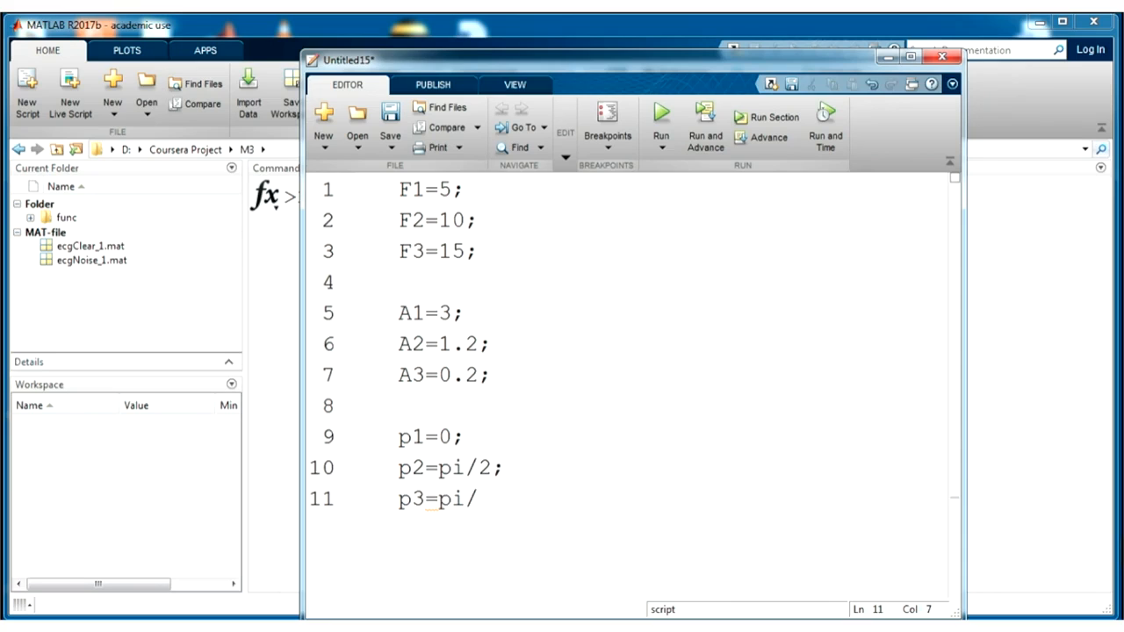
text(6;)
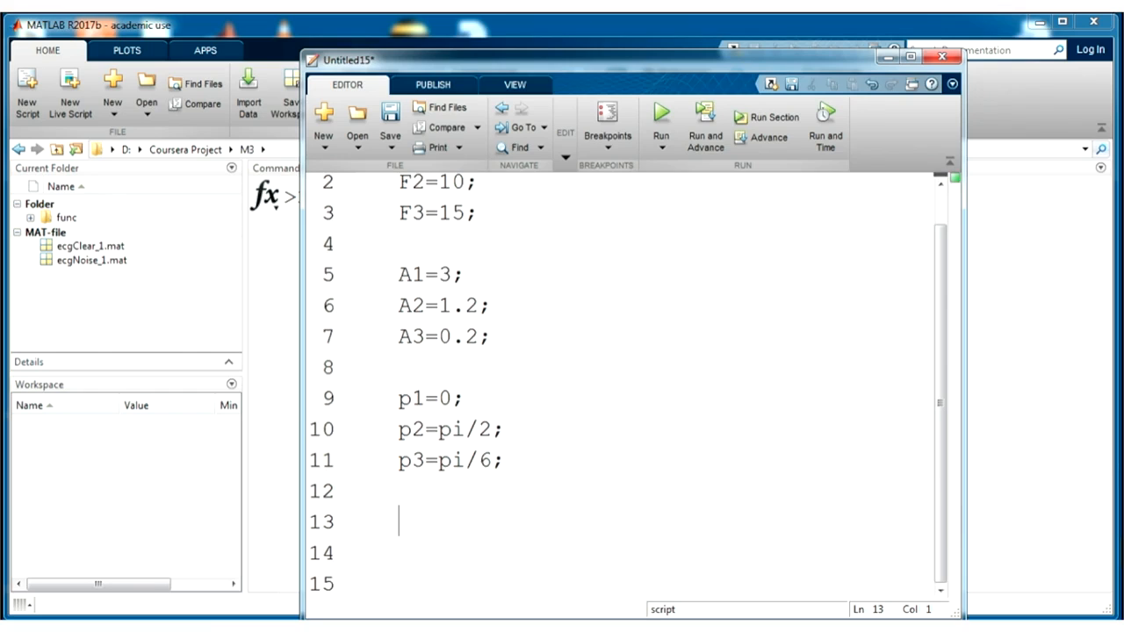
Define sampling rate Fs=300 and sampling period T=1/Fs.
text(Fs)
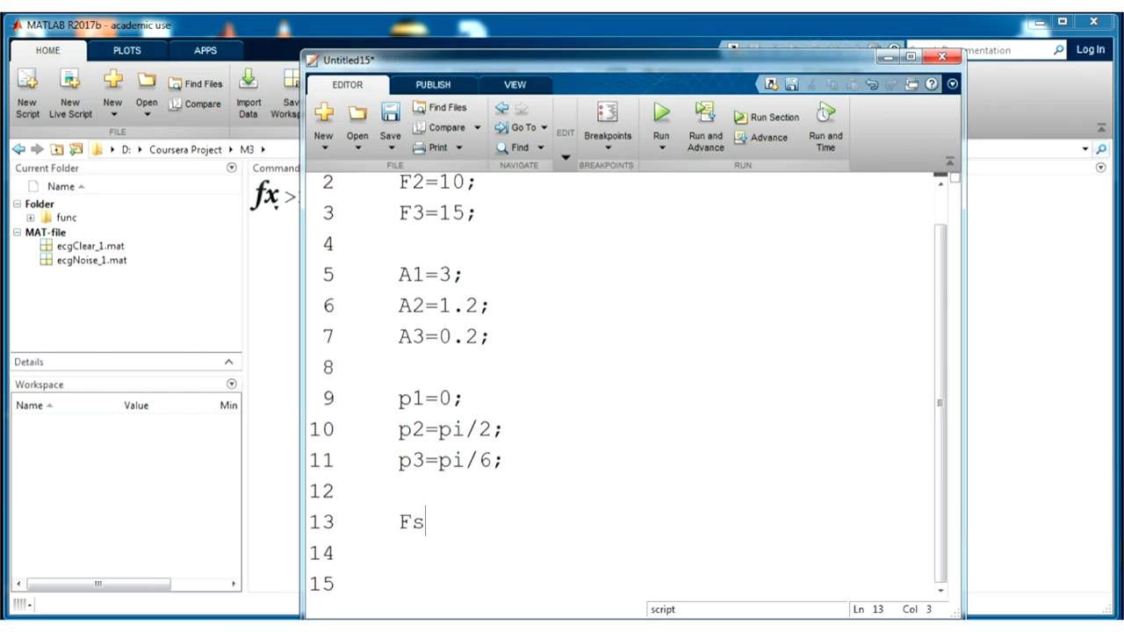
text(=)
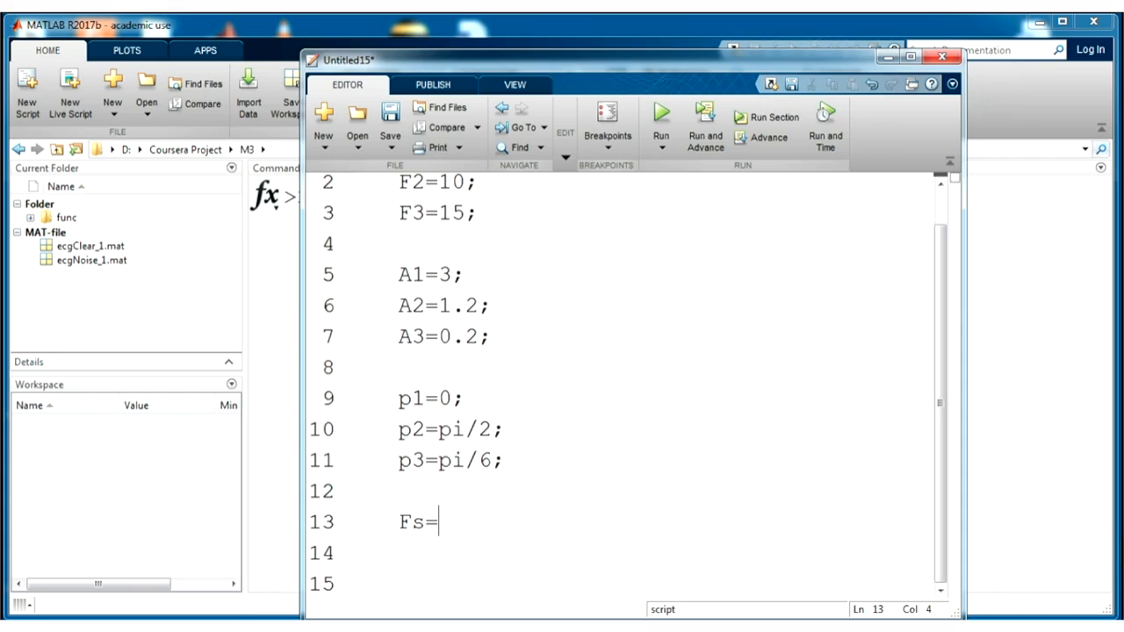
text(300;)
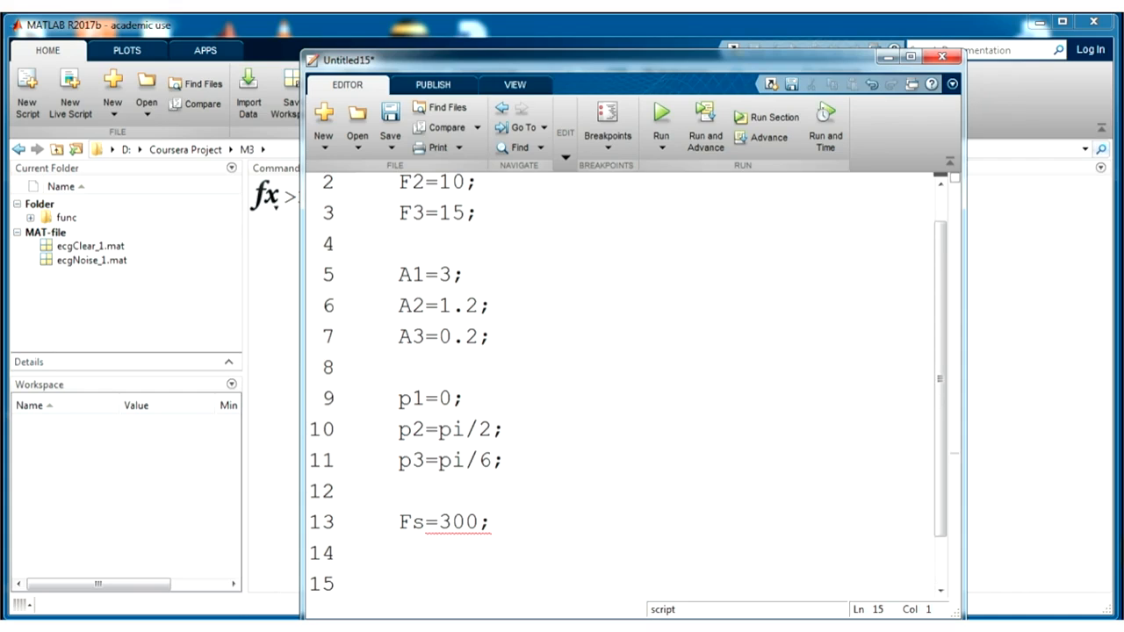
text(T)
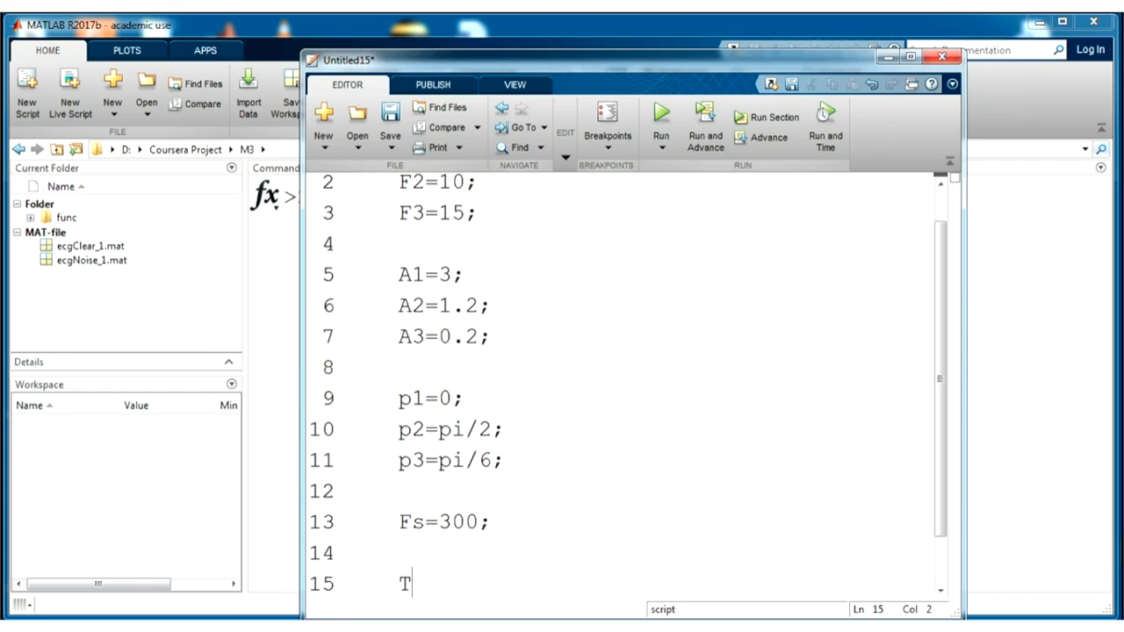
text(=)
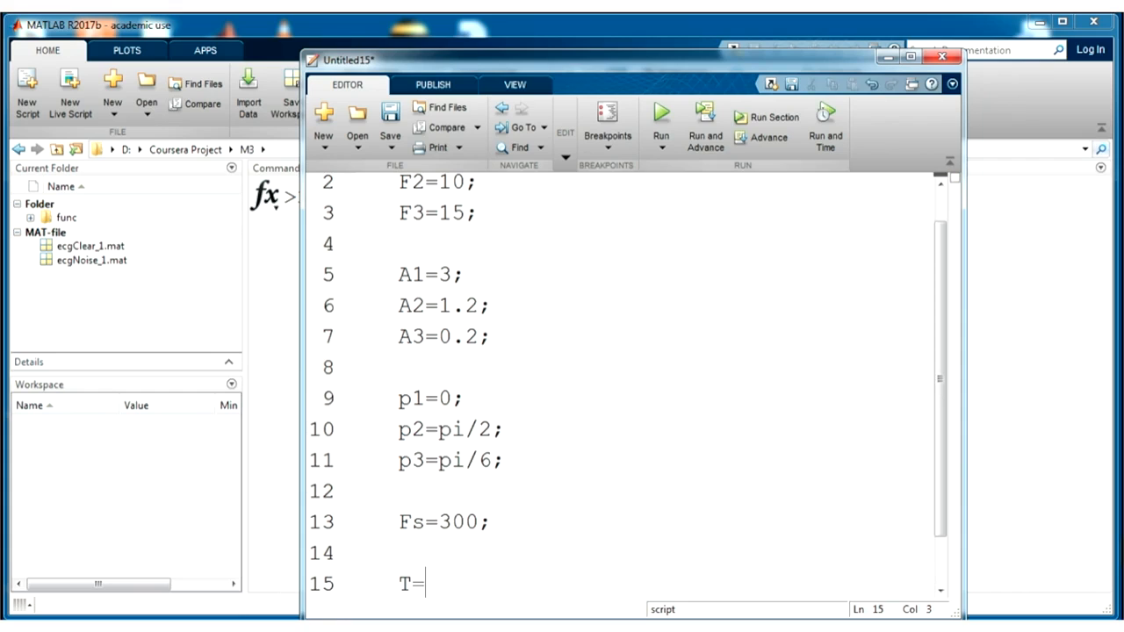
text(1/Fs;)
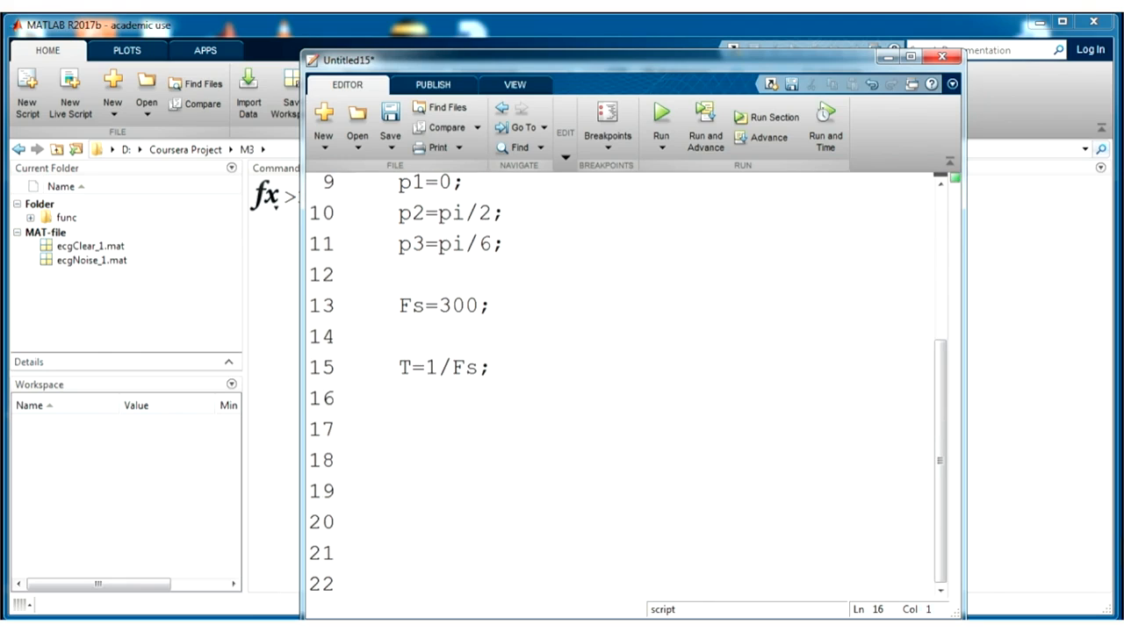
click(397, 397)
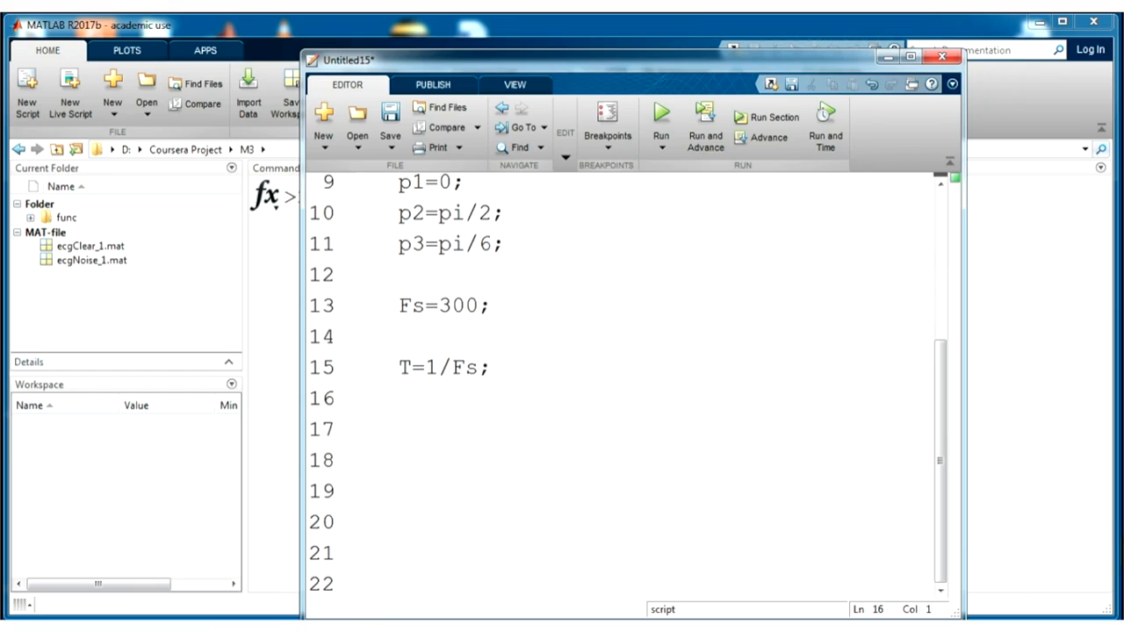
Define signal length L=1000 and duration tmax=L*T.
text(L=1)
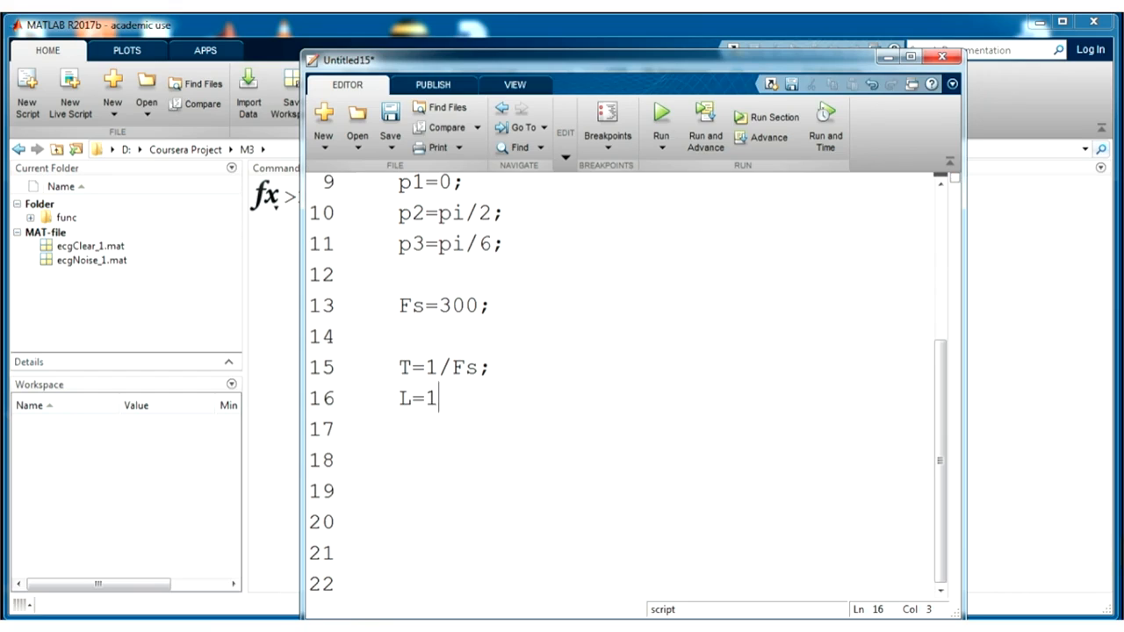
text(000)
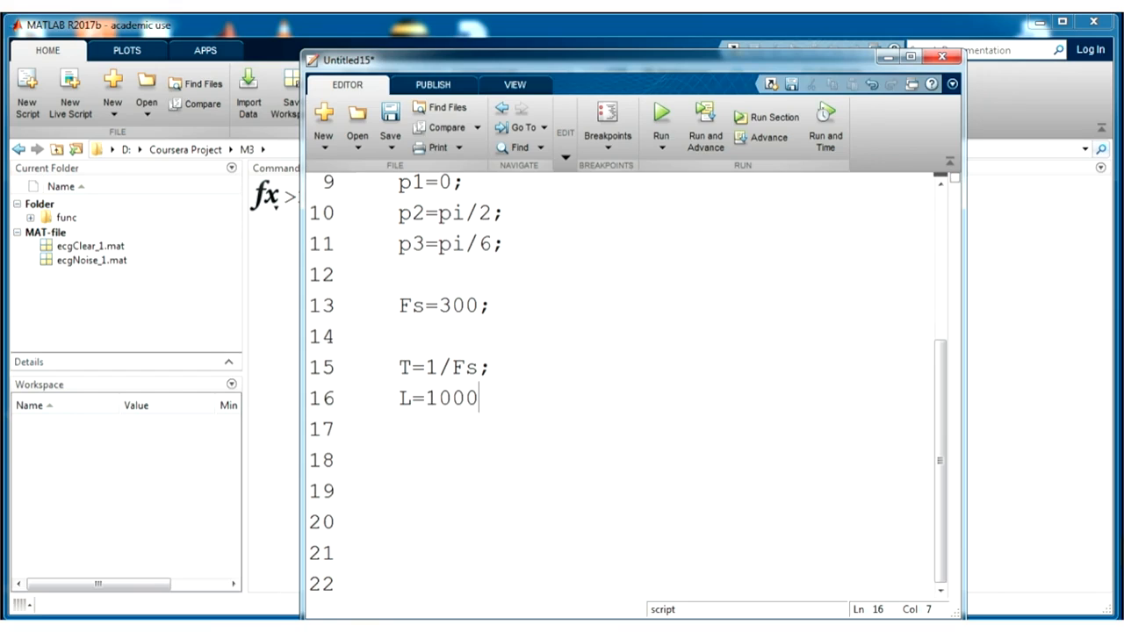
text(;)
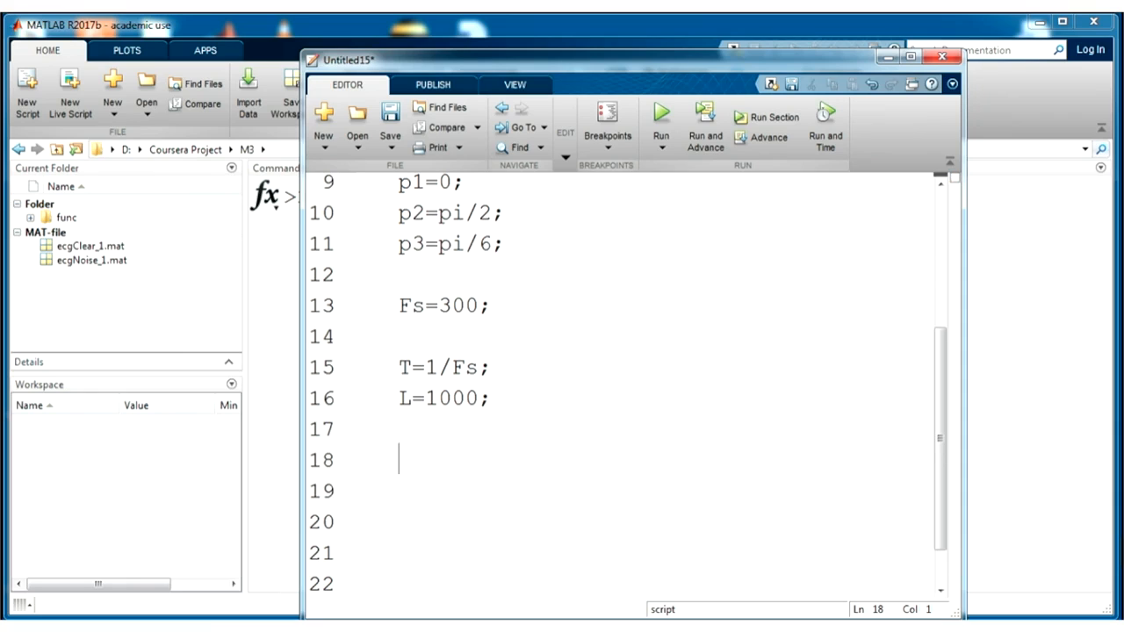
text(t)
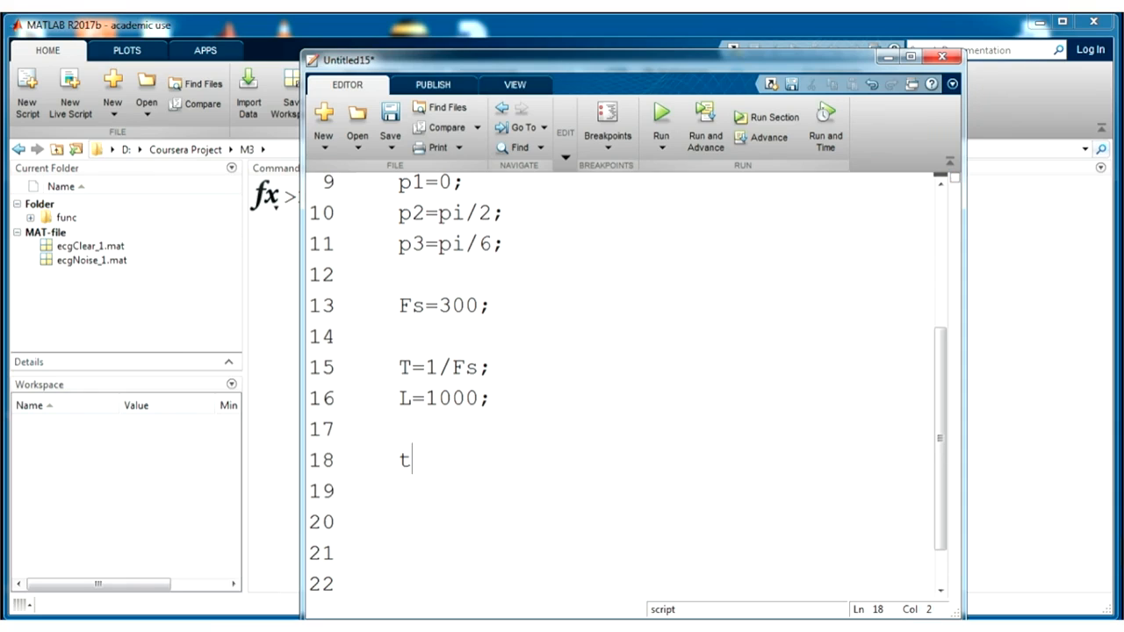
text(max=)
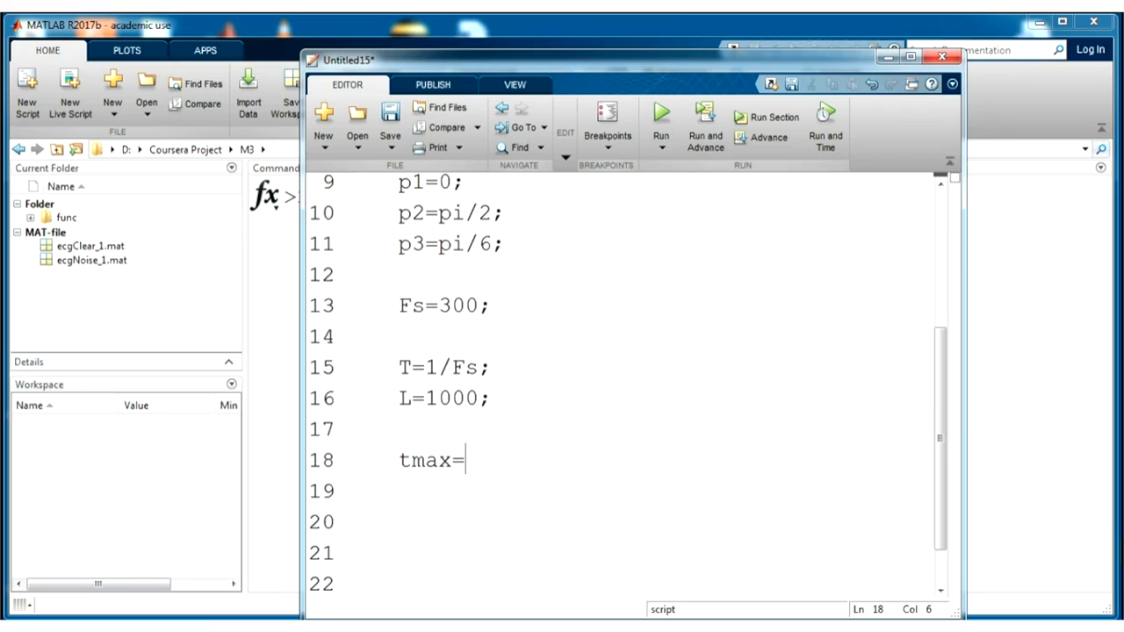
text(L)
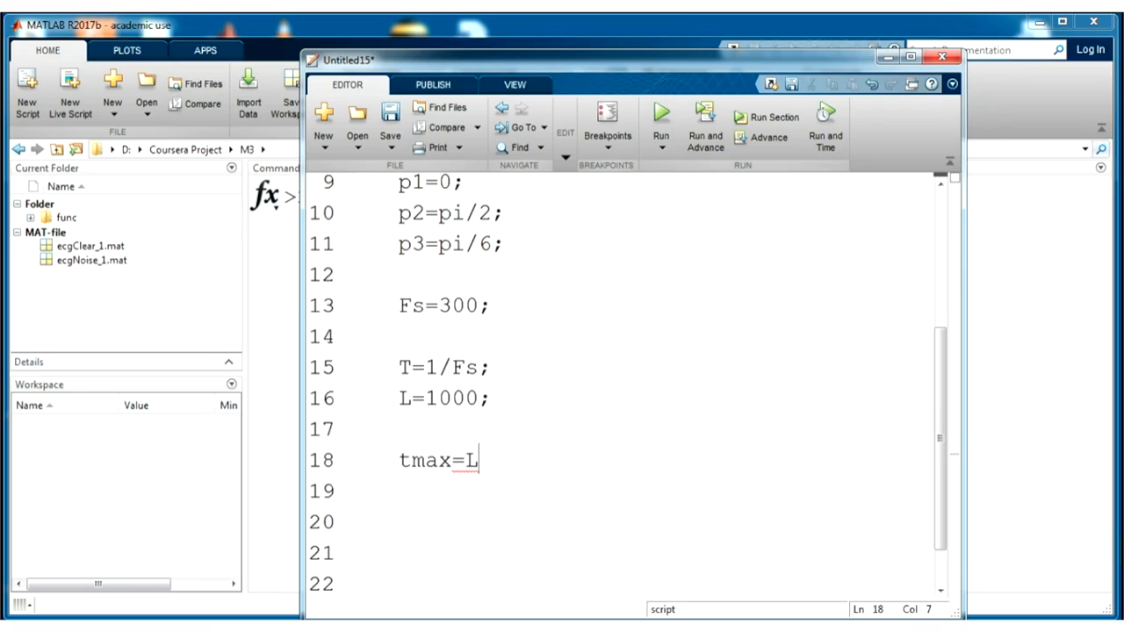
text(*)
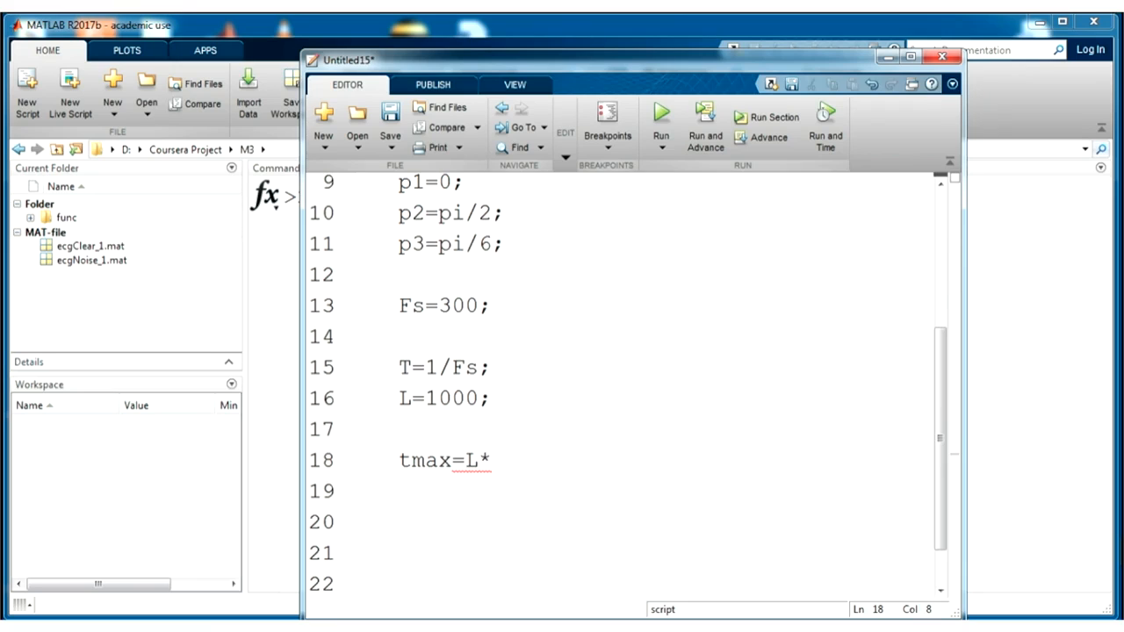
text(T;)
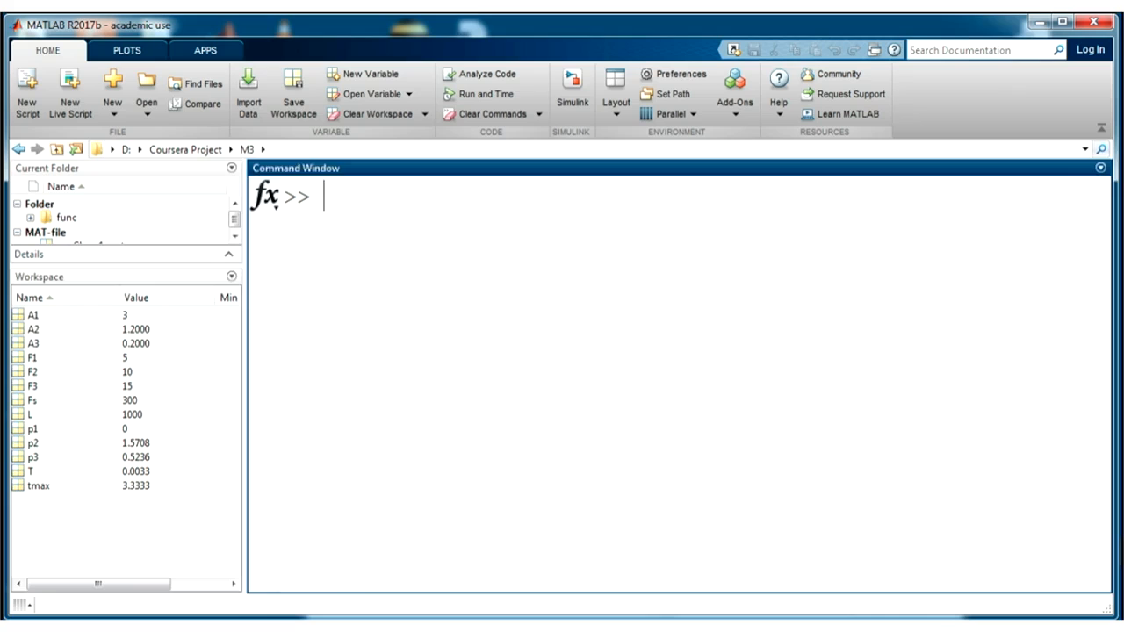
Inspect the newly created workspace variables, including the A3 amplitude.
click(32, 342)
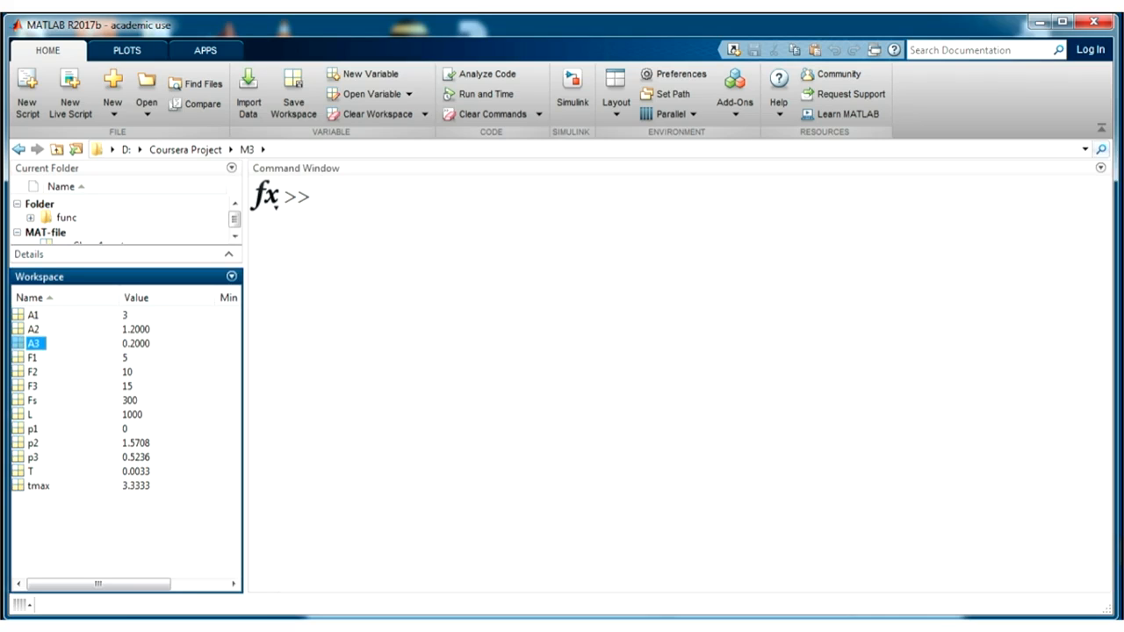
click(33, 386)
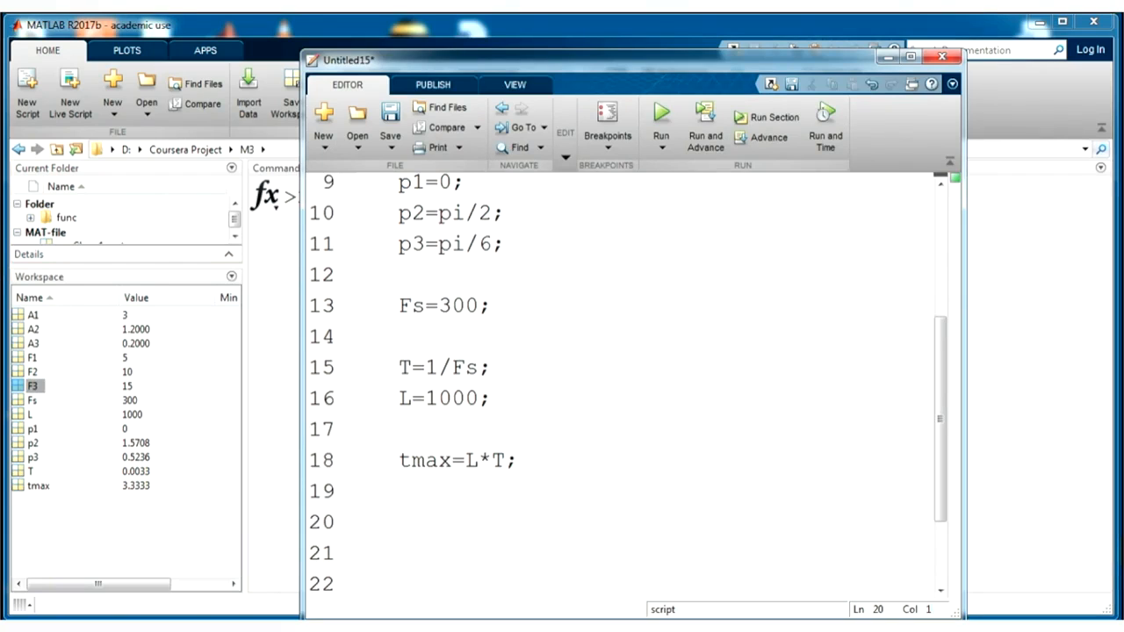
Define time vector t=0:T:tmax-T, inspect its 1x1000 values, and return to the script.
text(t=)
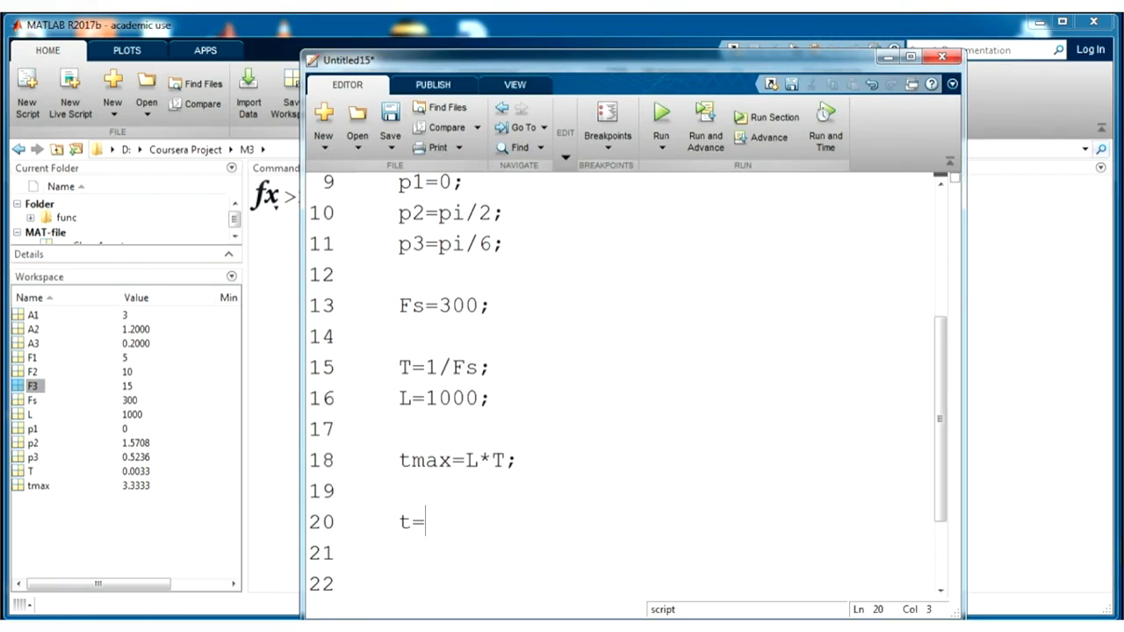
text(0:)
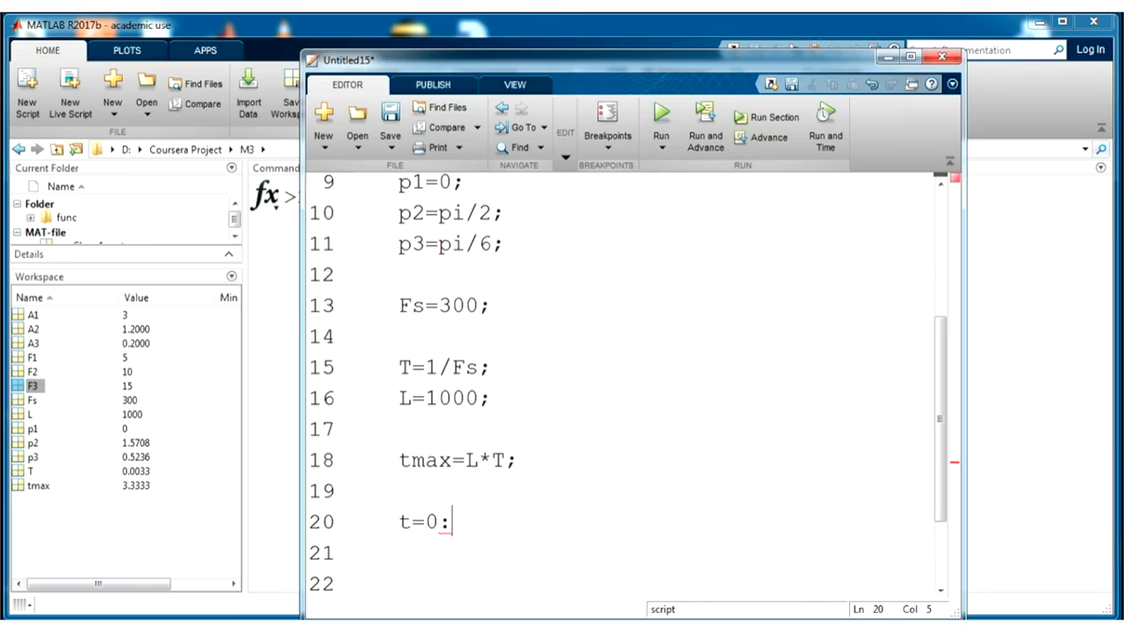
text(T)
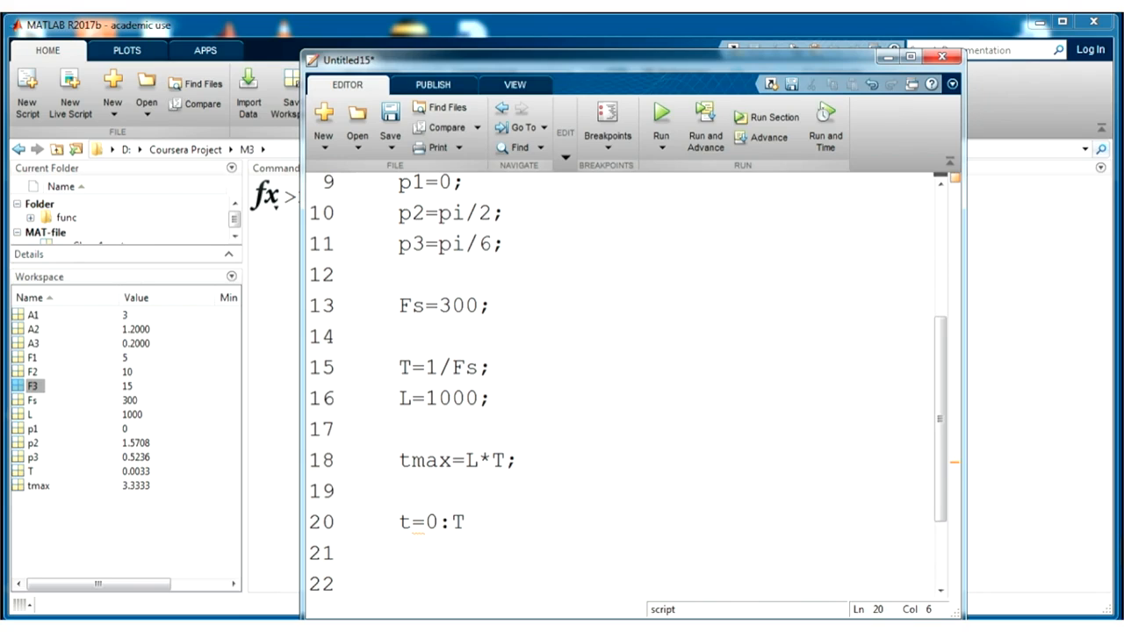
text(:tma)
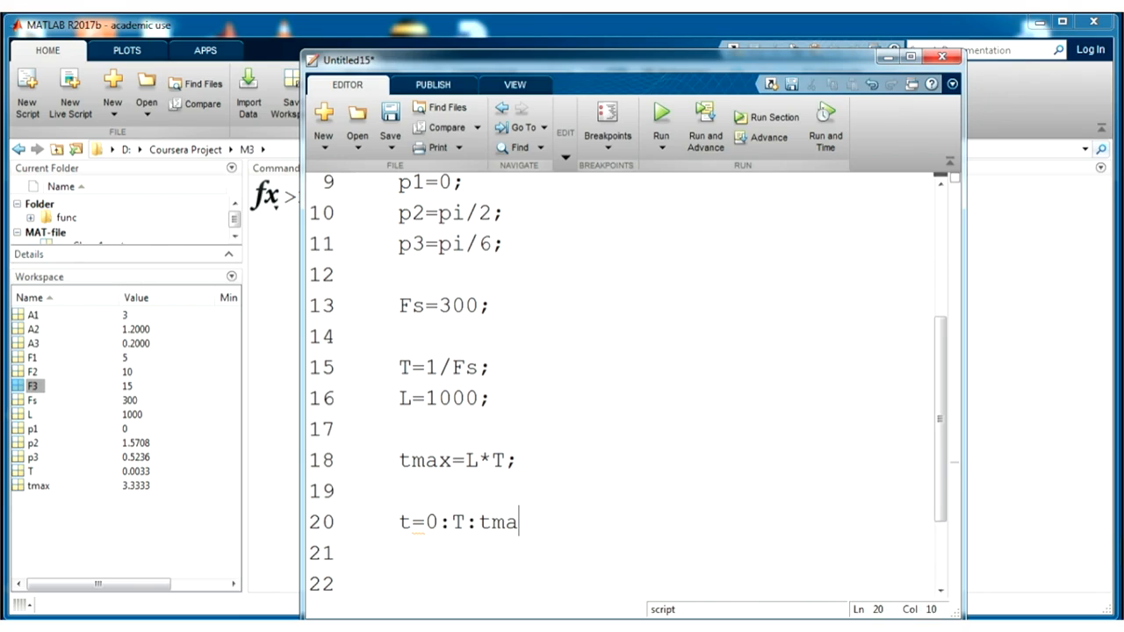
text(x-T;)
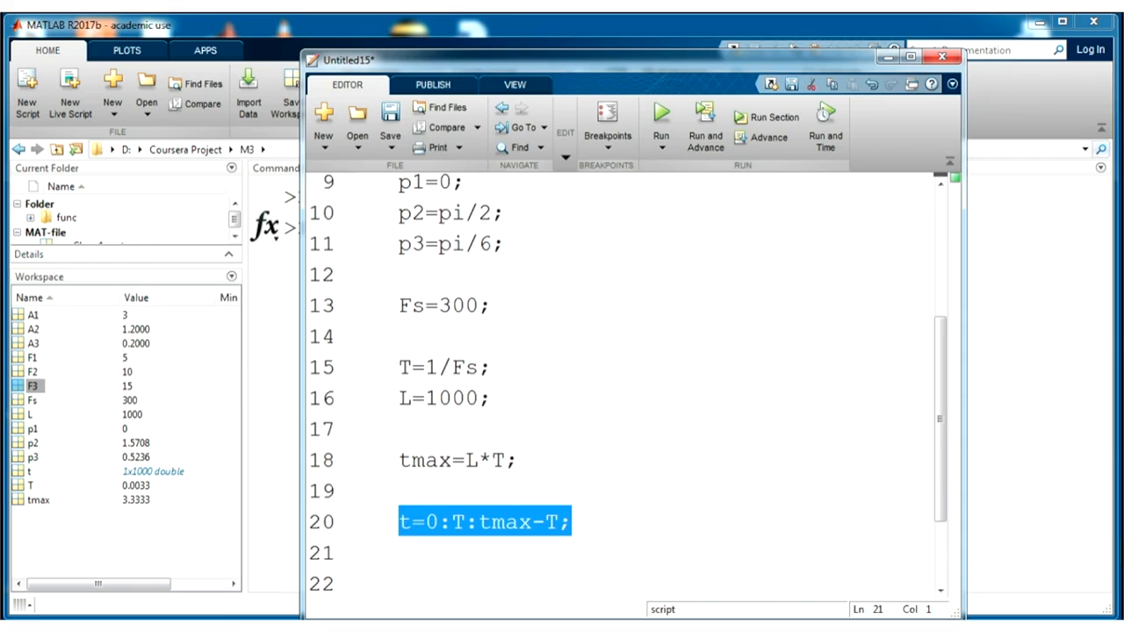
double_click(32, 471)
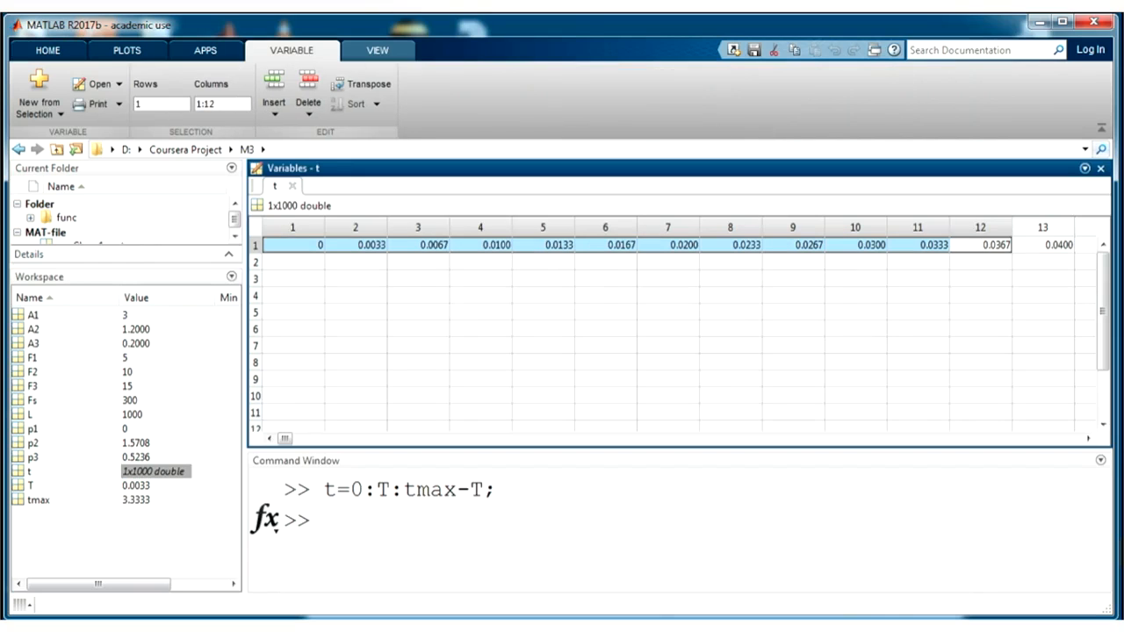
click(1044, 246)
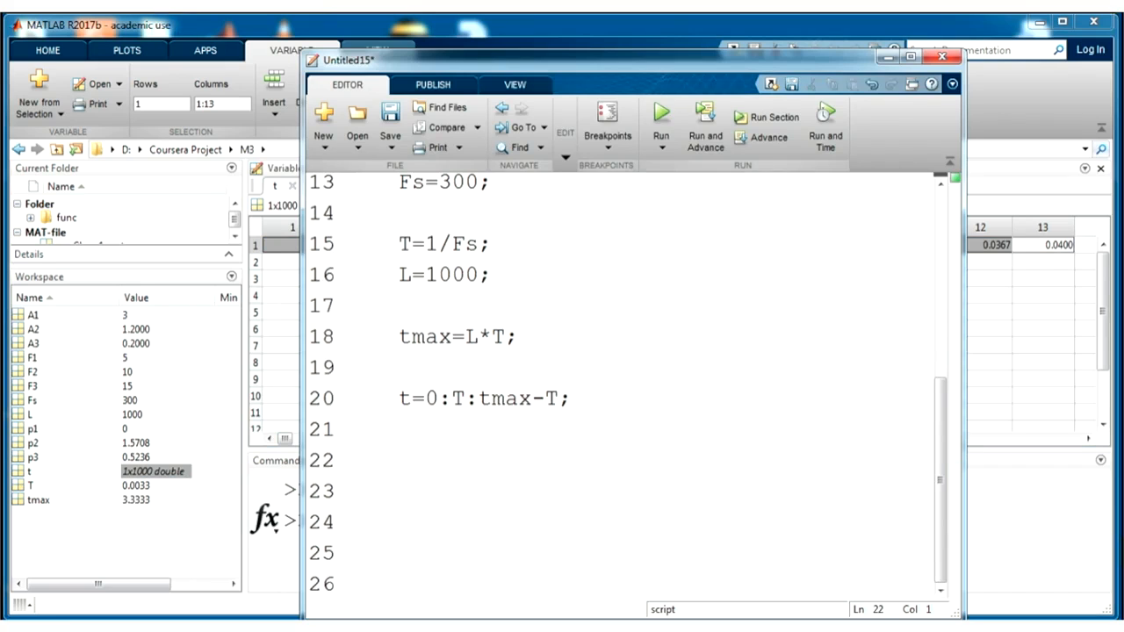
Define the first sinusoid x1=A1*sin(2*pi*t*F1+p1).
text(x1)
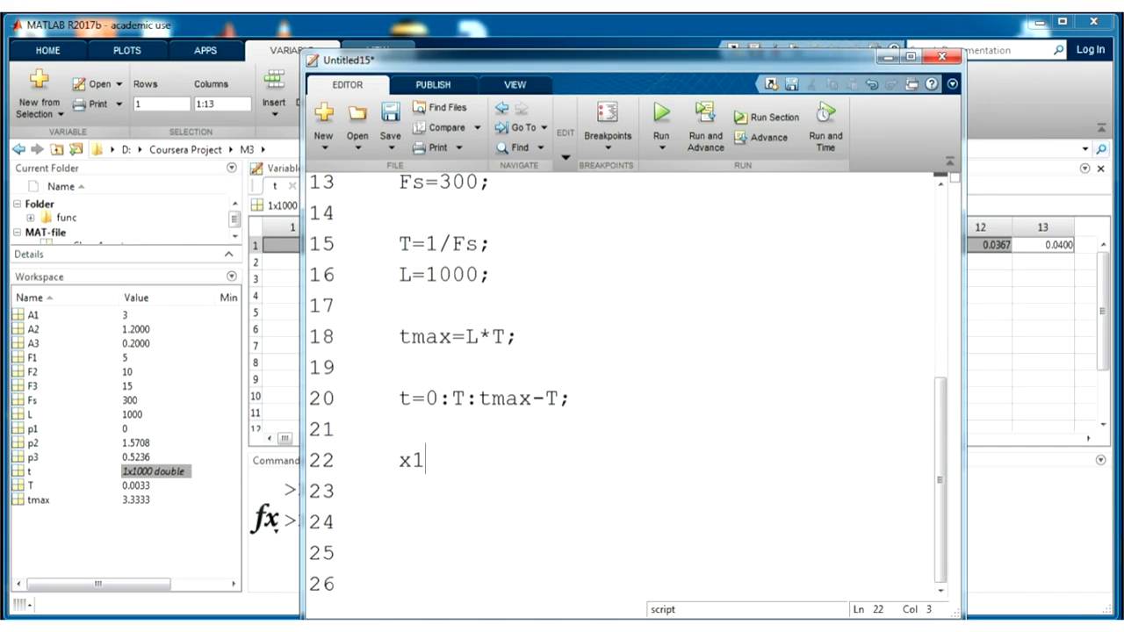
text(=)
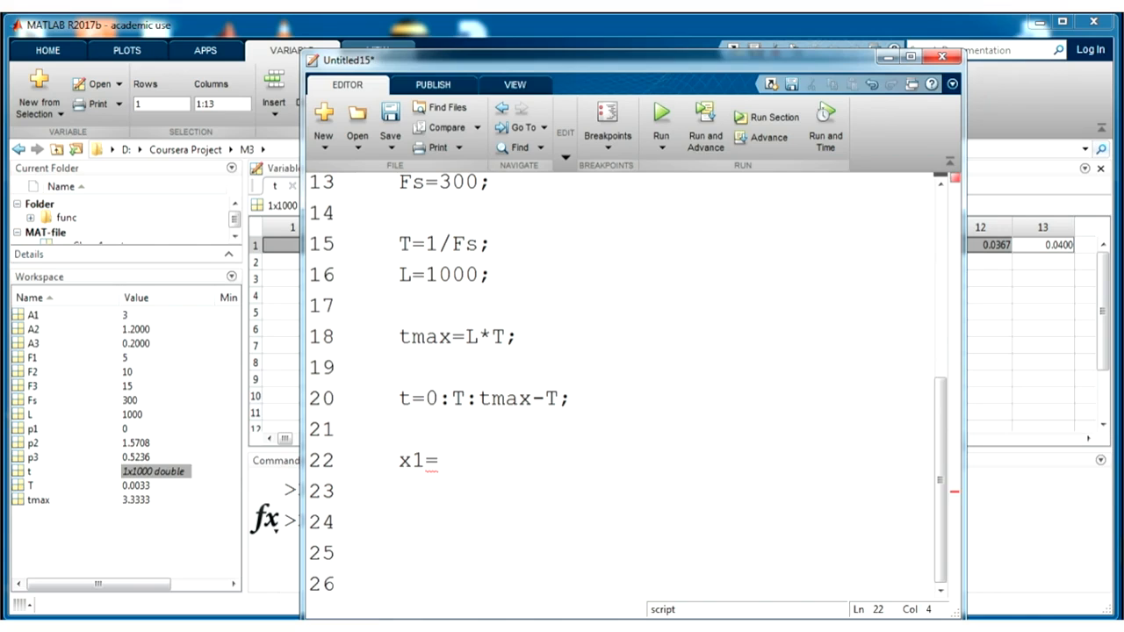
text(A1)
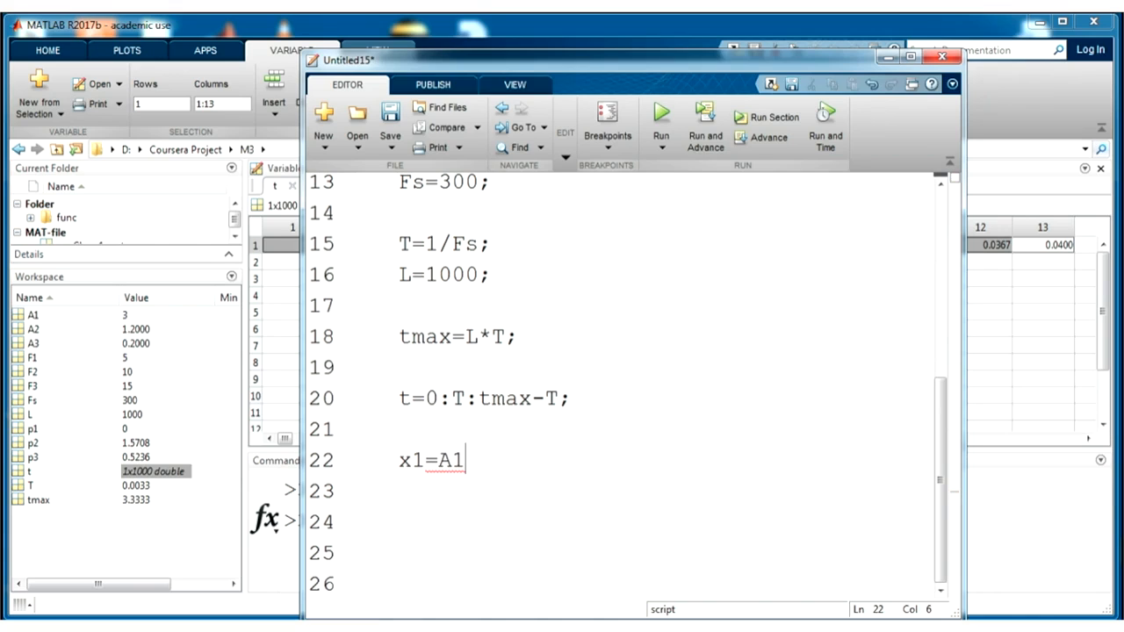
text(*)
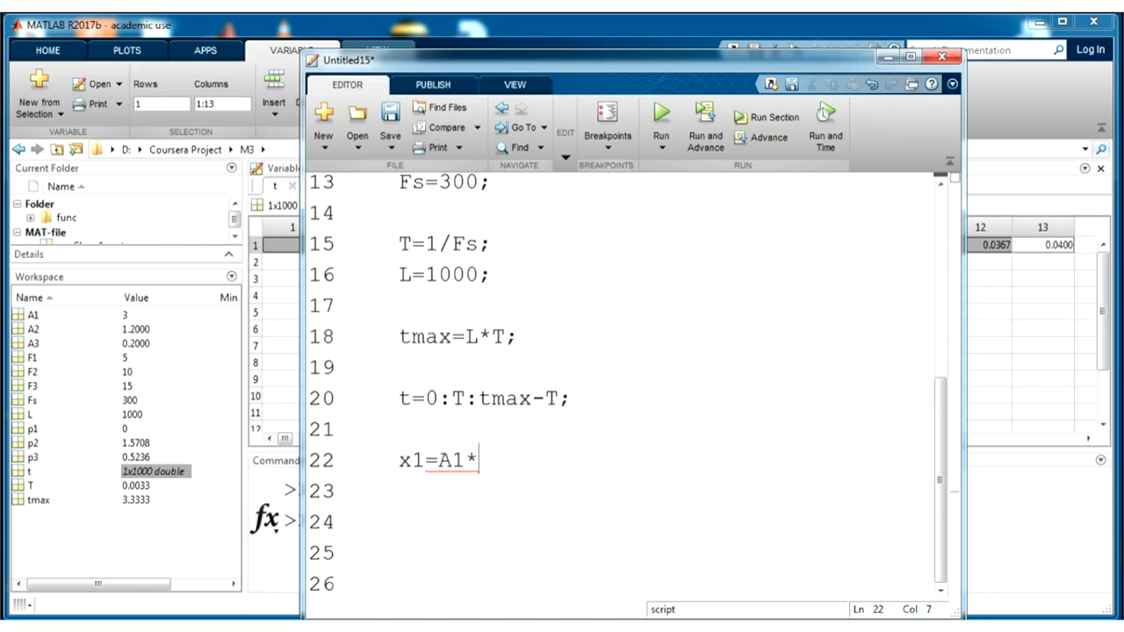
text(sin()
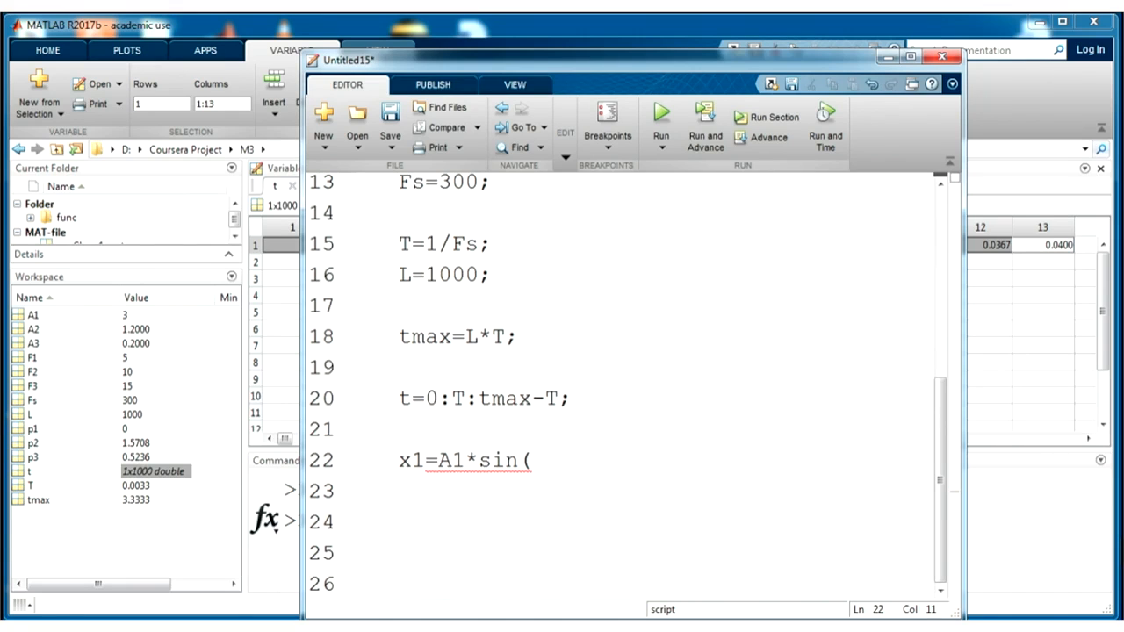
text(2*p)
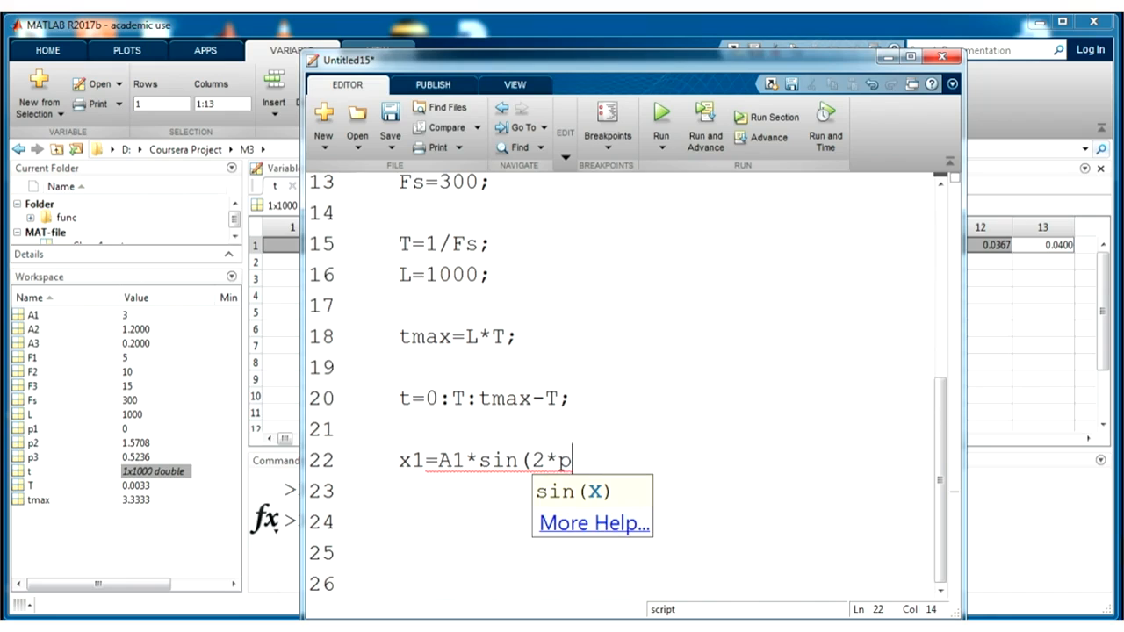
text(i*t)
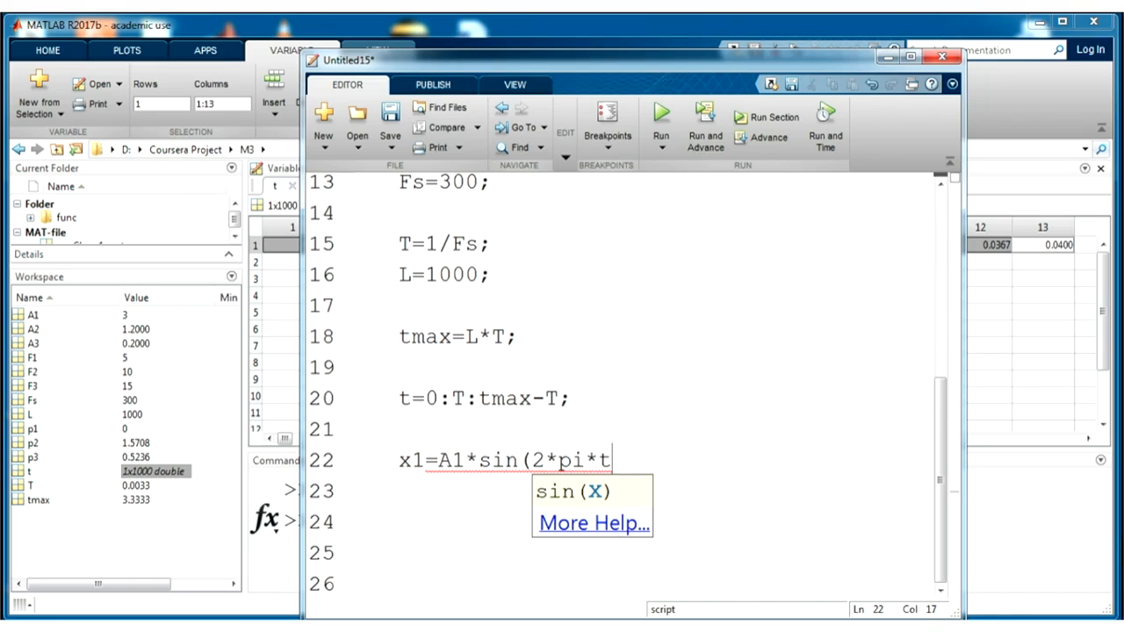
text(*)
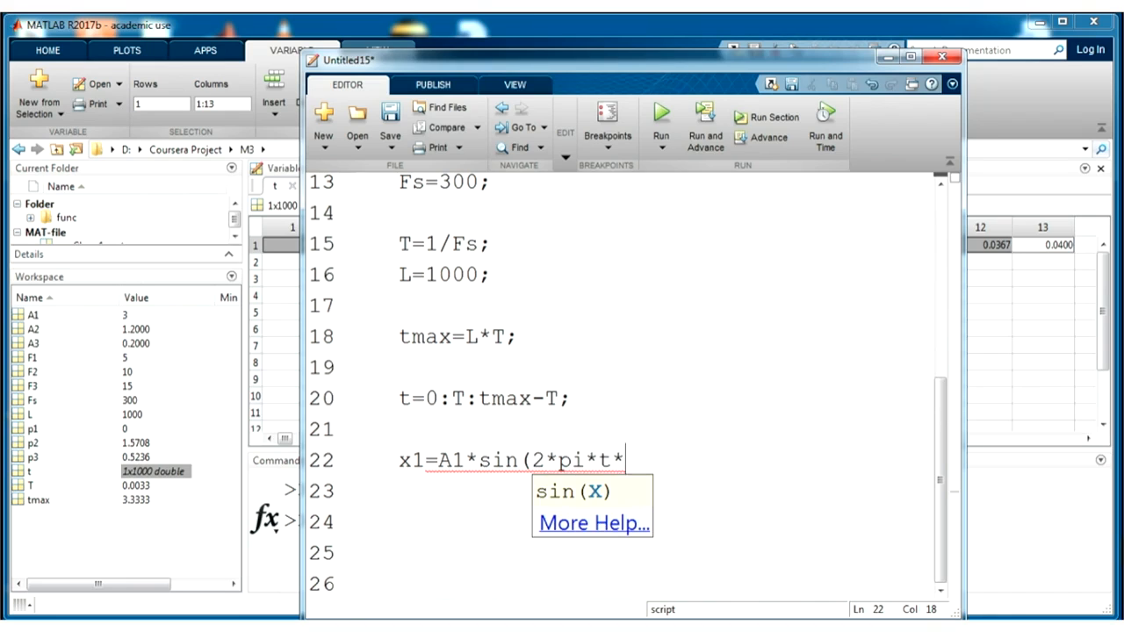
text(F1)
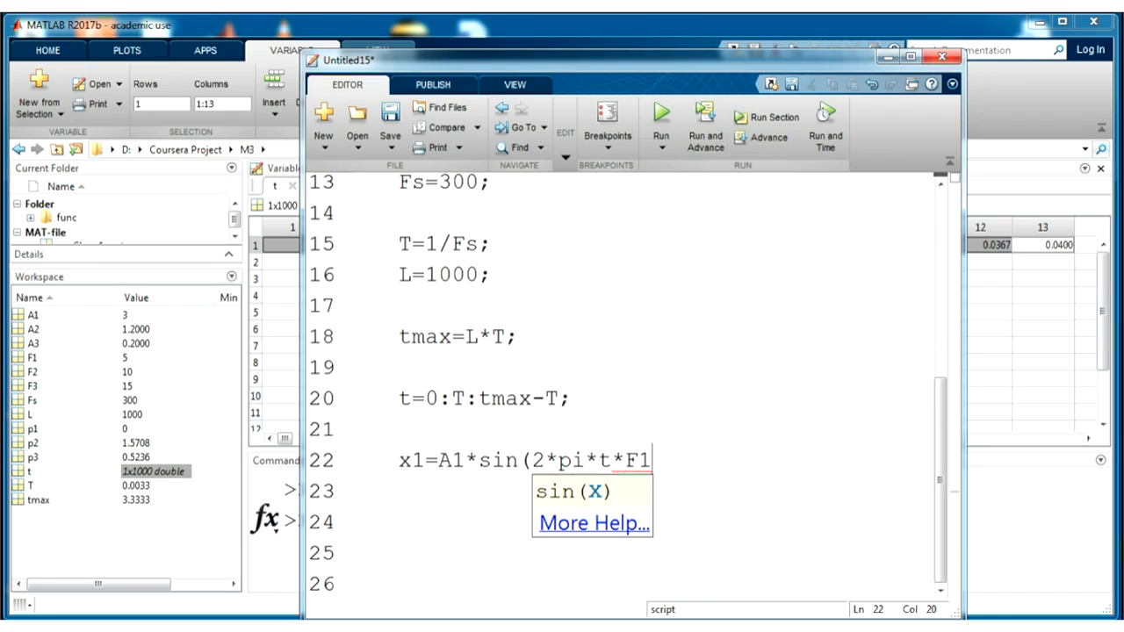
text(+)
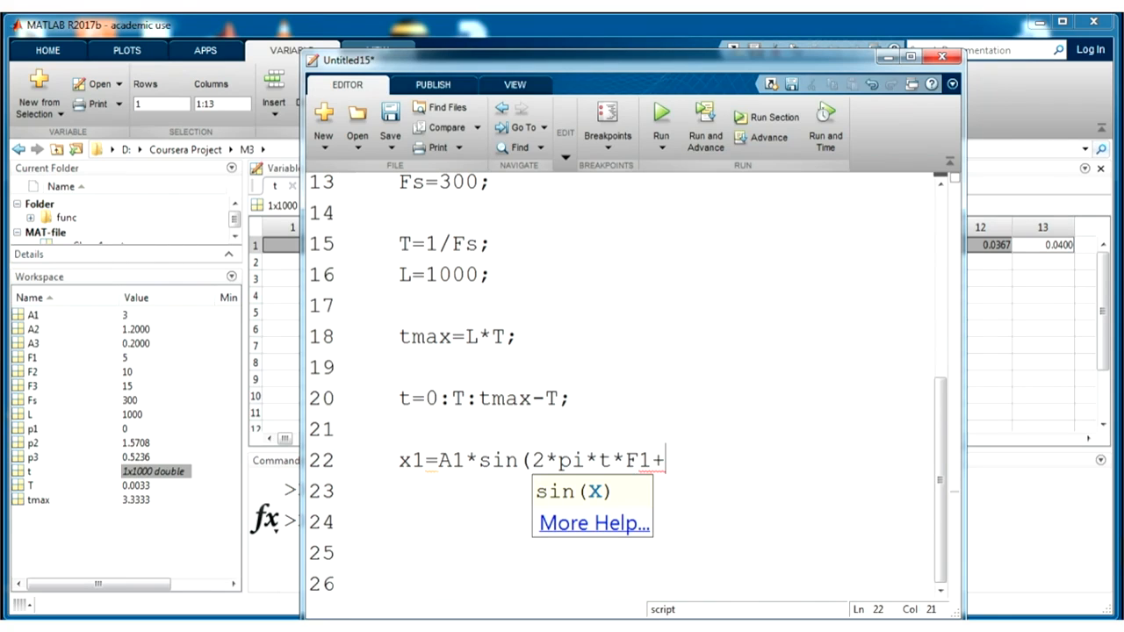
text(p1);)
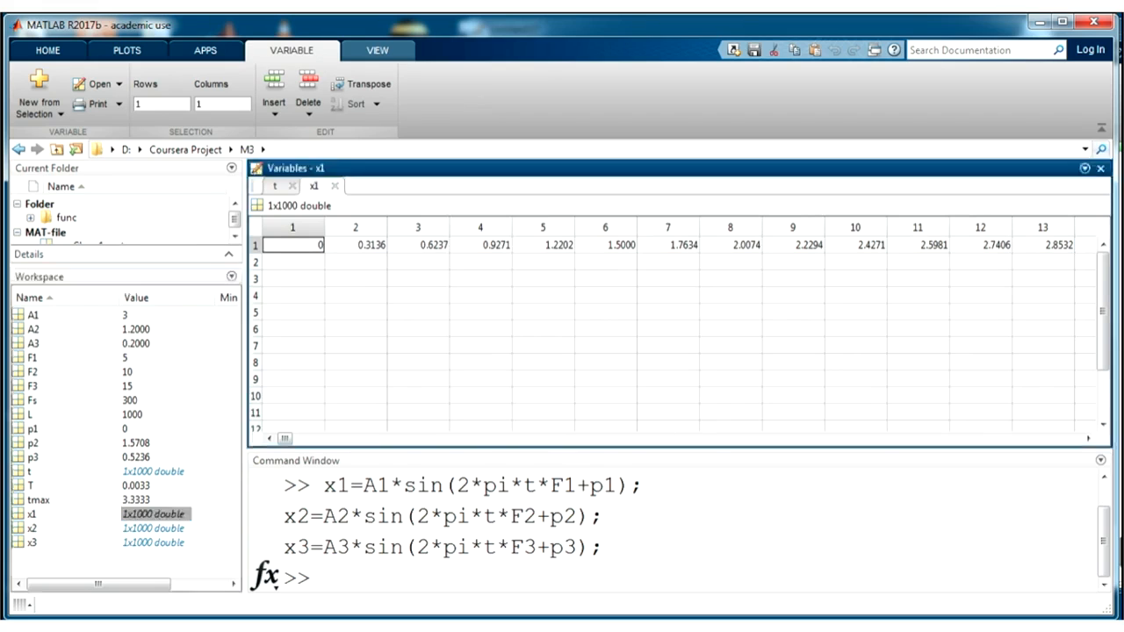
Scroll across the x1 array values in the Variables editor and back.
scroll(right, 3)
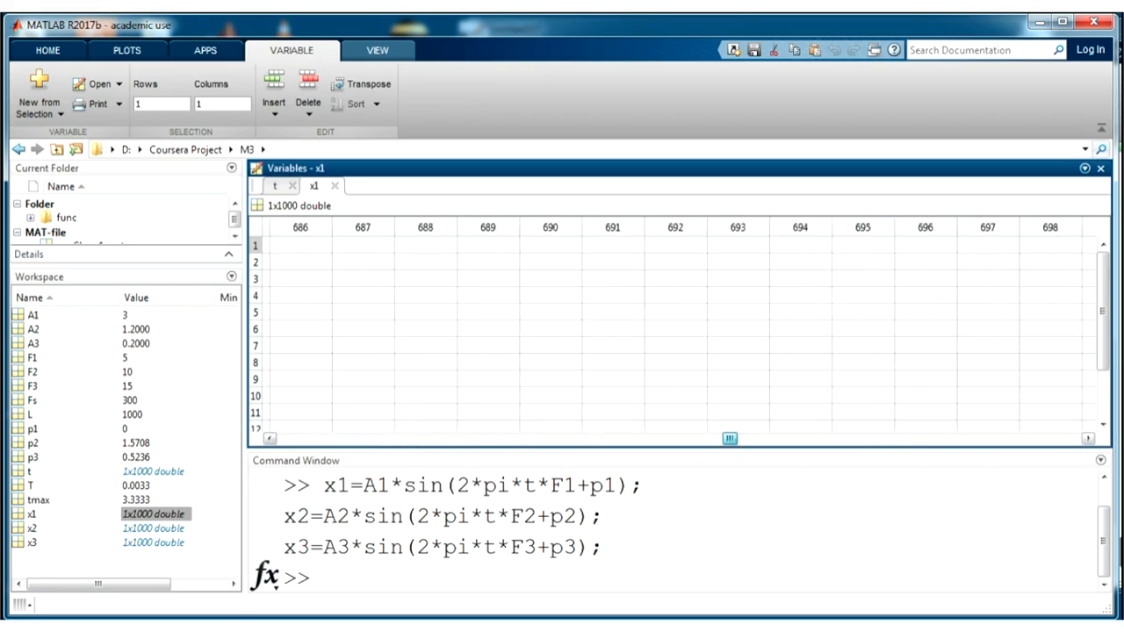
scroll(left, 3)
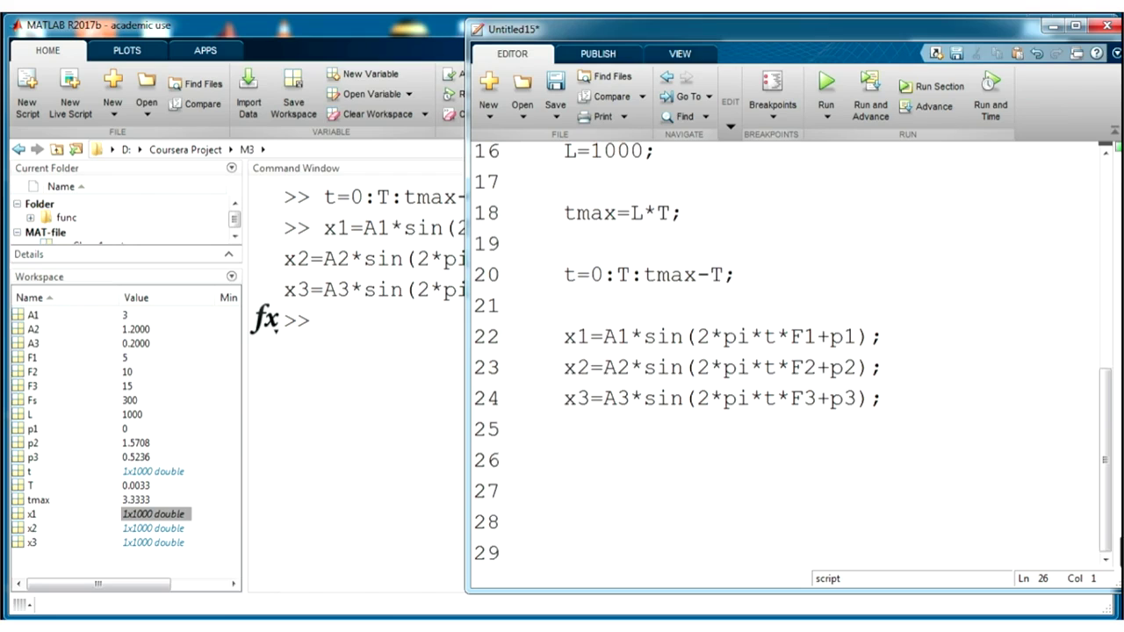
Sum the sinusoids as y=x1+x2+x3 and run the line so y enters the workspace.
click(566, 460)
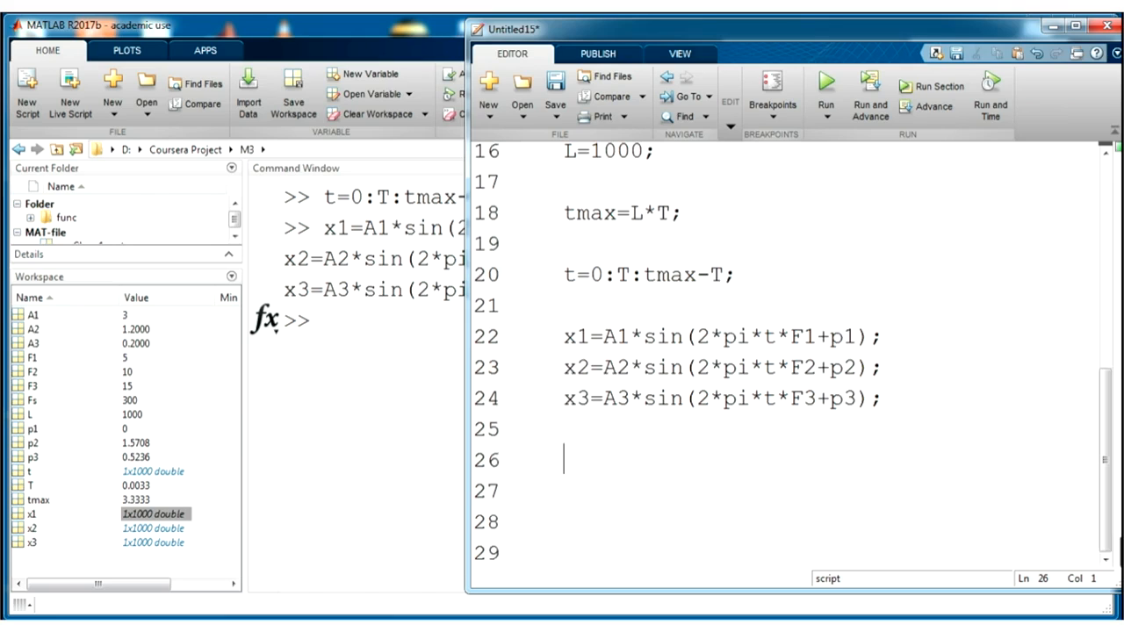
text(y)
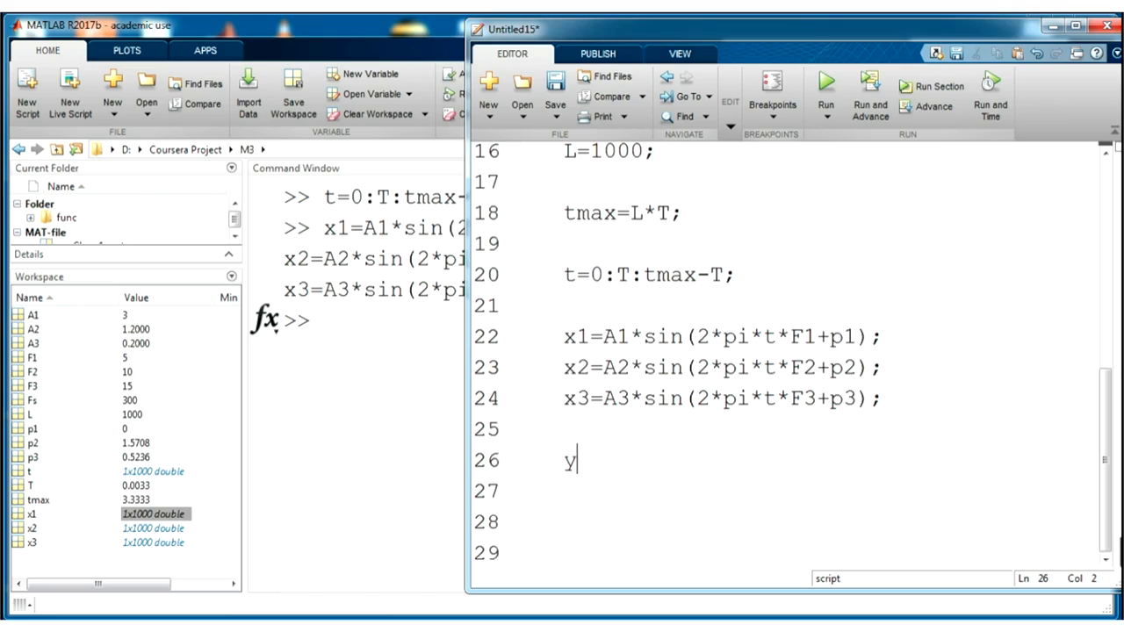
text(=)
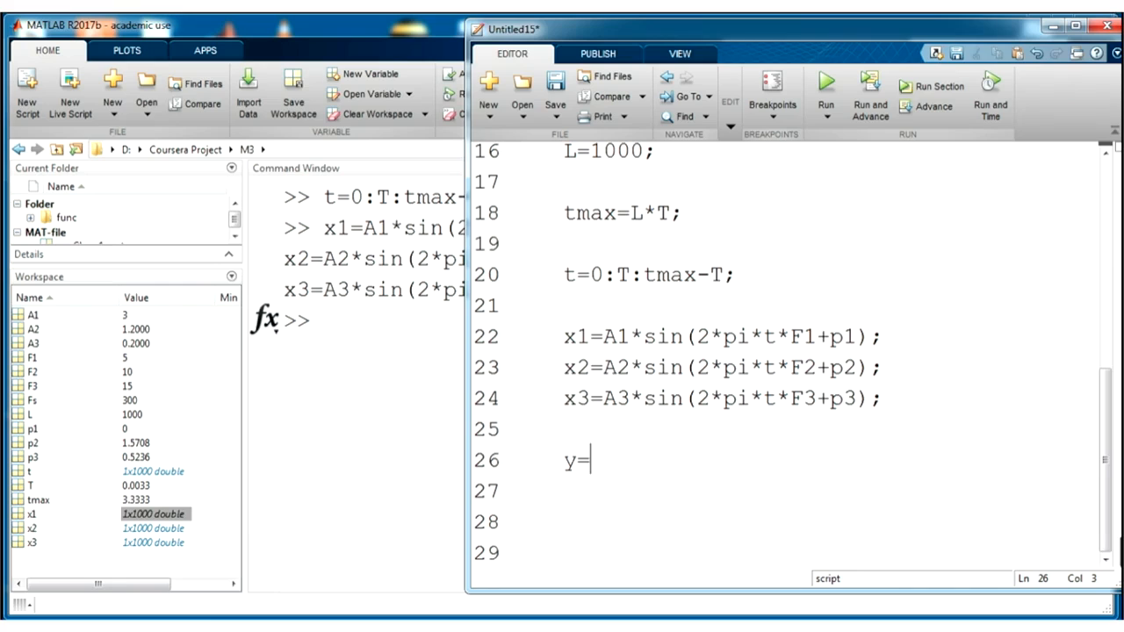
text(x1+)
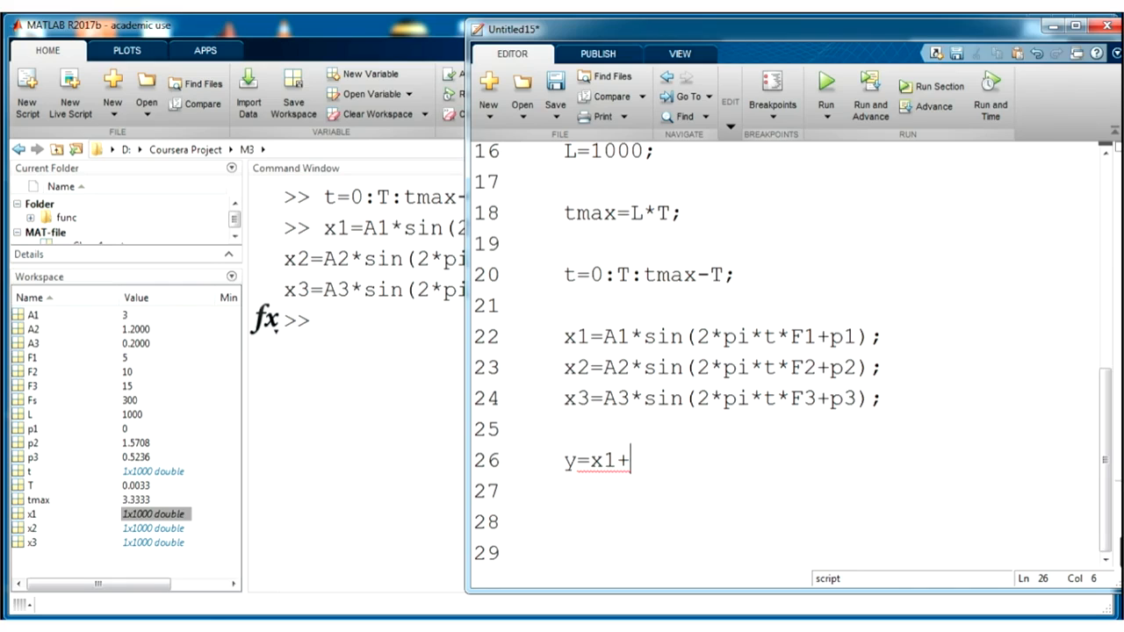
text(x2+)
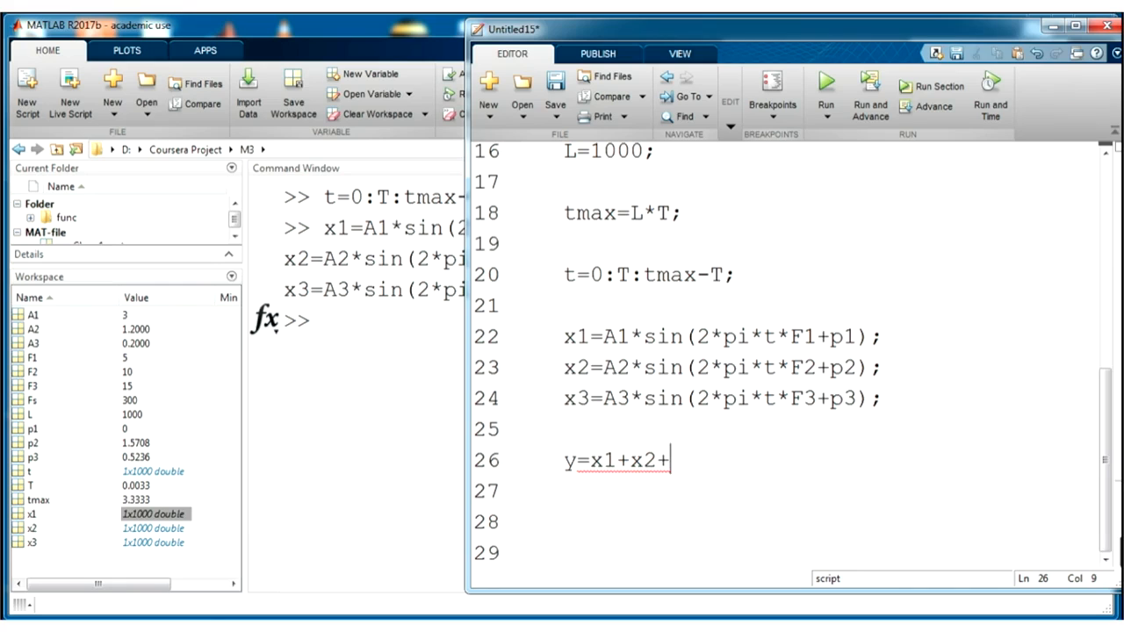
text(x3;)
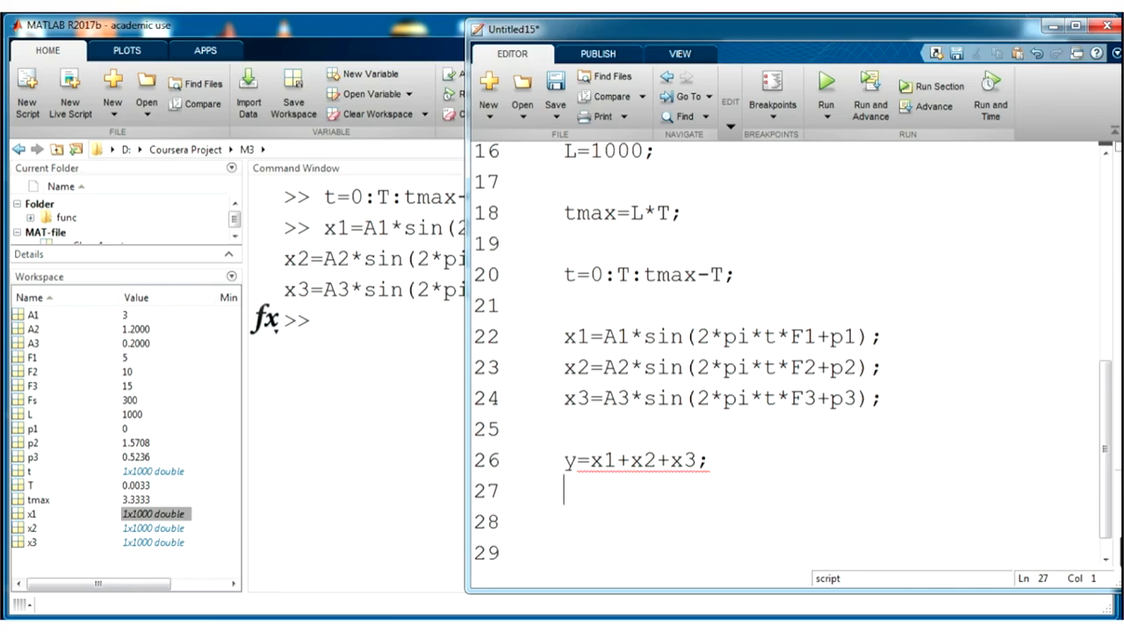
double_click(682, 461)
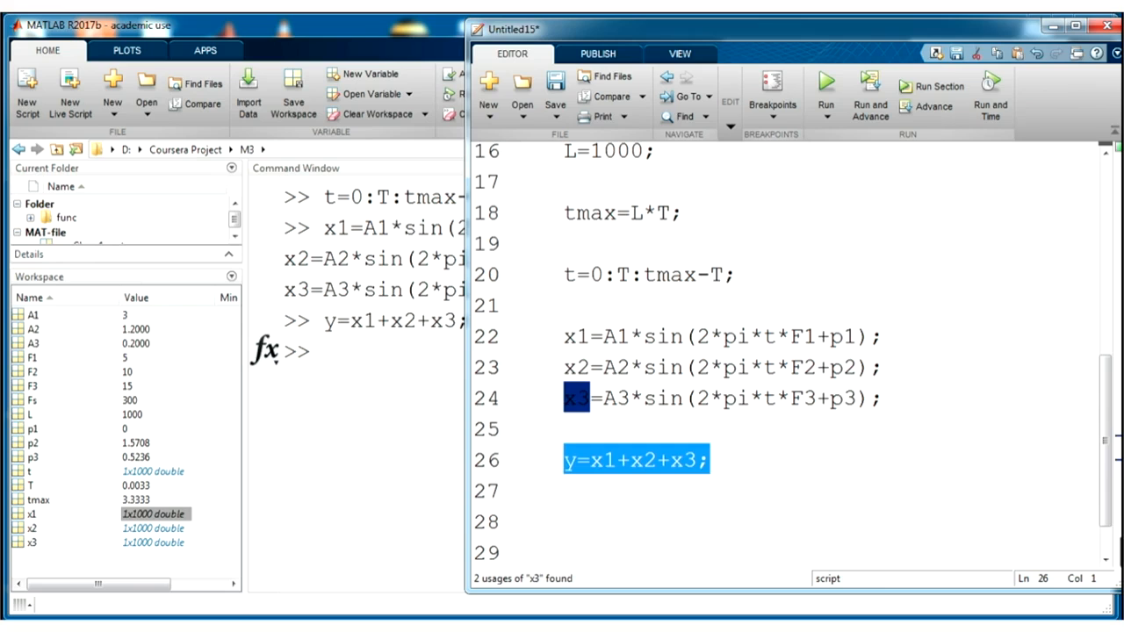
click(826, 84)
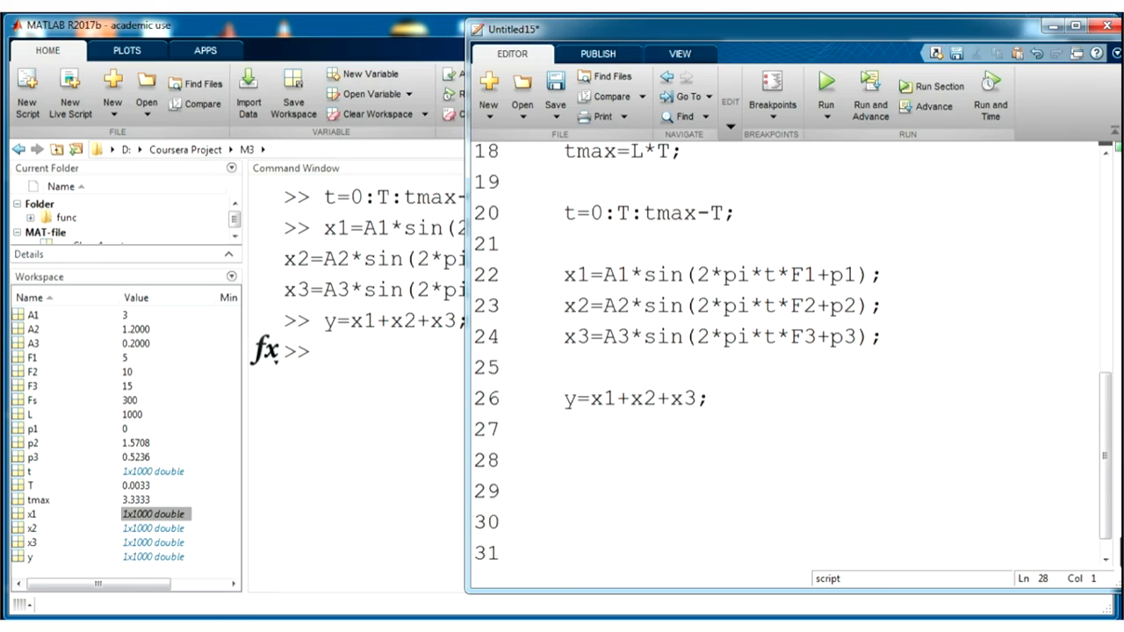
Add empty figure() and plot() calls and bring up the plot documentation.
text(figure)
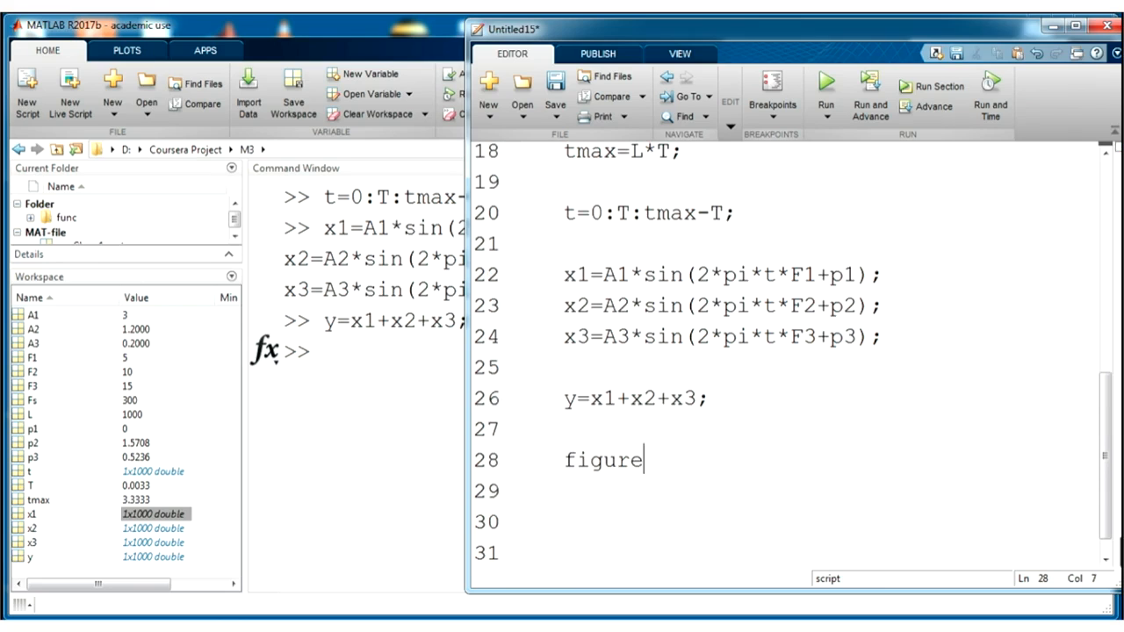
text(())
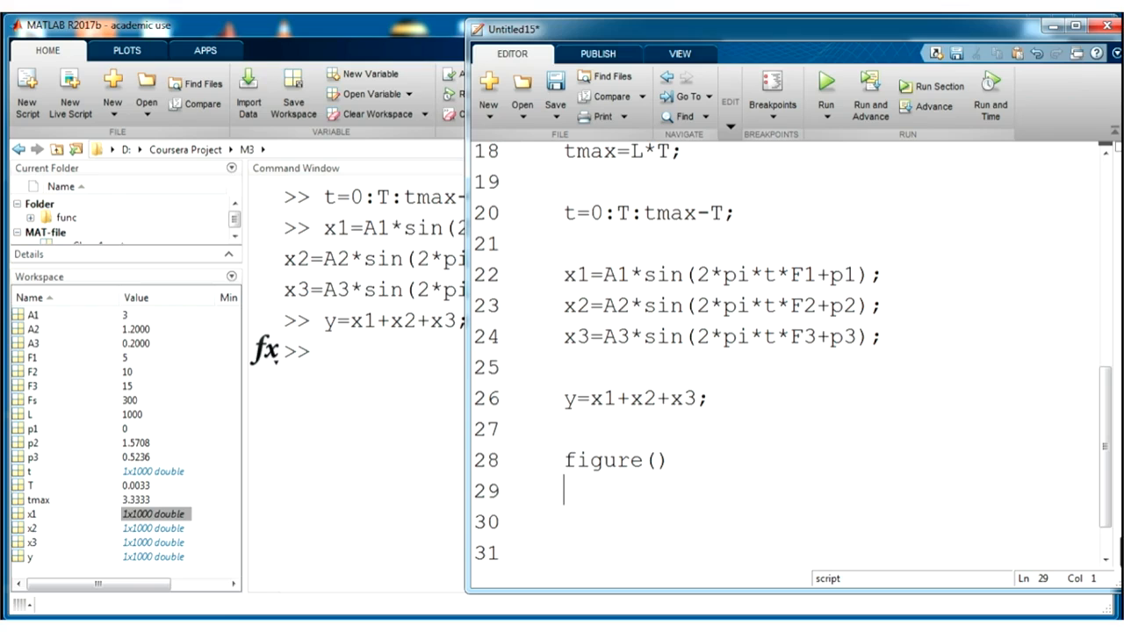
text(plot)
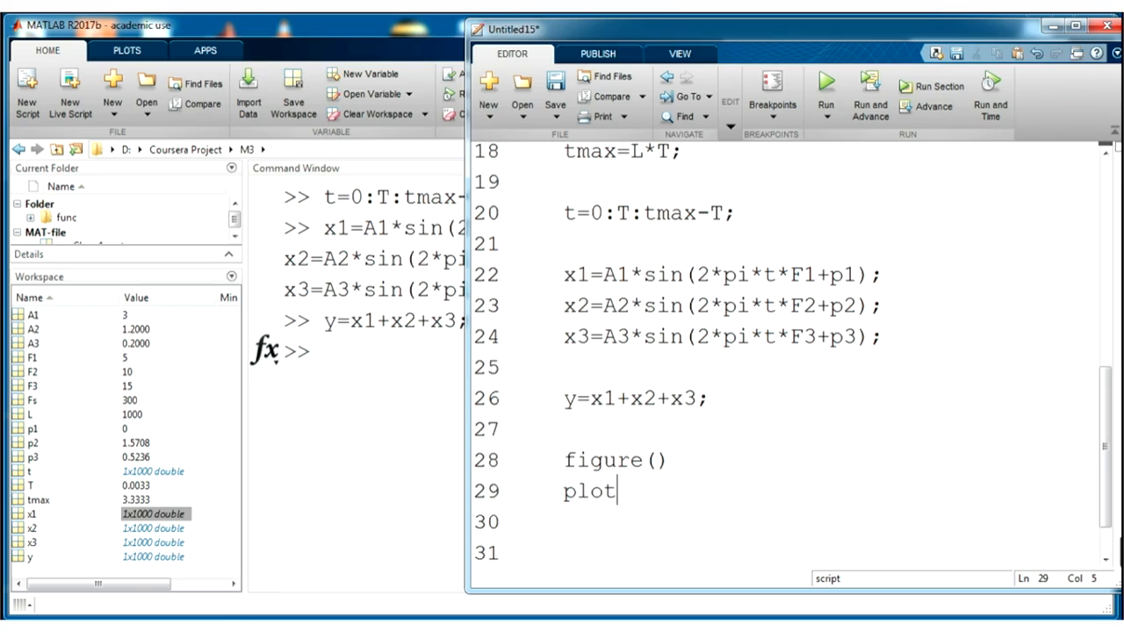
text(())
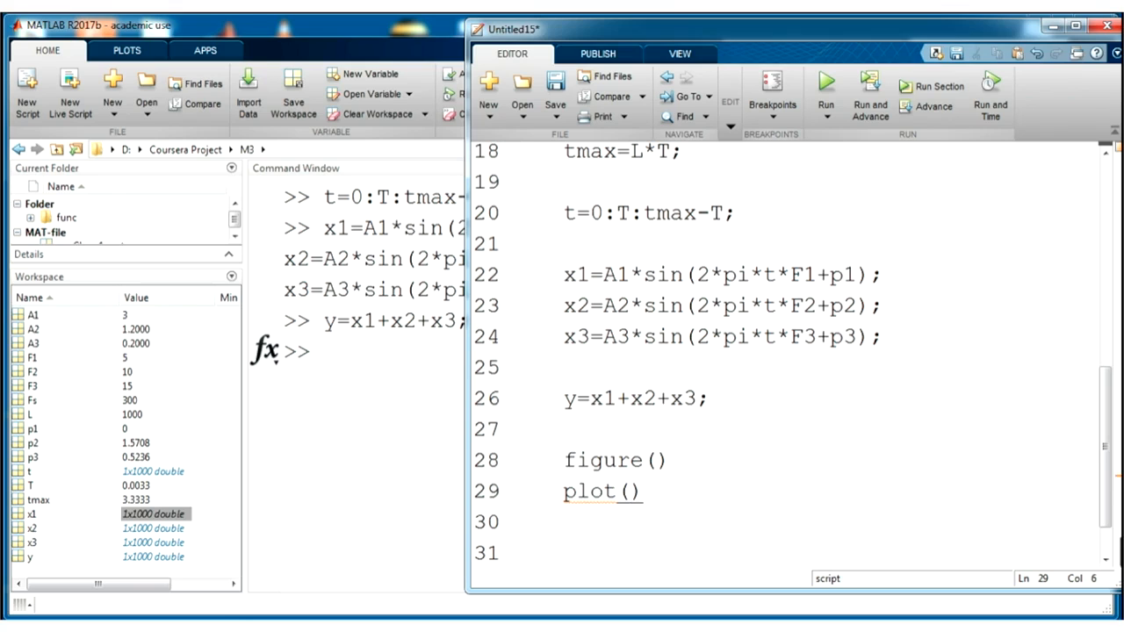
double_click(591, 491)
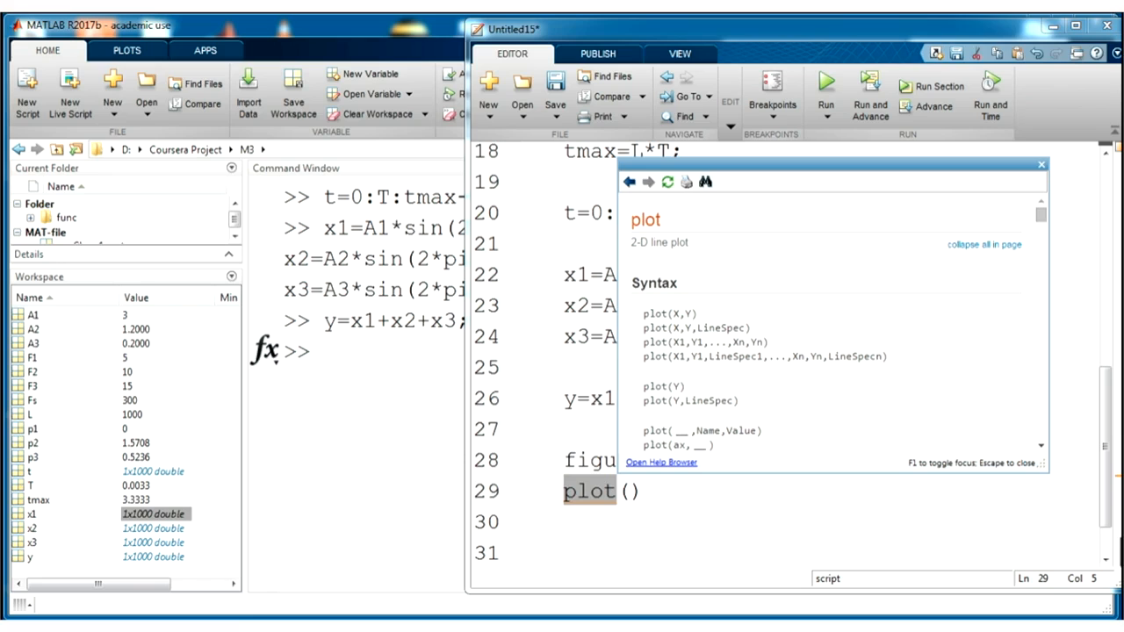
Read through the plot help's syntax and examples, then dismiss it.
double_click(590, 492)
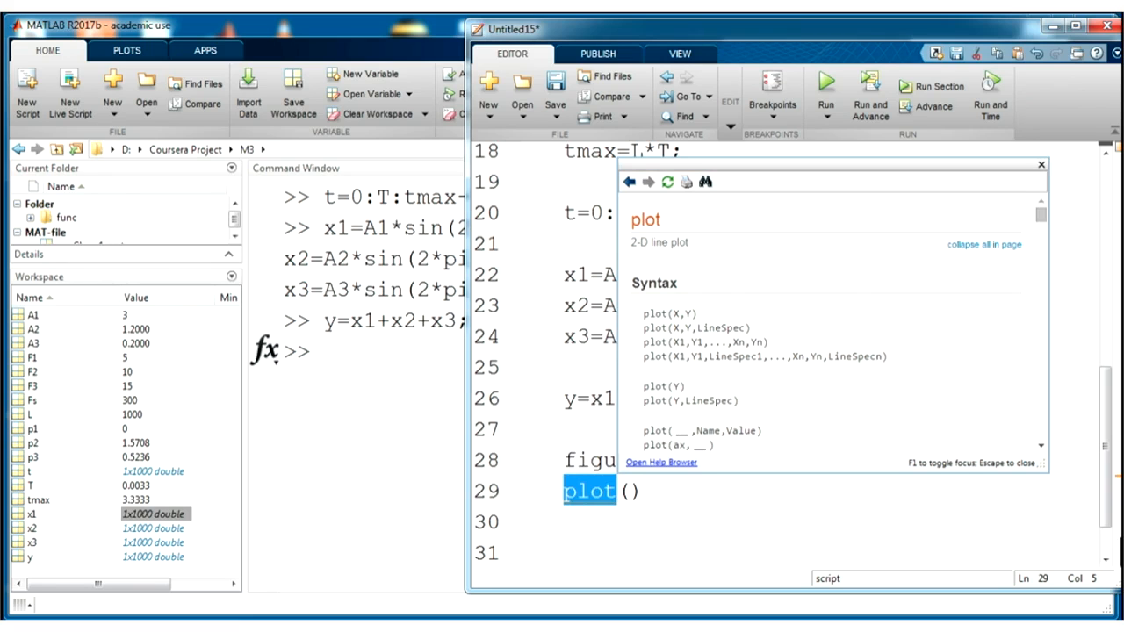
scroll(down, 3)
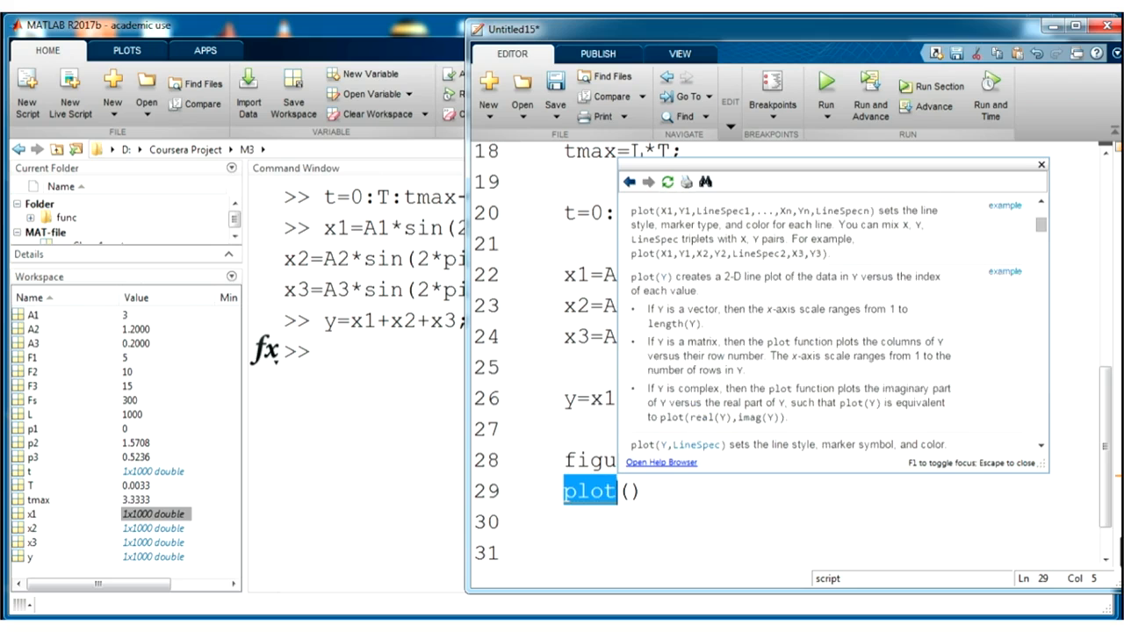
scroll(down, 3)
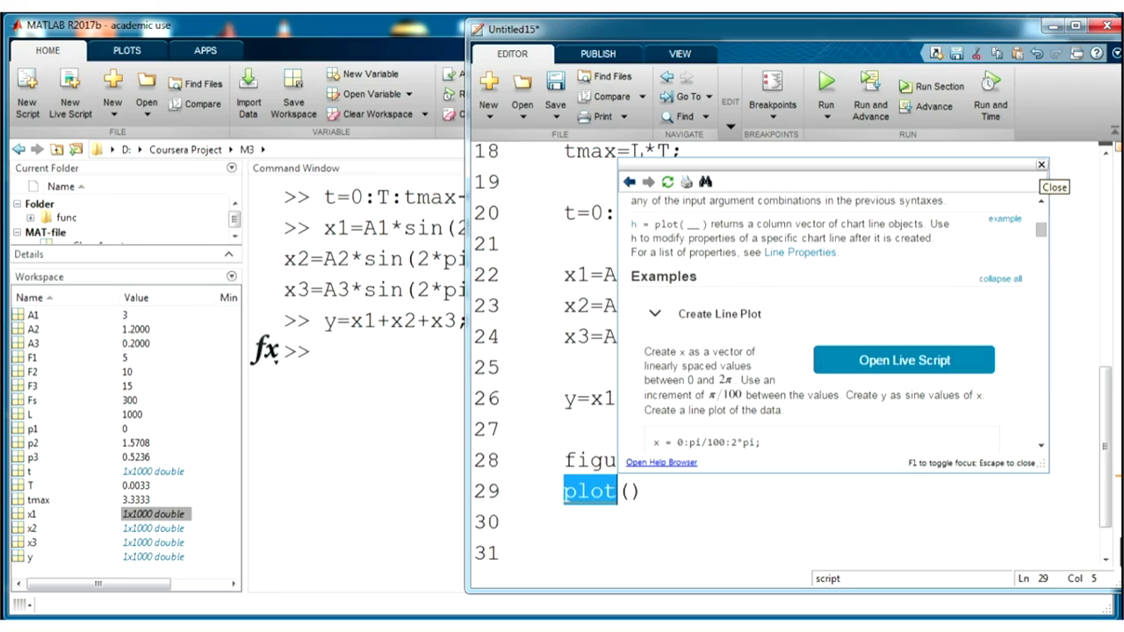
click(1054, 186)
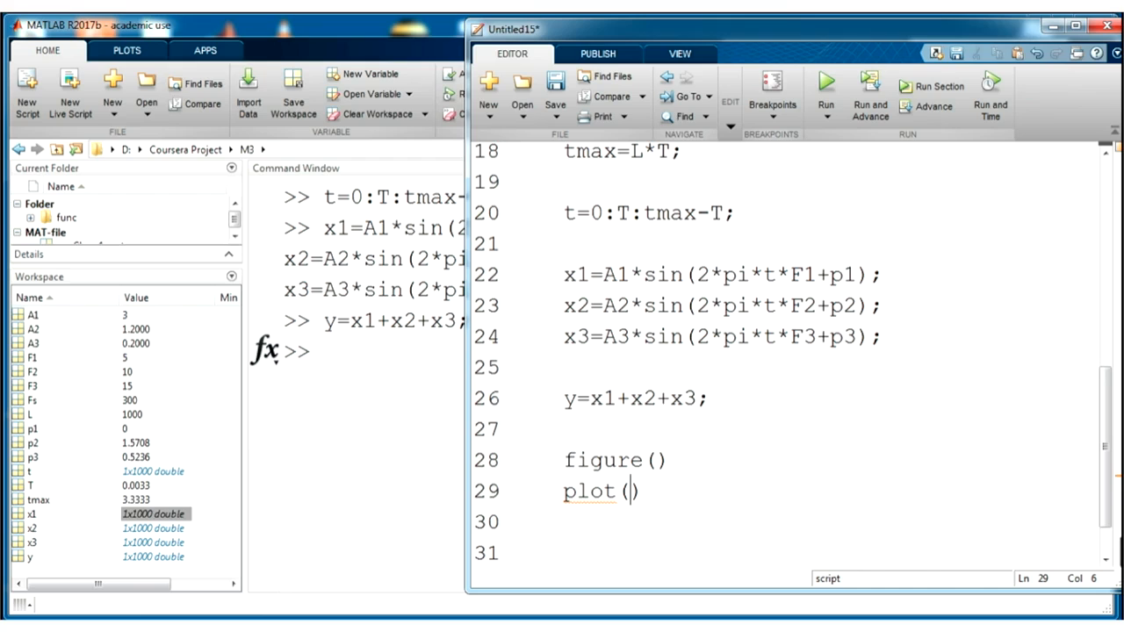
Complete plot(t,y), run the plotting lines to view the summed waveform, then close the figure.
text(t)
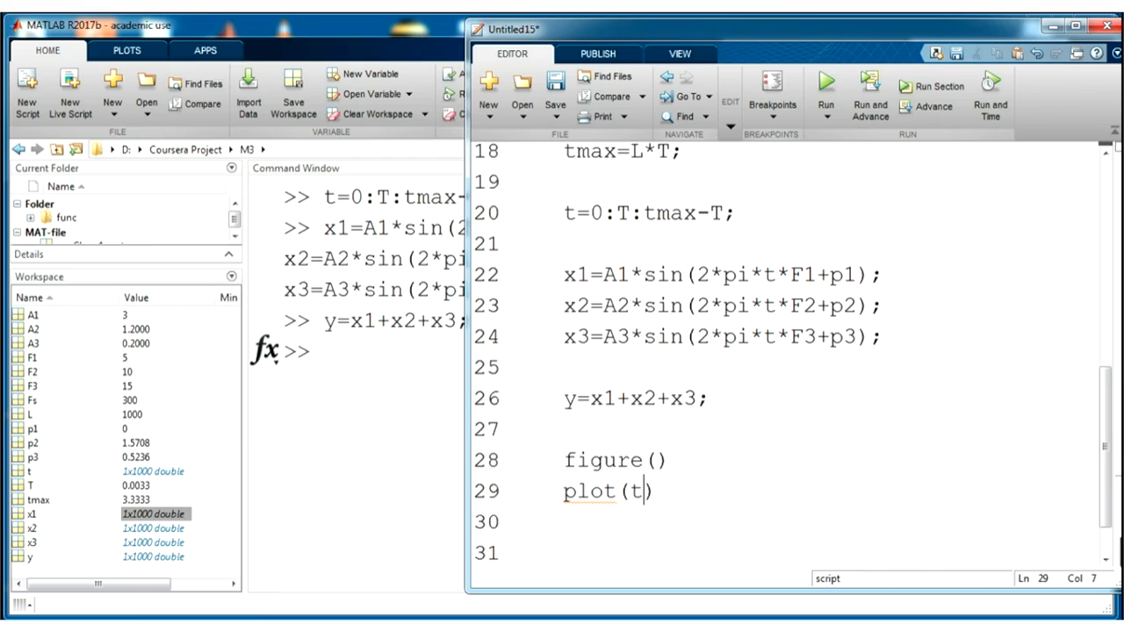
text(,y)
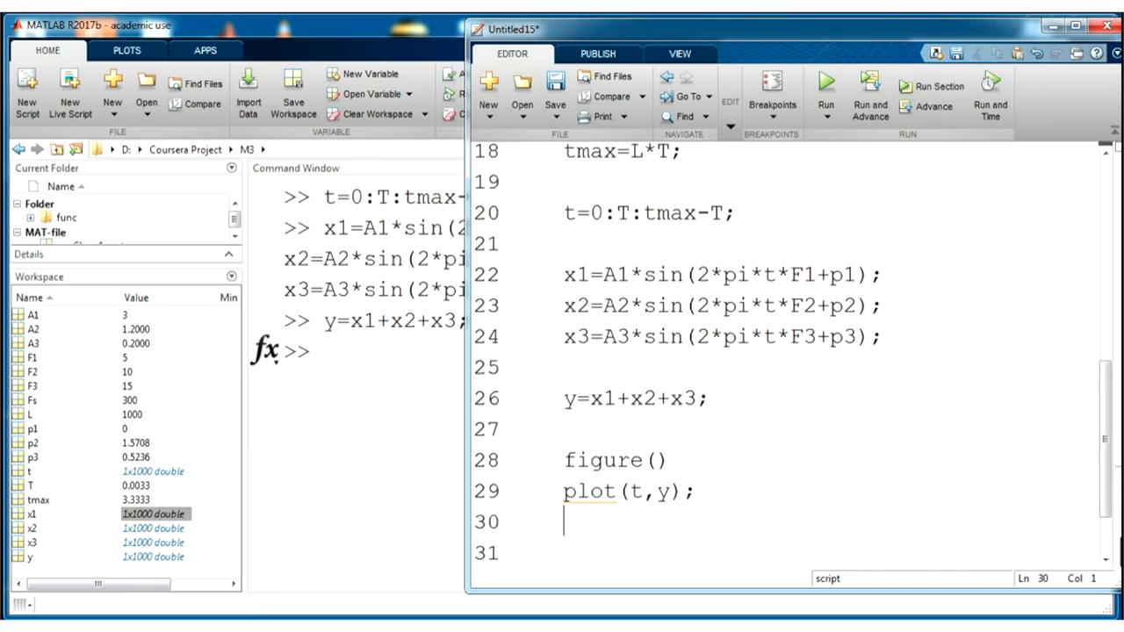
drag(565, 460, 693, 501)
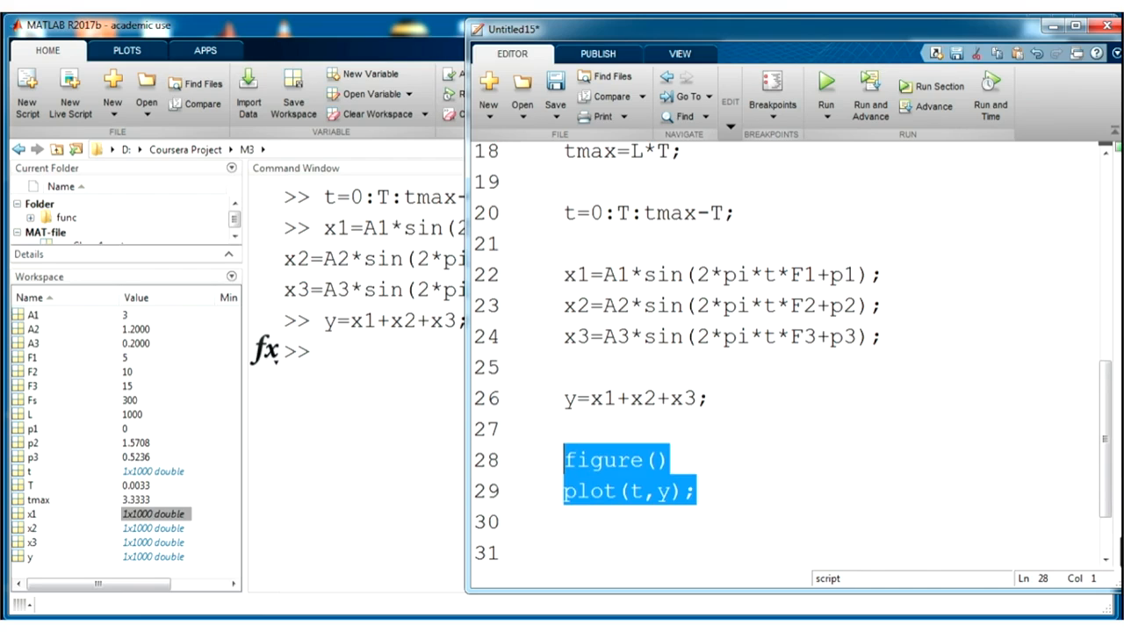
click(825, 84)
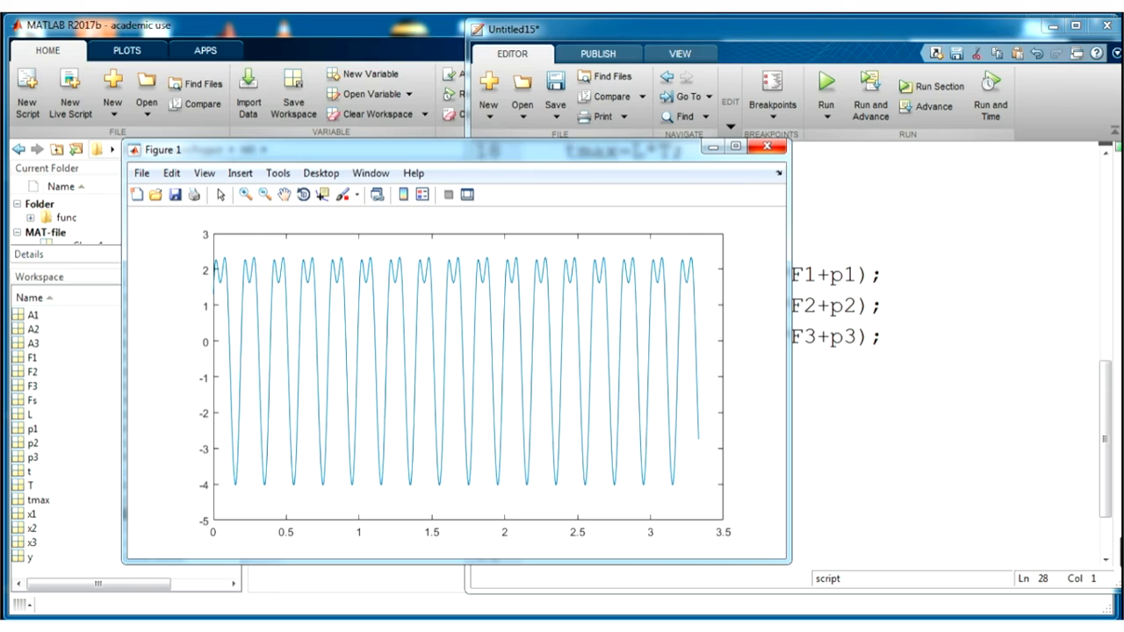
mouse_move(768, 146)
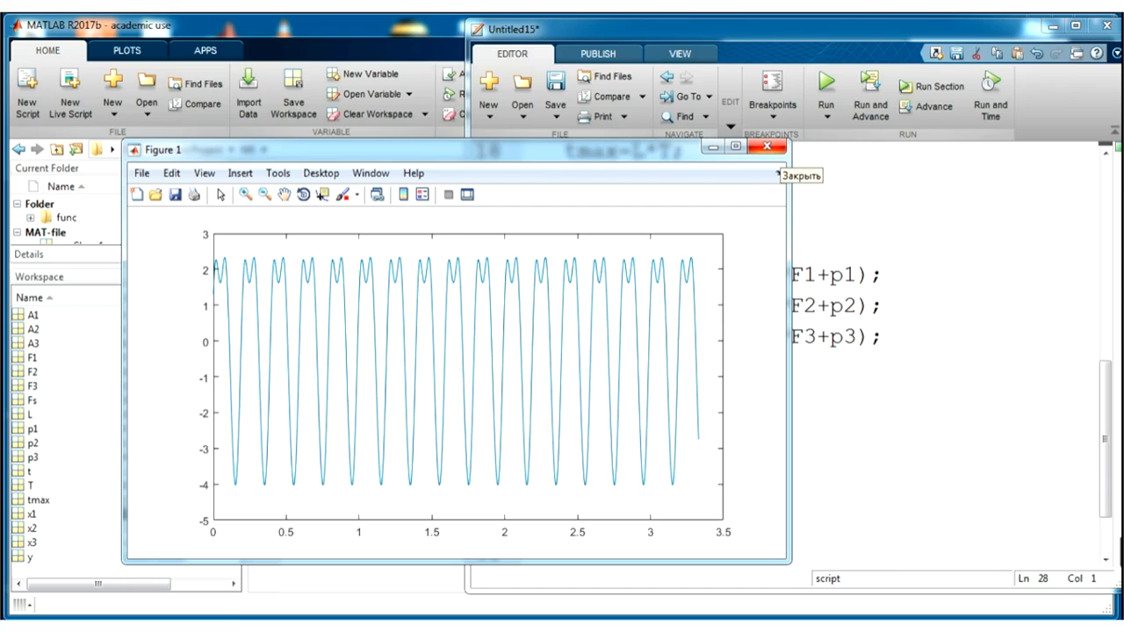
click(766, 146)
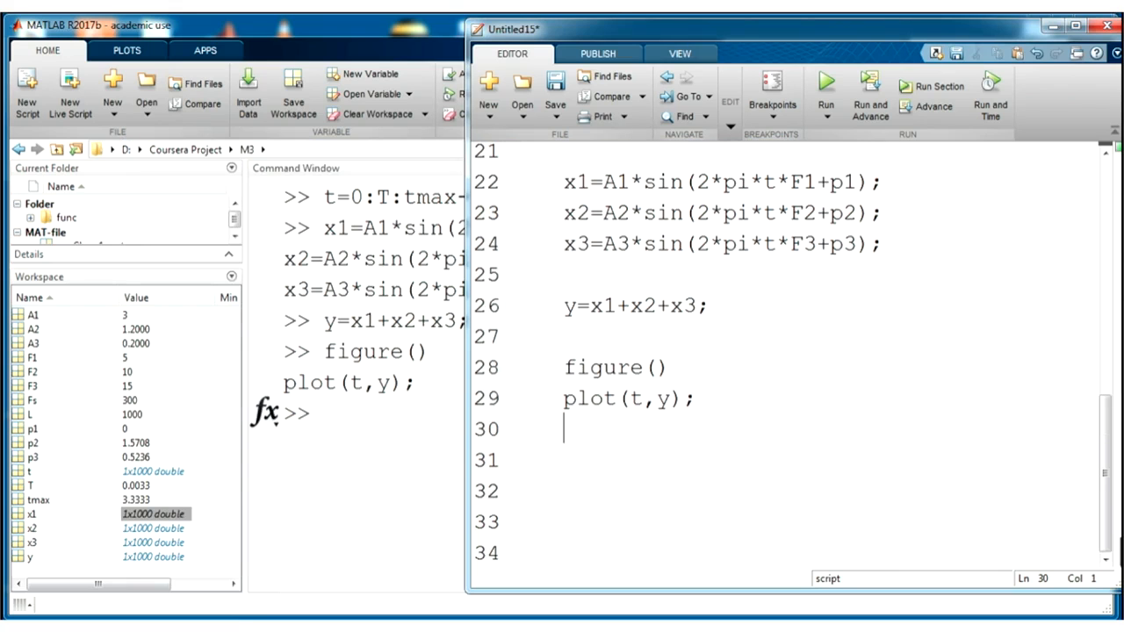
Add a title line 'Generated y=x1+x2+x3' for the signal plot in the script.
text(titl)
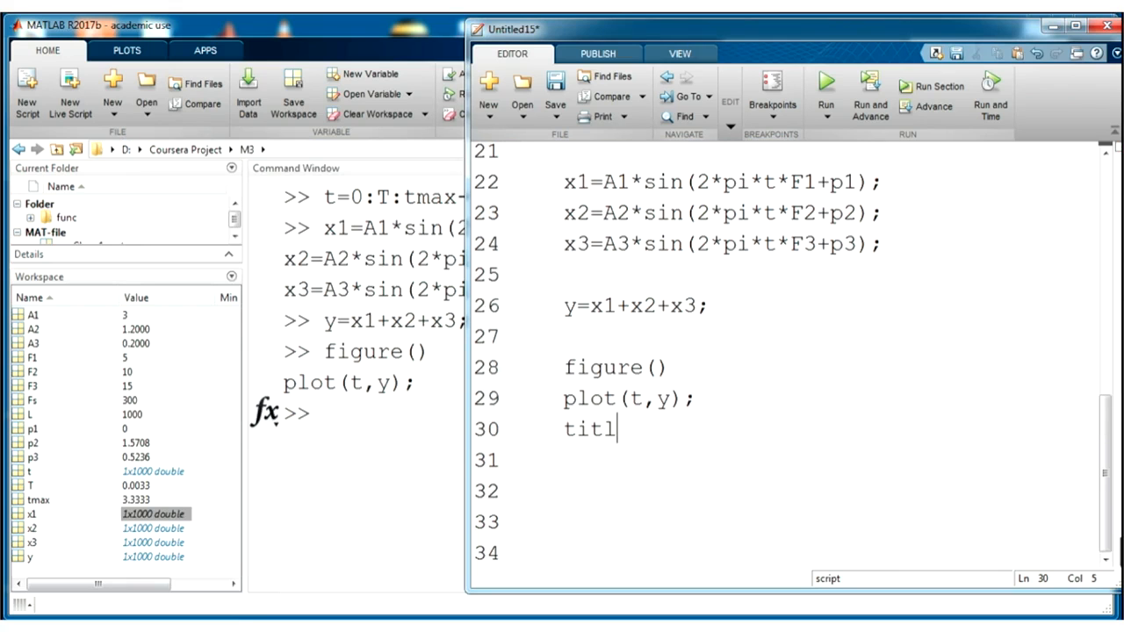
text(e)
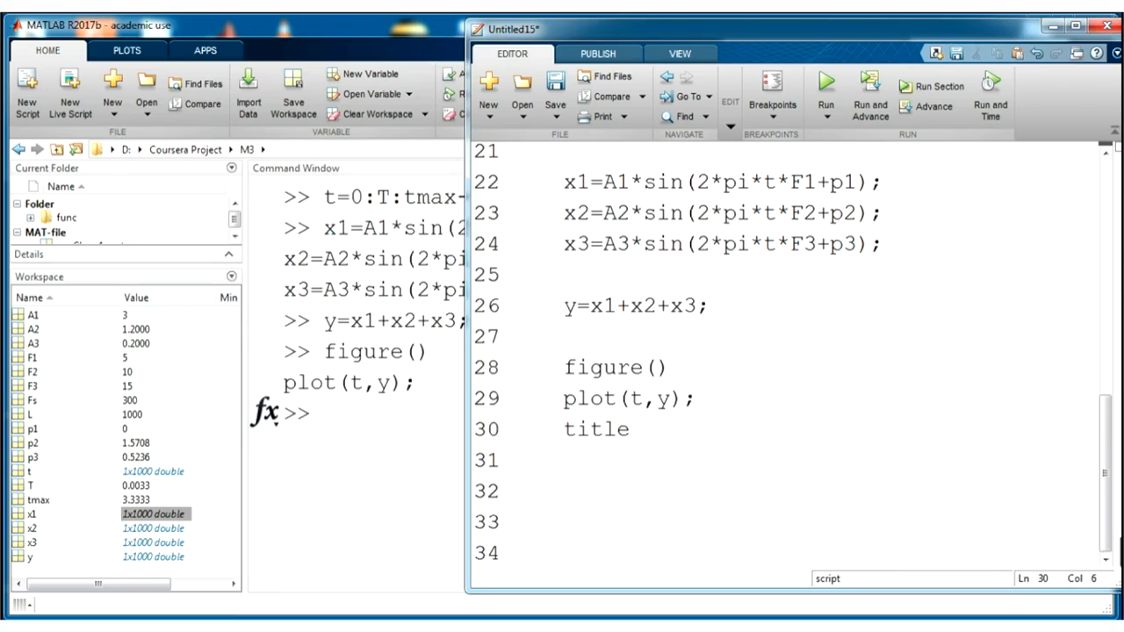
text((''))
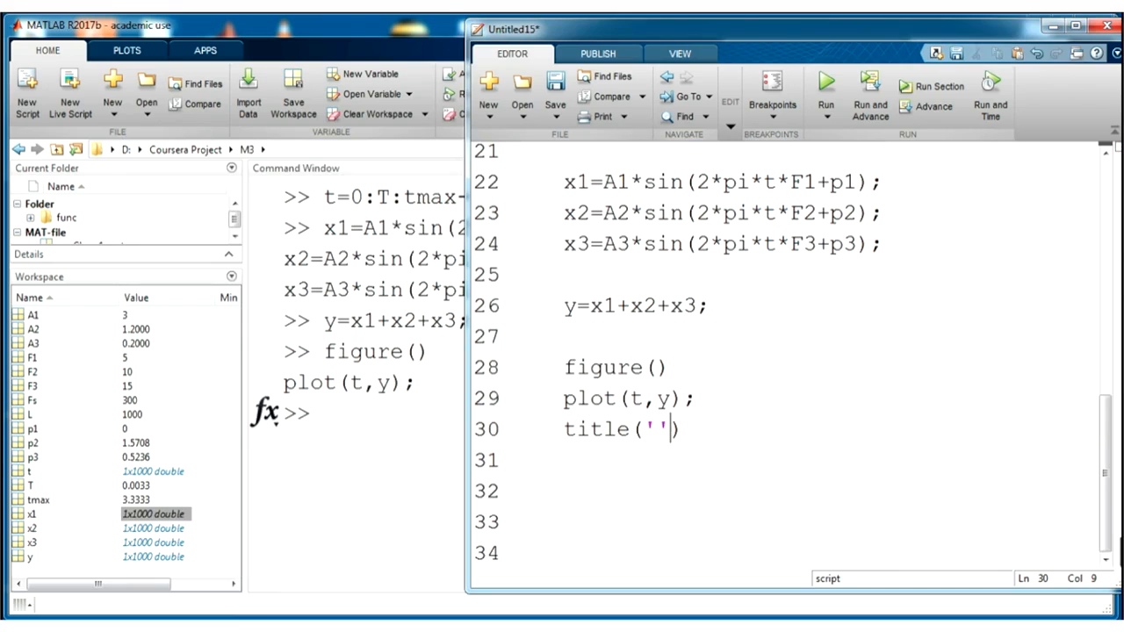
text(D)
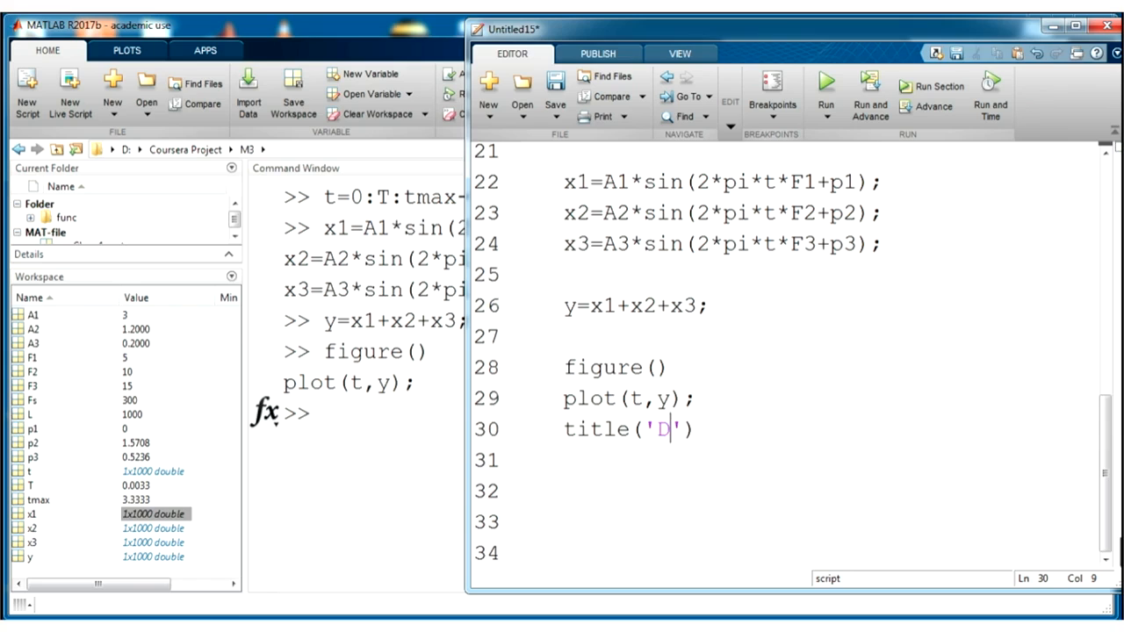
text(enerated)
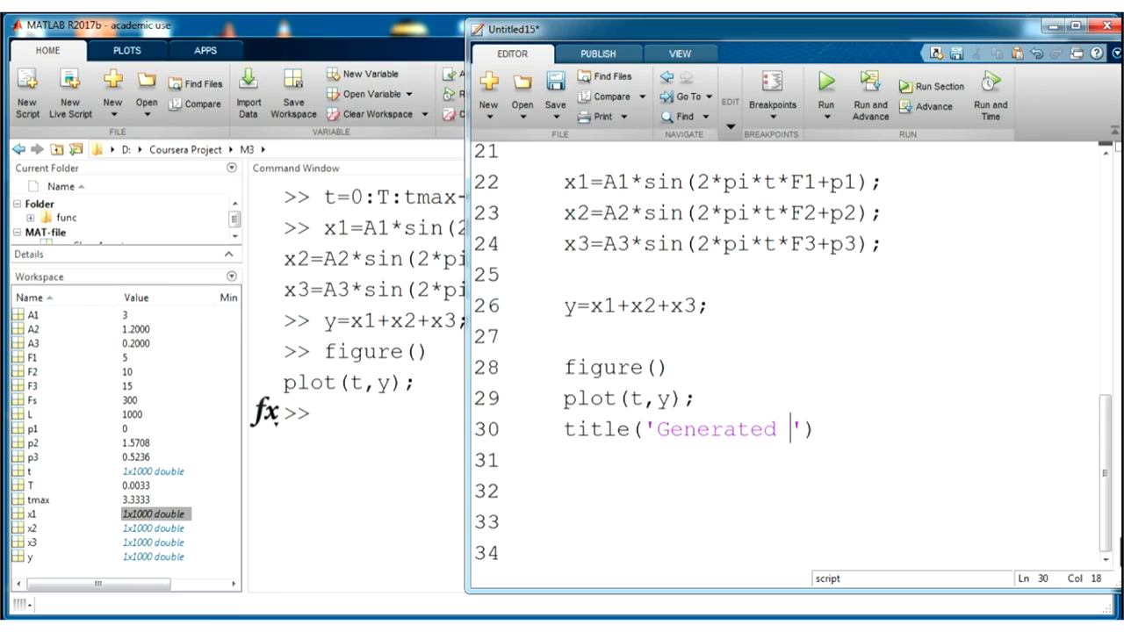
text(y=x1)
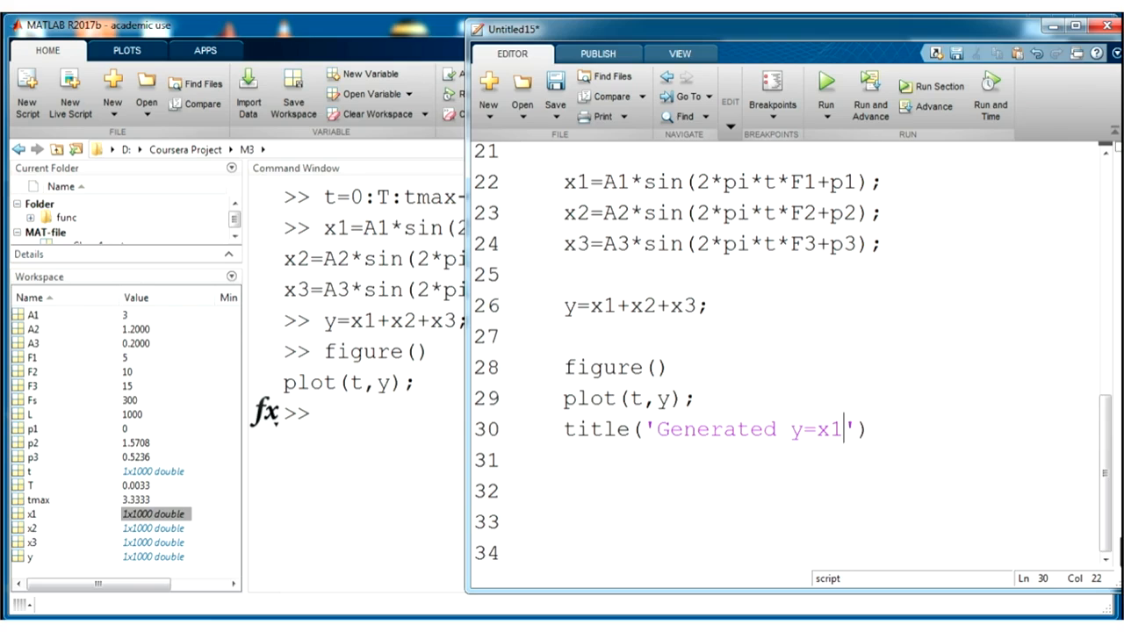
text(+x2)
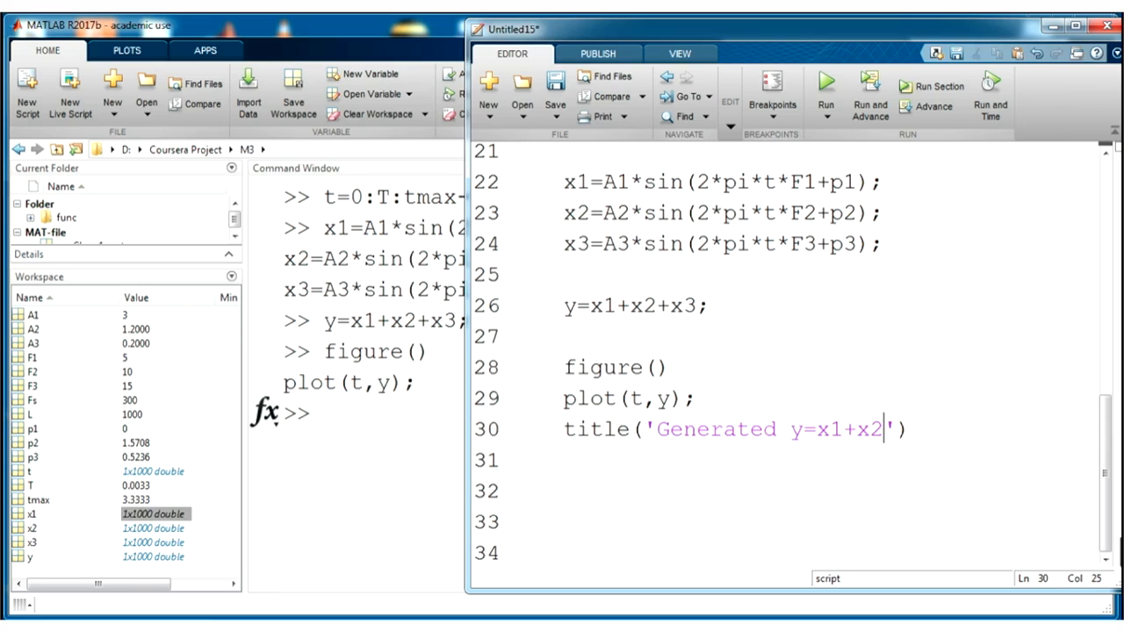
text(+x3)
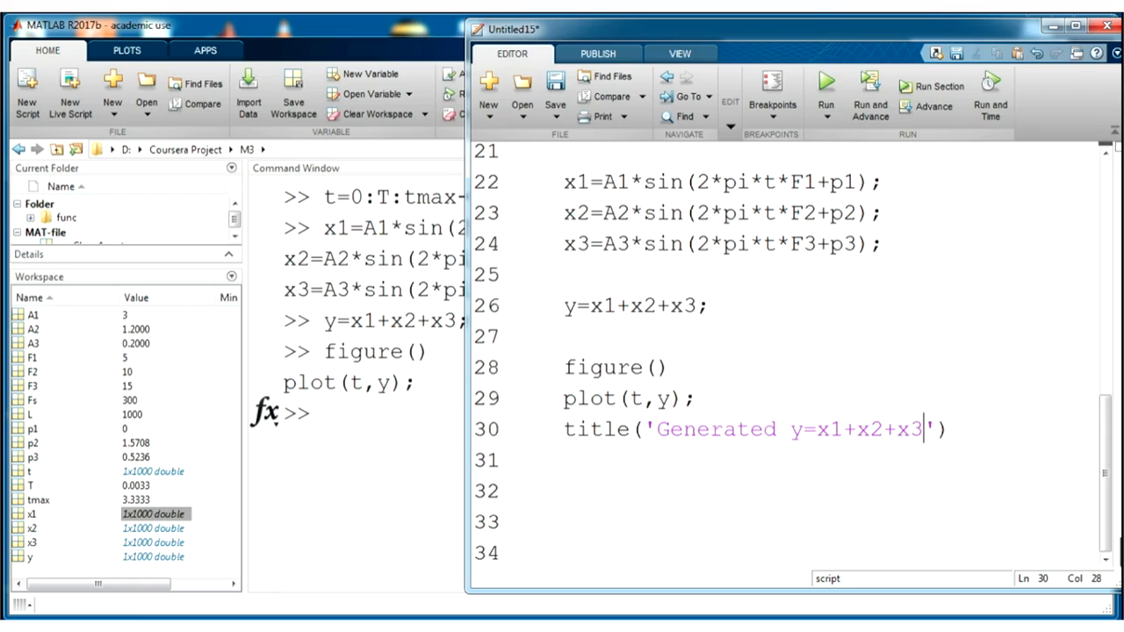
text(;)
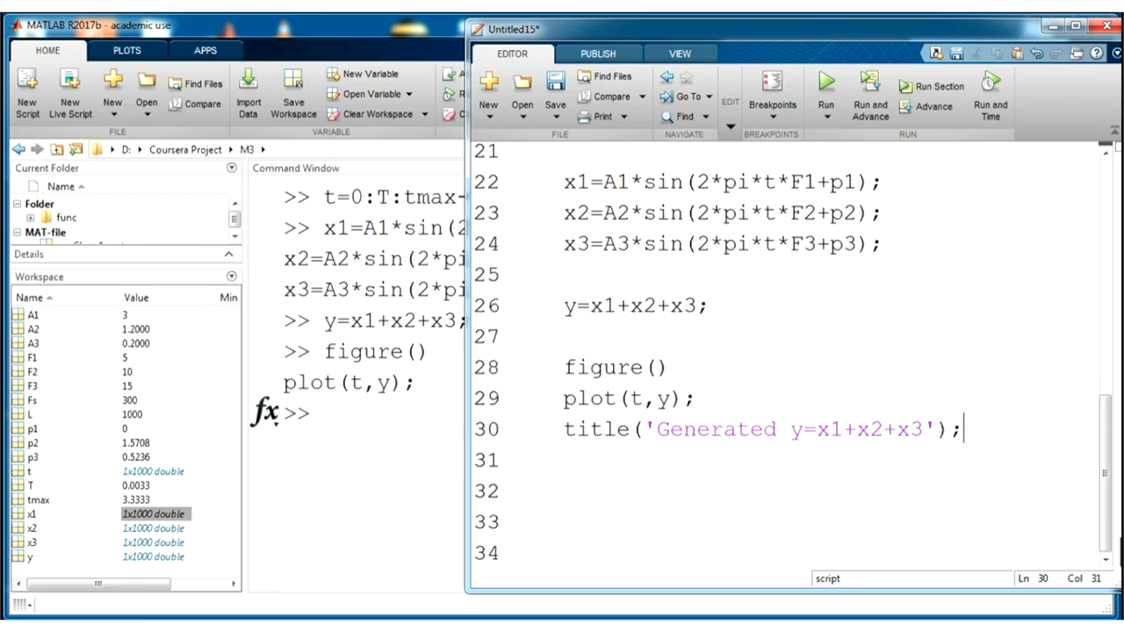
Add xlabel('Time,s') and ylabel('Amplitude') lines after the title.
text(xlabel()
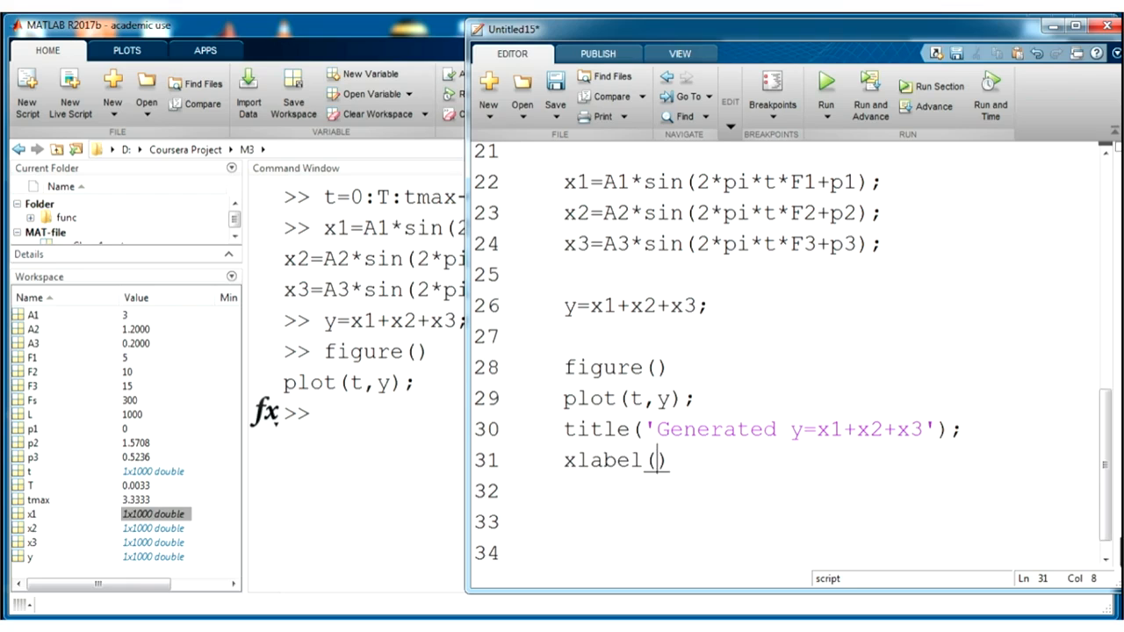
text('Ti)
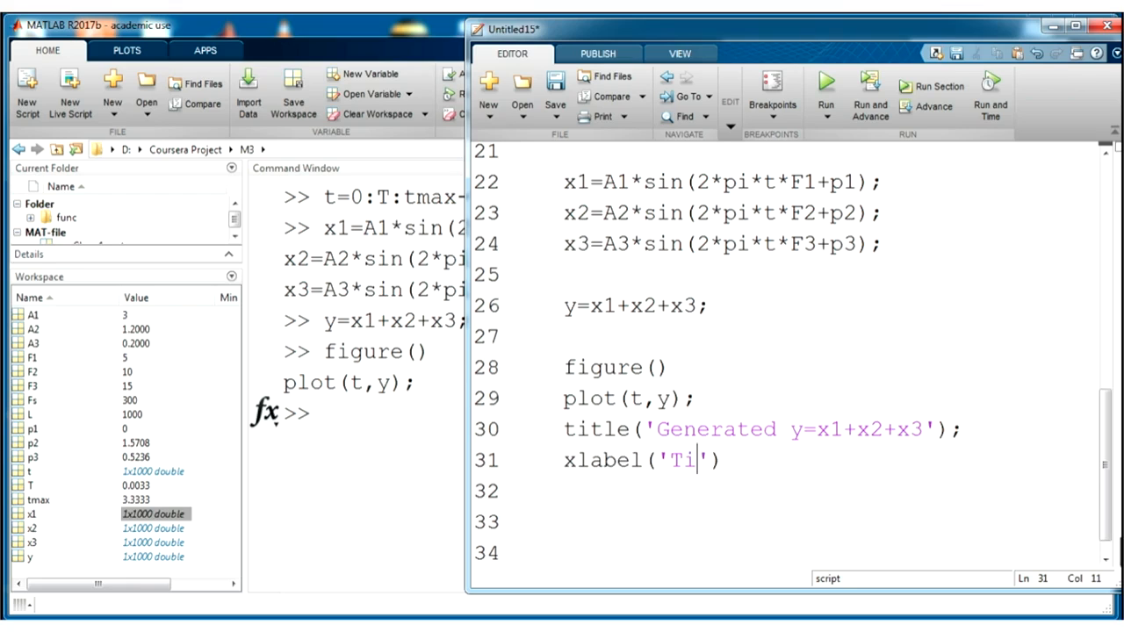
text(me,s)
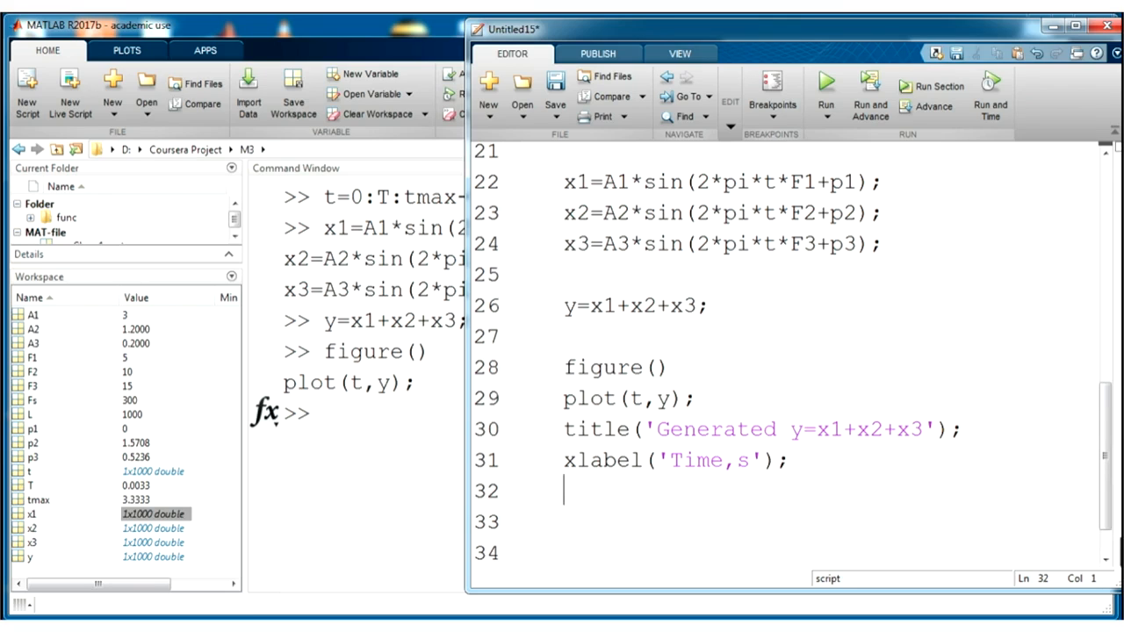
text(yl)
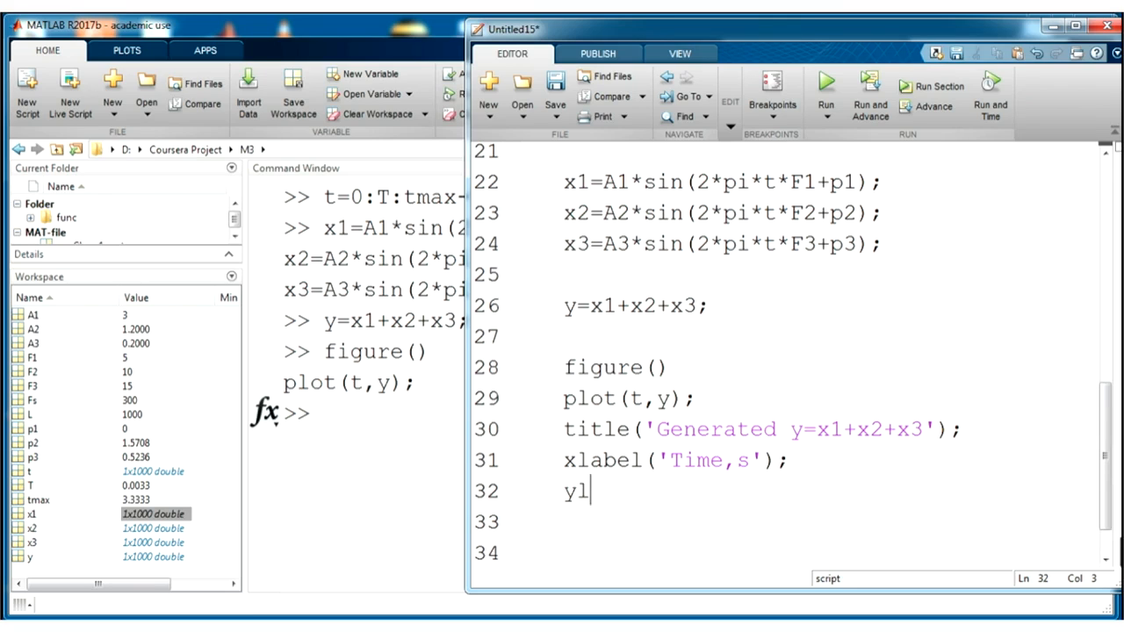
text(abel())
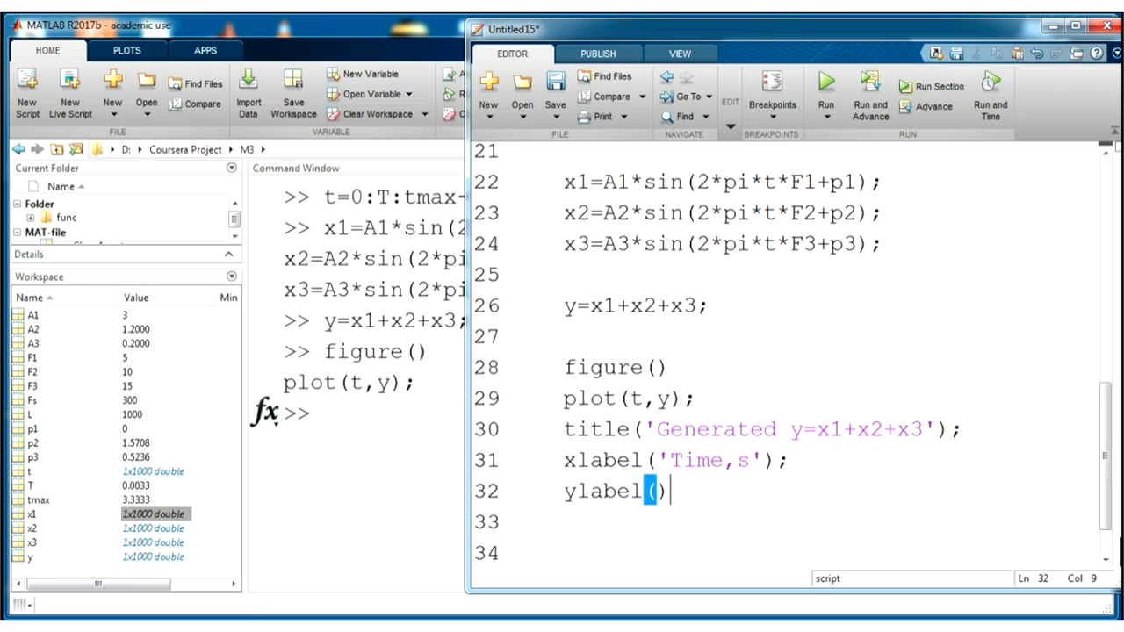
text('Am')
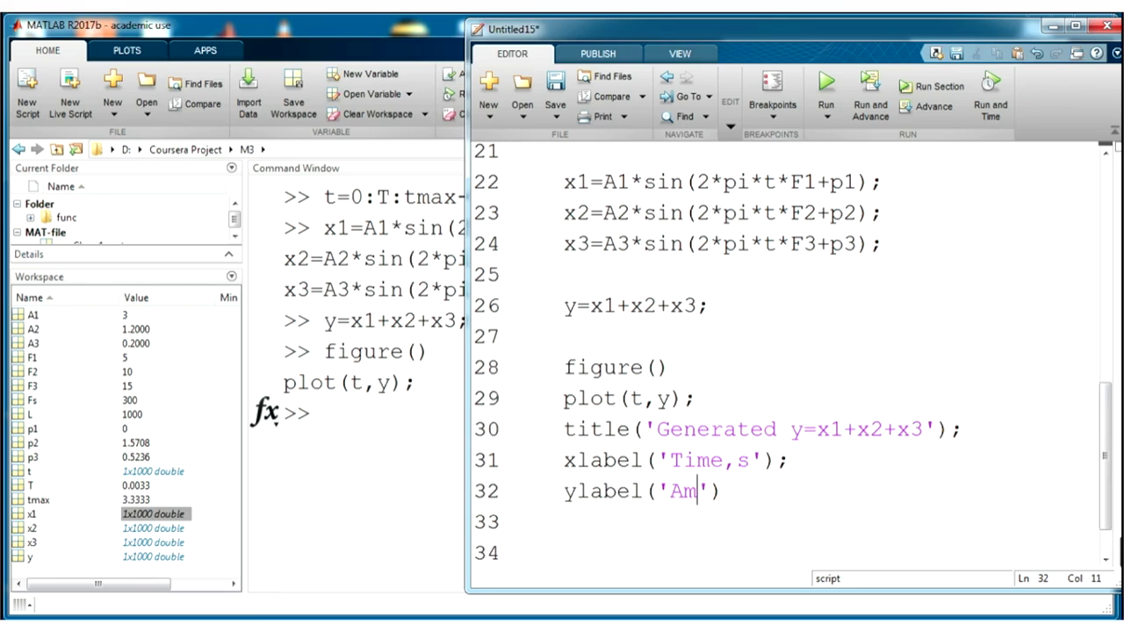
text(plitude)
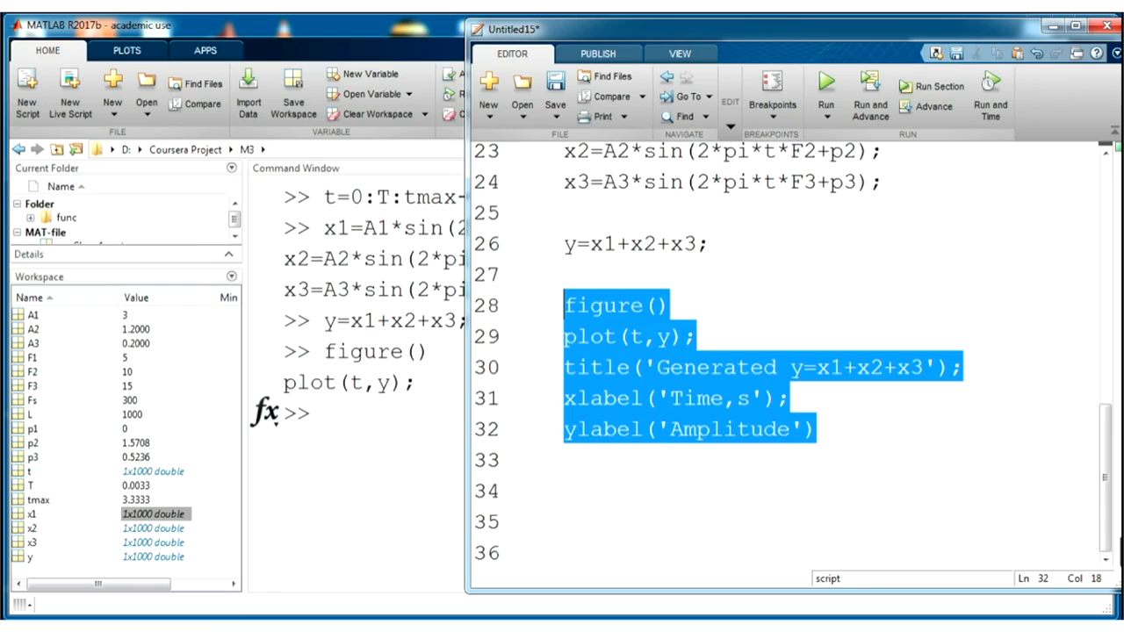
Run the plot block to draw the labelled waveform, apply grid on, and close the figure.
click(826, 85)
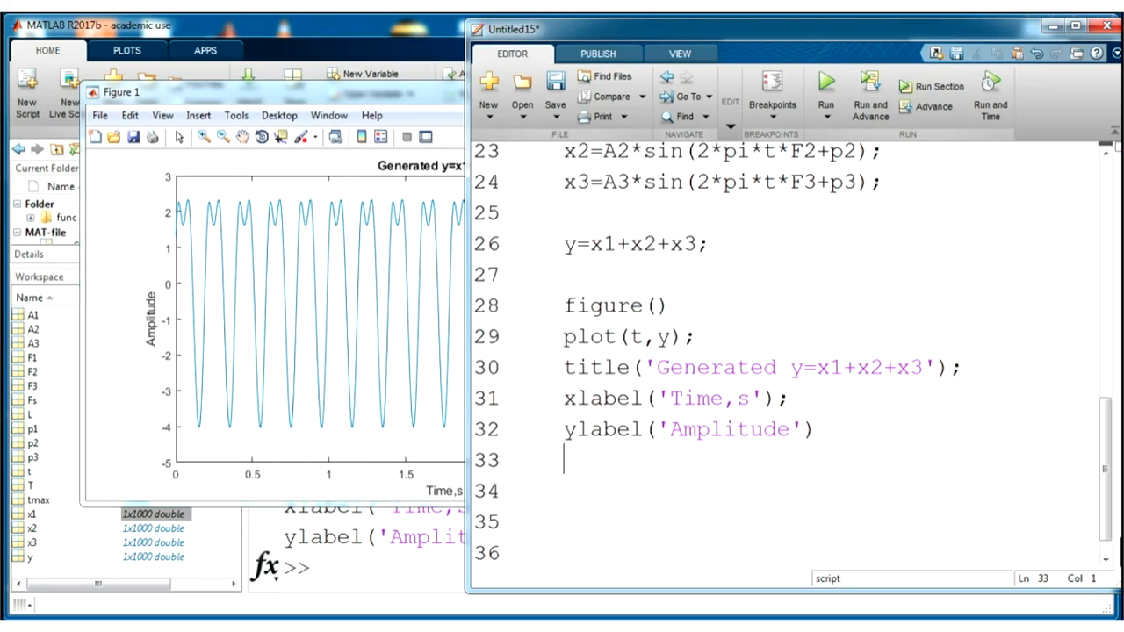
text(grid on)
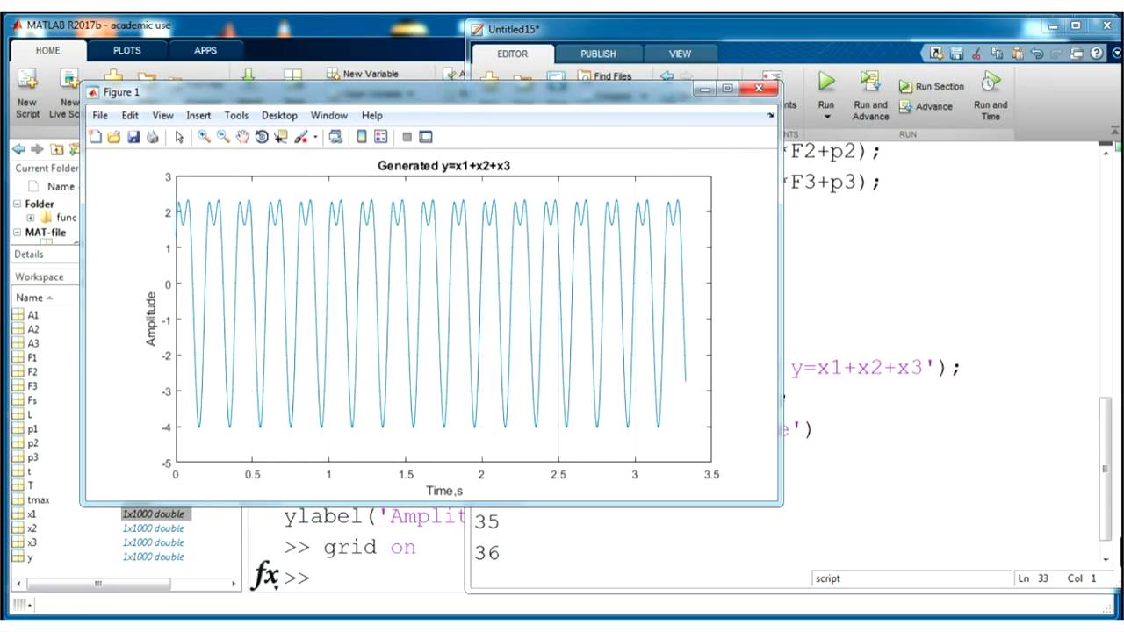
click(759, 87)
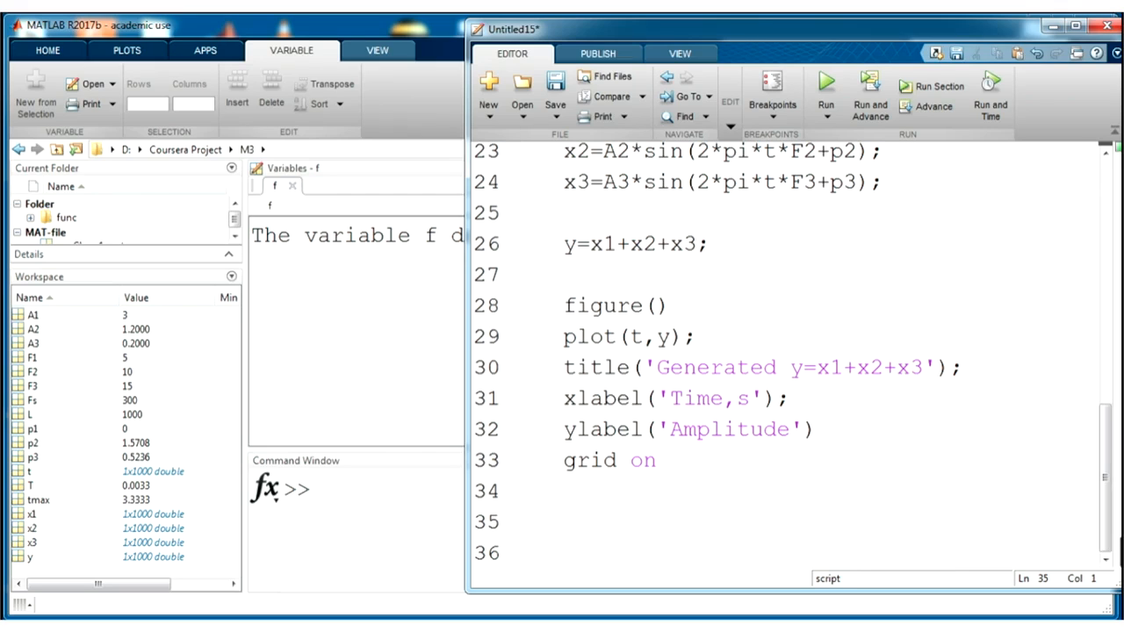
Start a new %% section with f=fft(y); and evaluate it so f appears in the workspace.
click(565, 520)
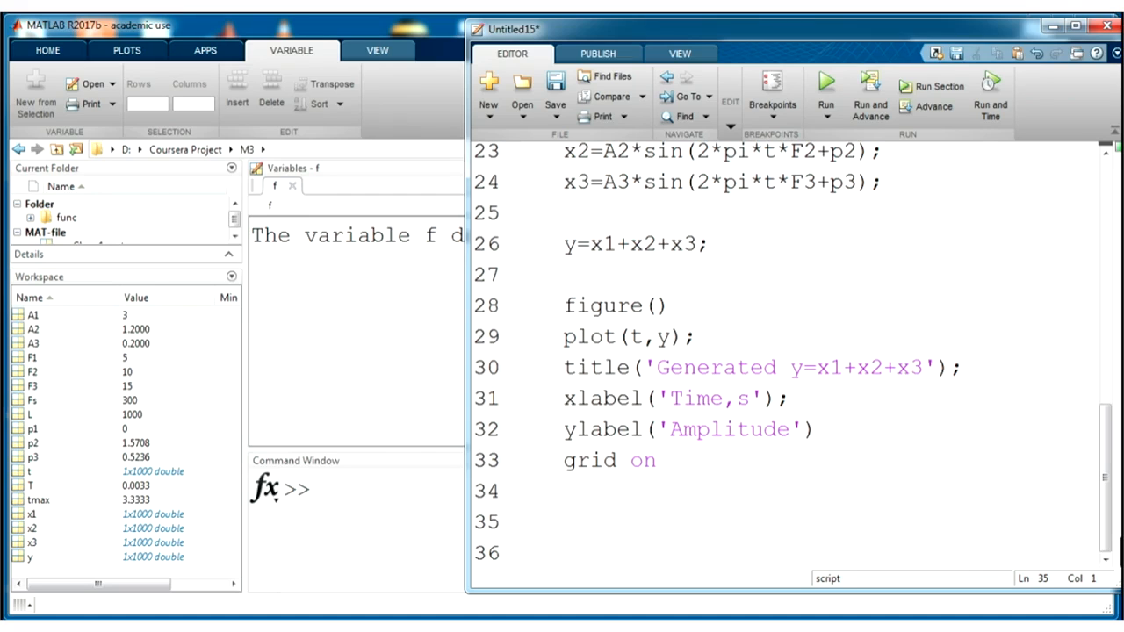
text(%%)
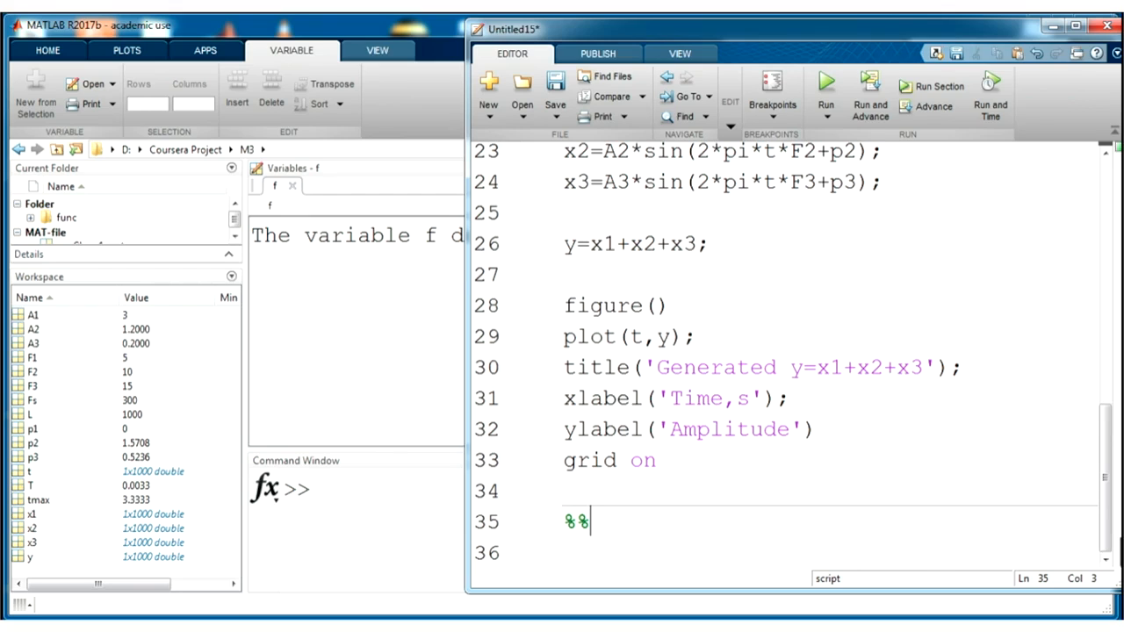
key(enter)
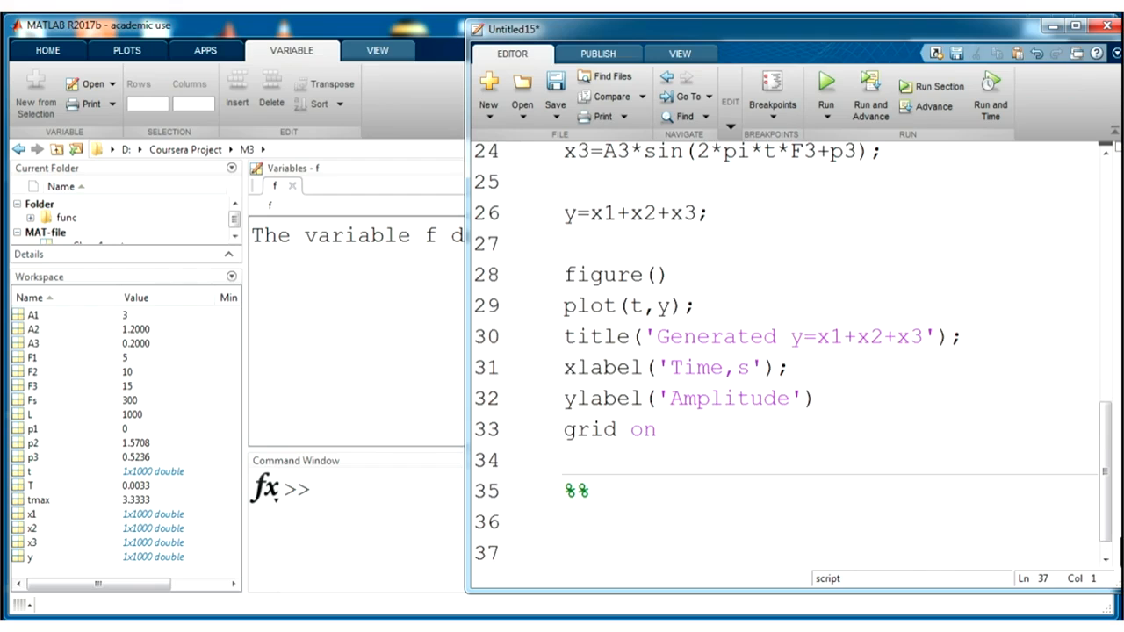
text(f=)
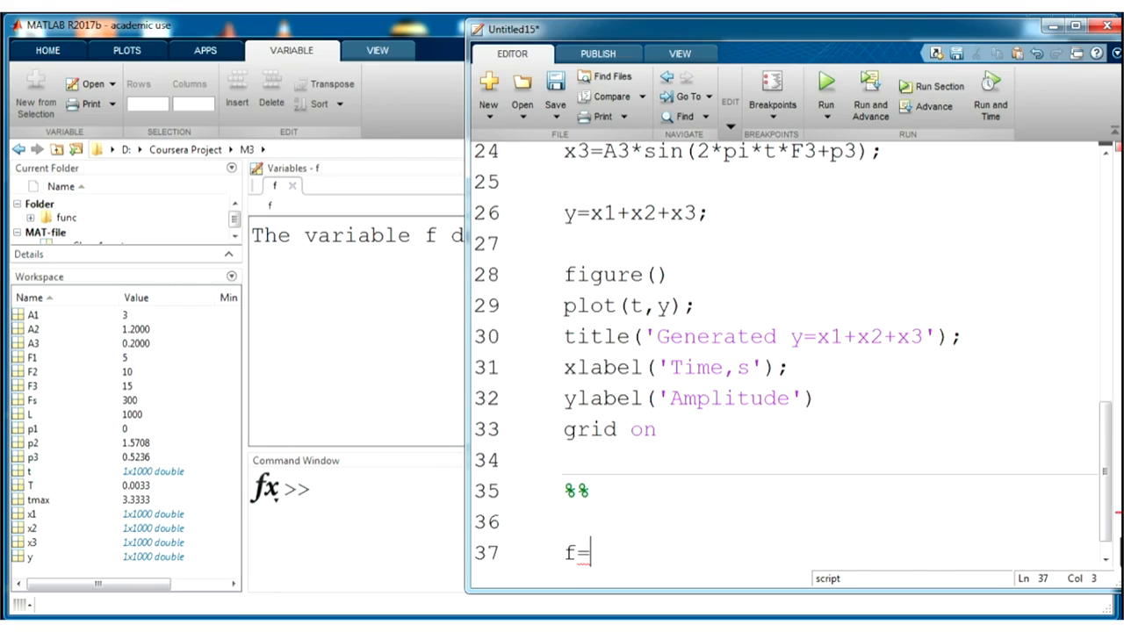
text(fft)
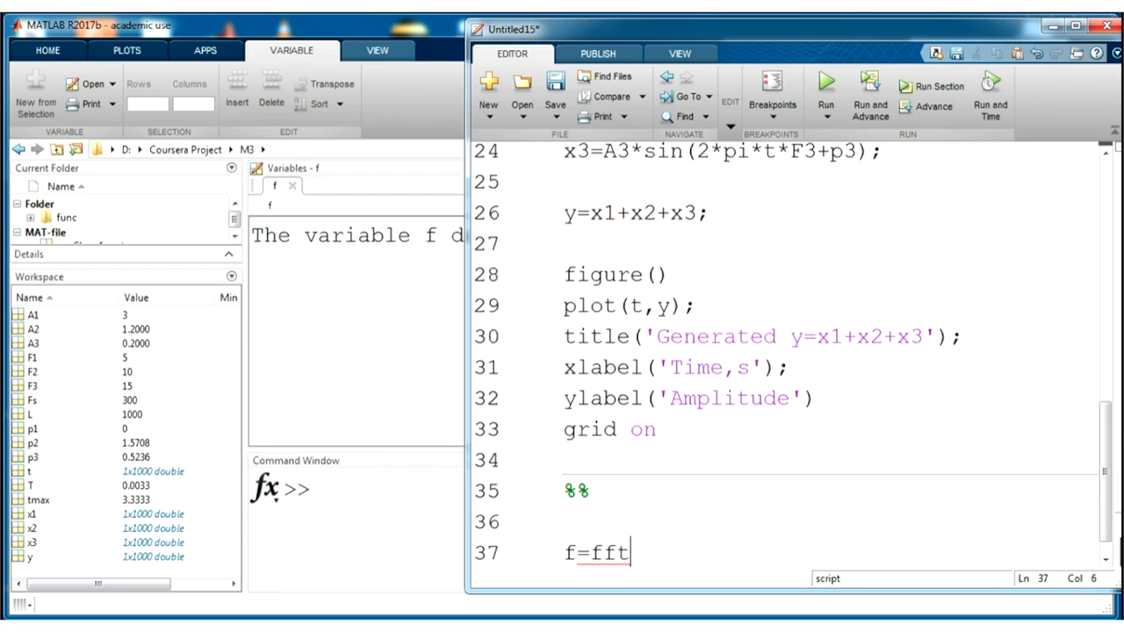
text((y);)
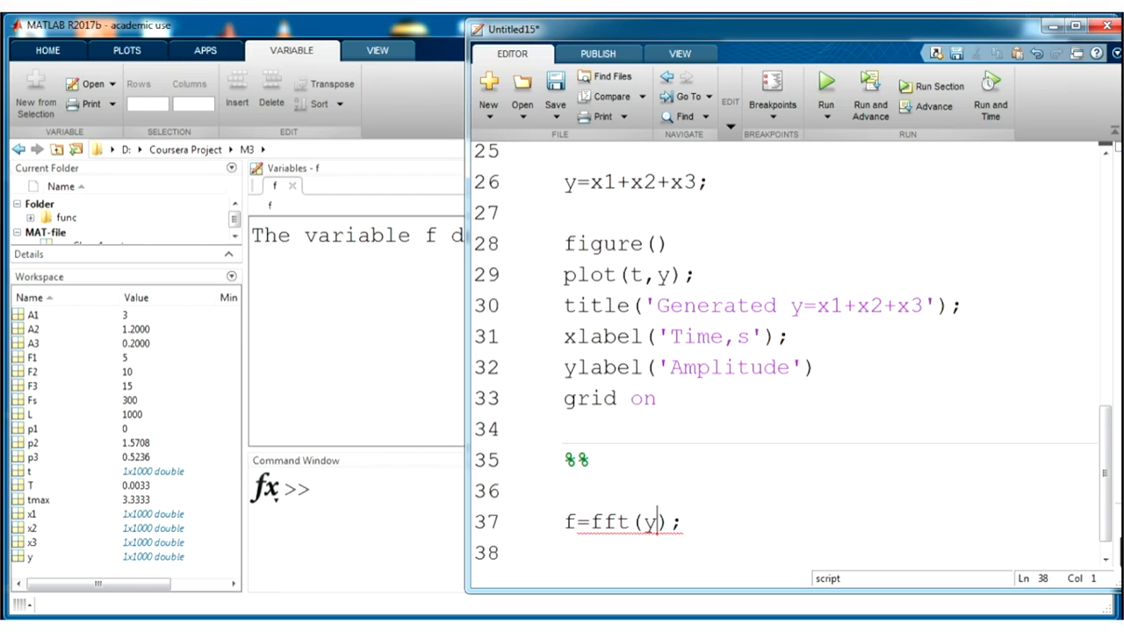
triple_click(624, 521)
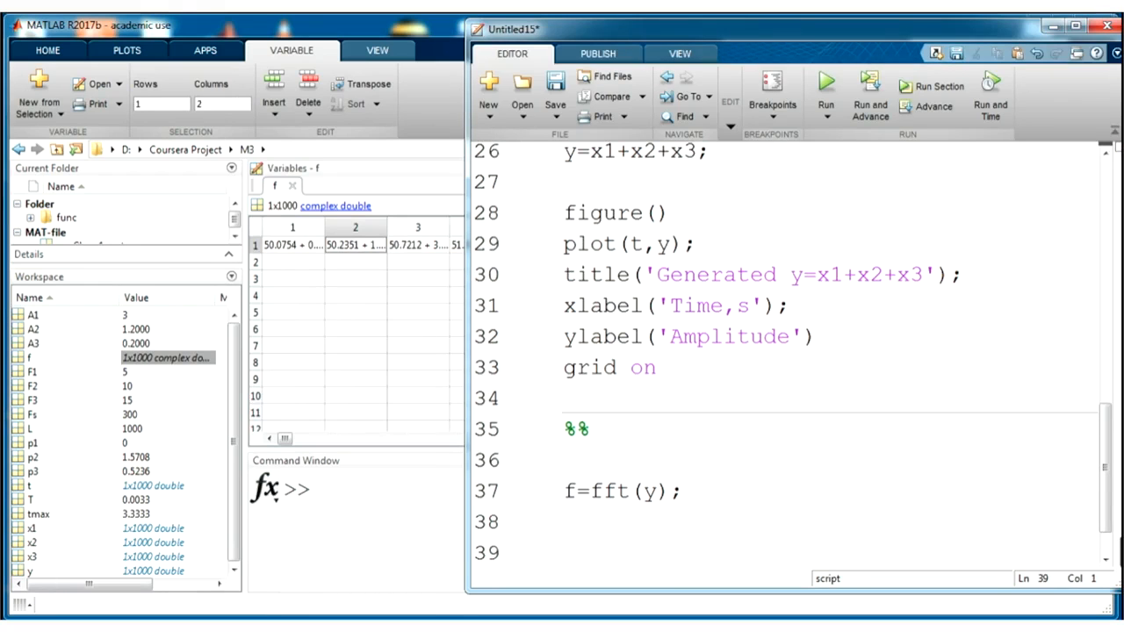
Add the two-sided magnitude line P2=abs(f/L); to the script.
text(P2)
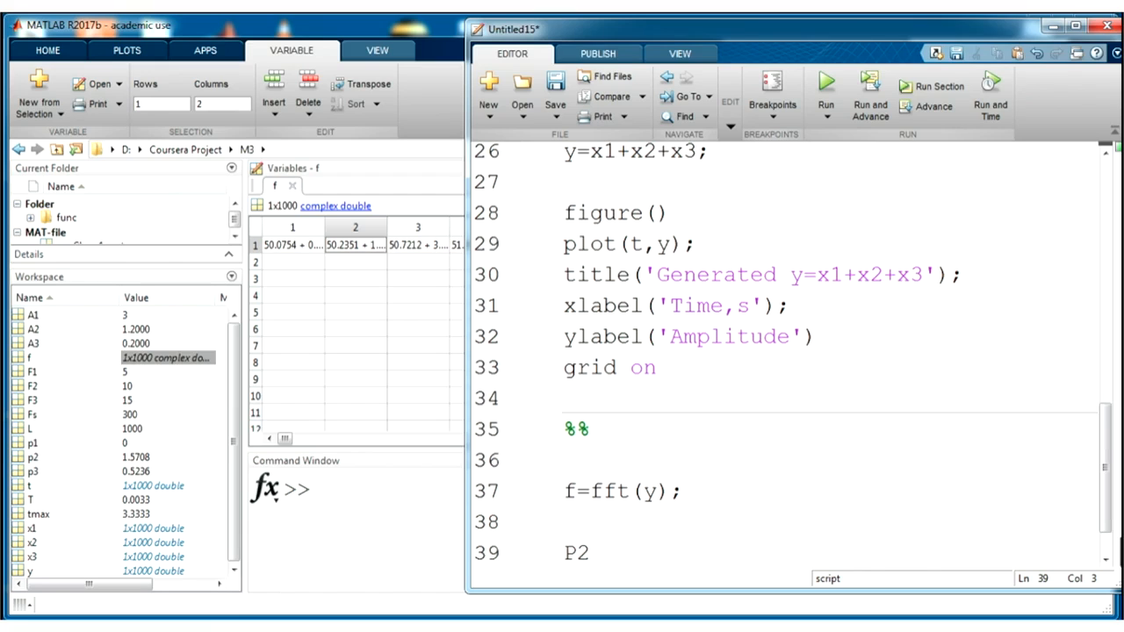
text(=abs)
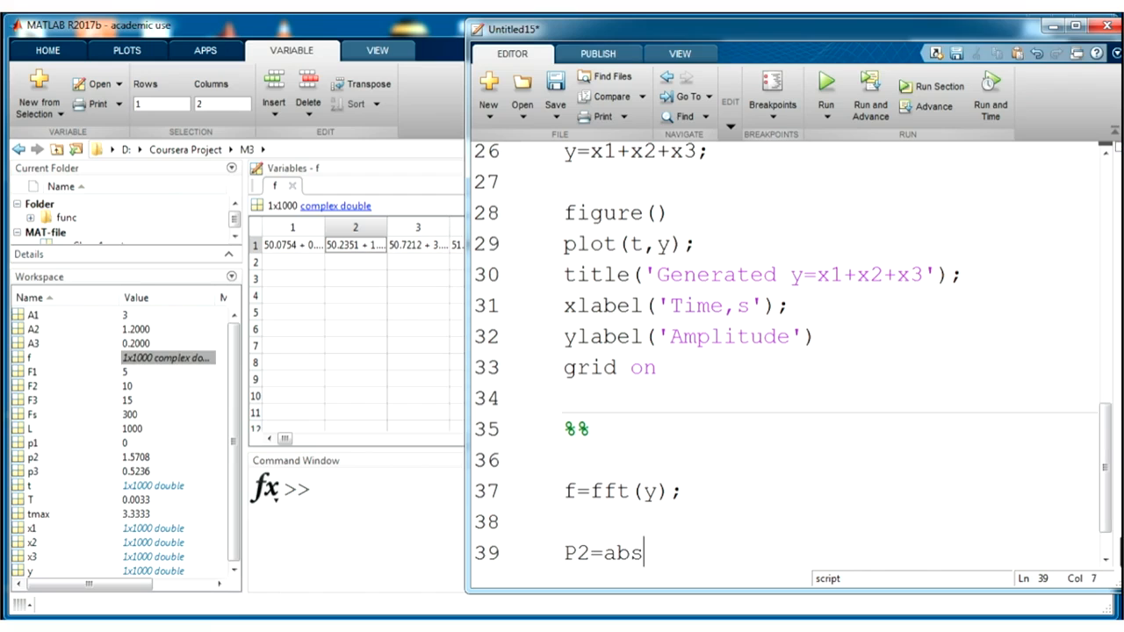
text((f/L);)
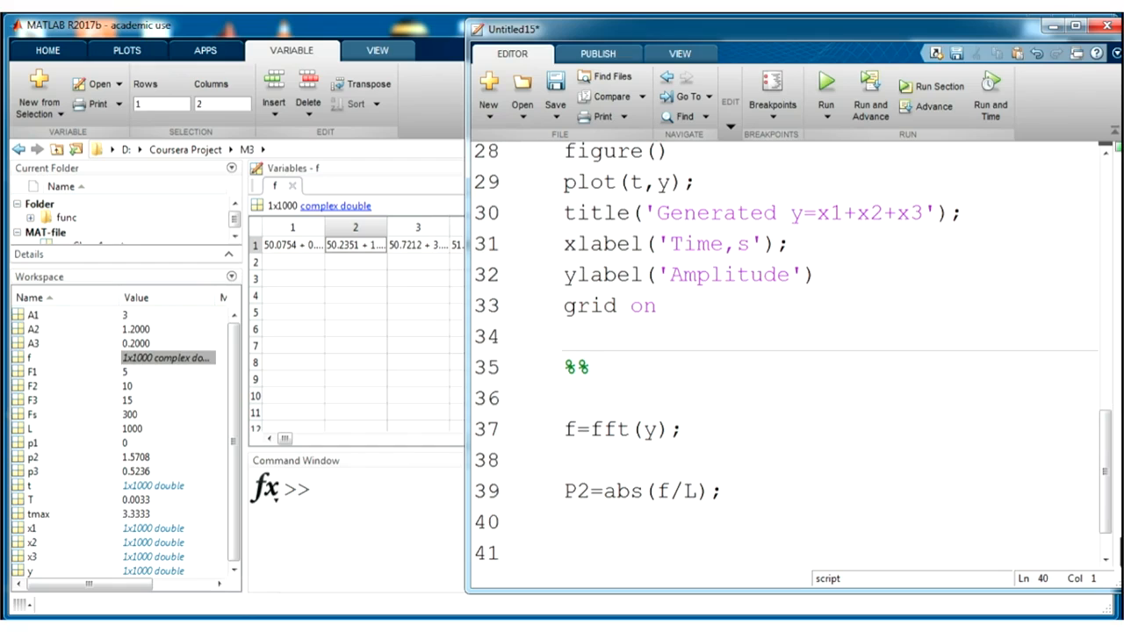
Add the single-sided half P1=P2(1:L/2+1); and run both lines.
text(P)
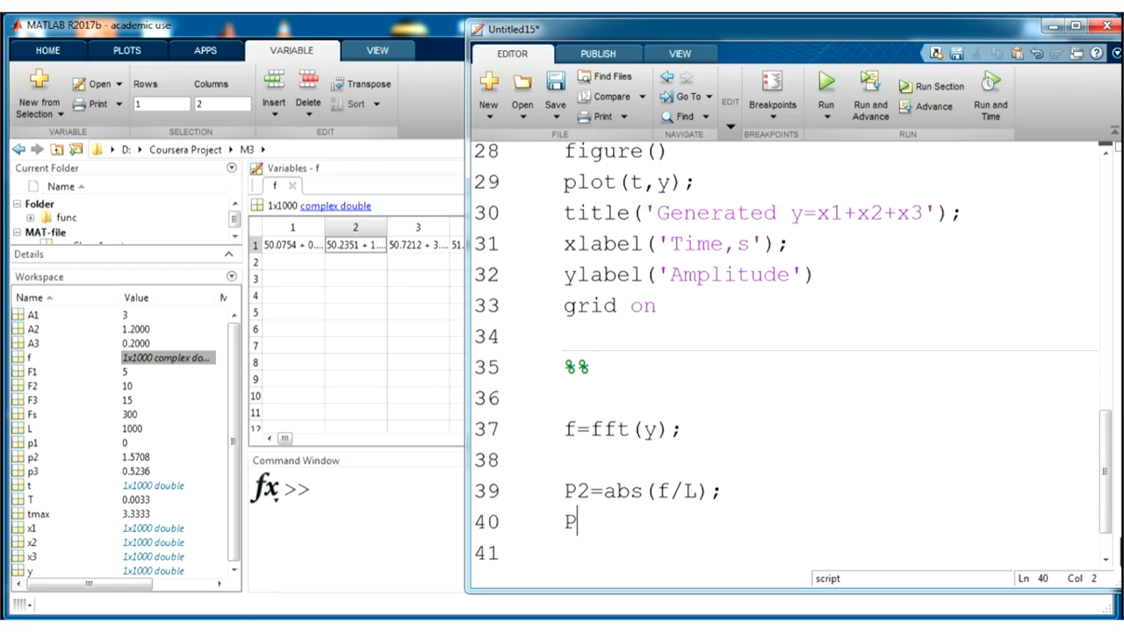
text(1=)
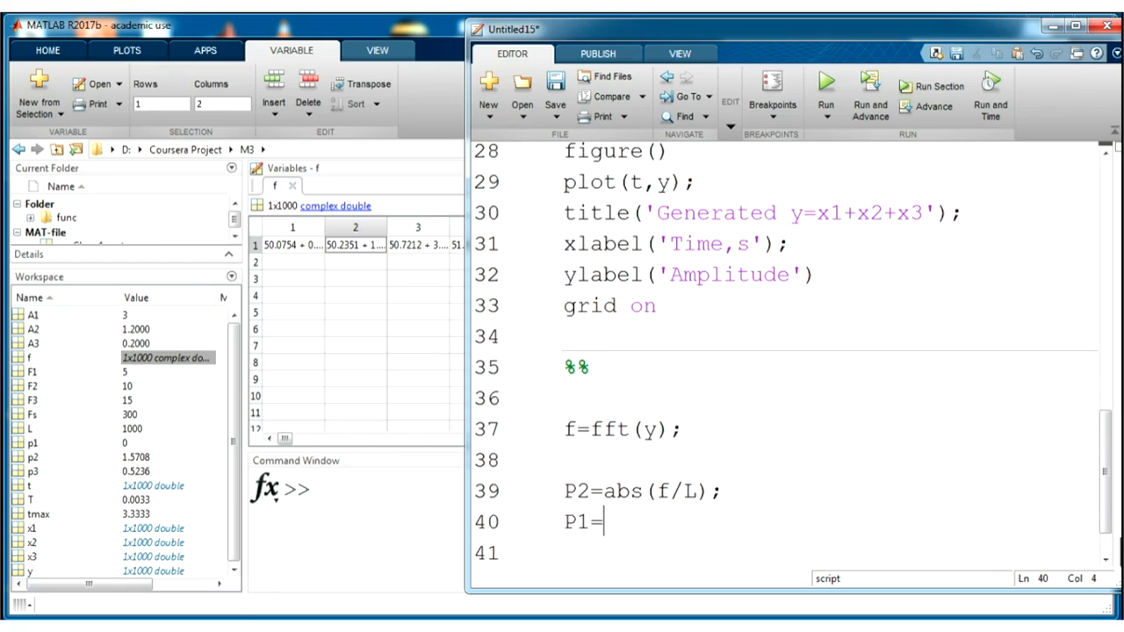
text(P2)
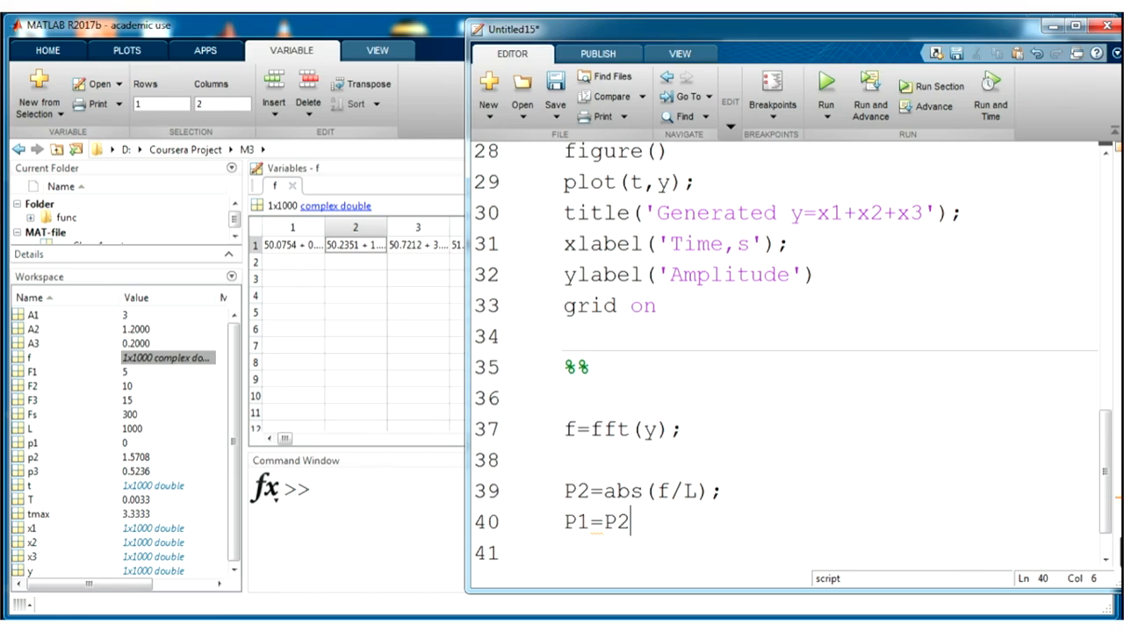
text(()
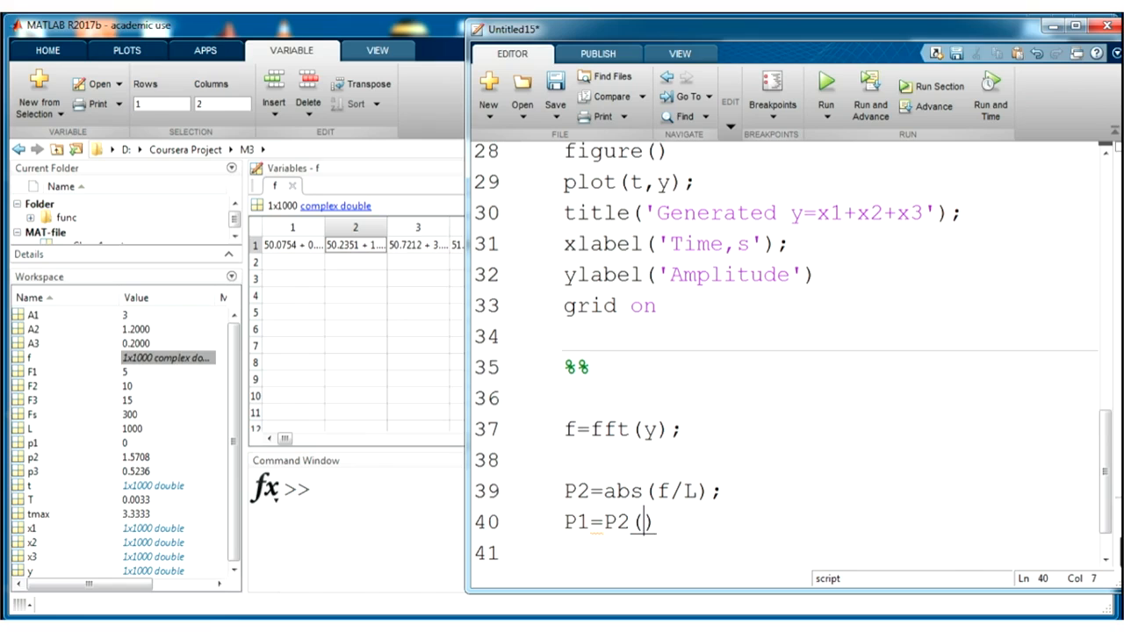
text(1:)
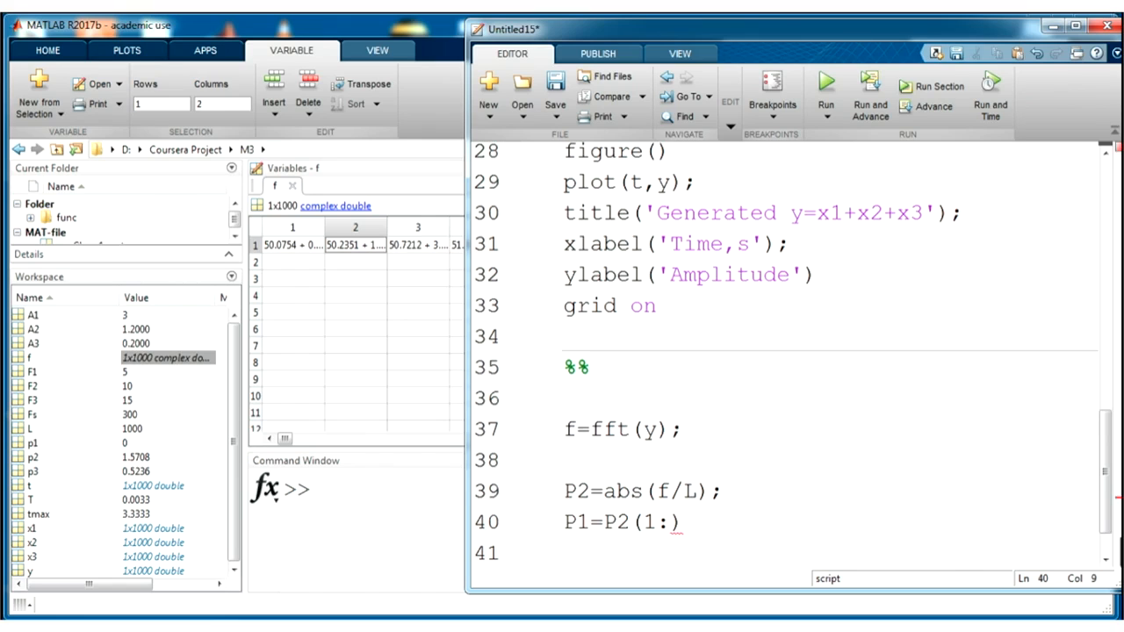
text(L/)
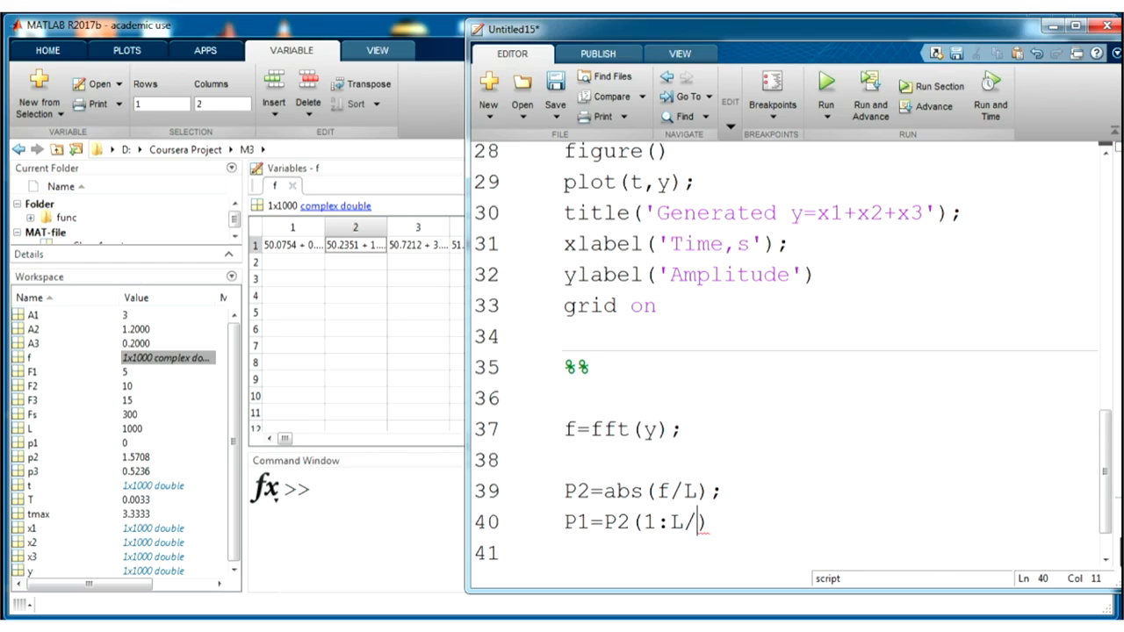
text(2-)
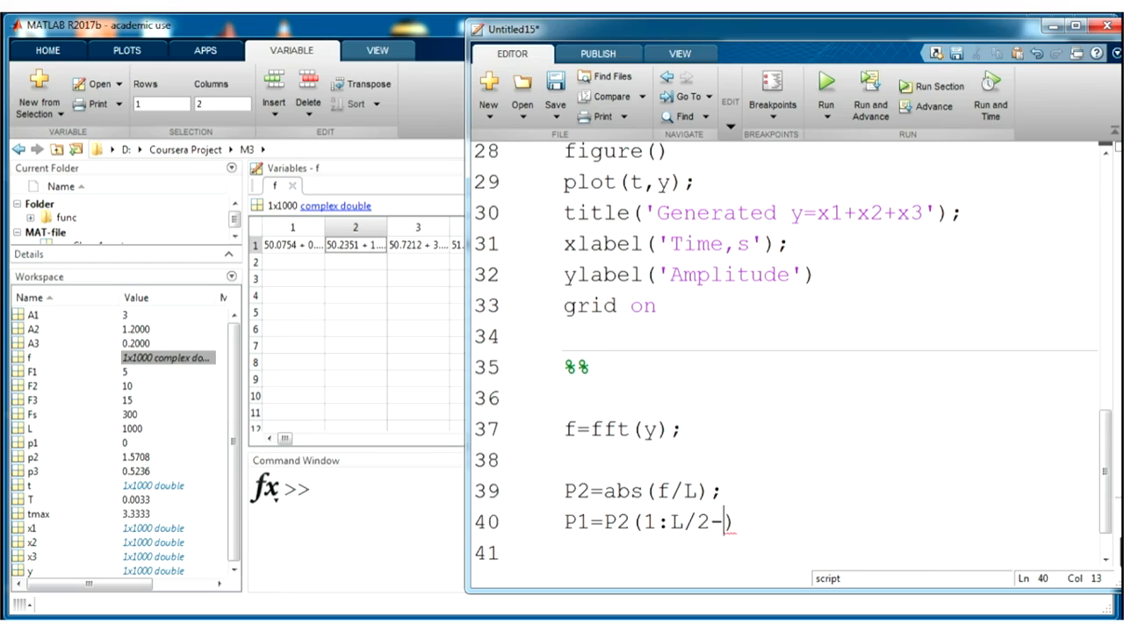
text(1);)
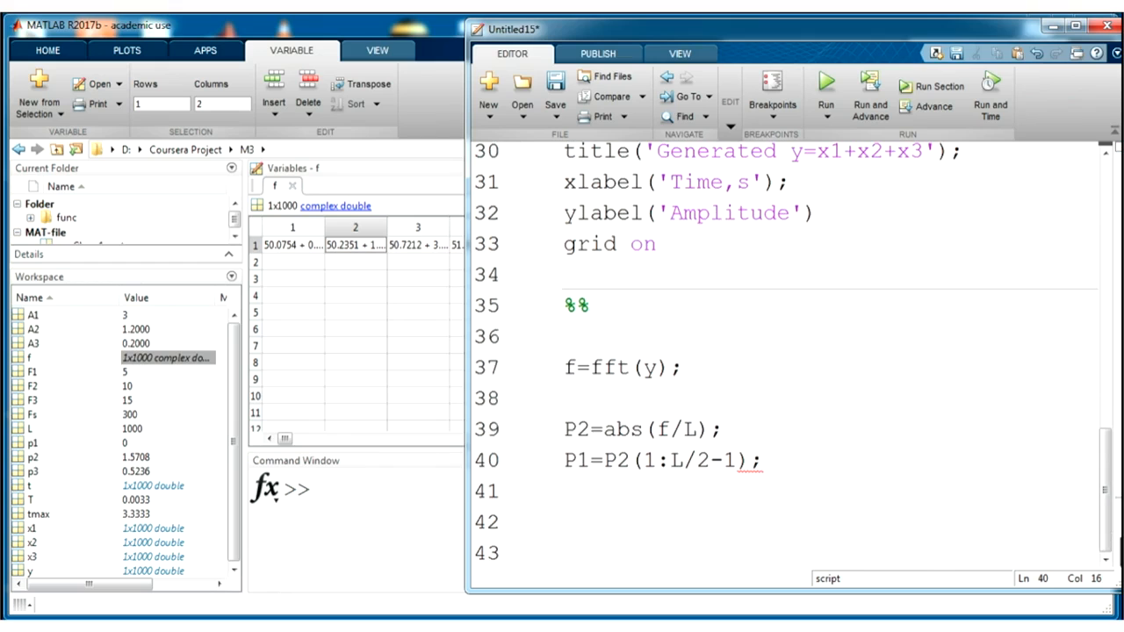
text(+1)
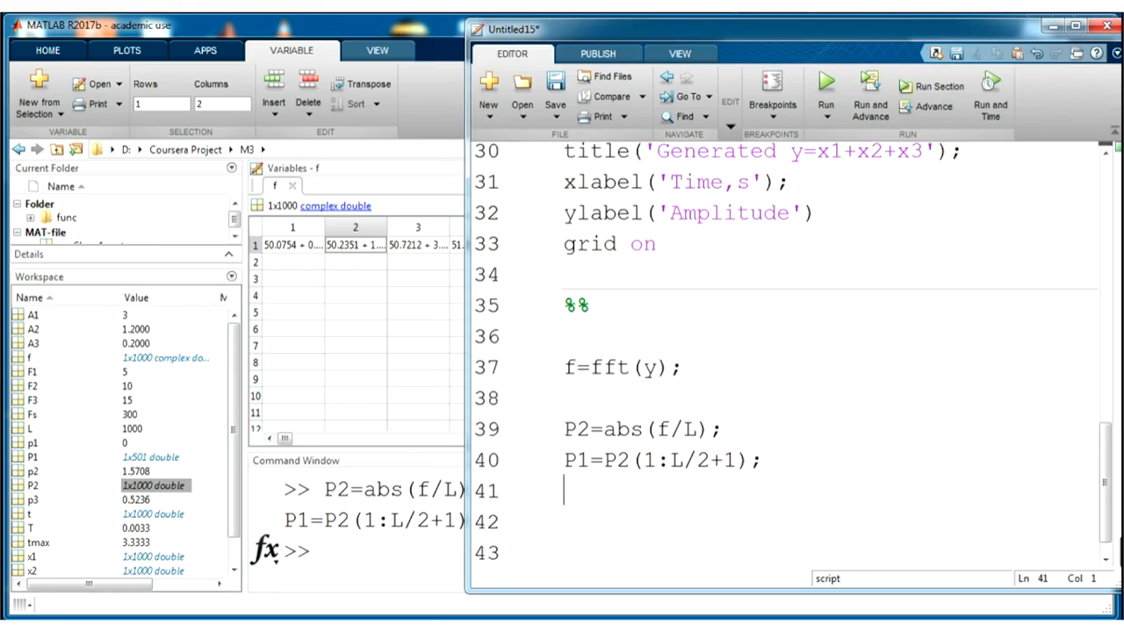
Define the frequency axis d=Fs*(0:(L/2))/L; in the script.
text(d=)
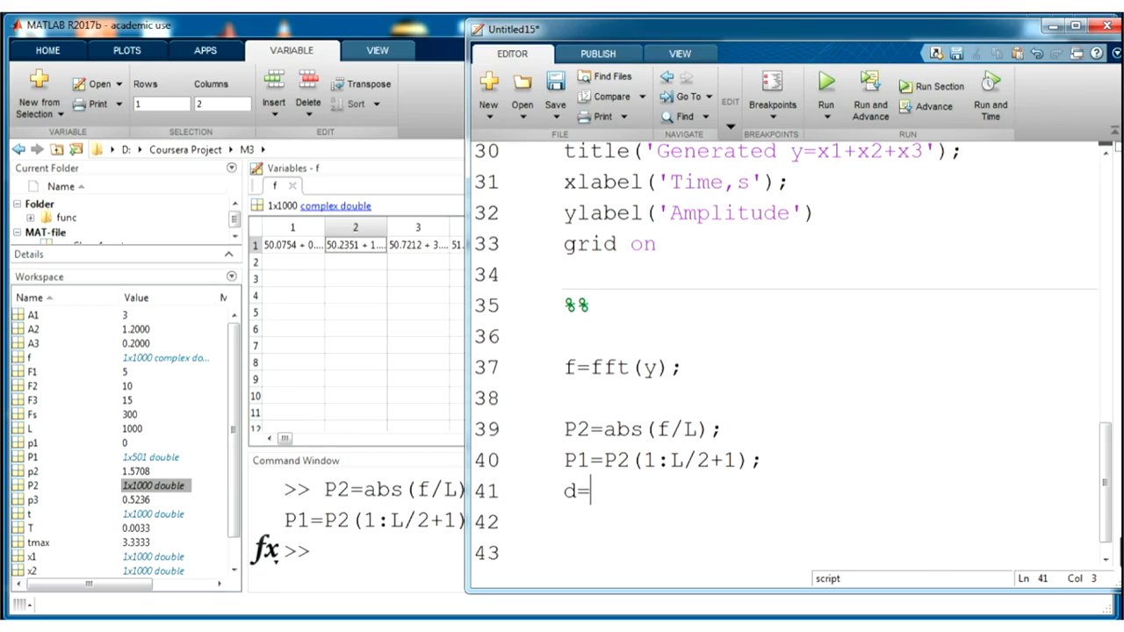
text(Fs)
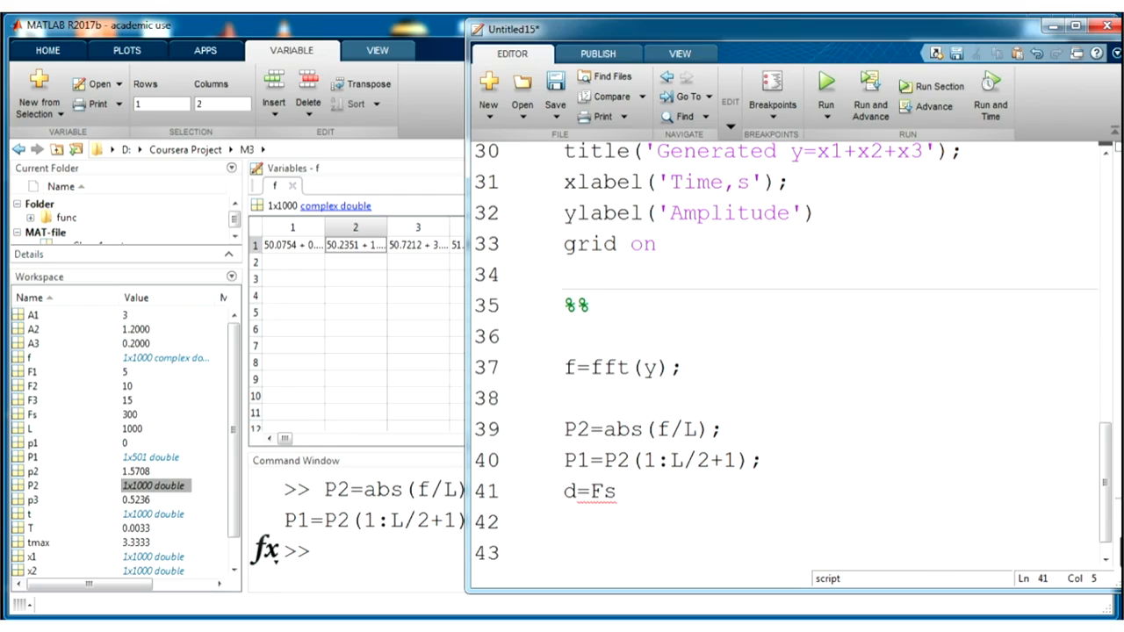
text(* ()
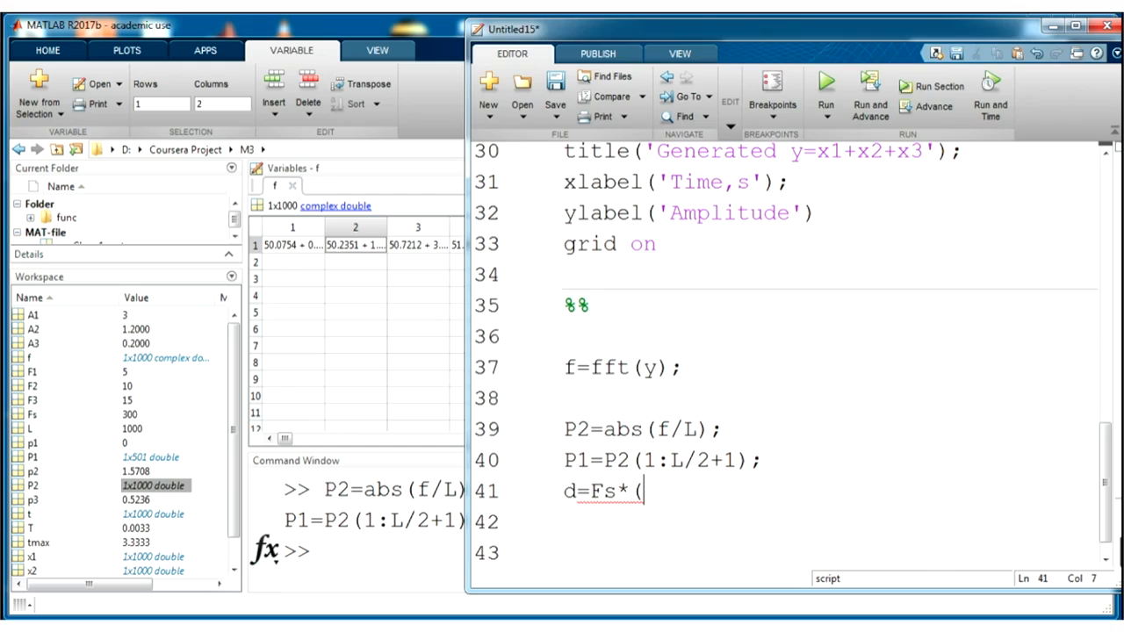
text(0)
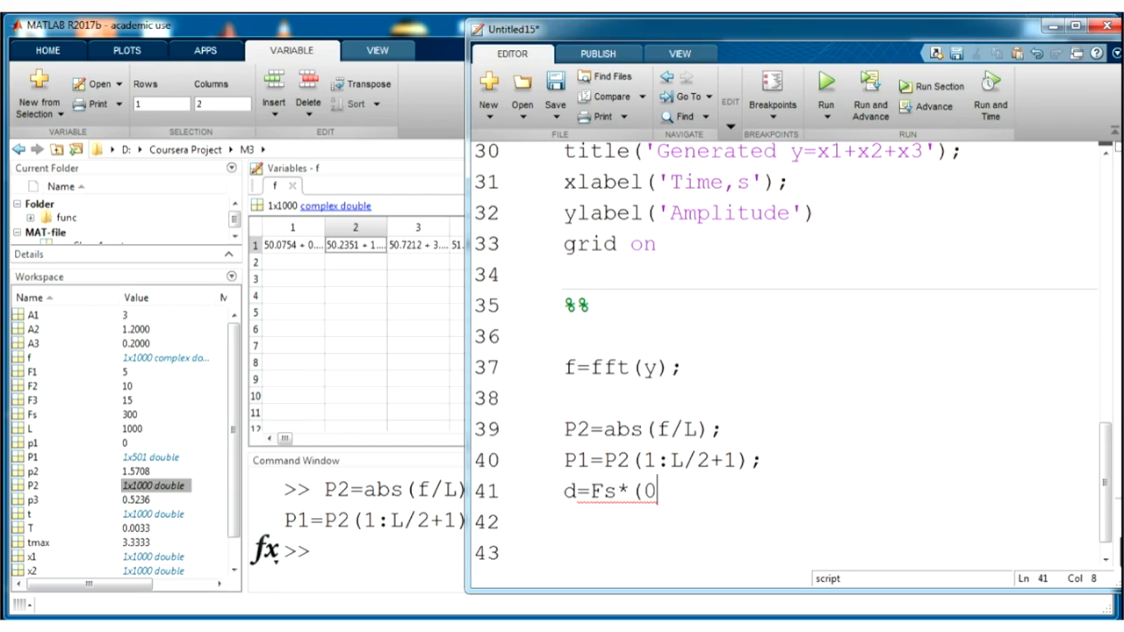
text(:(L)
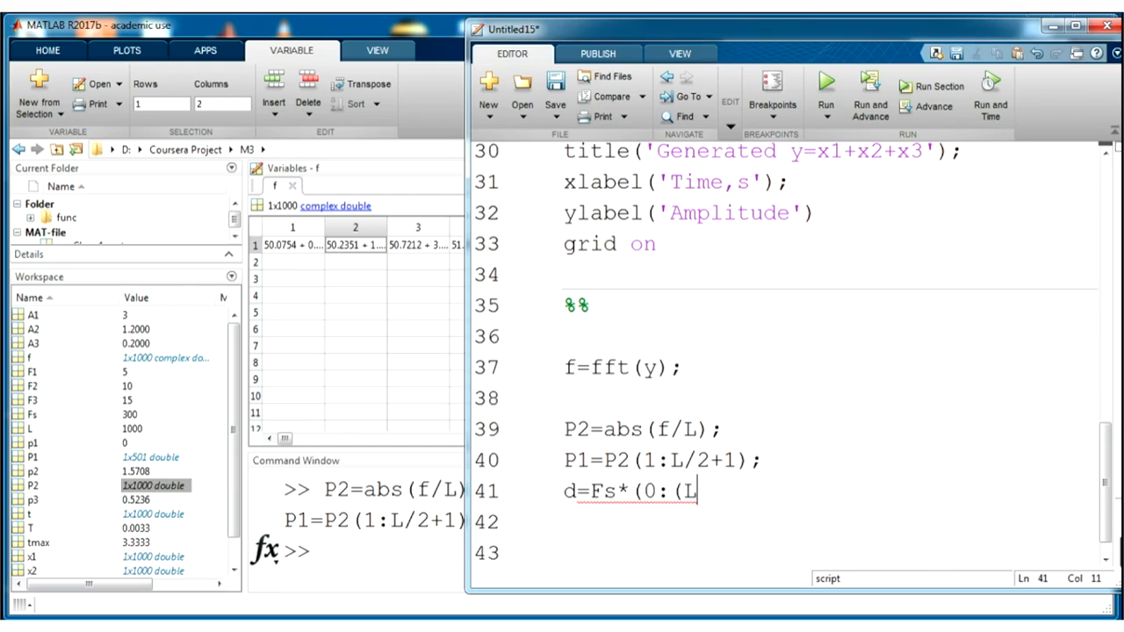
text(L/2))
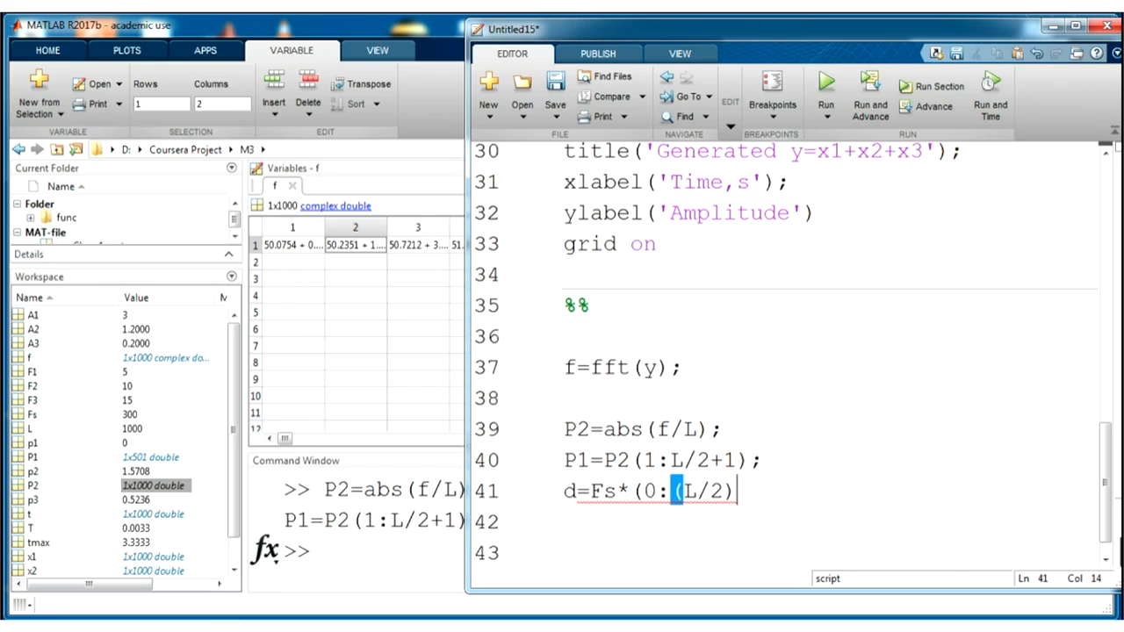
text())
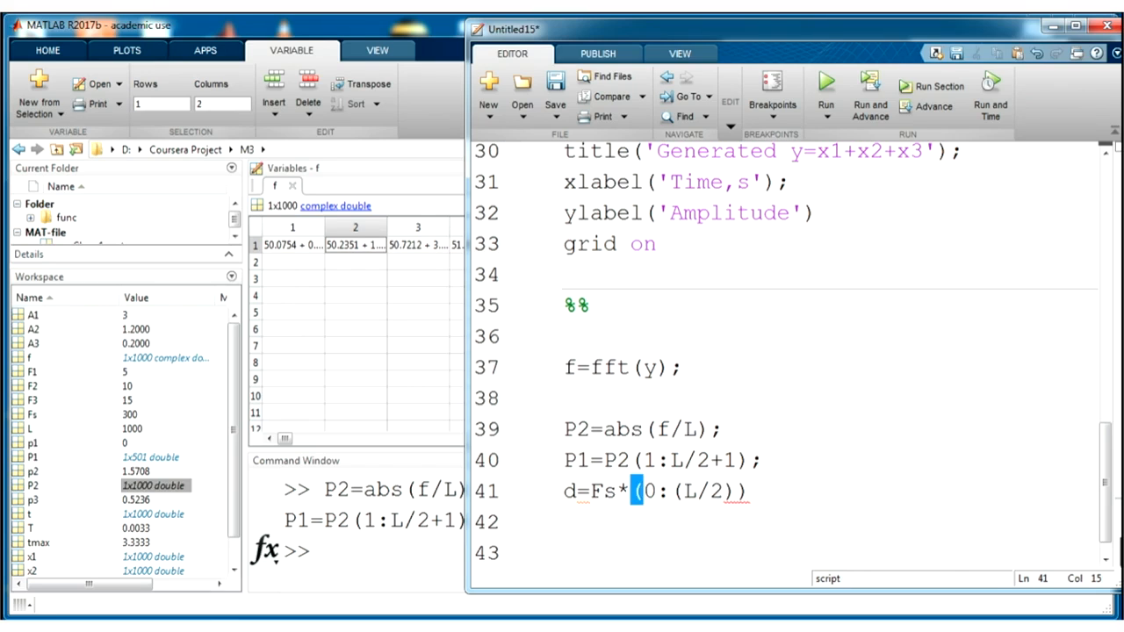
text(/L;)
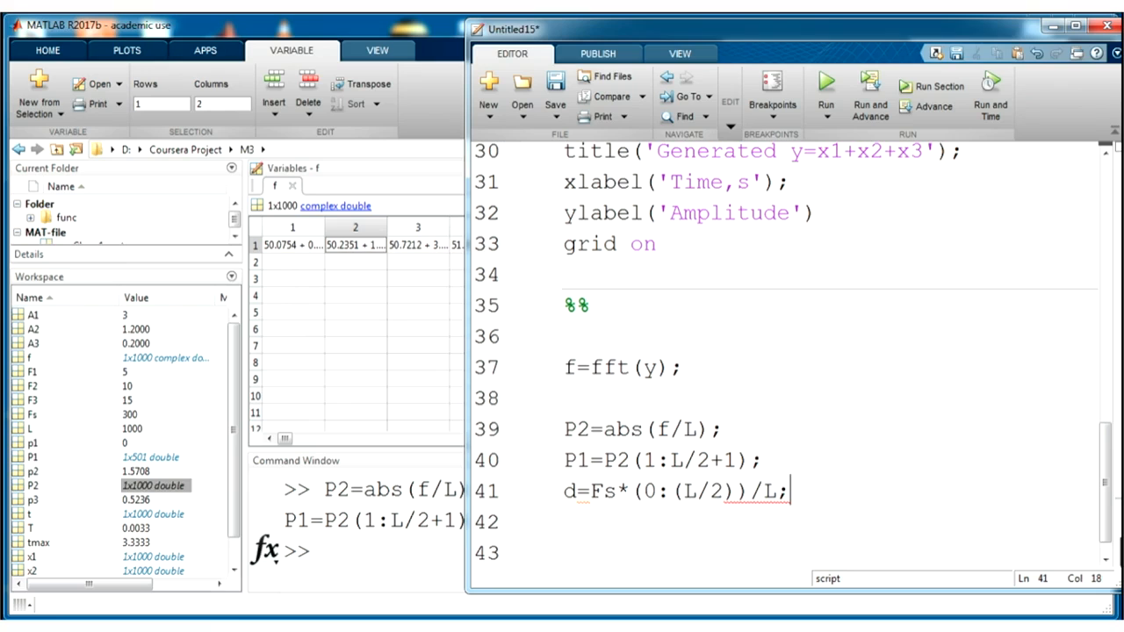
key(Return)
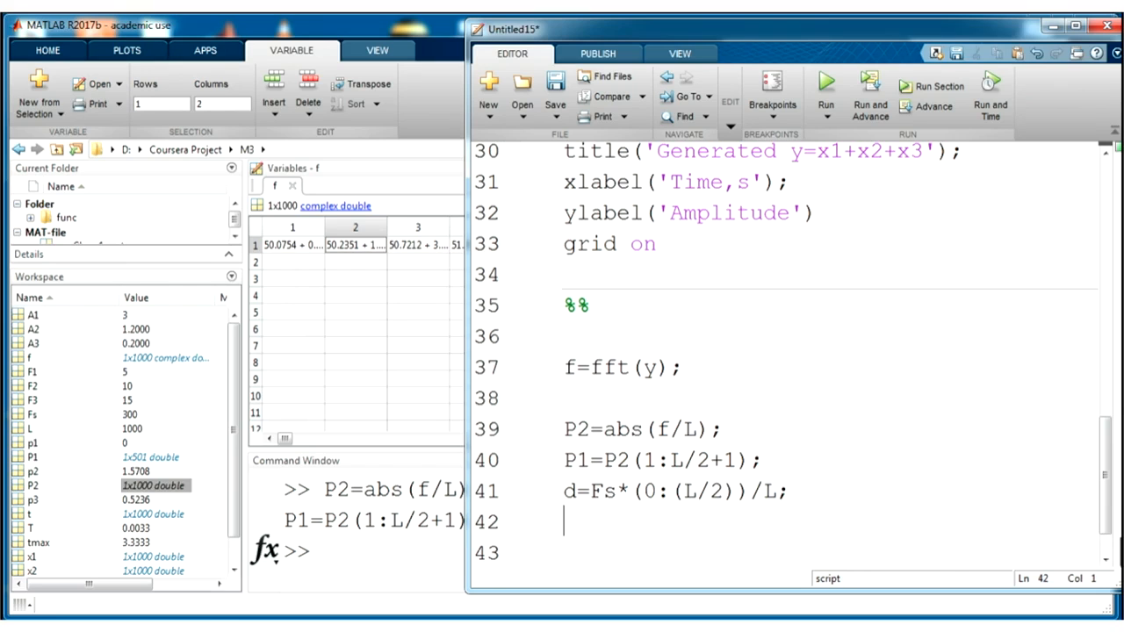
Double the interior spectrum values with P1(2:end-1)=2*P1(2:end-1); and run it.
text(P)
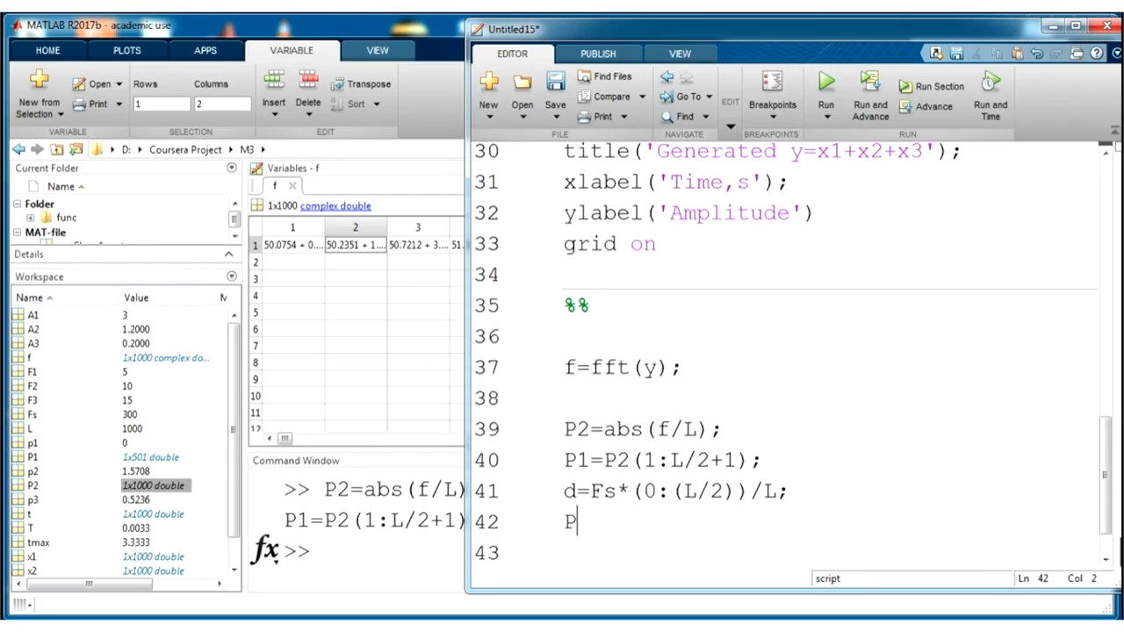
text(1 ())
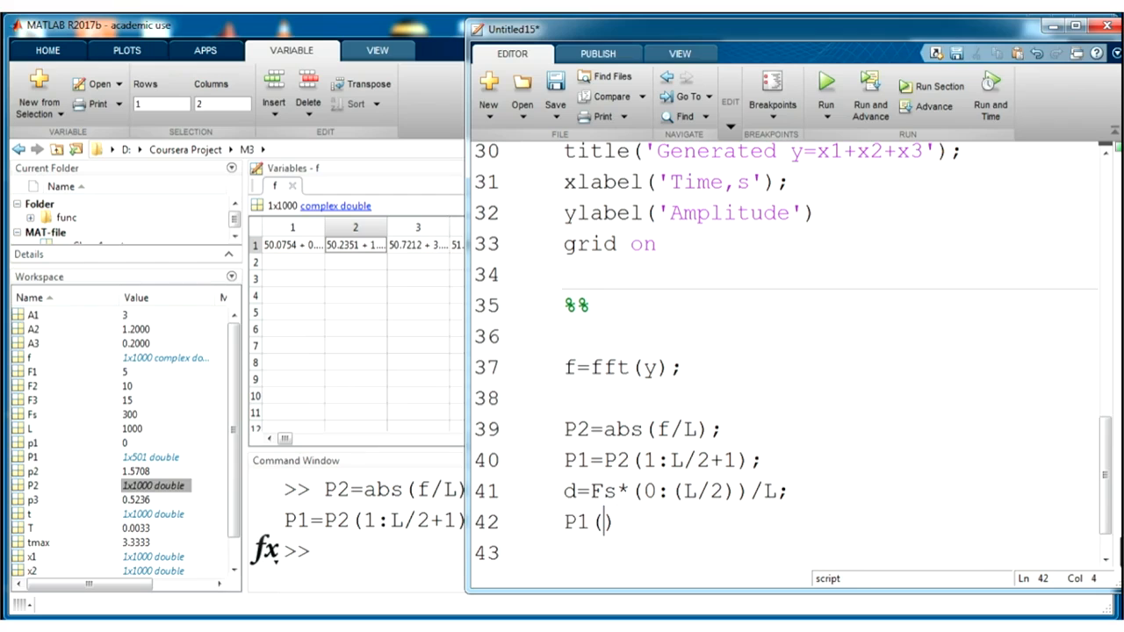
text(2:)
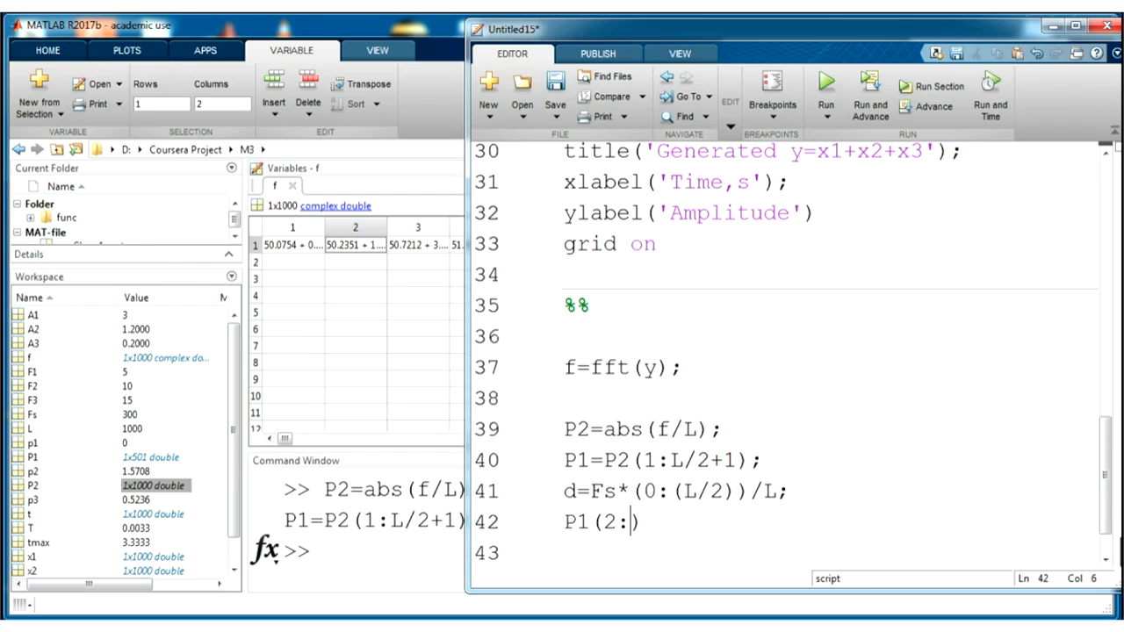
text(end-)
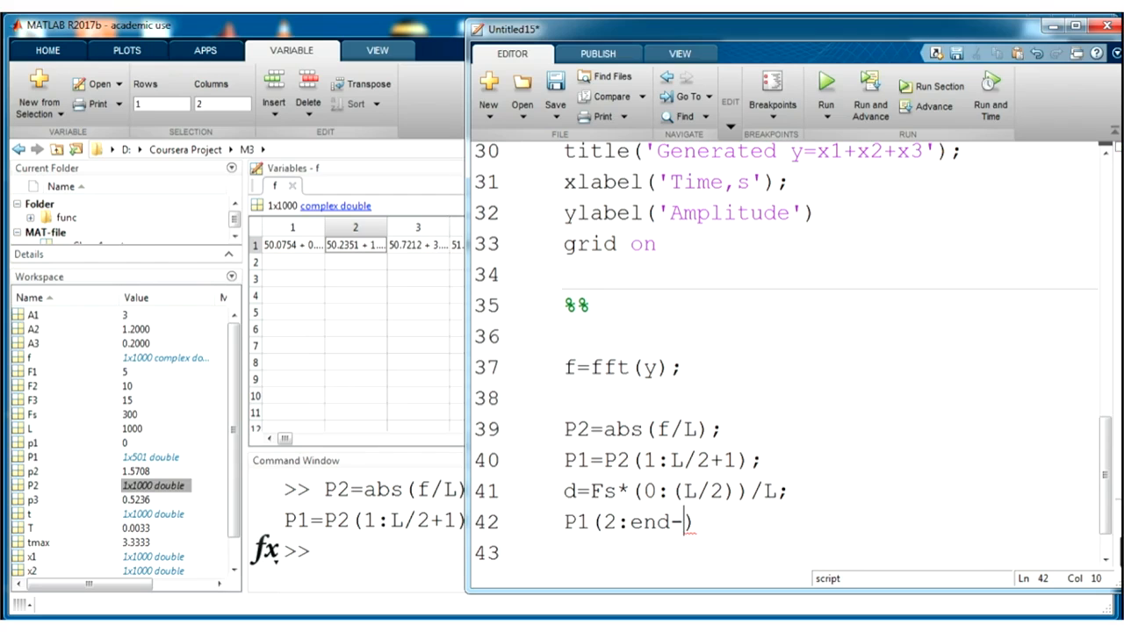
text(1))
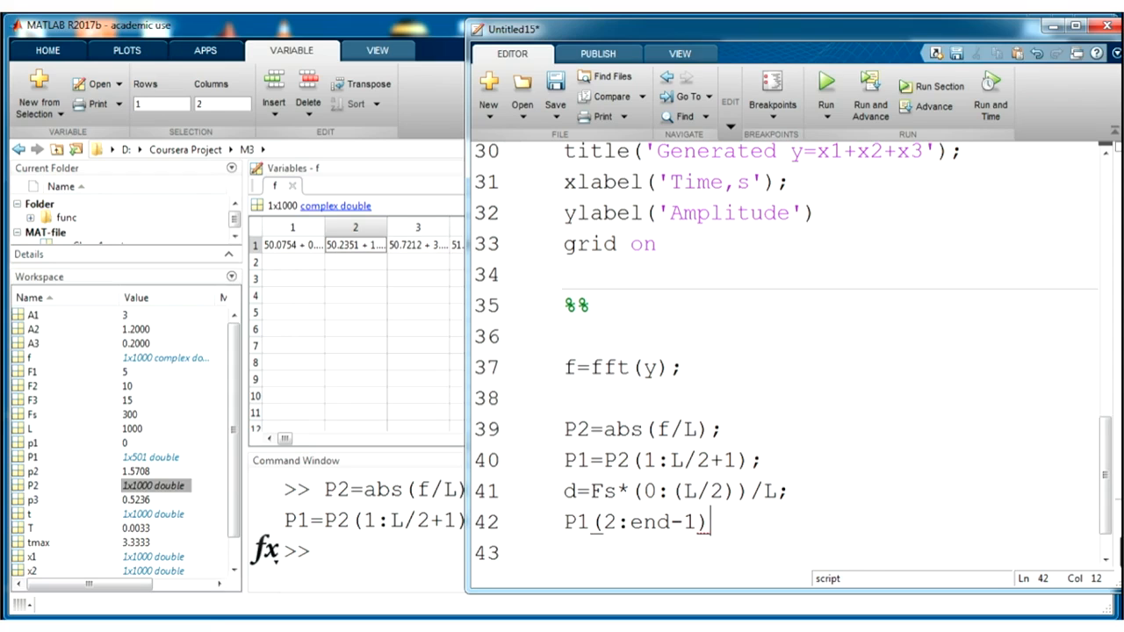
text(=2)
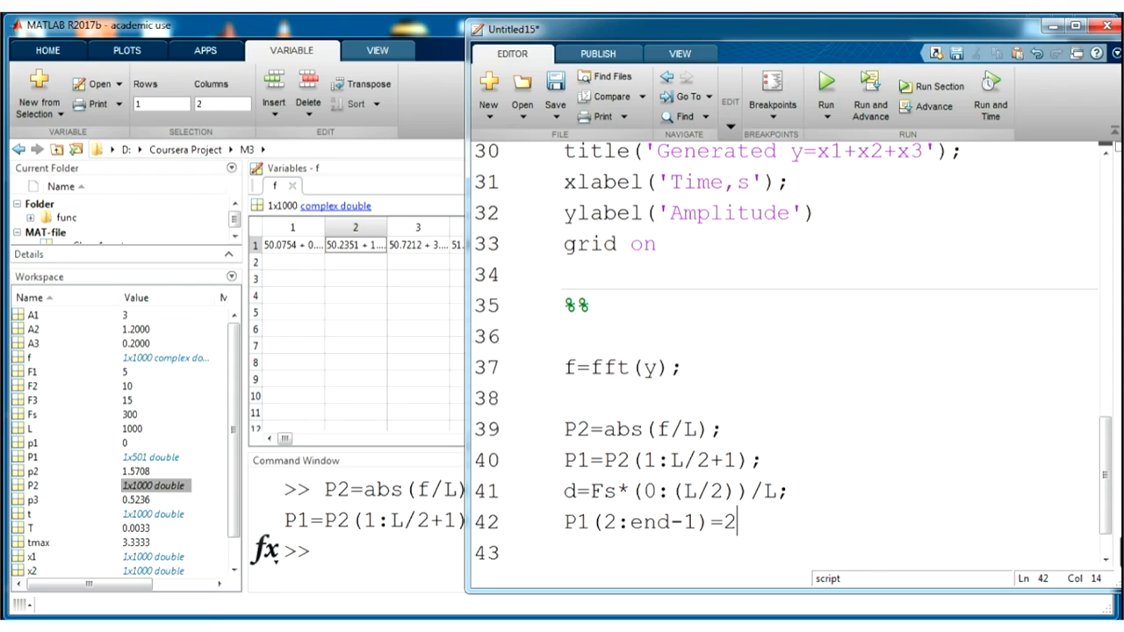
text(*P1)
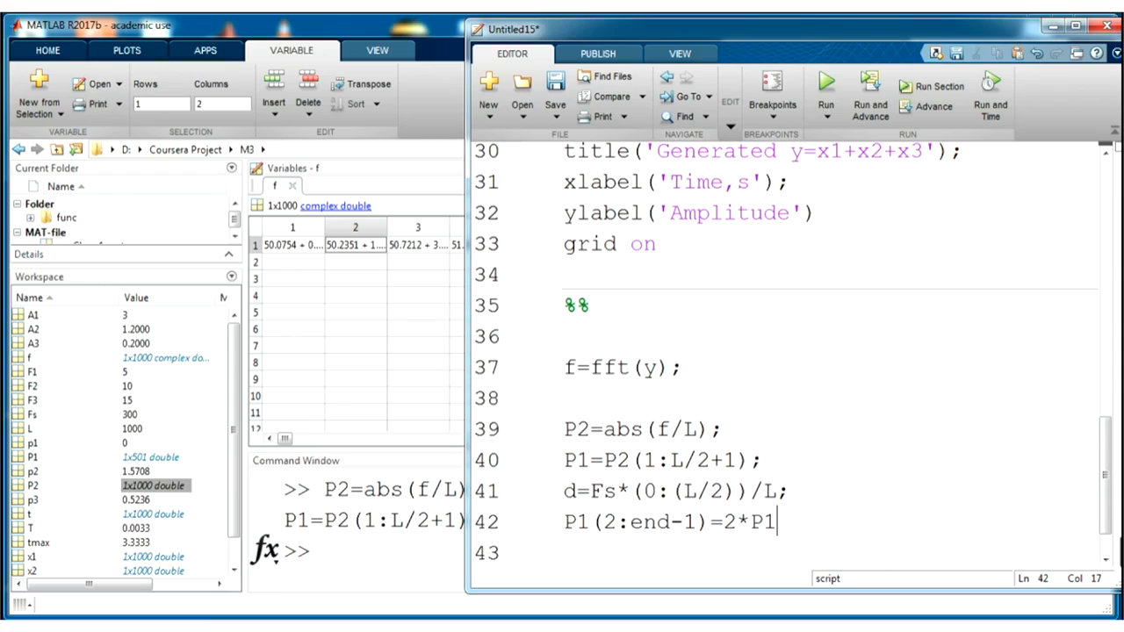
text(()
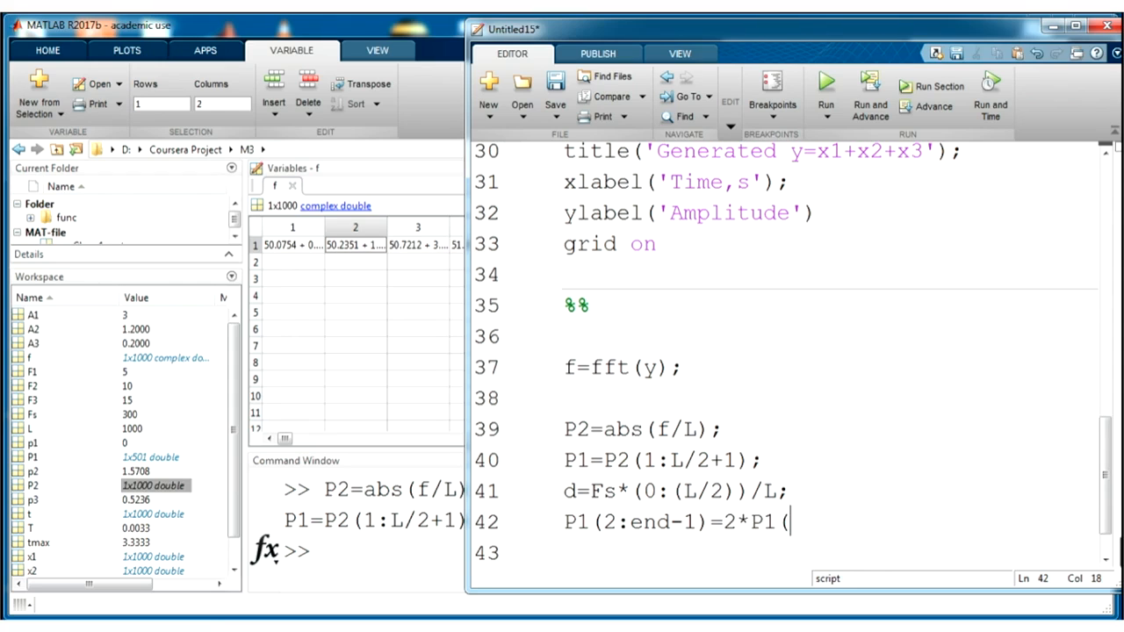
text(()
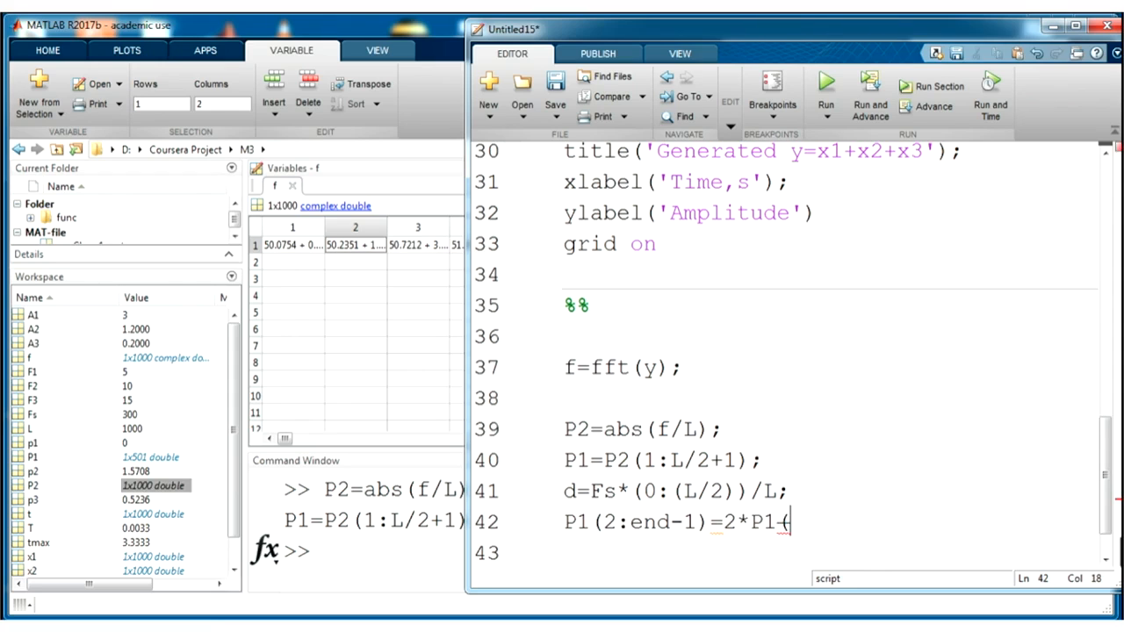
text((2:end-1);)
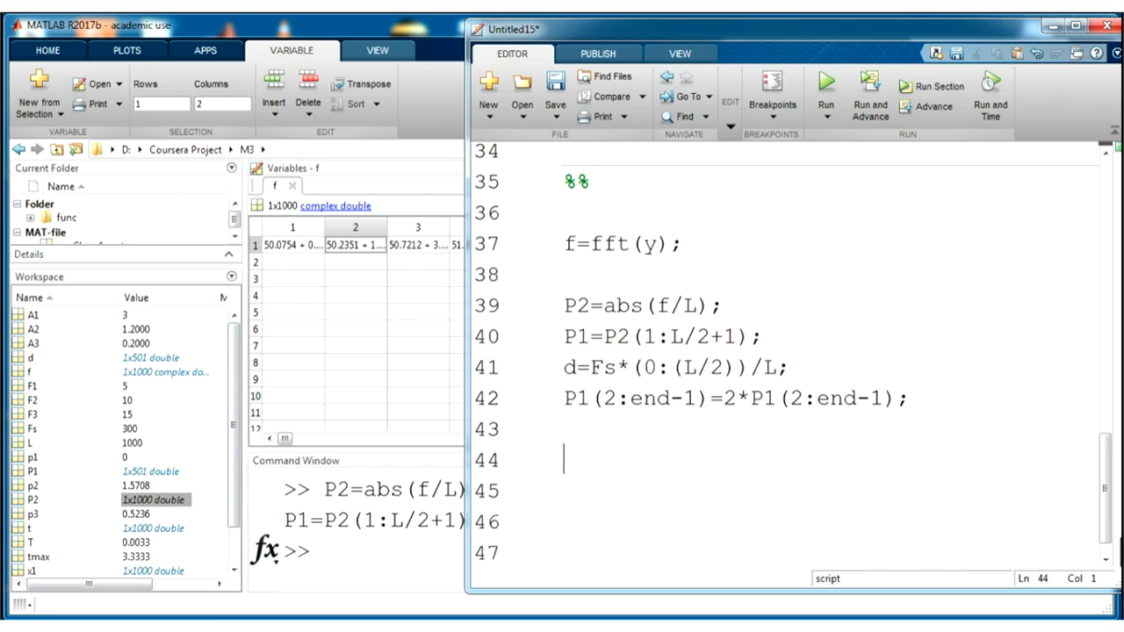
Add figure(), plot(d,P1) and title('FFT') lines for the single-sided spectrum.
text(fi)
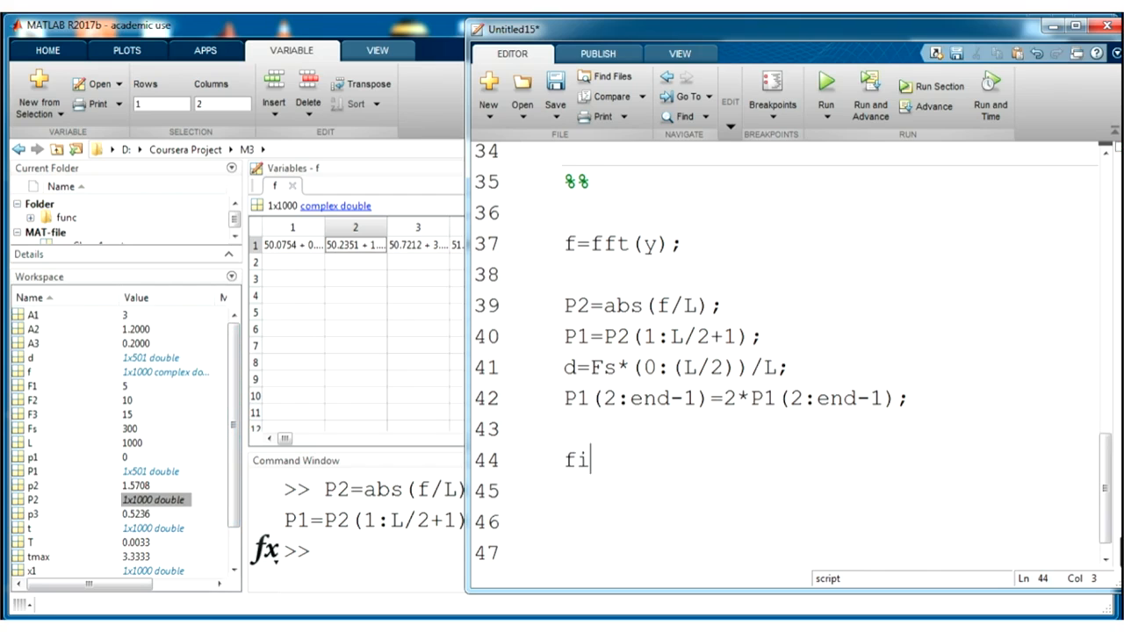
text(gure()
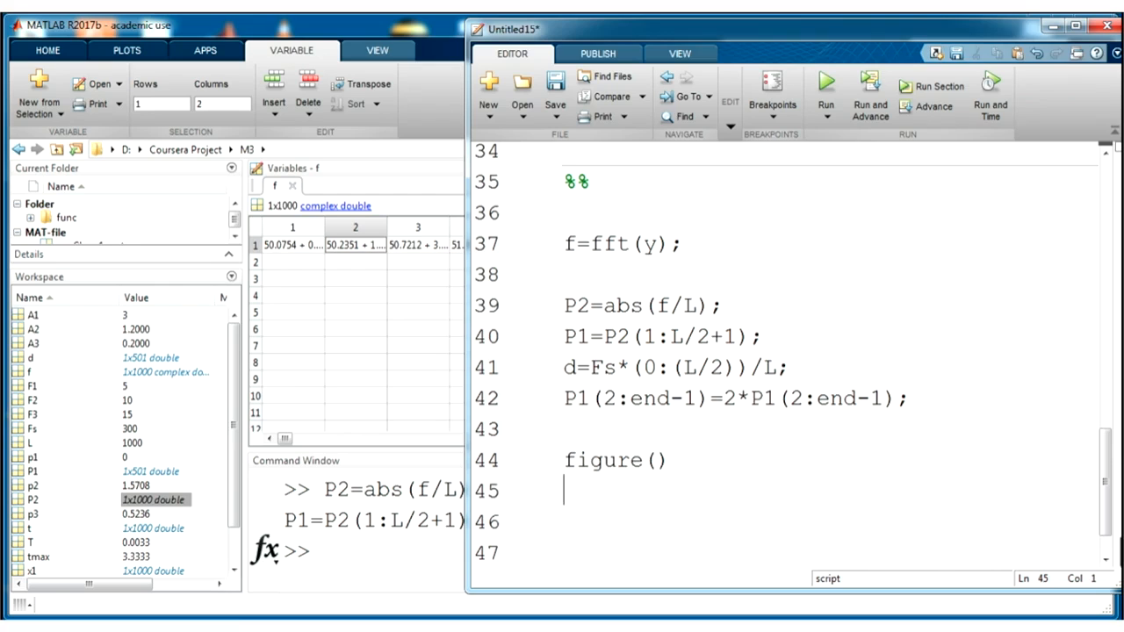
text(plot)
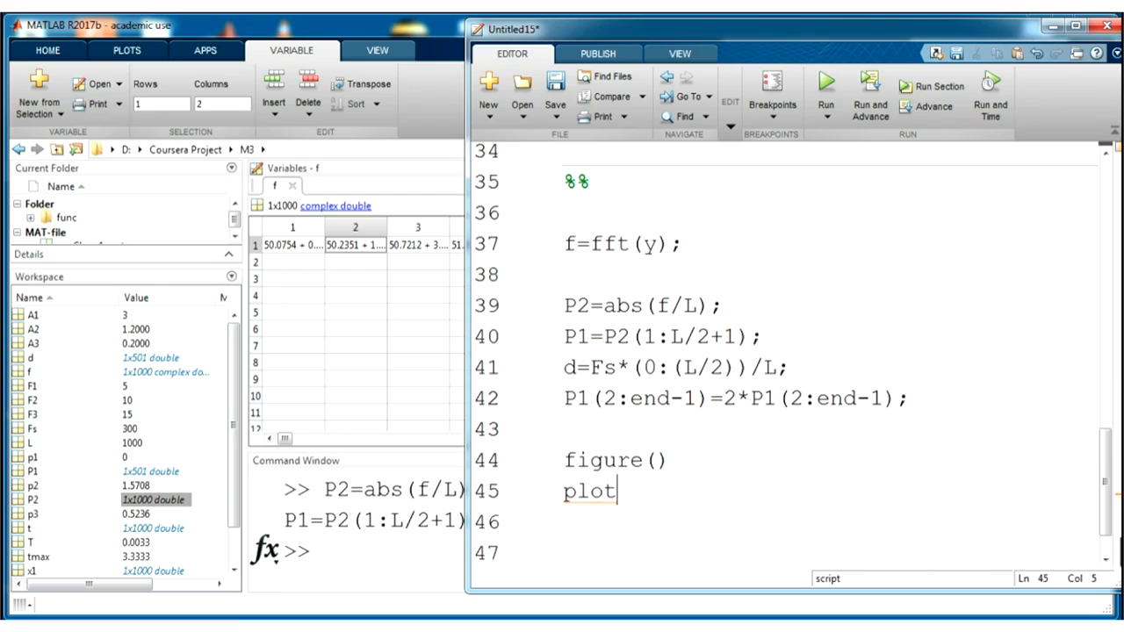
text((d)
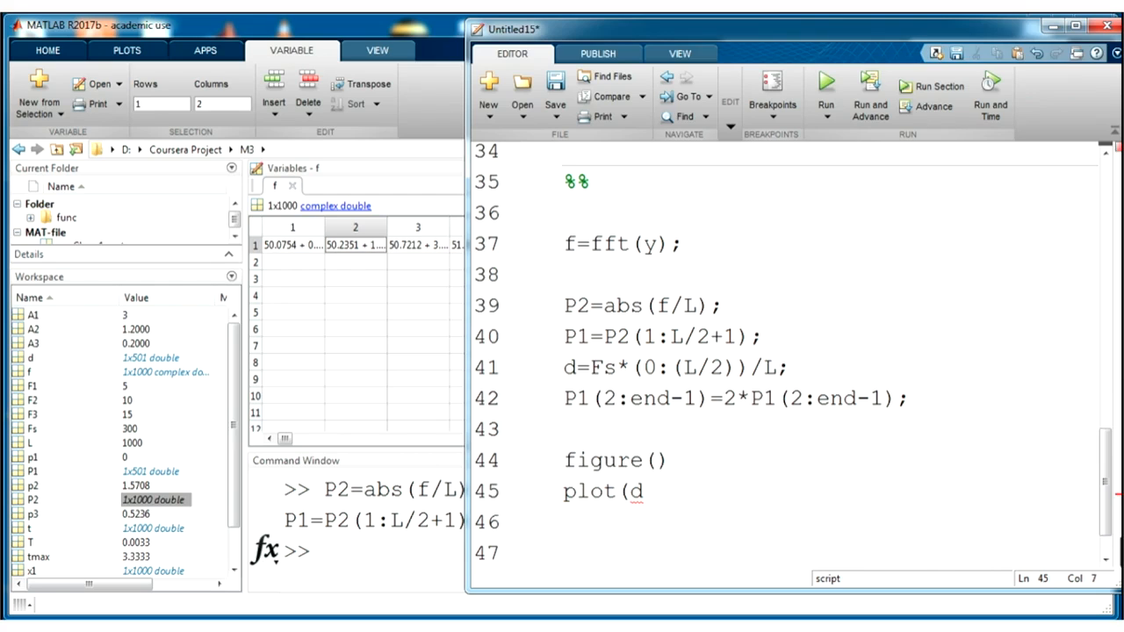
text(,)
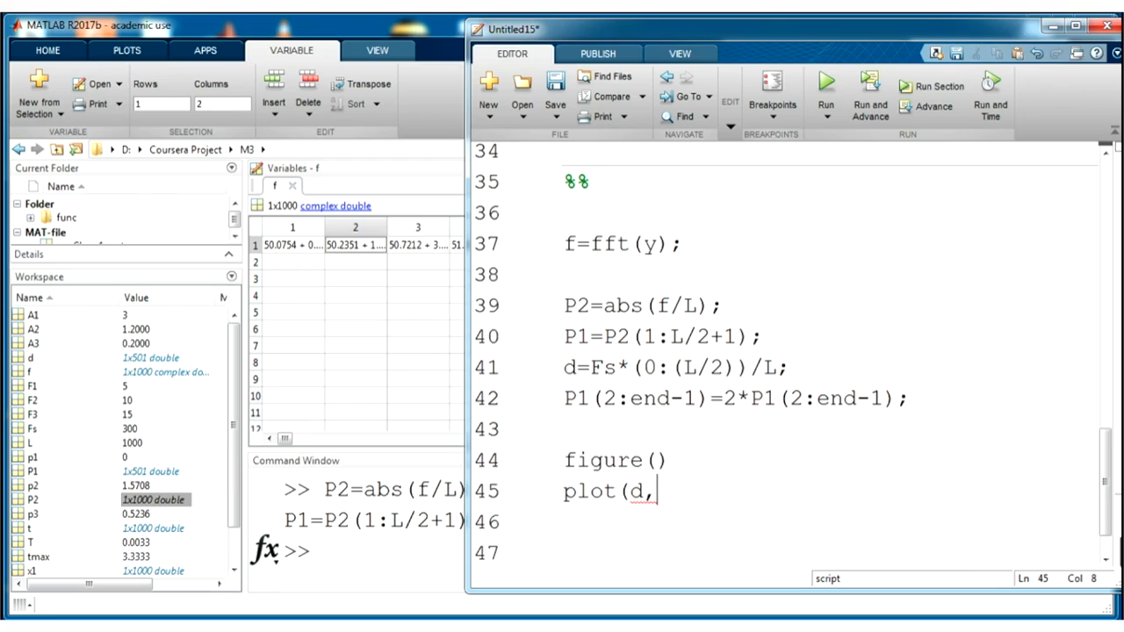
text(P1)
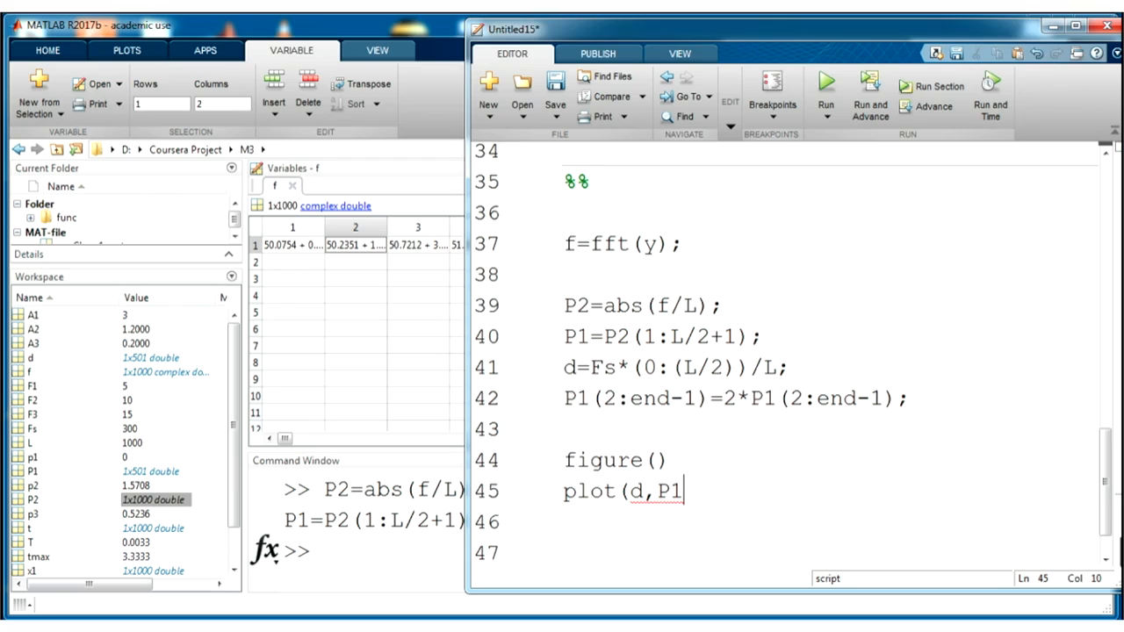
text())
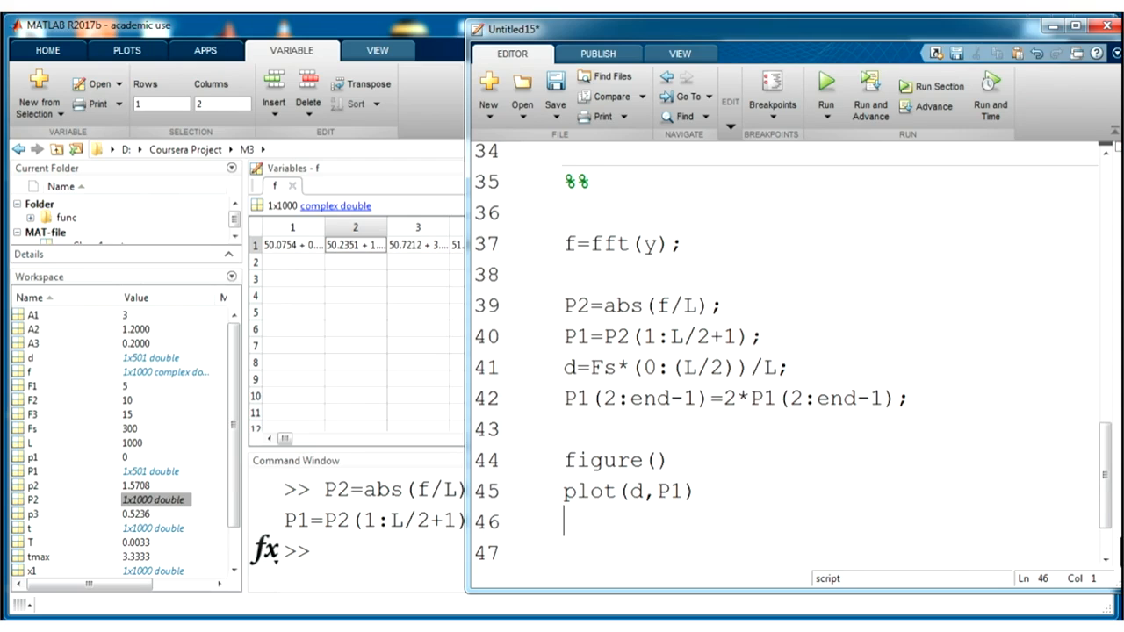
text(title()
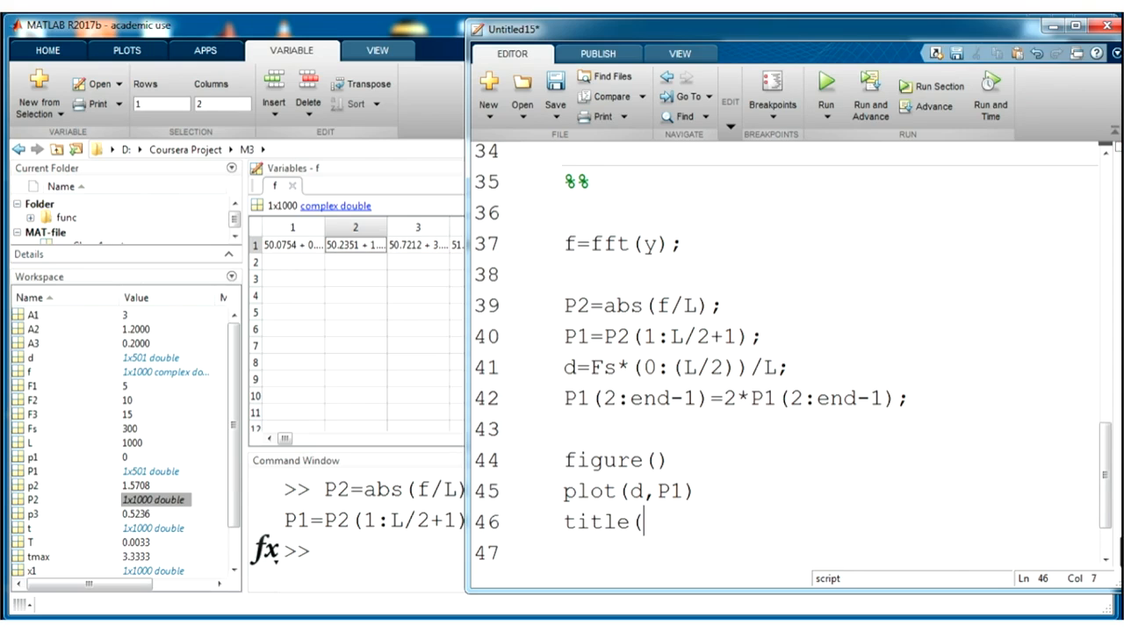
text(')
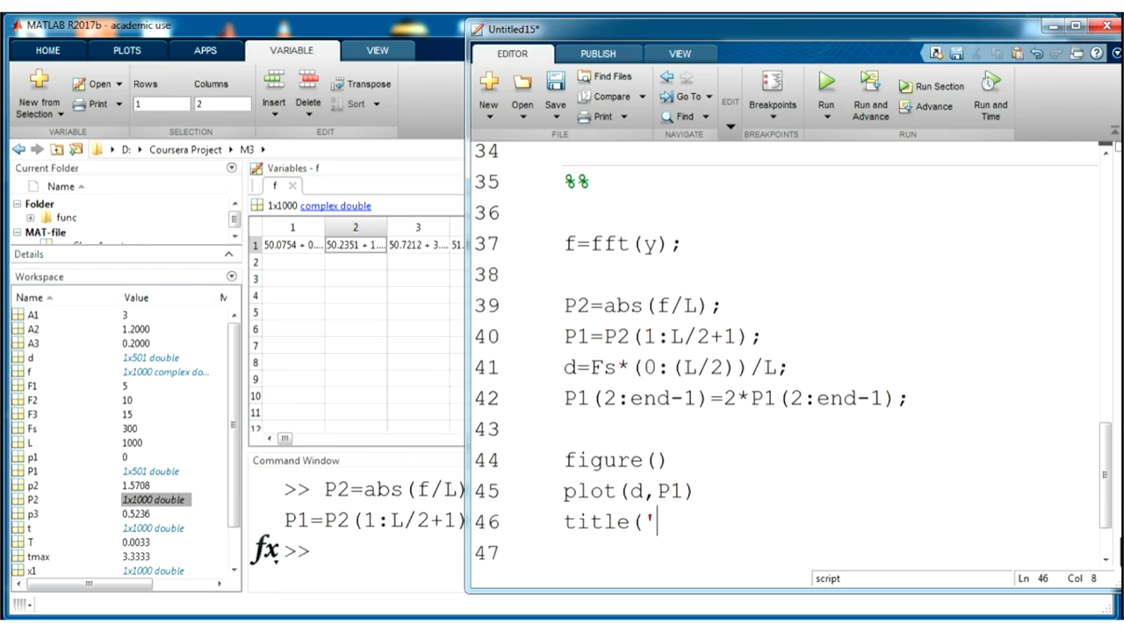
text(FFT'))
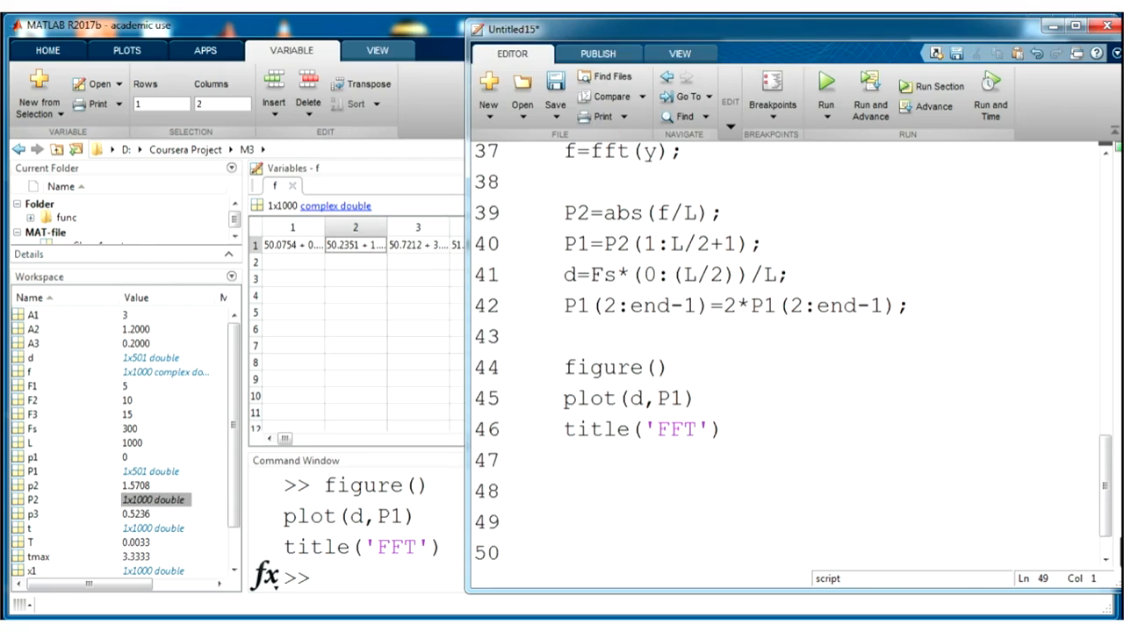
Add grid on and set(gca,'XScale',[0 25]) and select the FFT plotting lines.
text(grid)
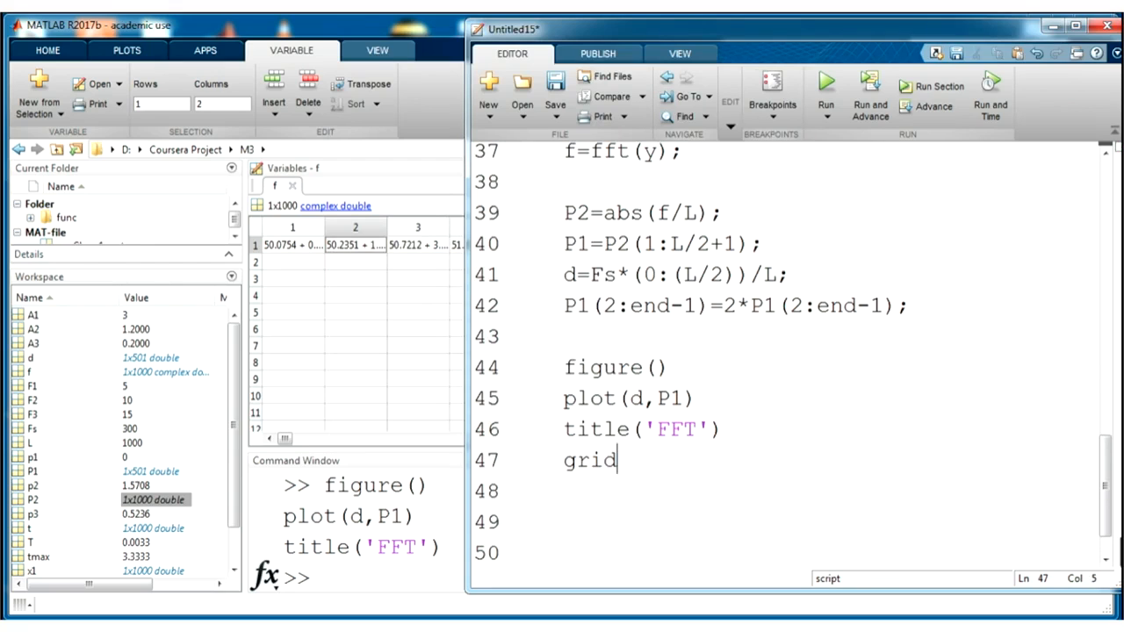
text(on)
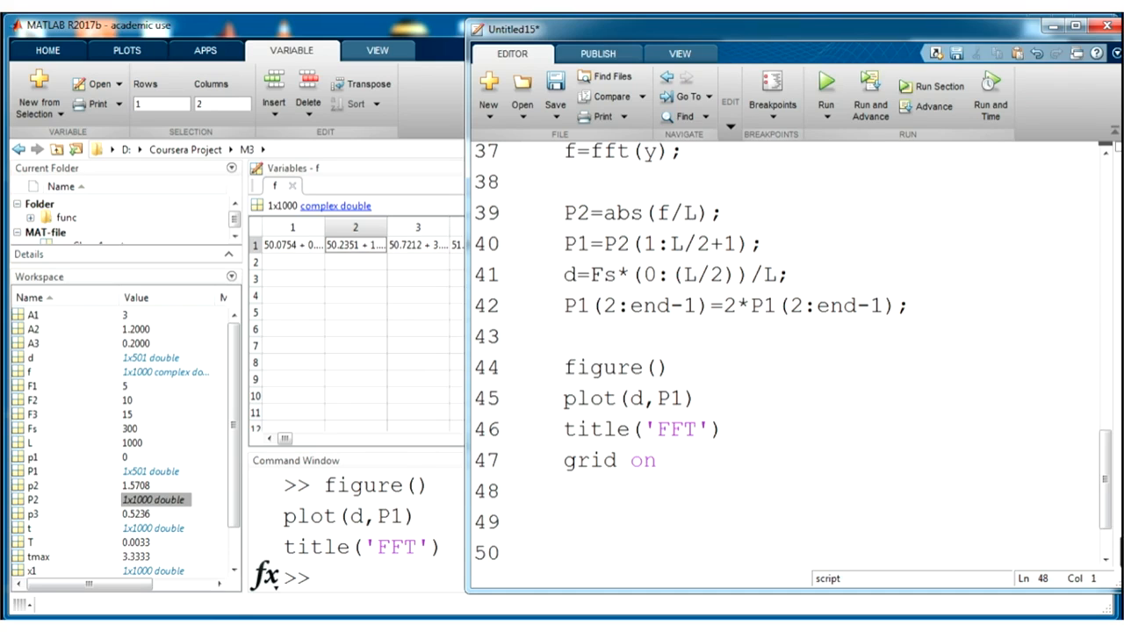
text(set()
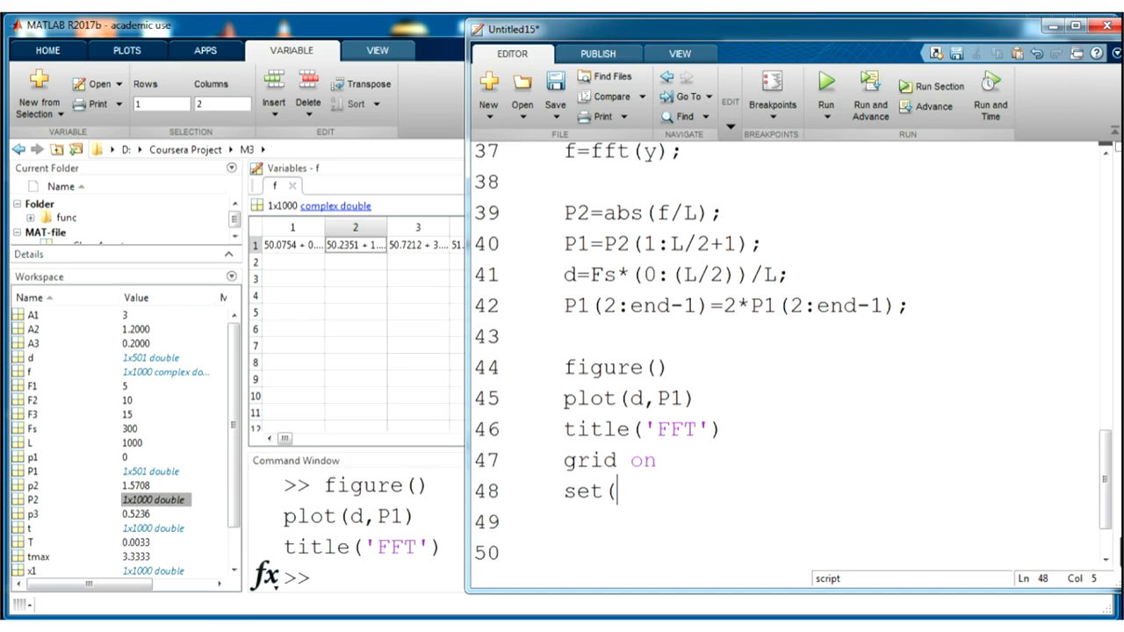
text(gca)
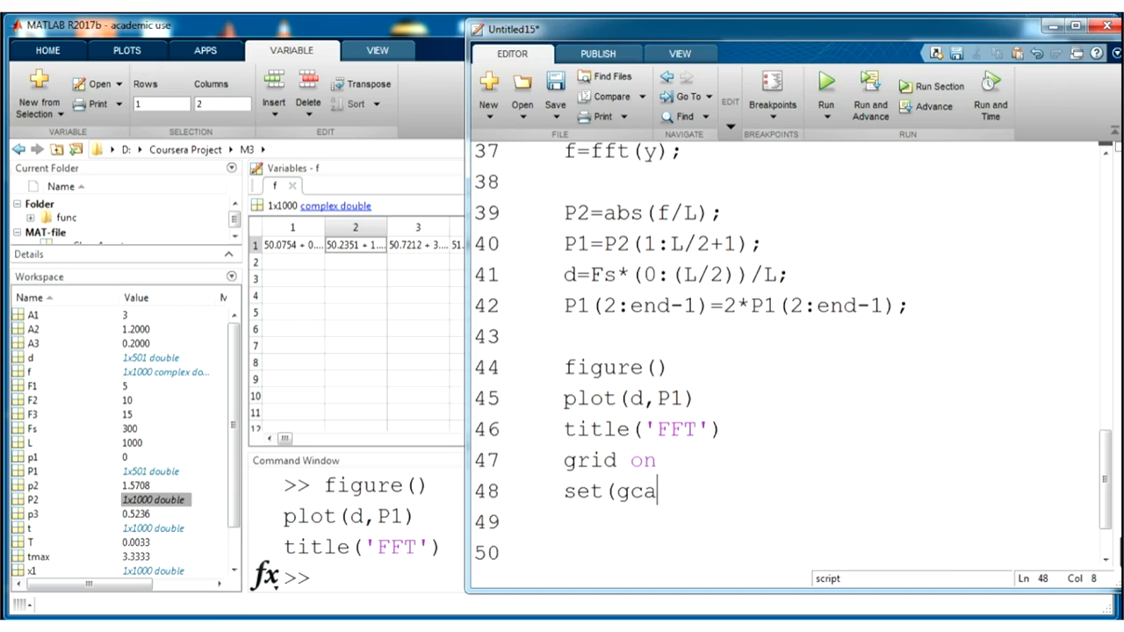
text(,)
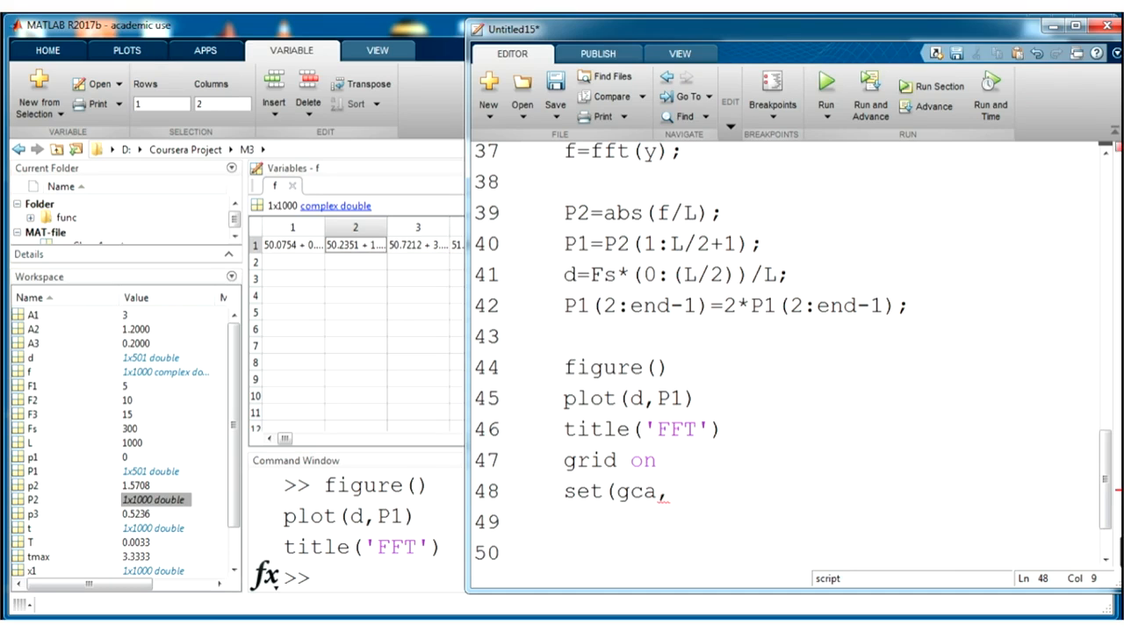
text('X)
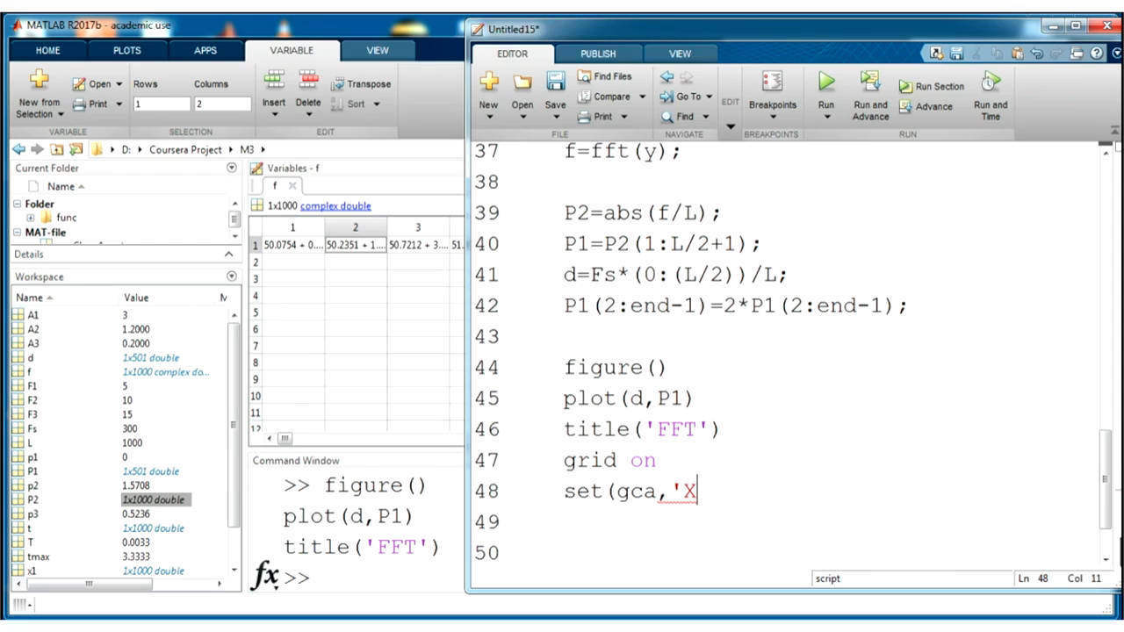
text(Scale')
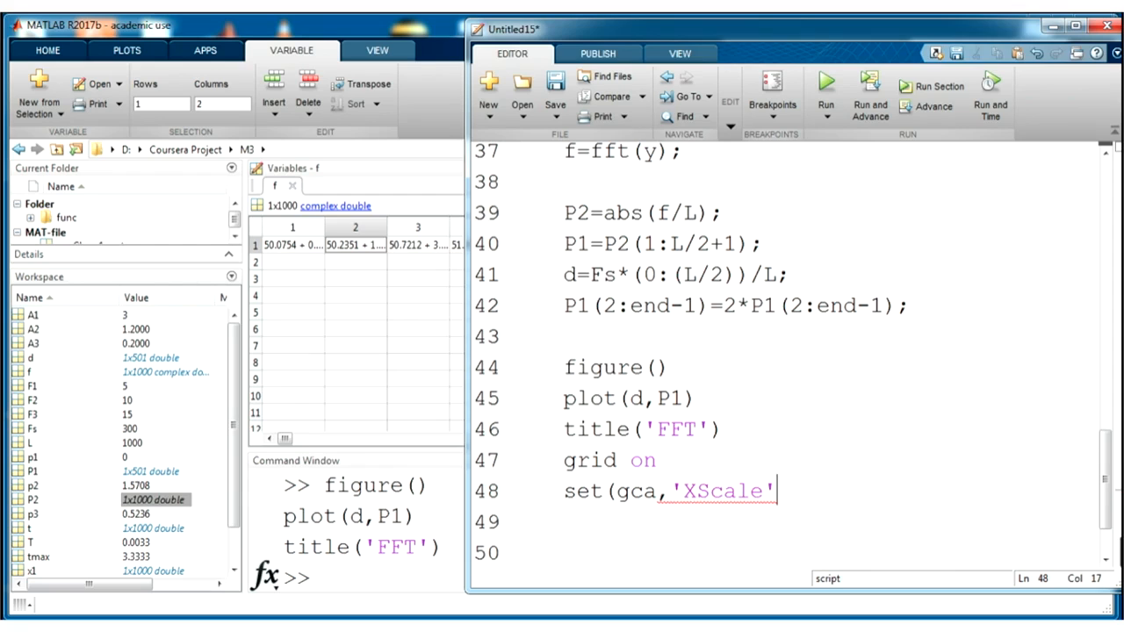
text(,[0)
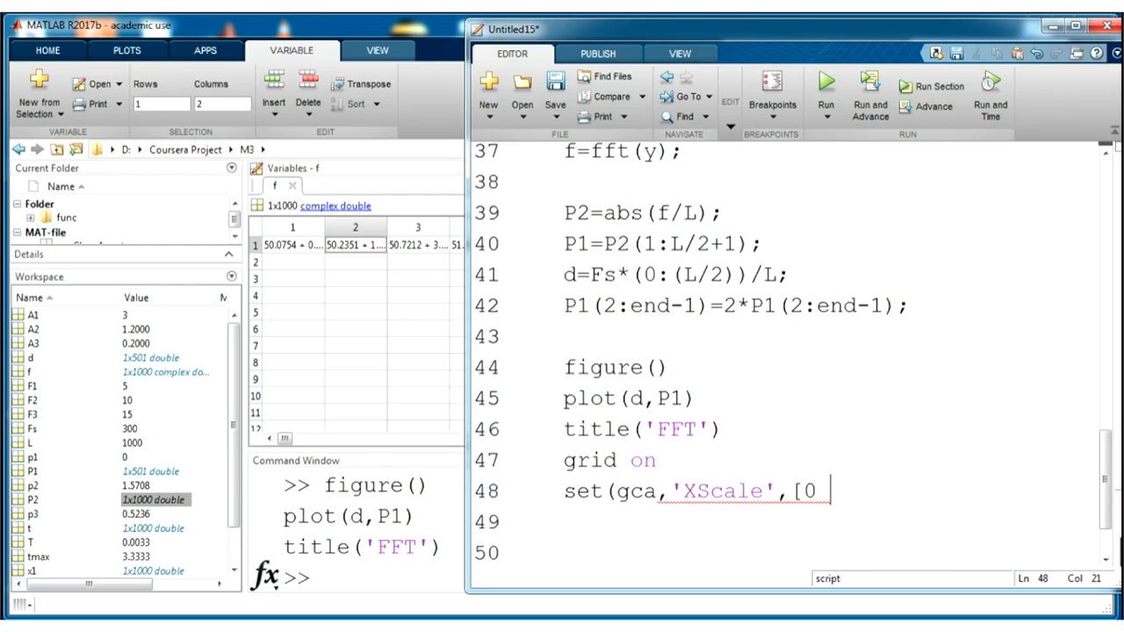
text(25]))
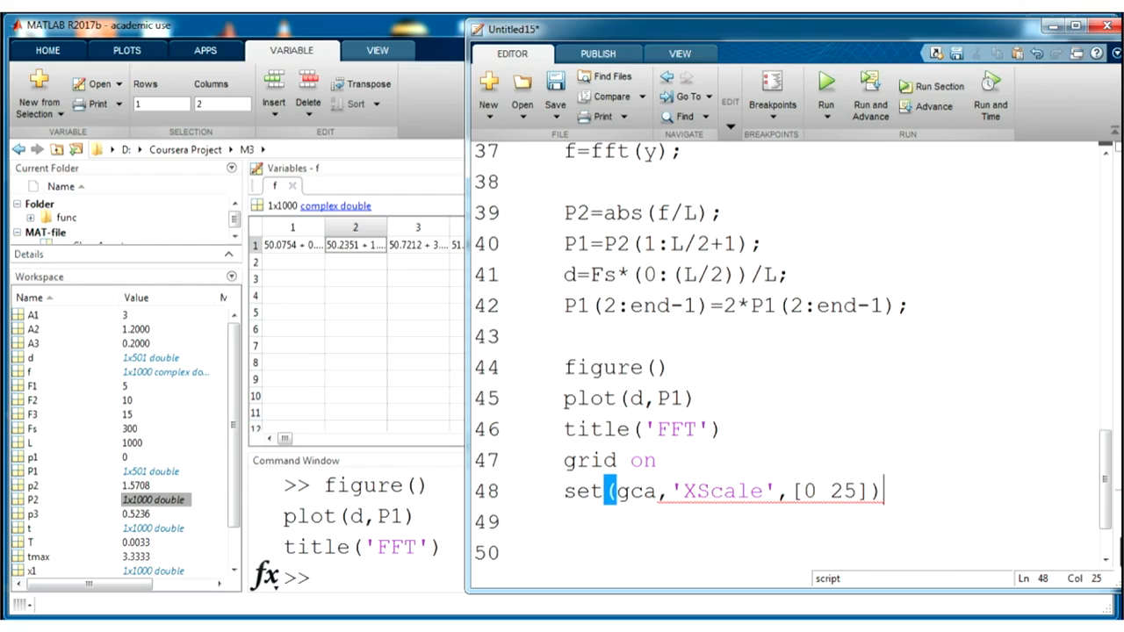
drag(882, 492, 563, 368)
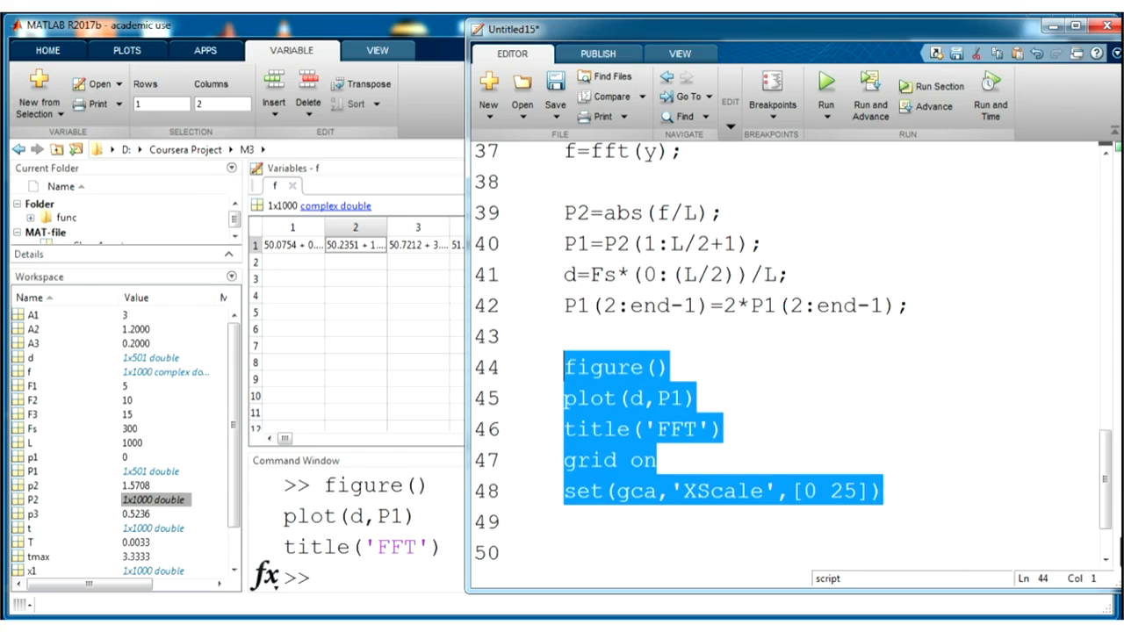
Evaluate the selection, drawing the FFT figure and revealing the invalid XScale value error.
click(825, 85)
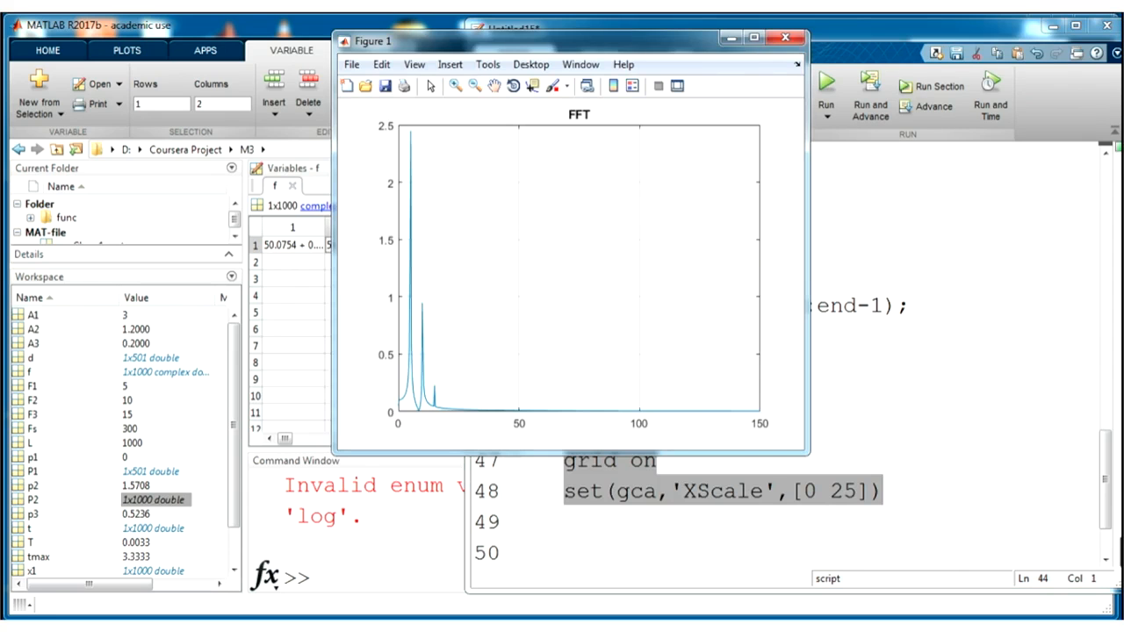
click(784, 37)
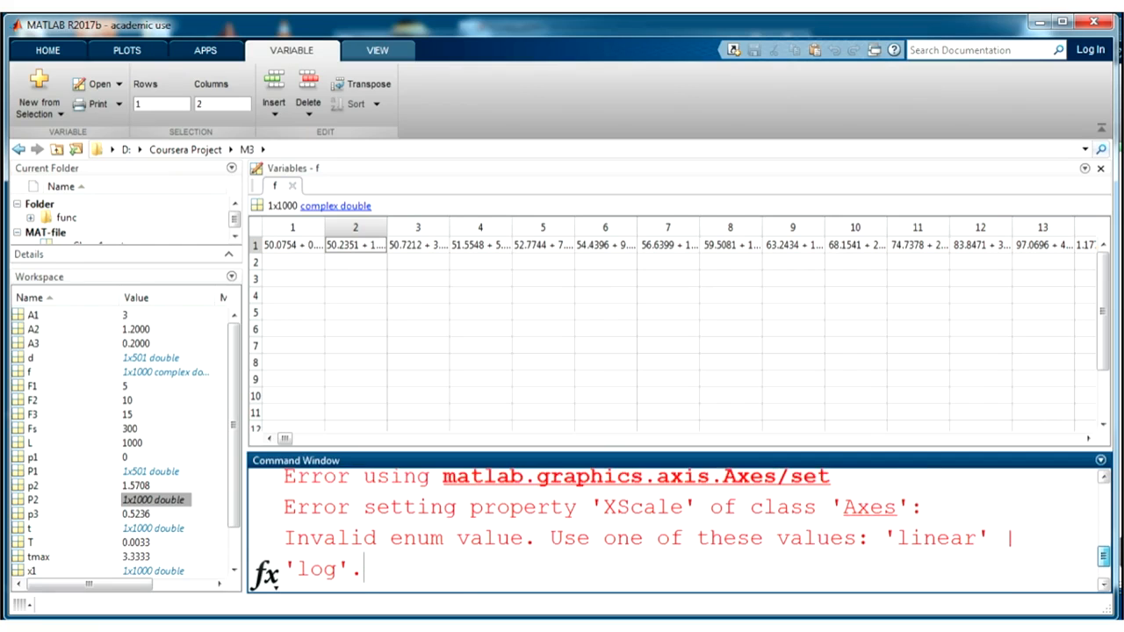
scroll(up, 3)
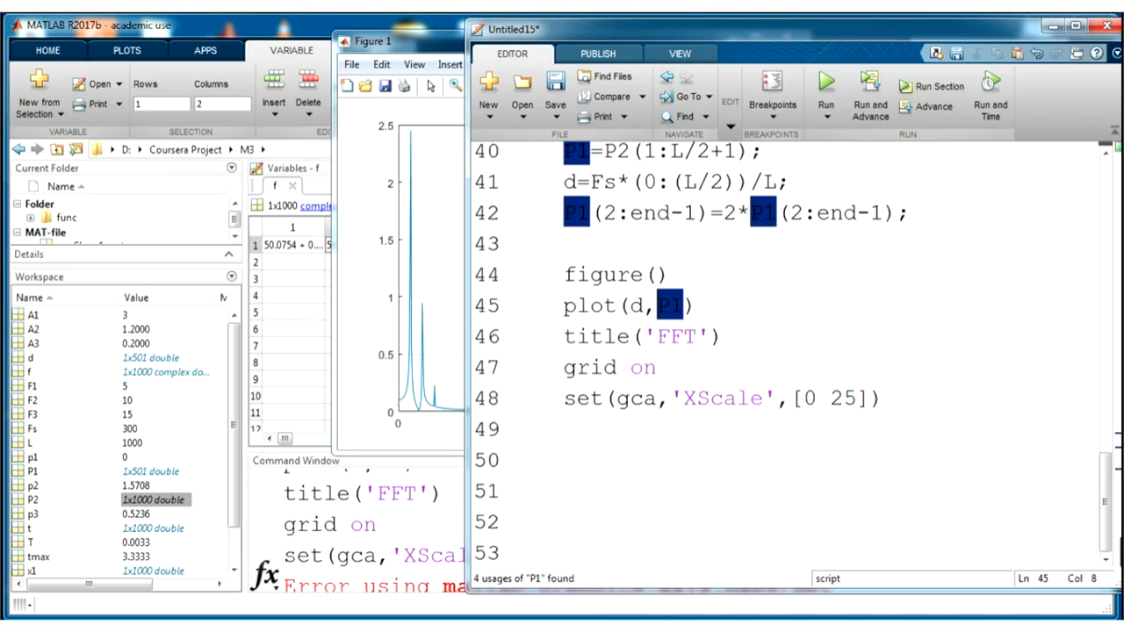
Correct the property to set(gca,'XLim',[0 25]), rerun the block, and begin a new %% section with [ ].
click(709, 397)
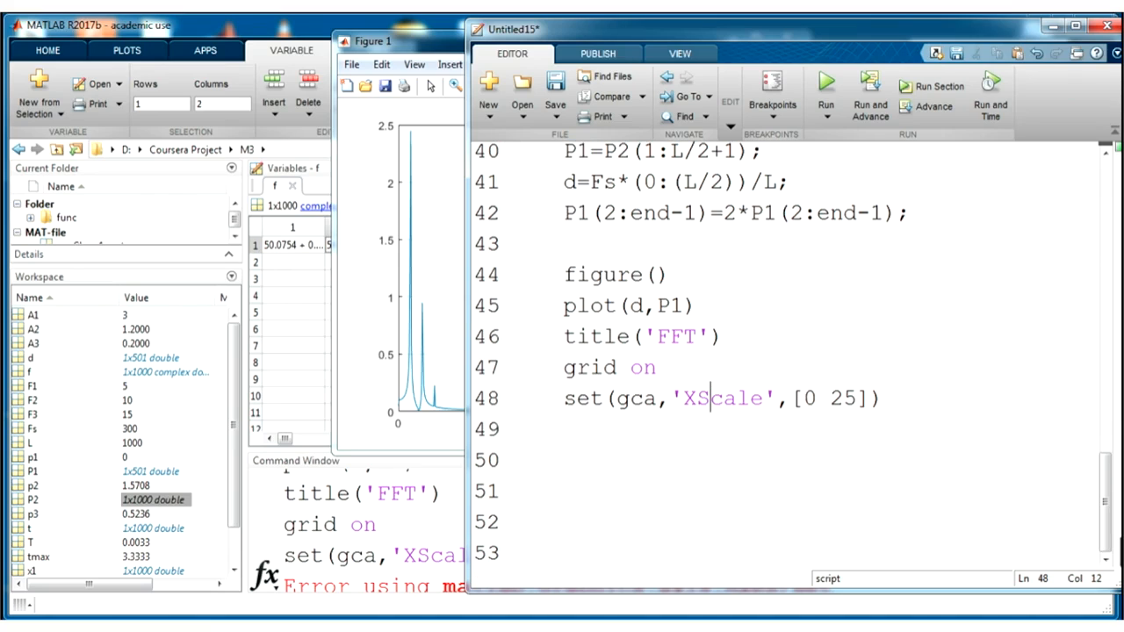
double_click(727, 397)
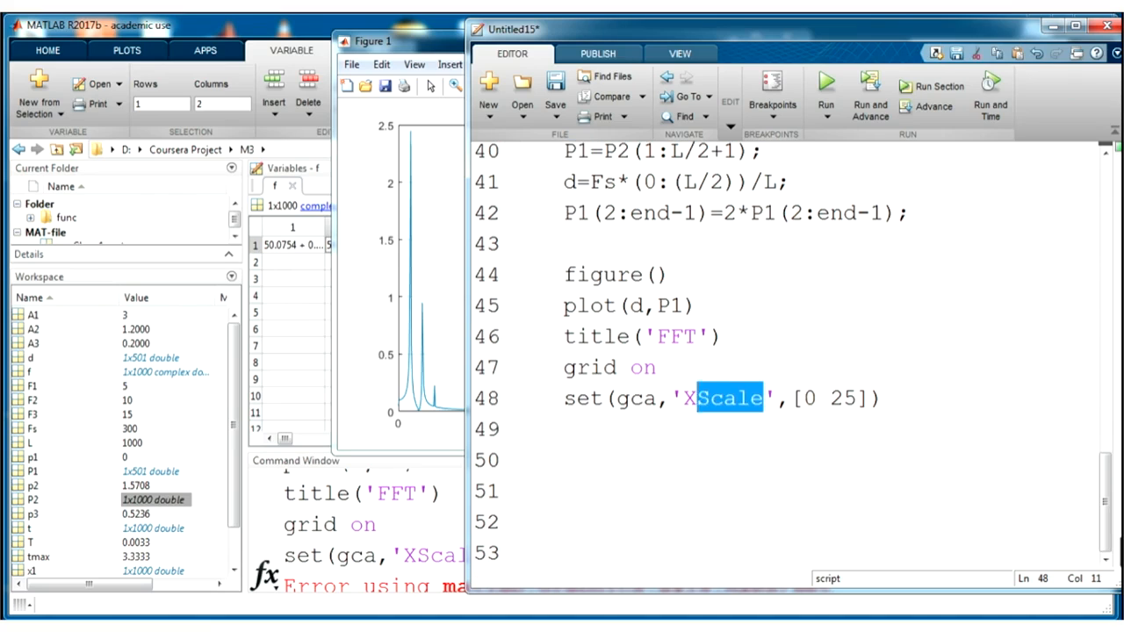
text(Lim)
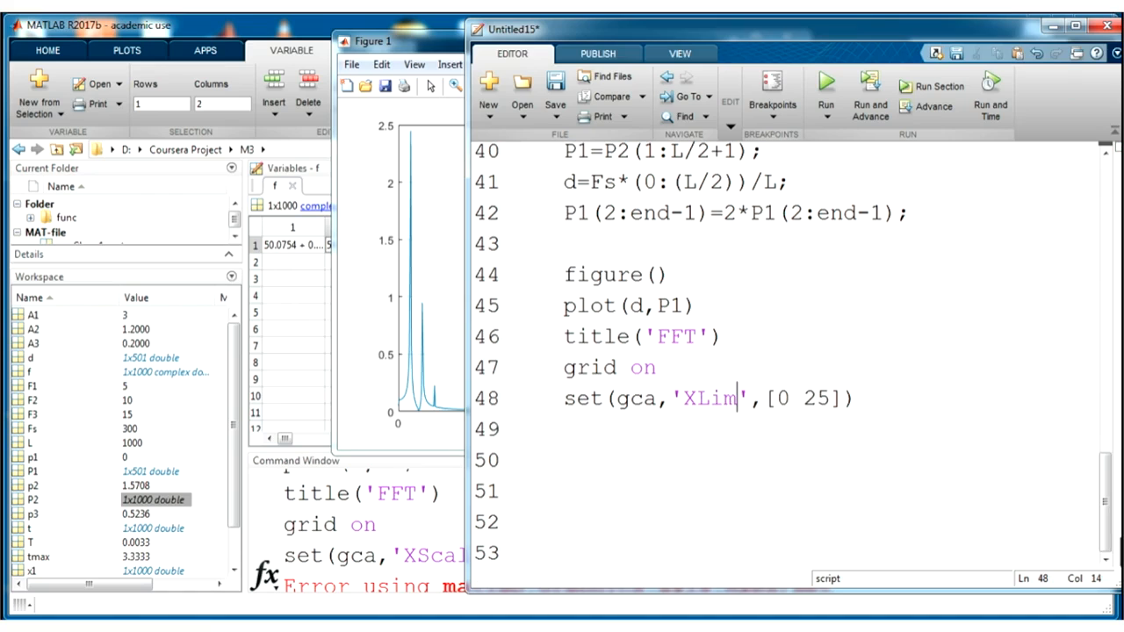
drag(565, 254, 852, 397)
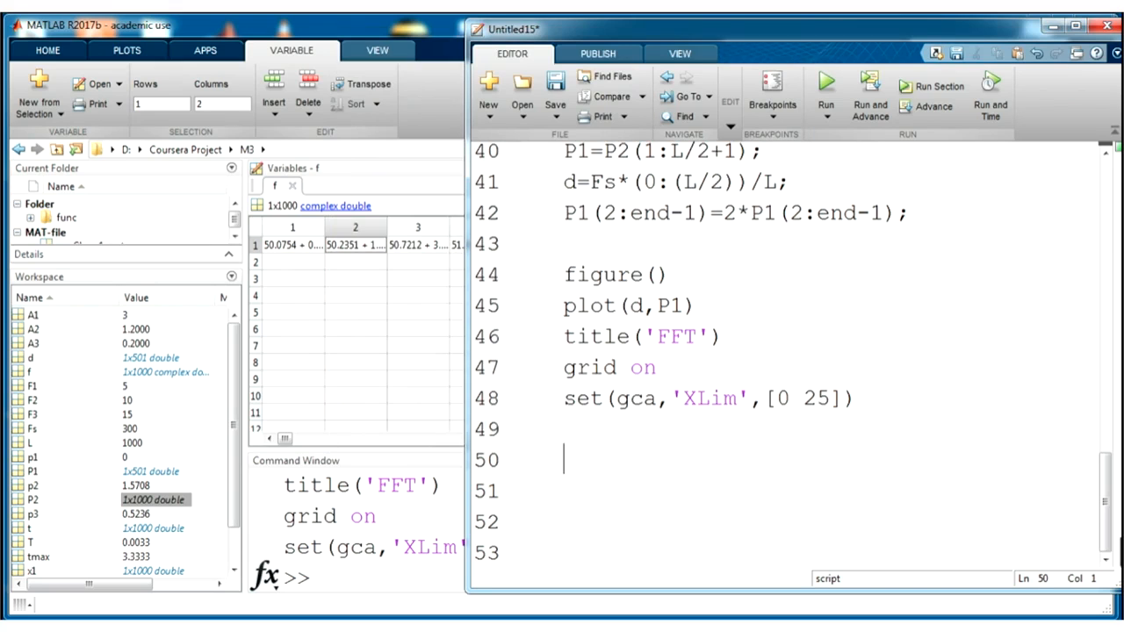
text(%%)
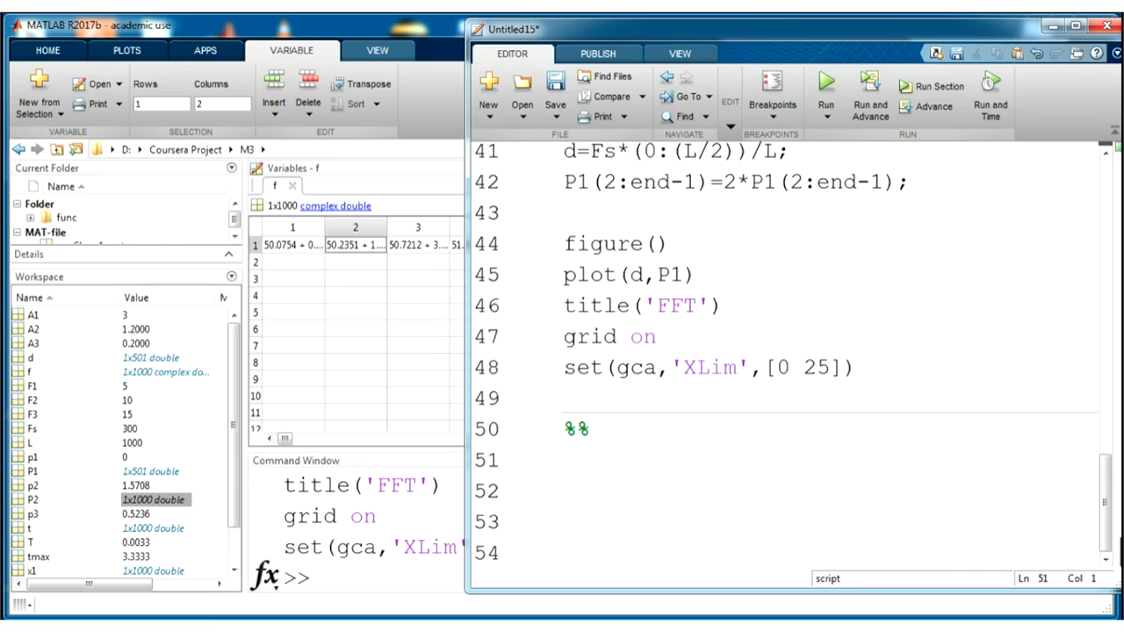
text([])
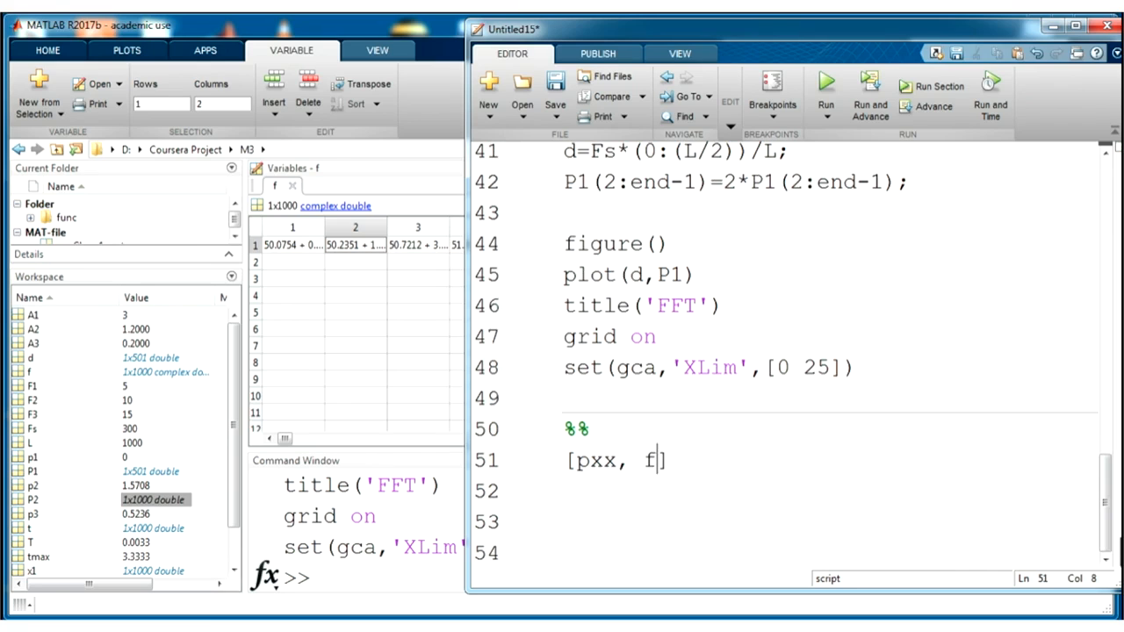
Complete the line [pxx, f]=pburg(y,6,d,Fs); computing the order-6 Burg PSD.
text(=)
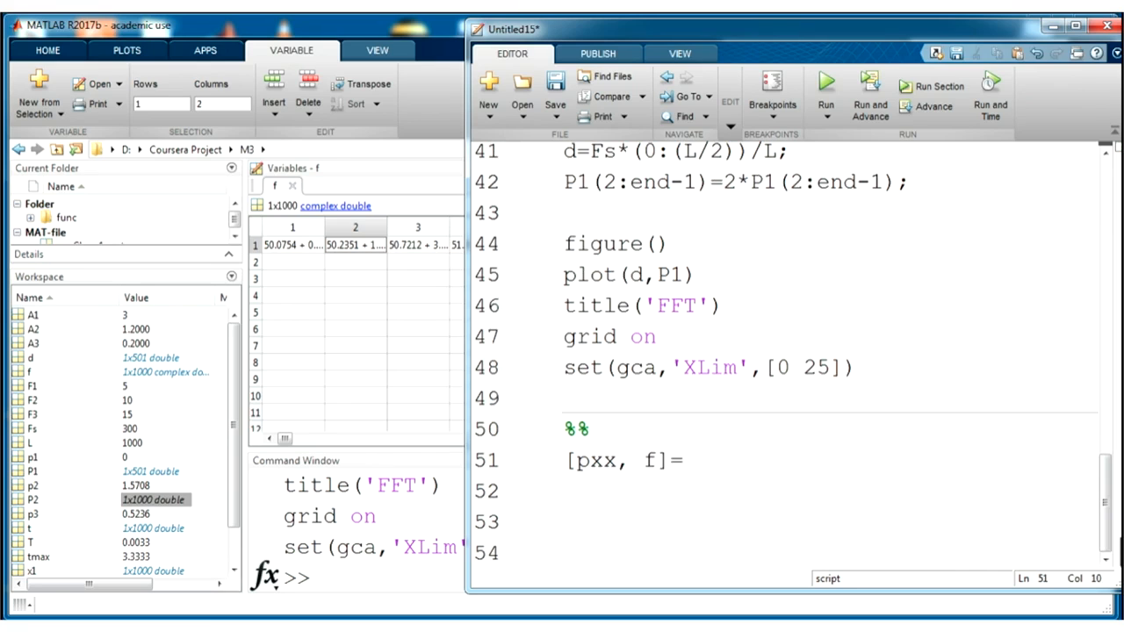
text(pburg)
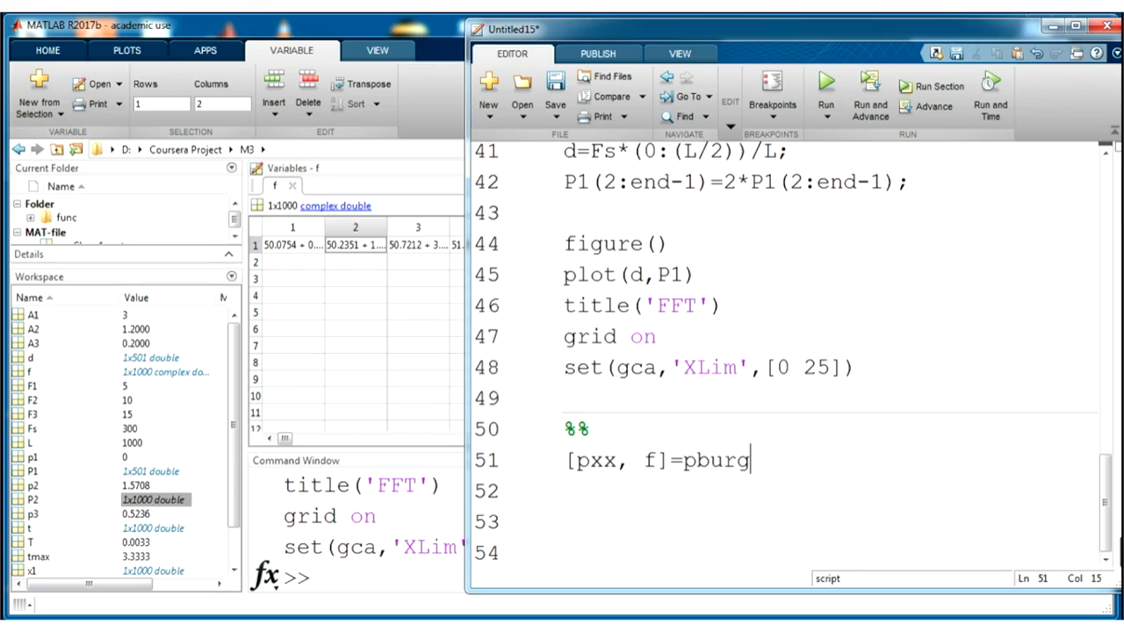
text(()
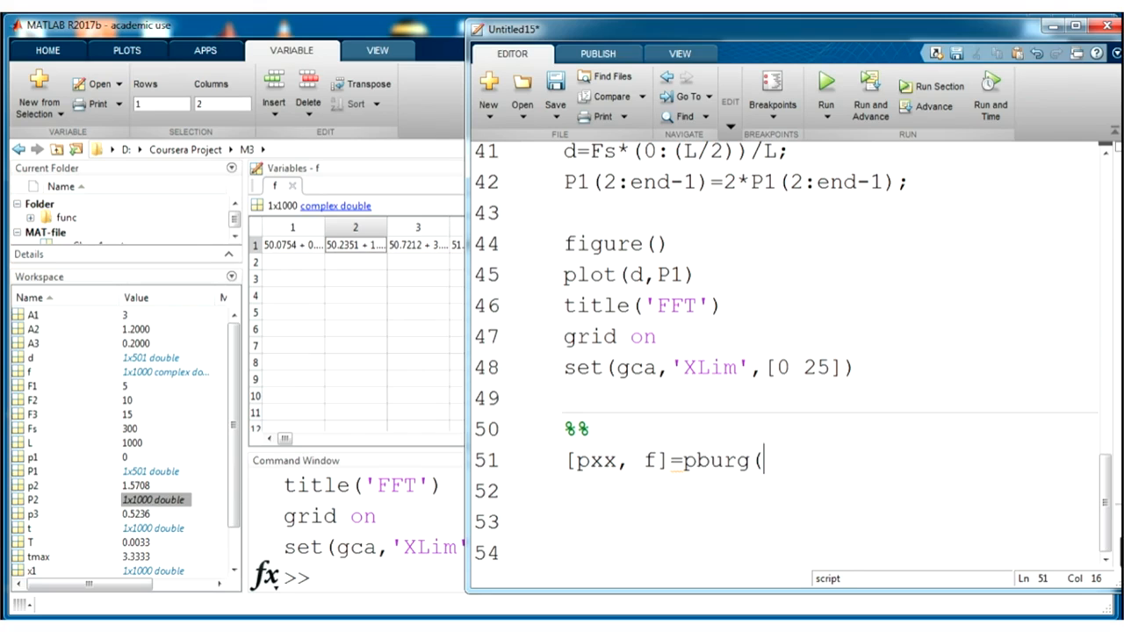
text(y,)
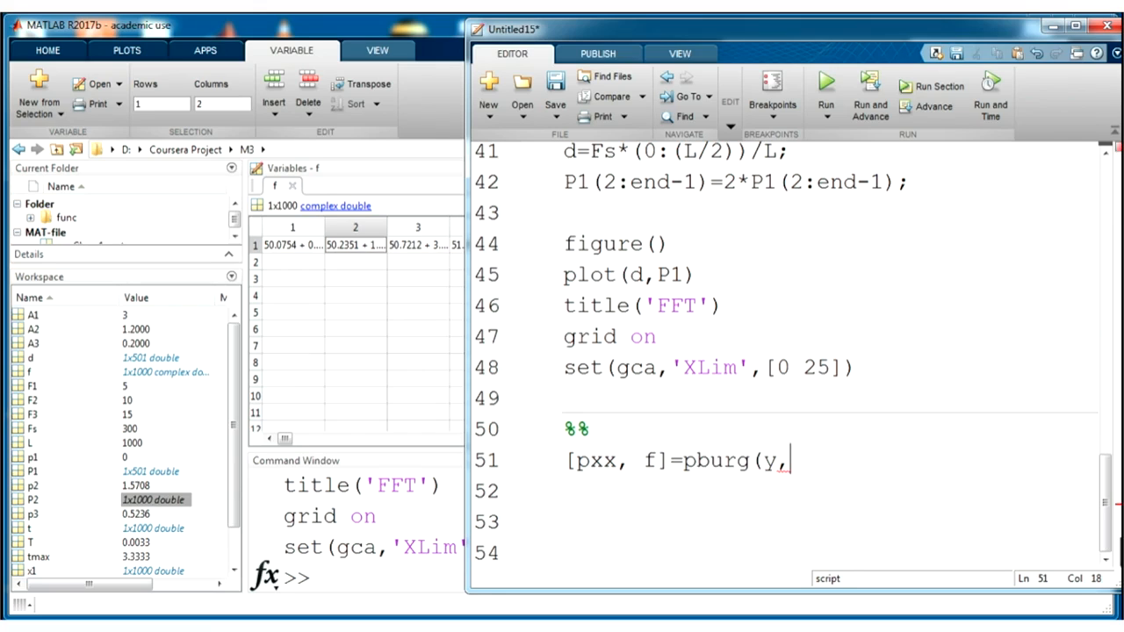
text(6,)
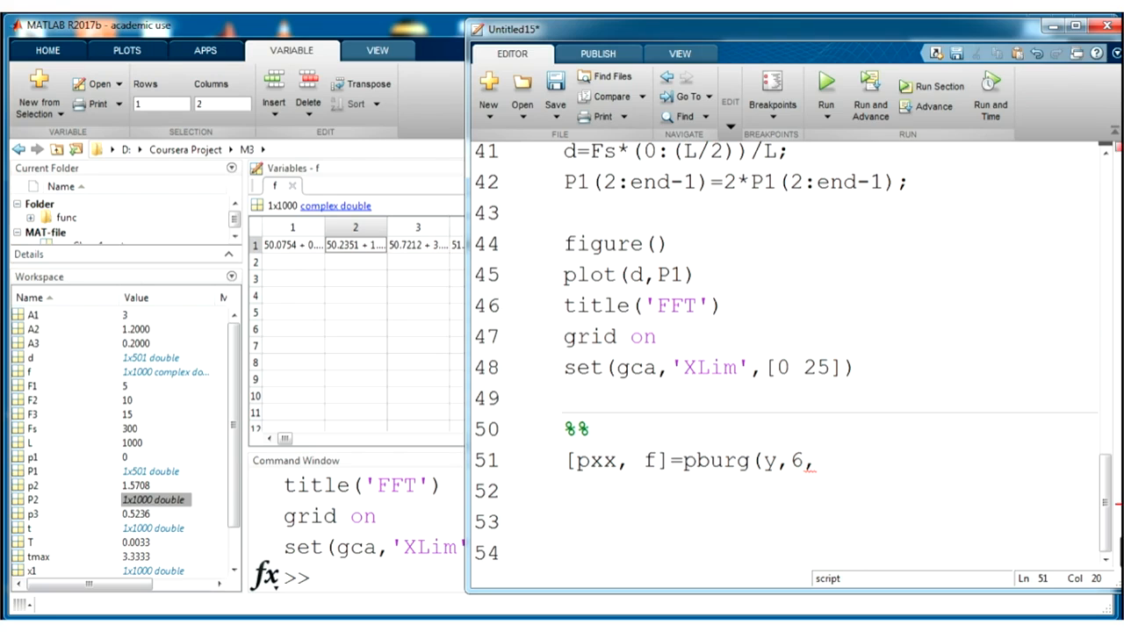
text(d)
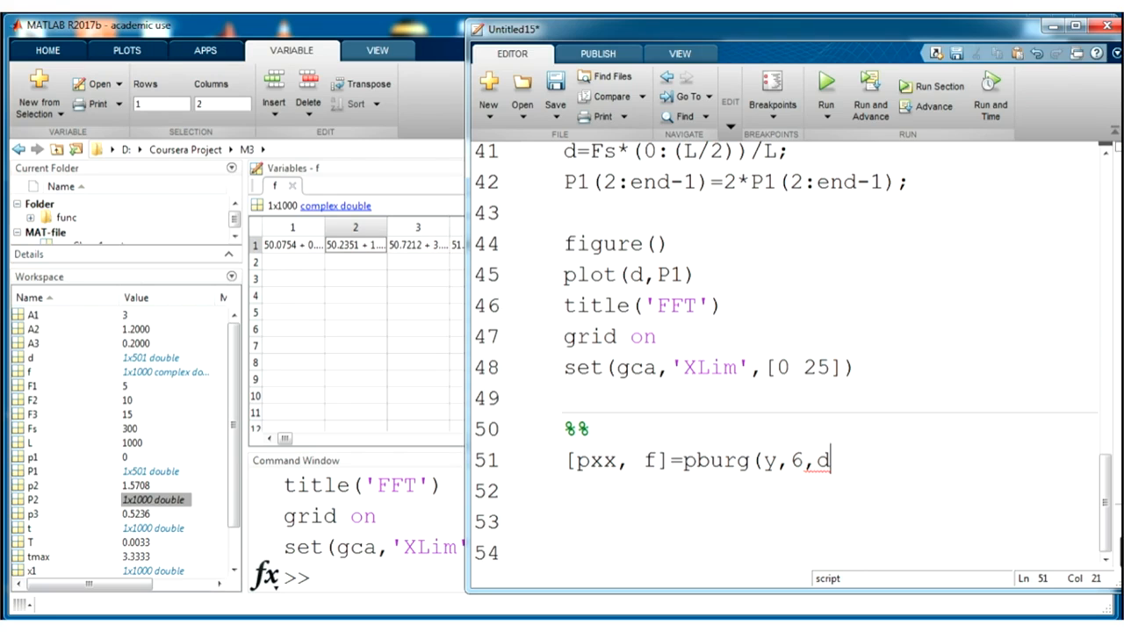
text(,Fs)
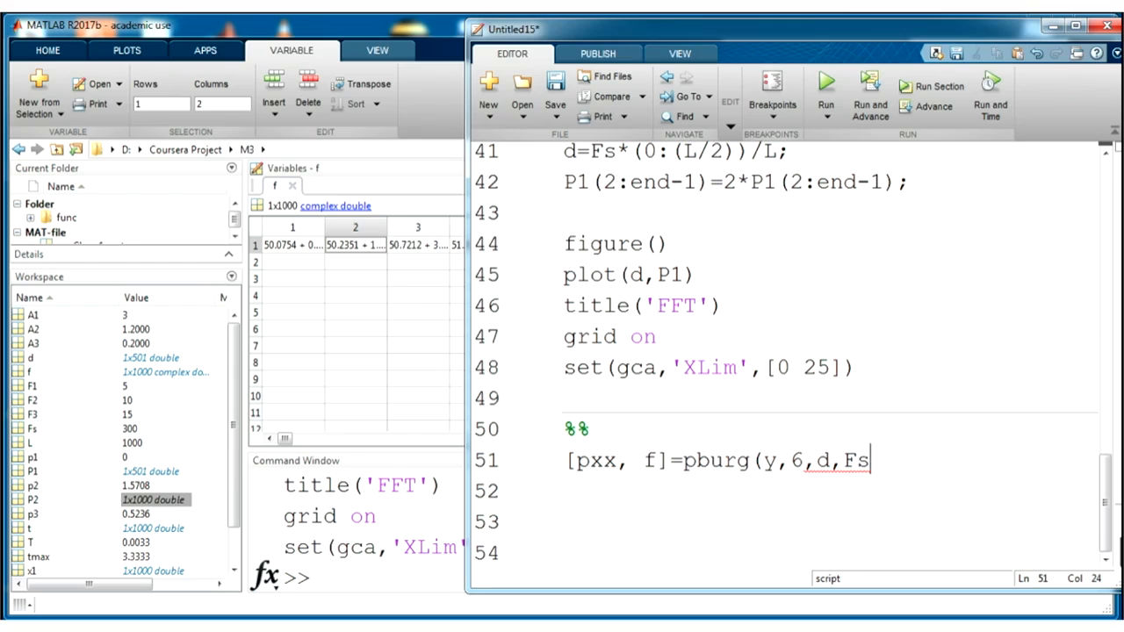
text();)
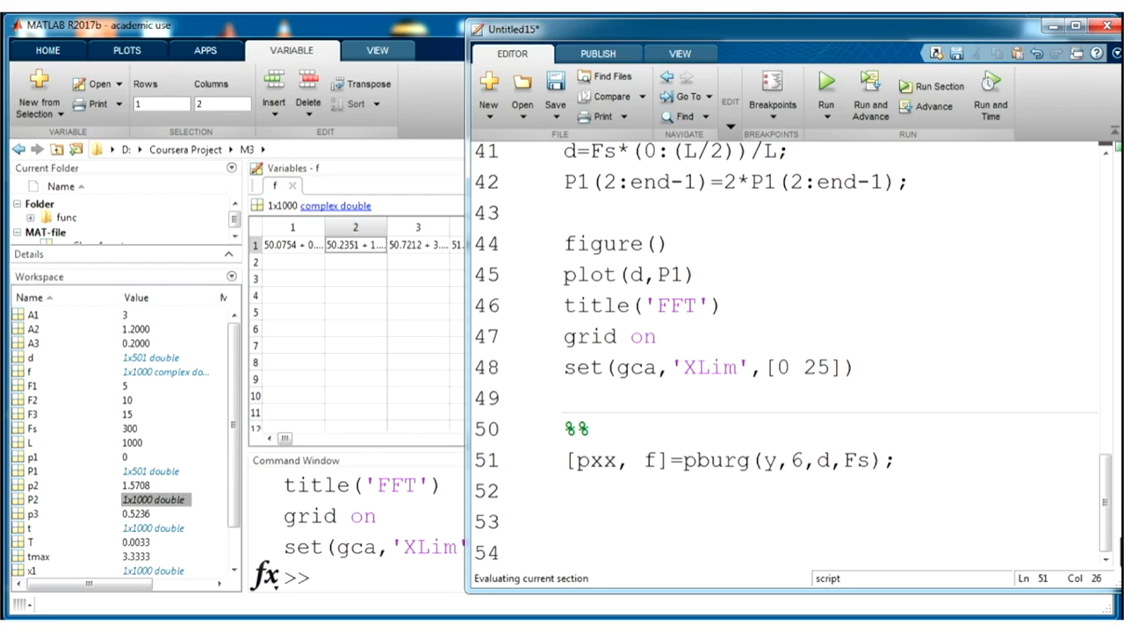
Run the section with [pxx, f]=pburg(y,6,d,Fs) and start a new line below it.
click(896, 460)
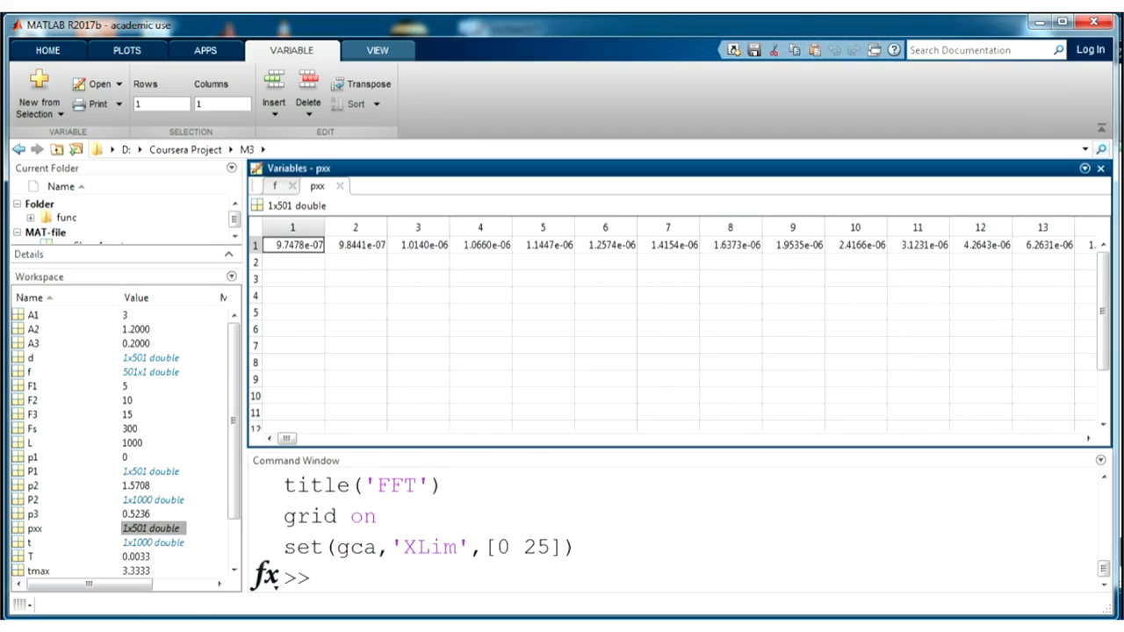
scroll(down, 3)
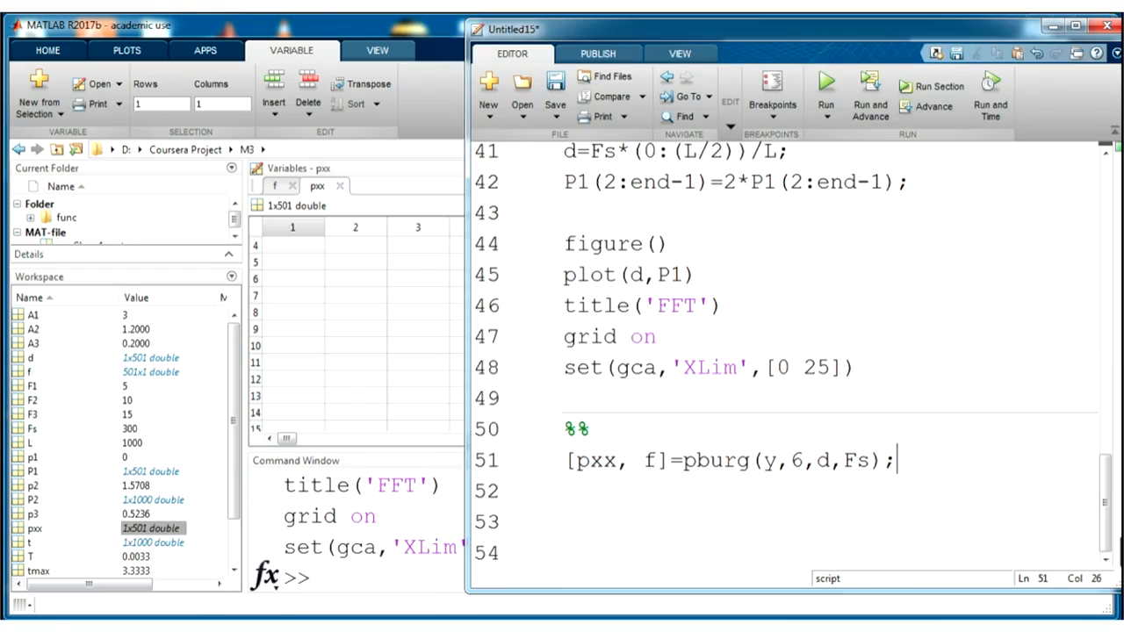
click(694, 460)
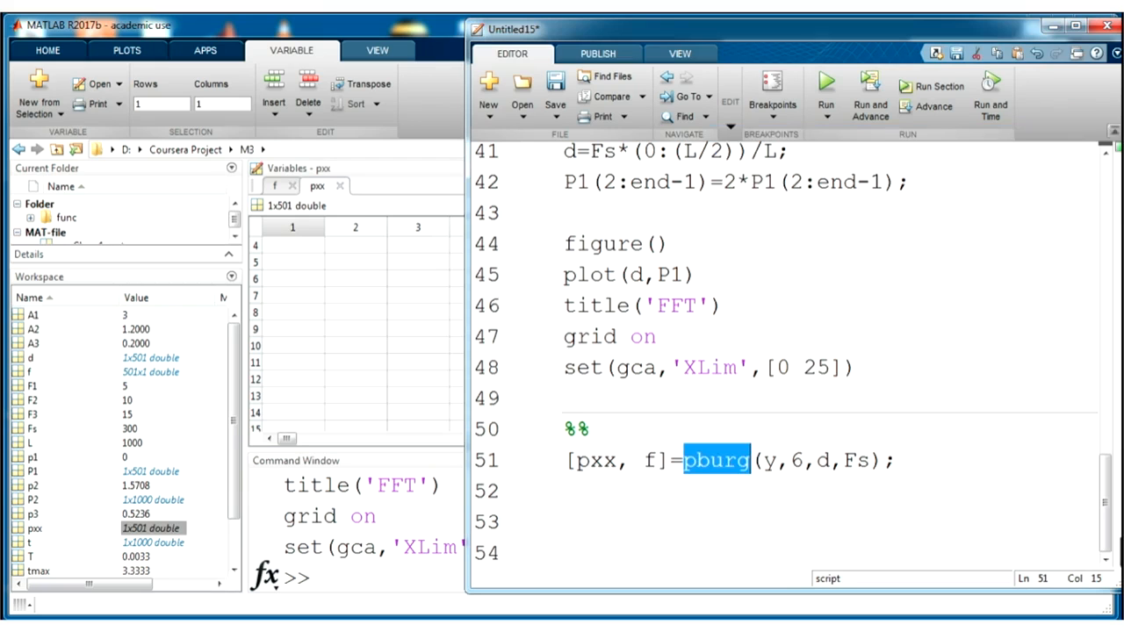
click(566, 520)
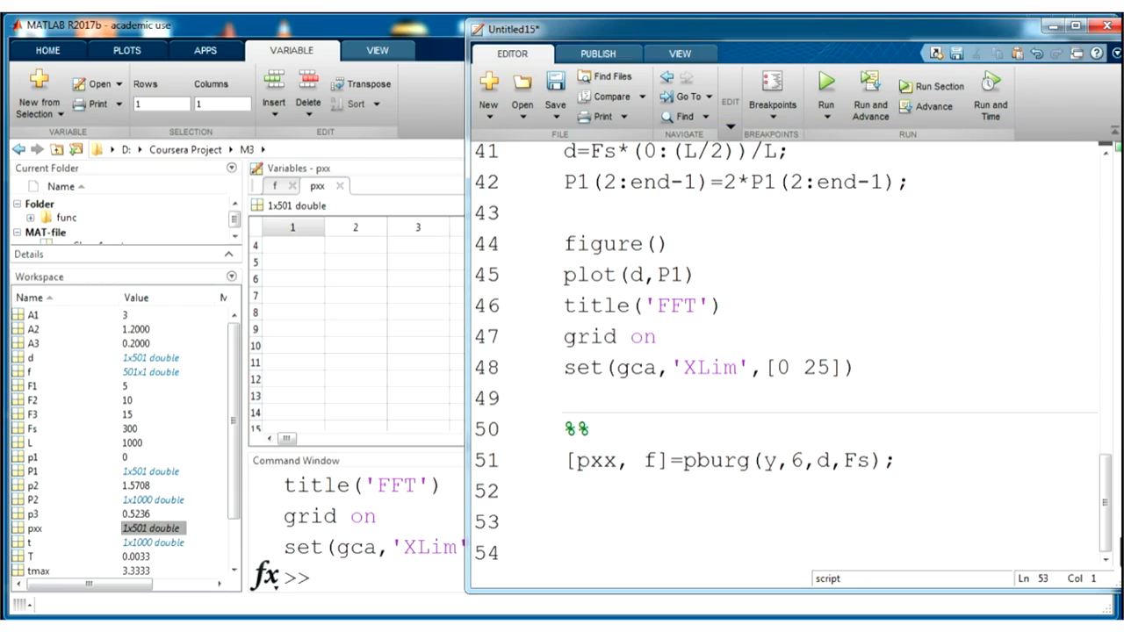
Add figure() and plot(f, pxx) to draw the Burg spectrum in a new figure.
text(figure)
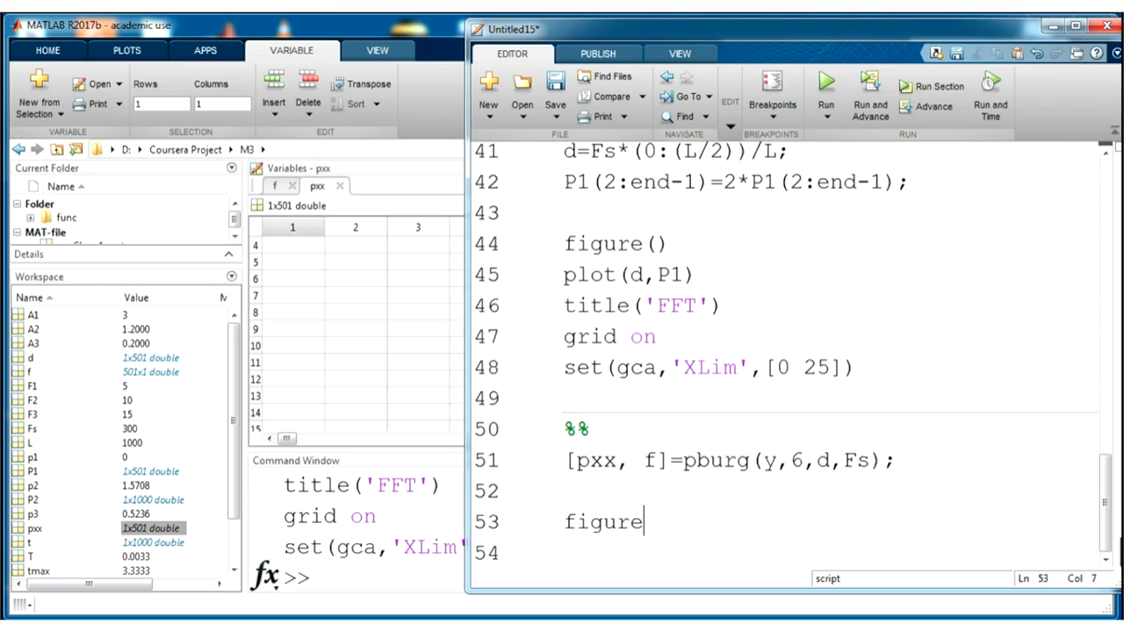
text(())
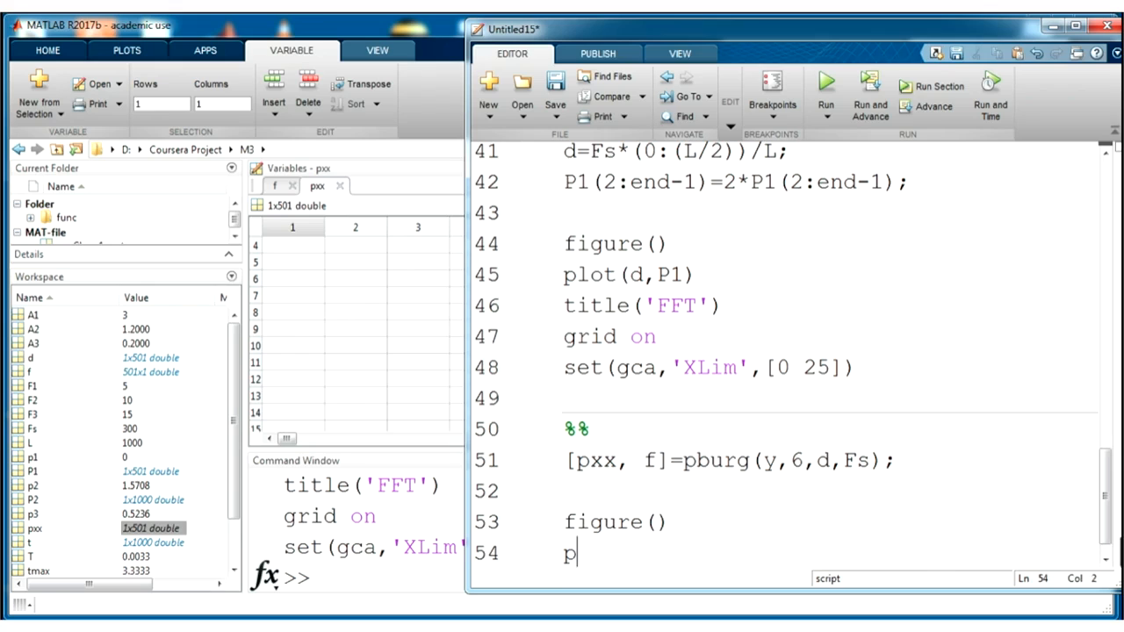
text(lot())
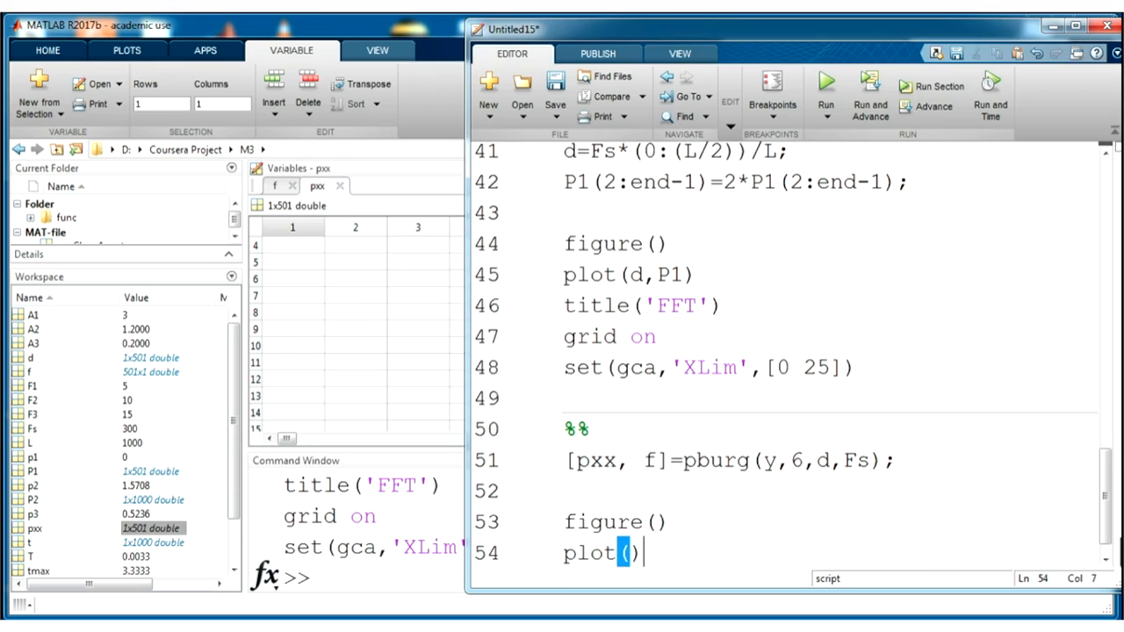
text(f,)
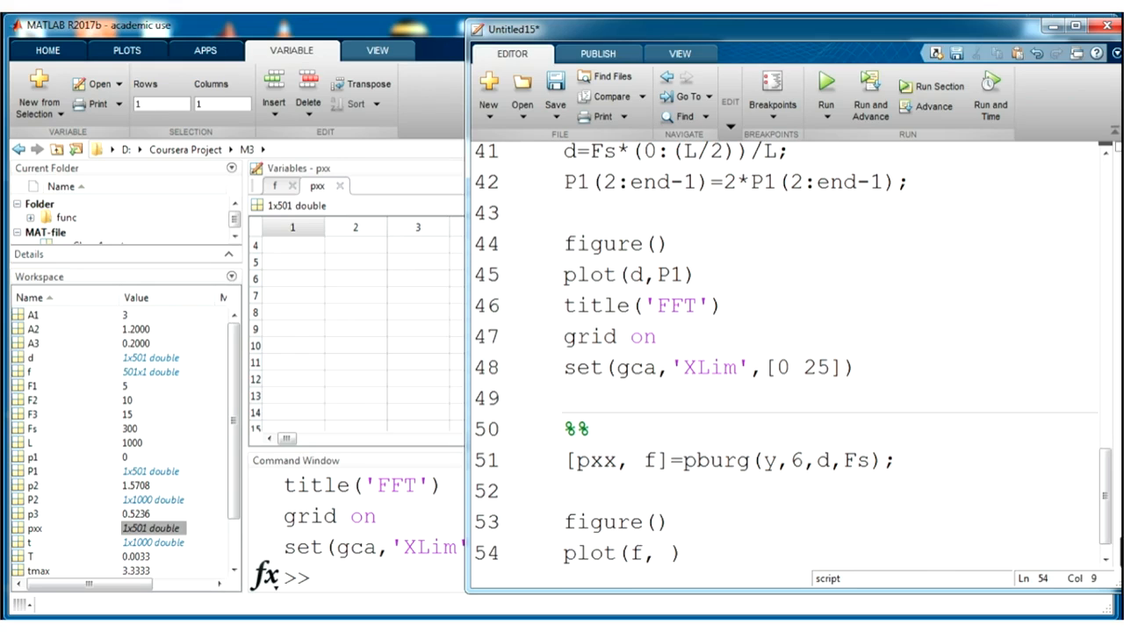
text(pxx))
text(set)
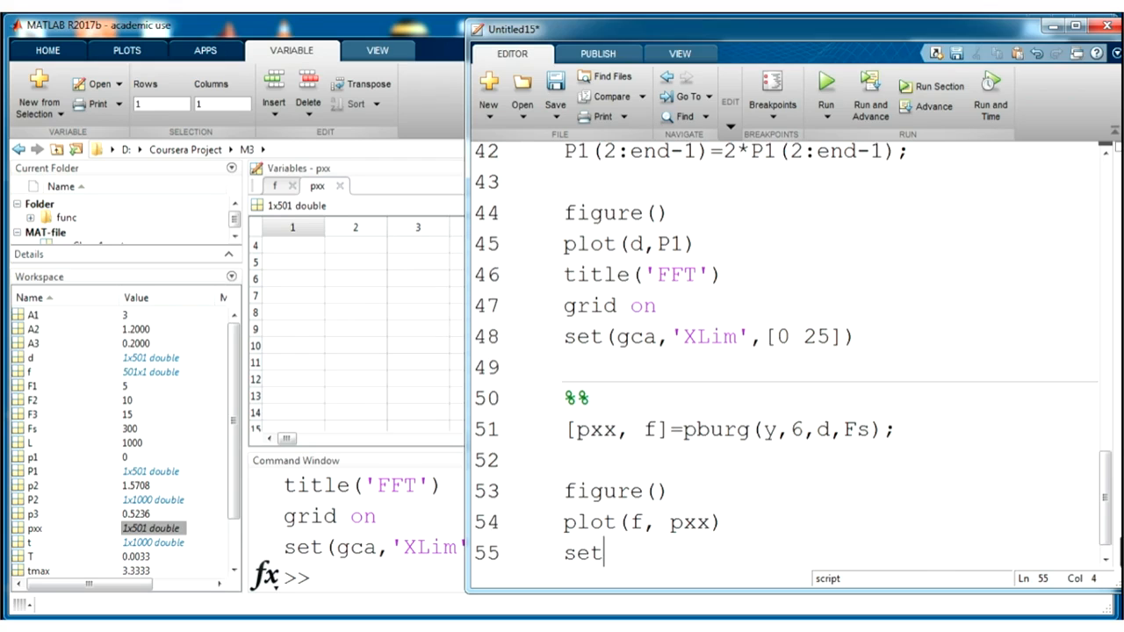
Add set(gca,'XLim',[0 25]) and grid on to limit the x-axis and show the grid.
text(())
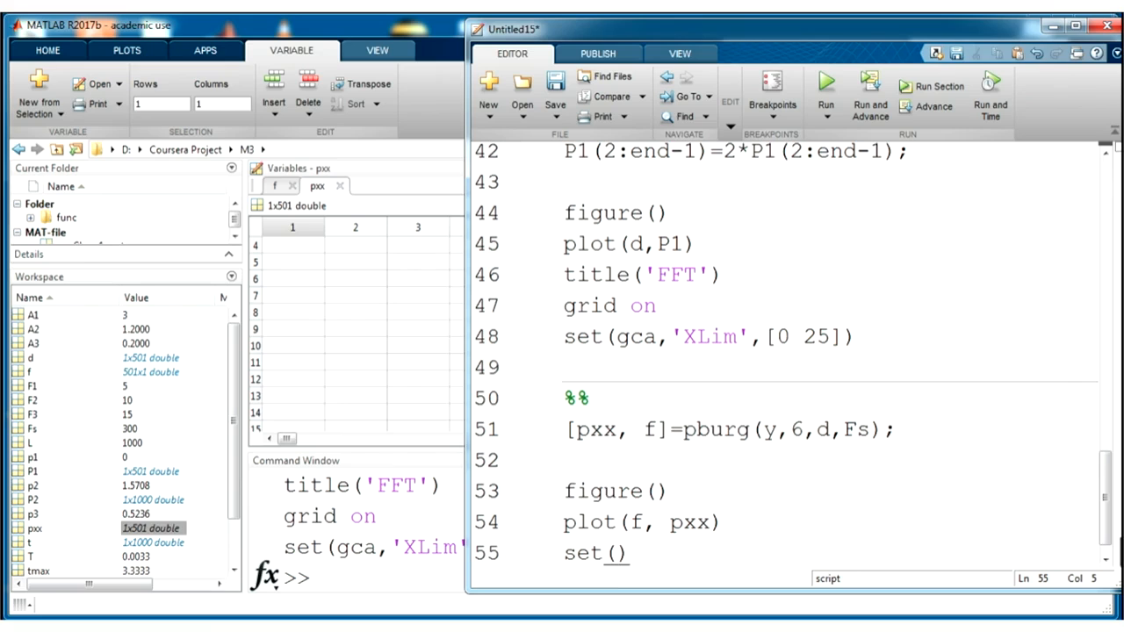
text(gca,)
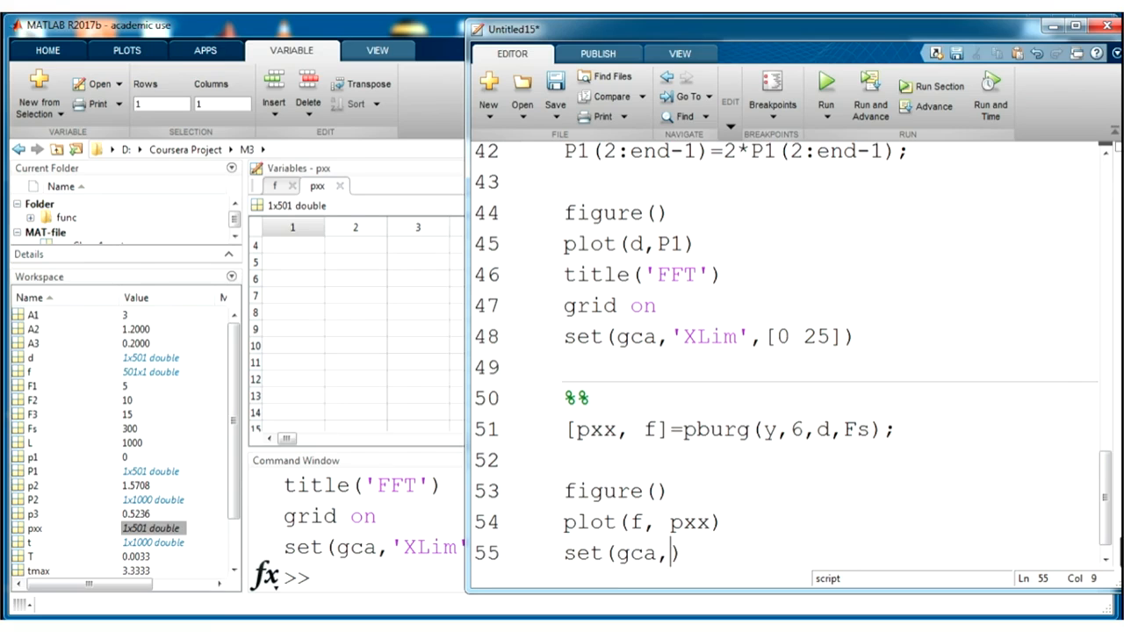
text(XLim')
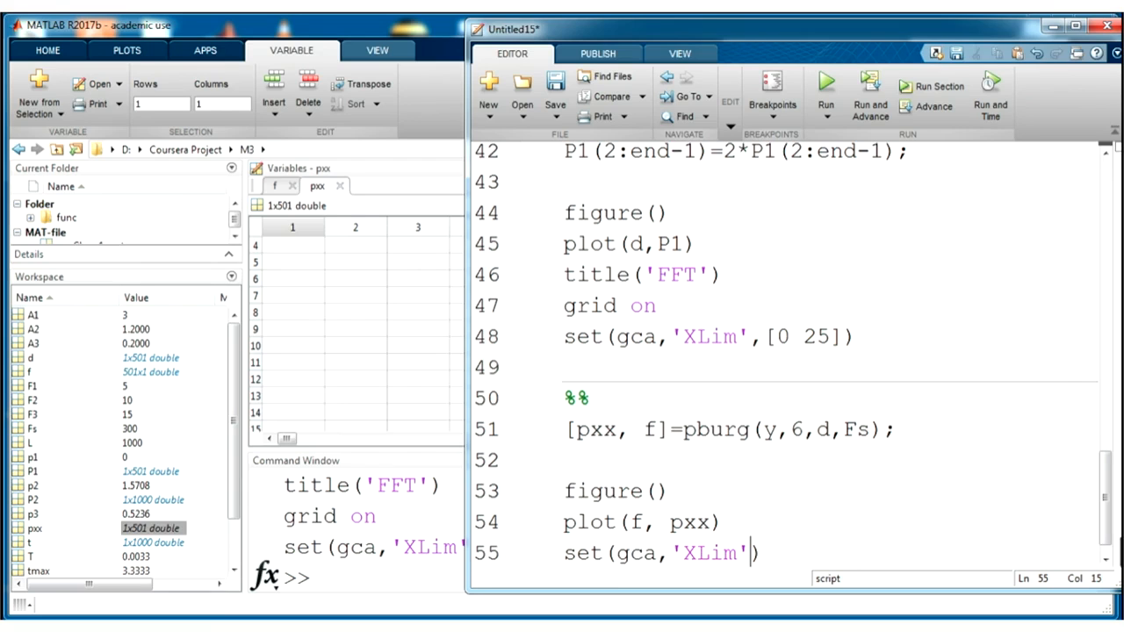
text(,[0)
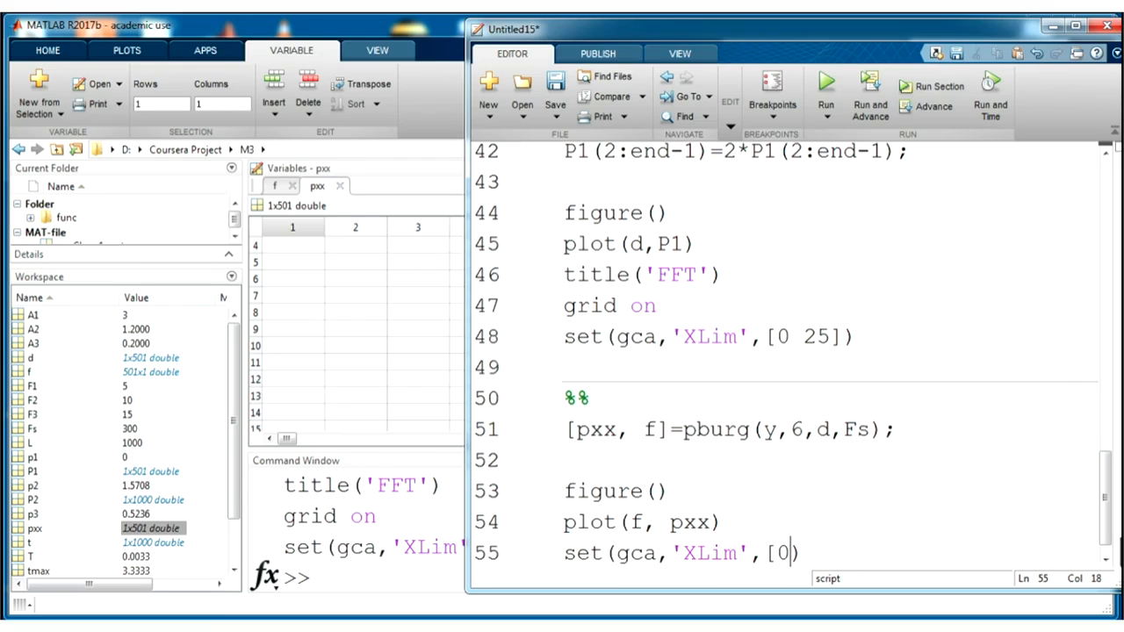
text(25])
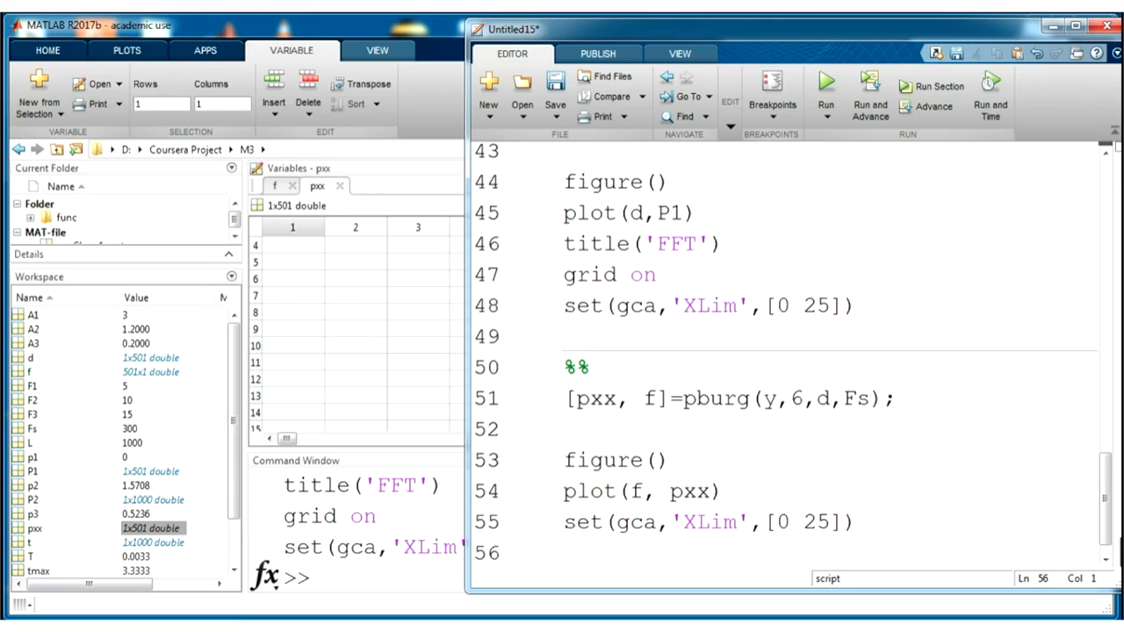
text(g)
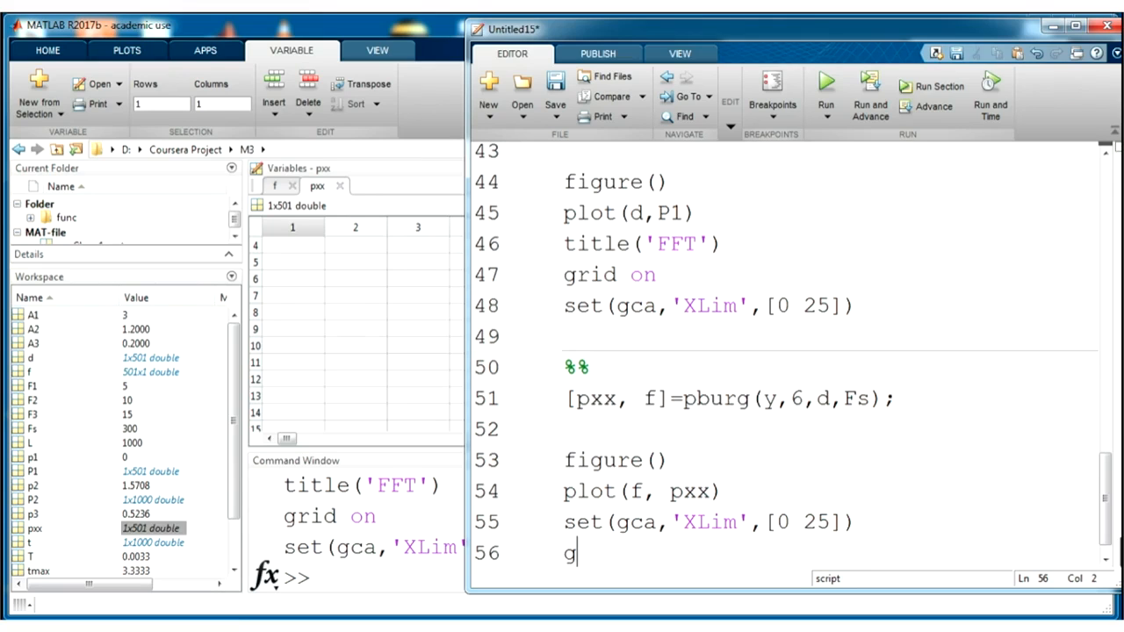
text(rid on)
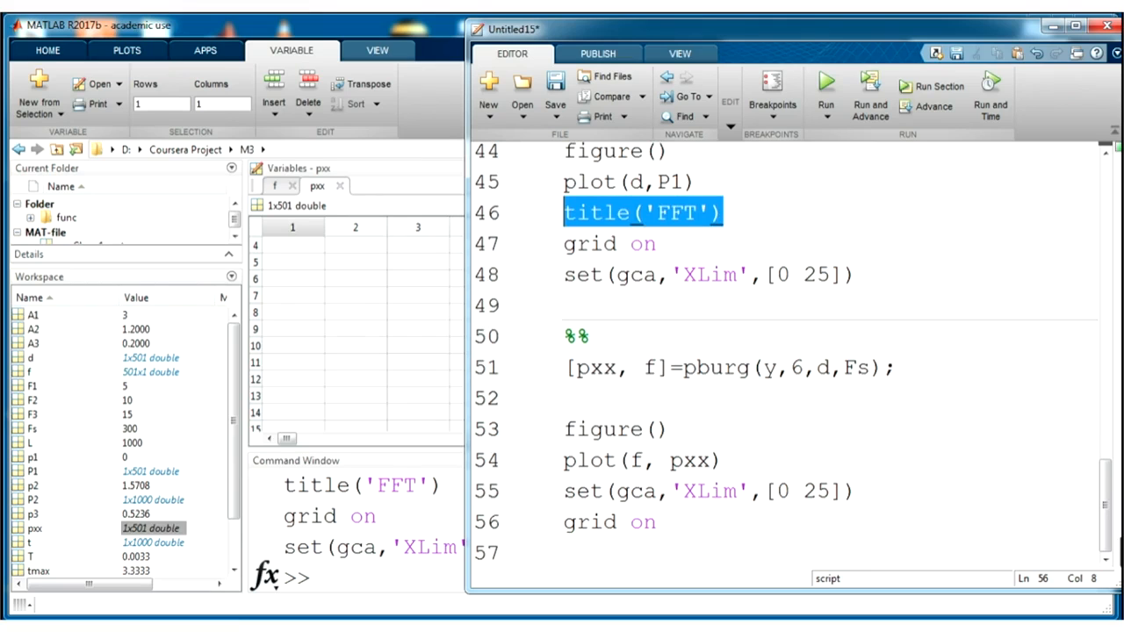
Insert title('The Burg method') after plot(f, pxx), adapted from the pasted title('FFT').
click(720, 460)
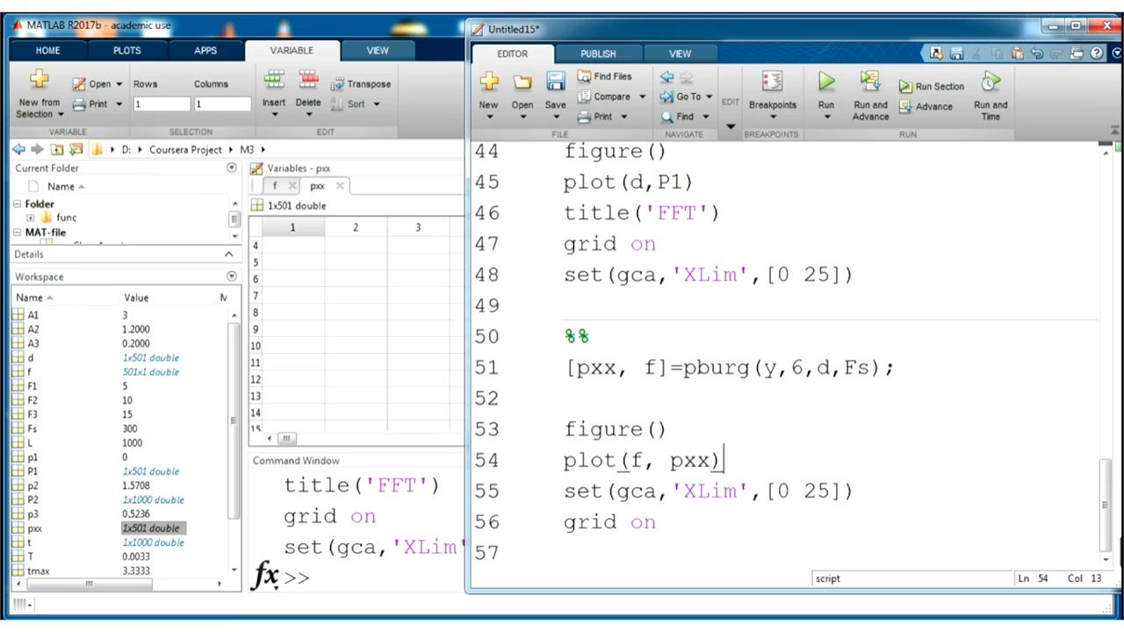
text(title('FFT'))
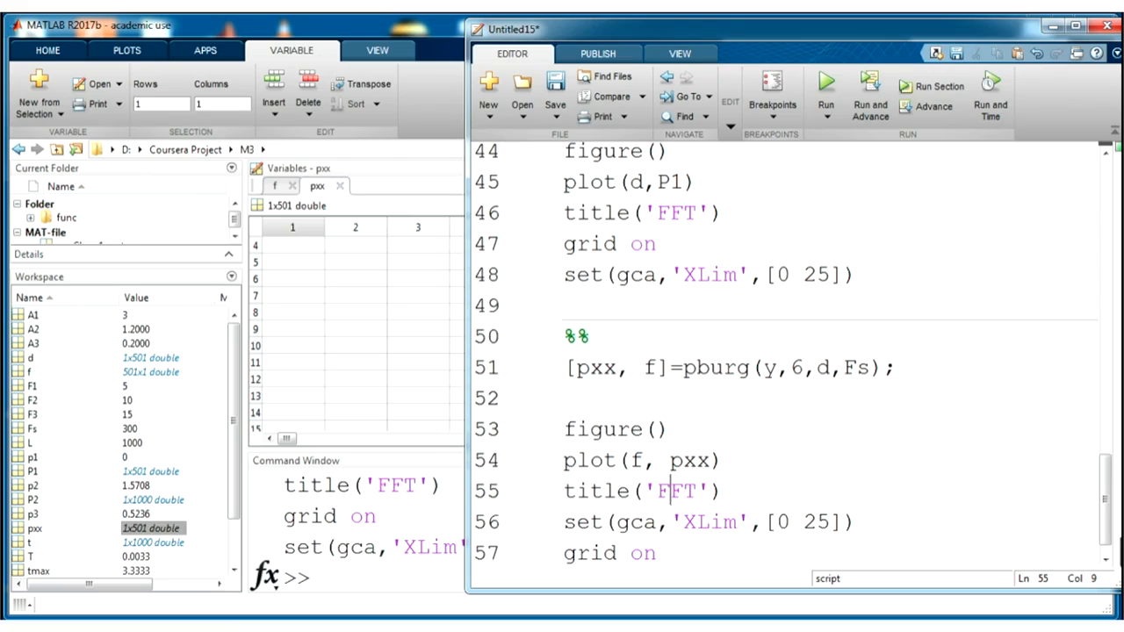
text(T)
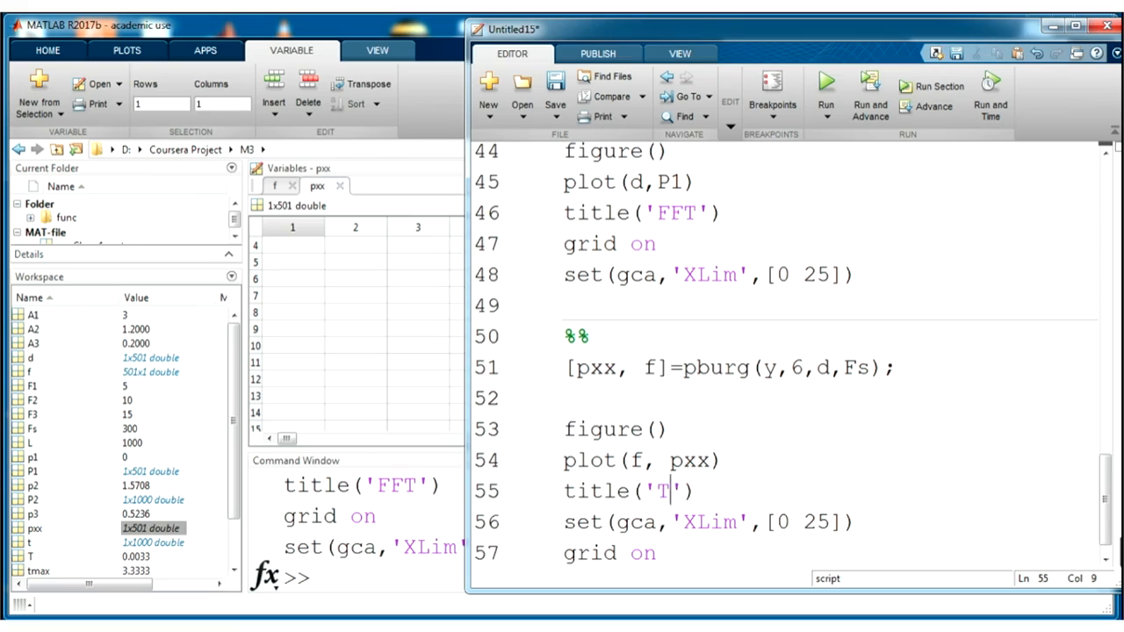
text(he Burg)
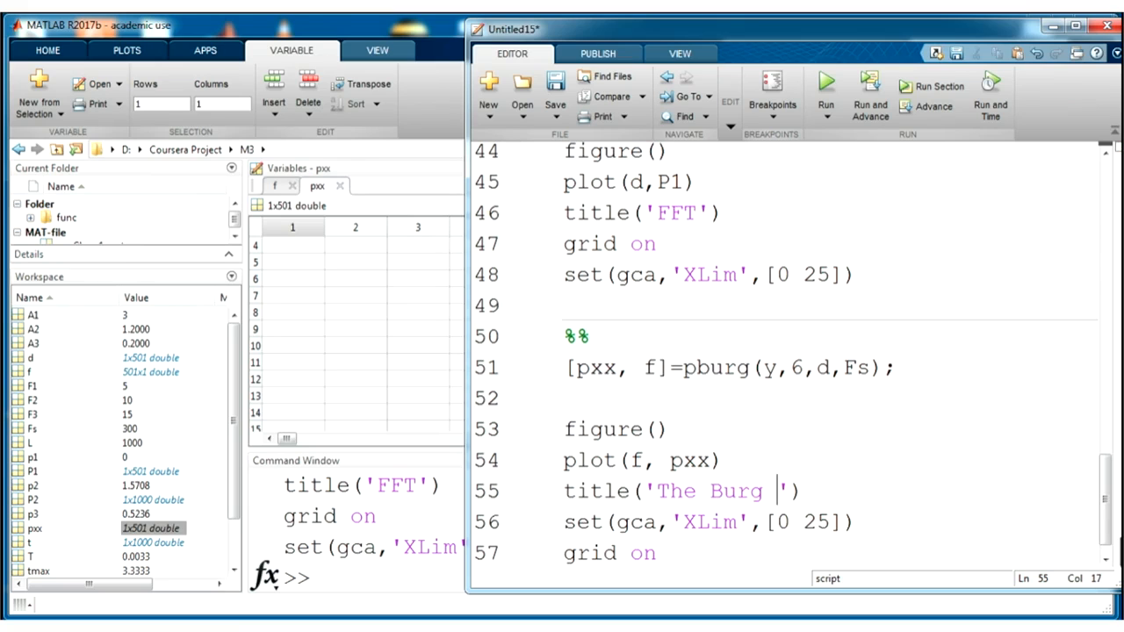
text(method)
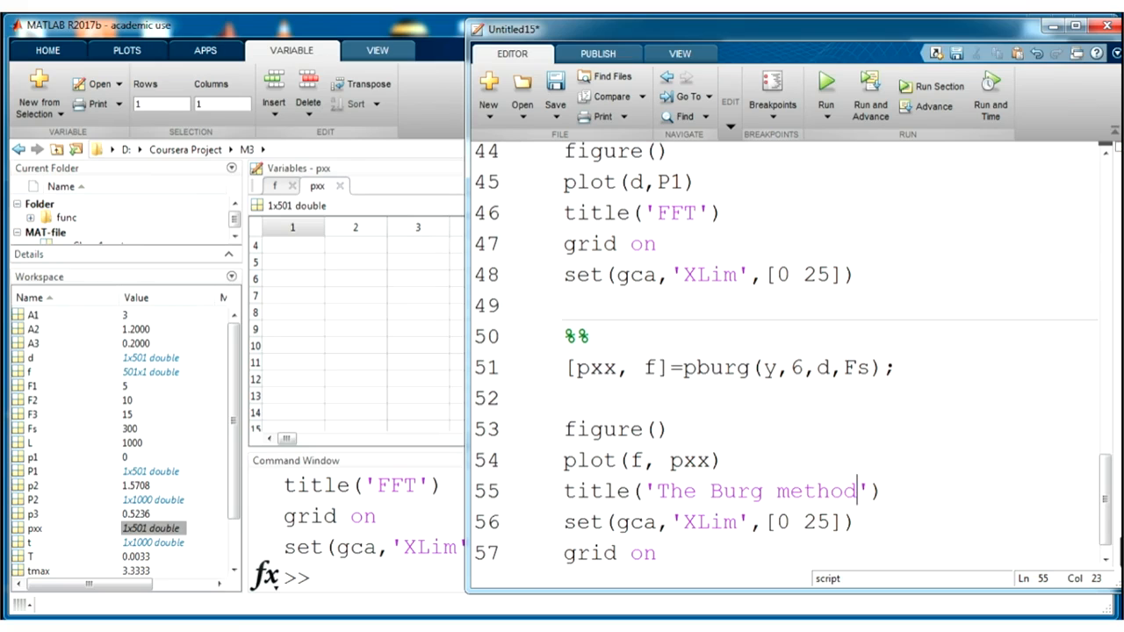
click(825, 79)
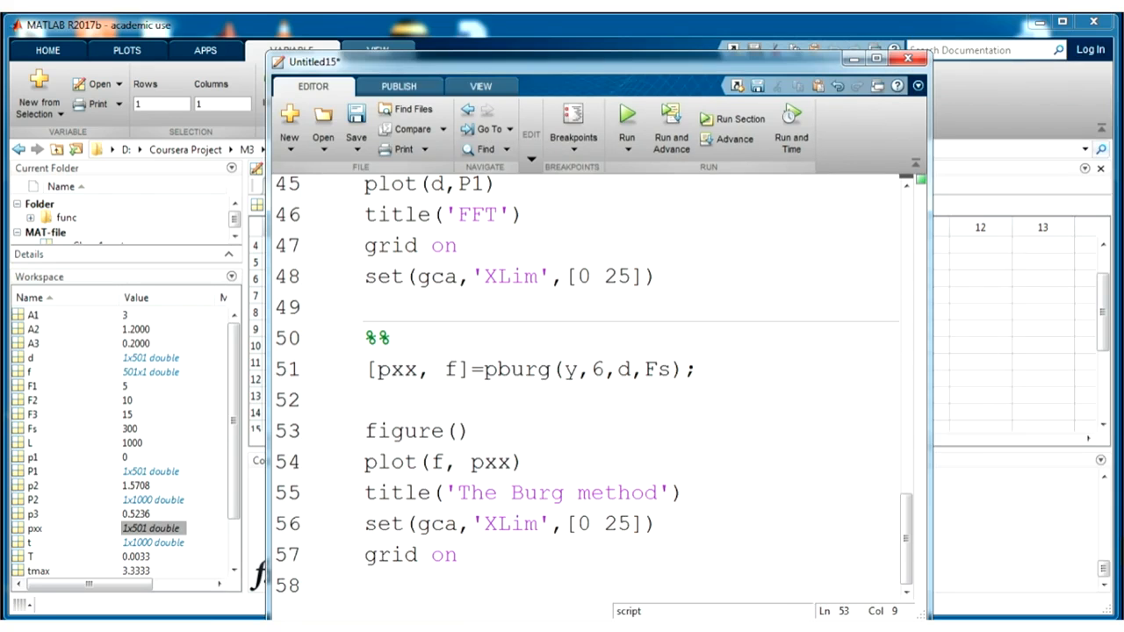
scroll(up, 3)
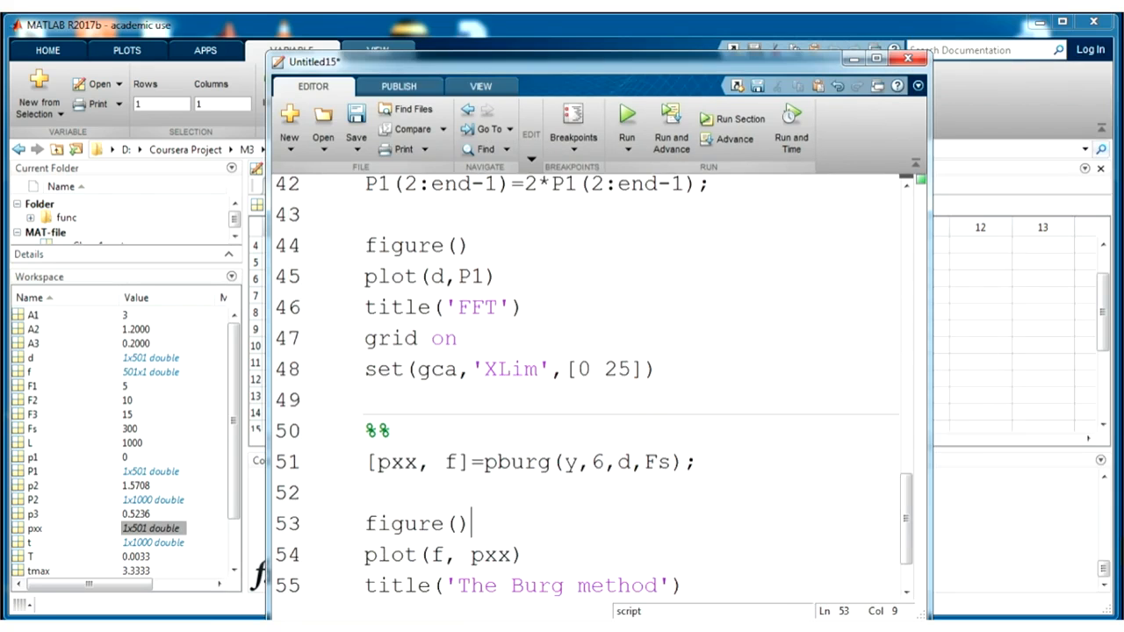
scroll(up, 3)
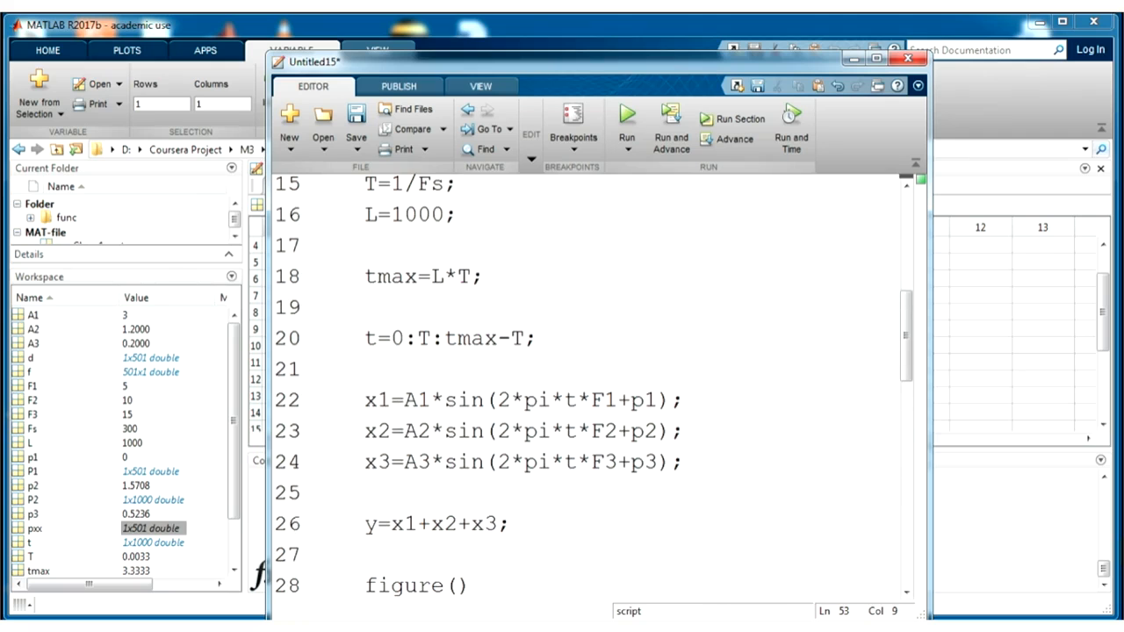
double_click(376, 431)
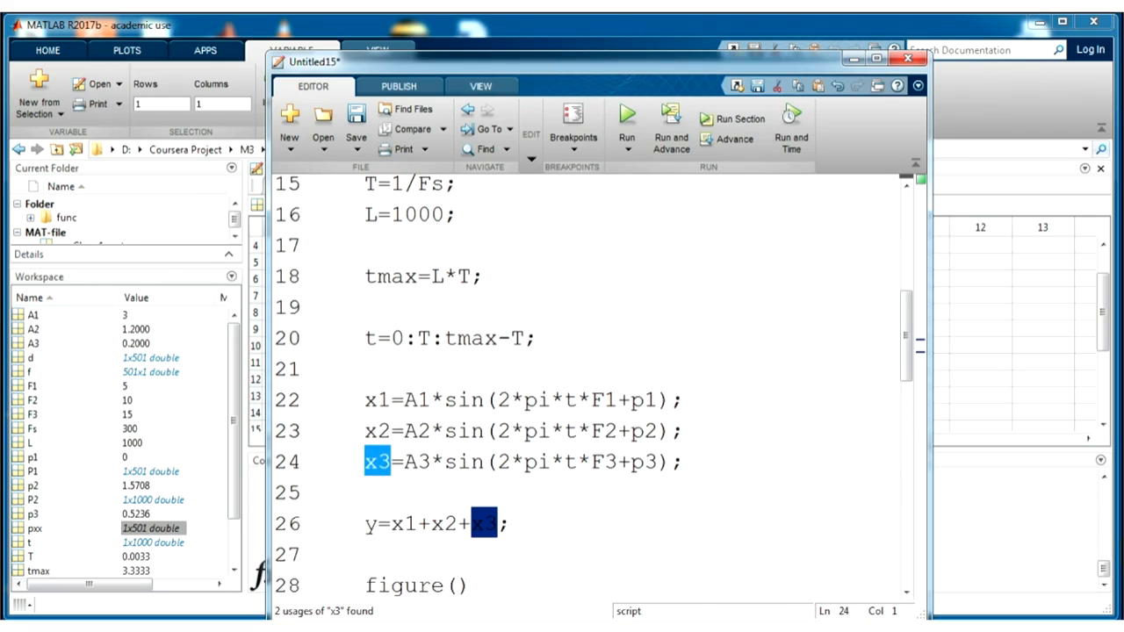
scroll(down, 3)
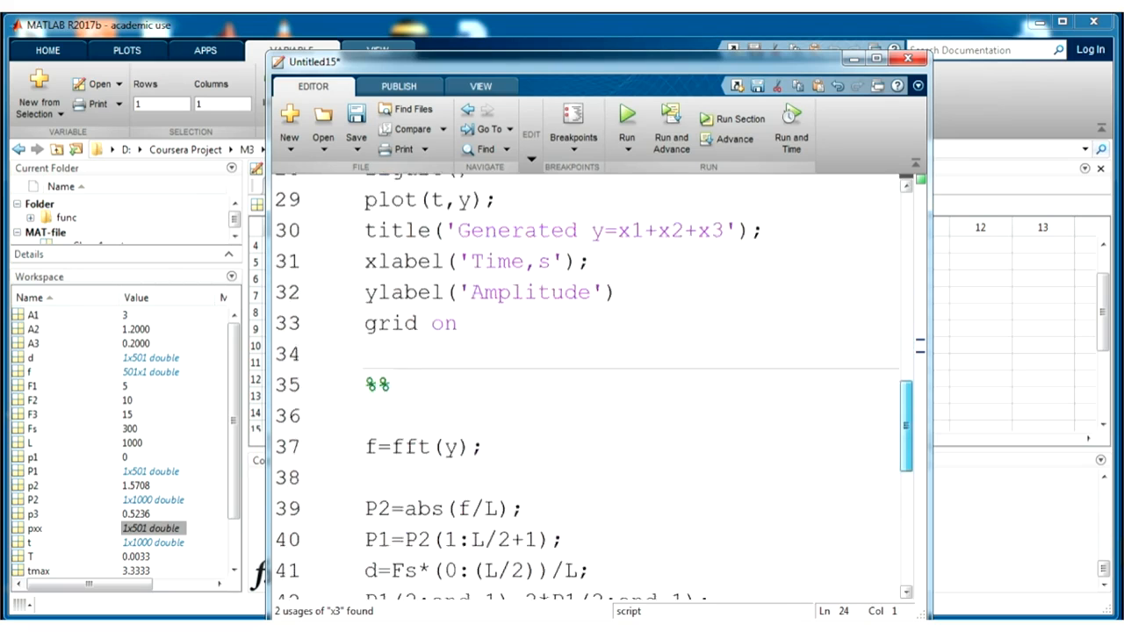
scroll(down, 3)
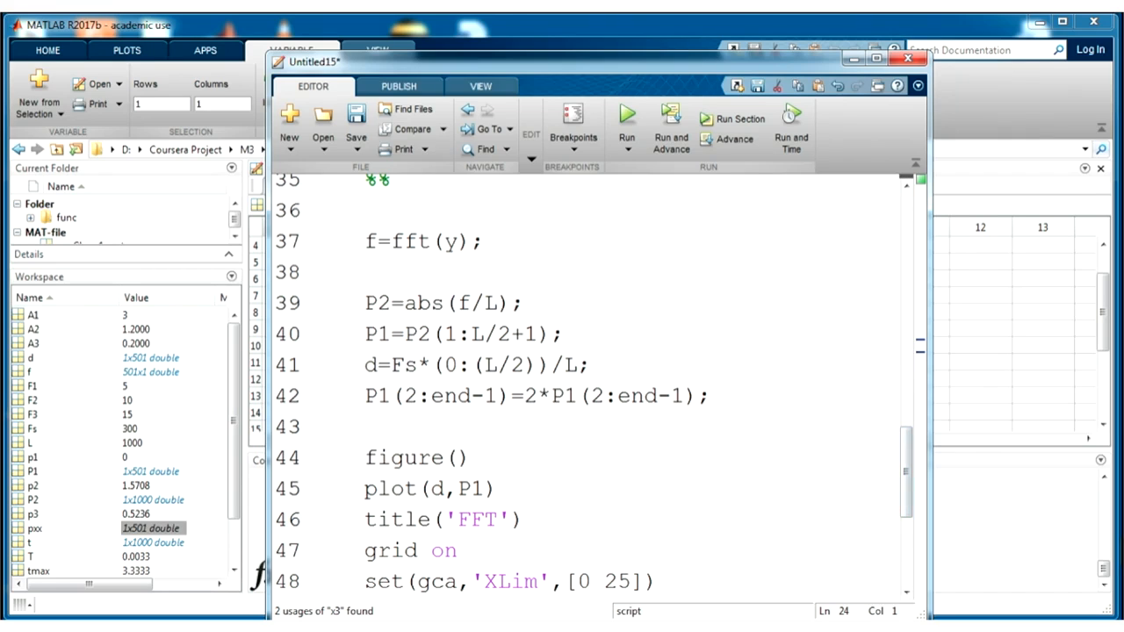
double_click(407, 241)
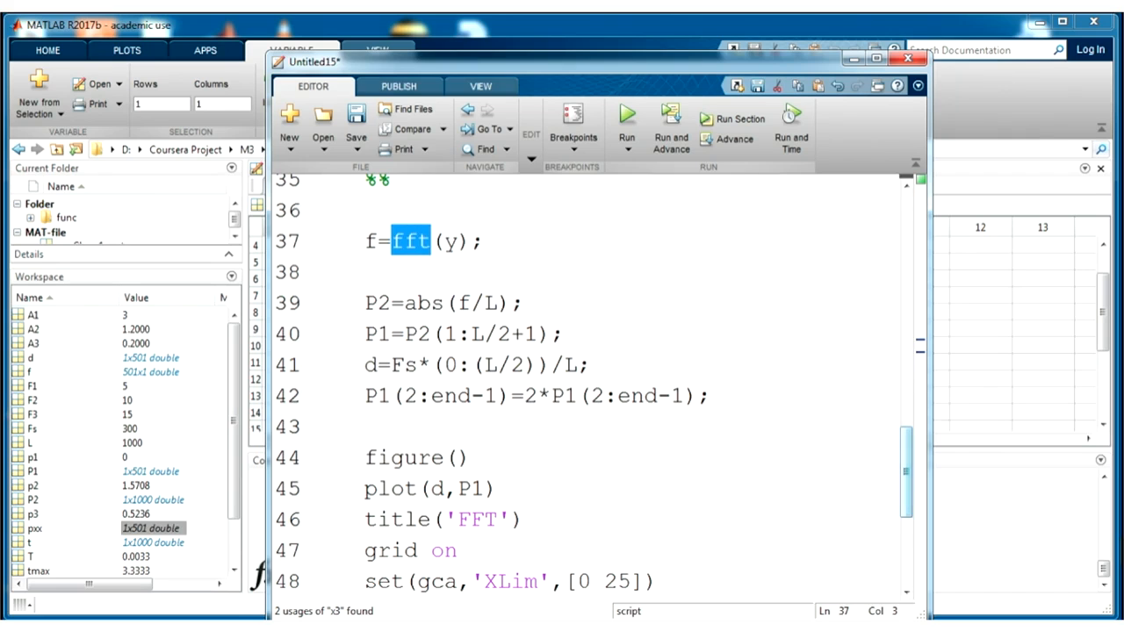
scroll(down, 3)
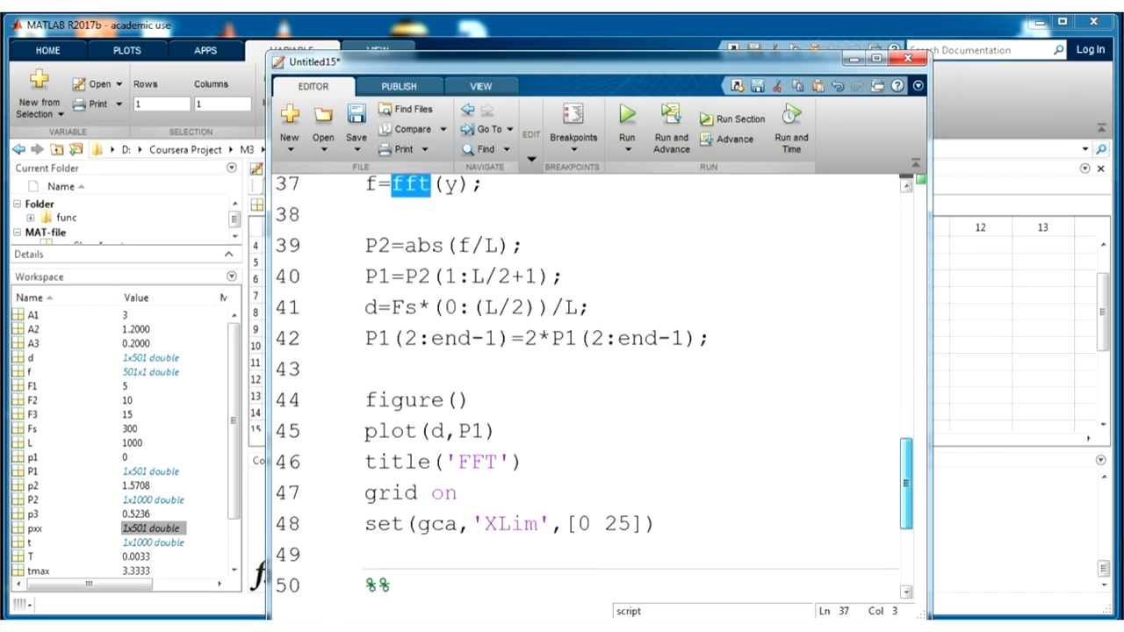